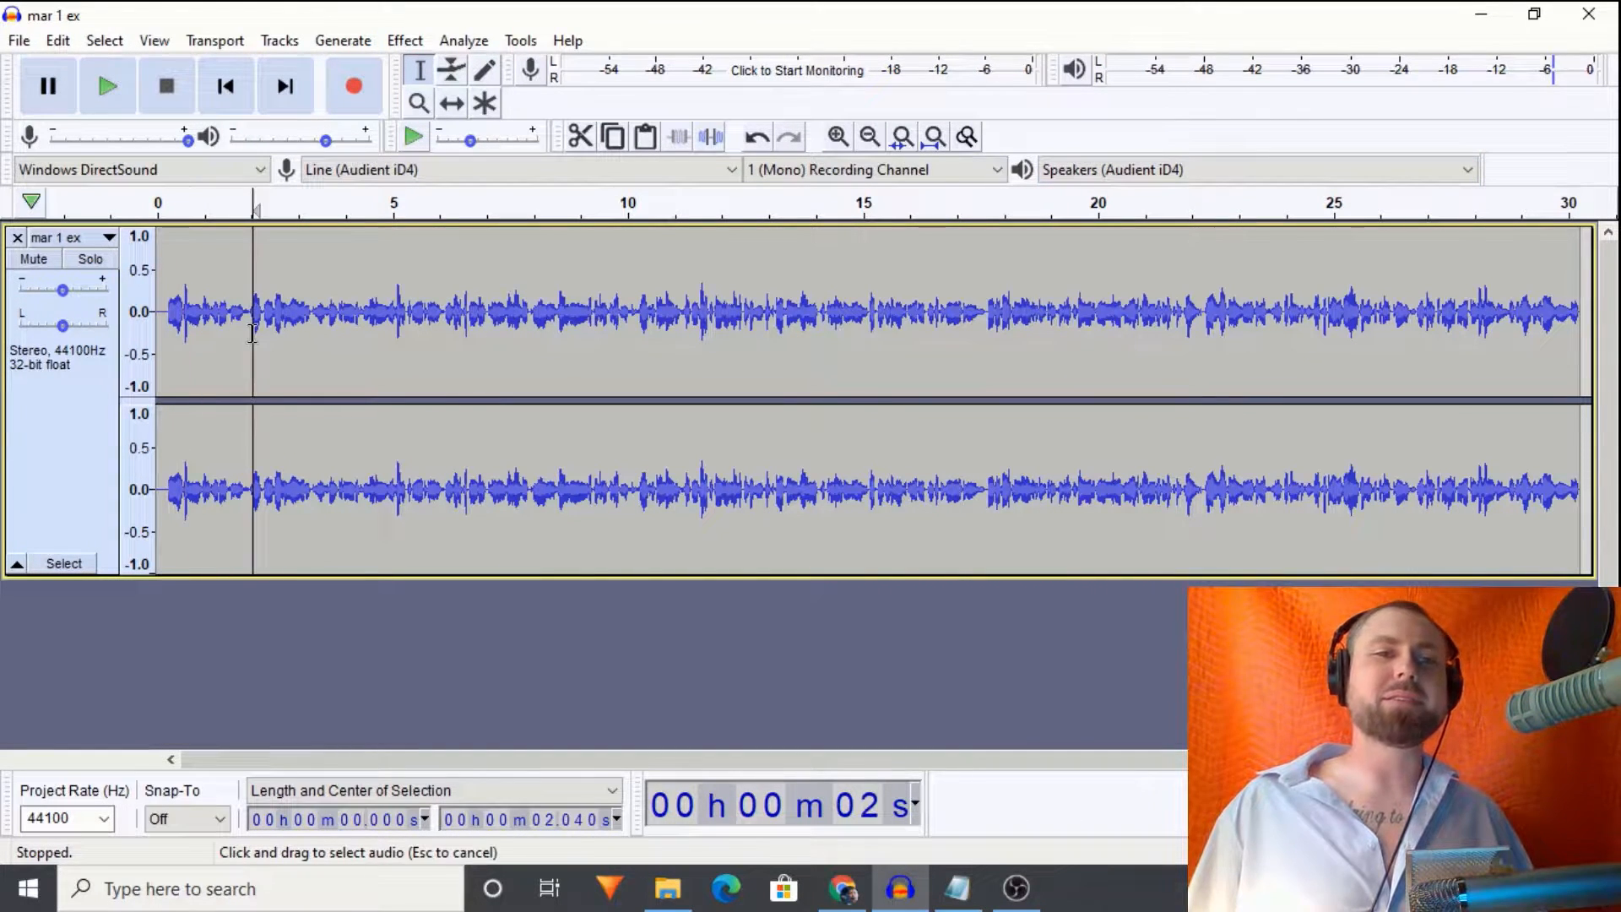
Step: Play the original unprocessed 'mar 1 ex' voiceover from near the beginning after checking the script notes
drag(254, 311, 568, 311)
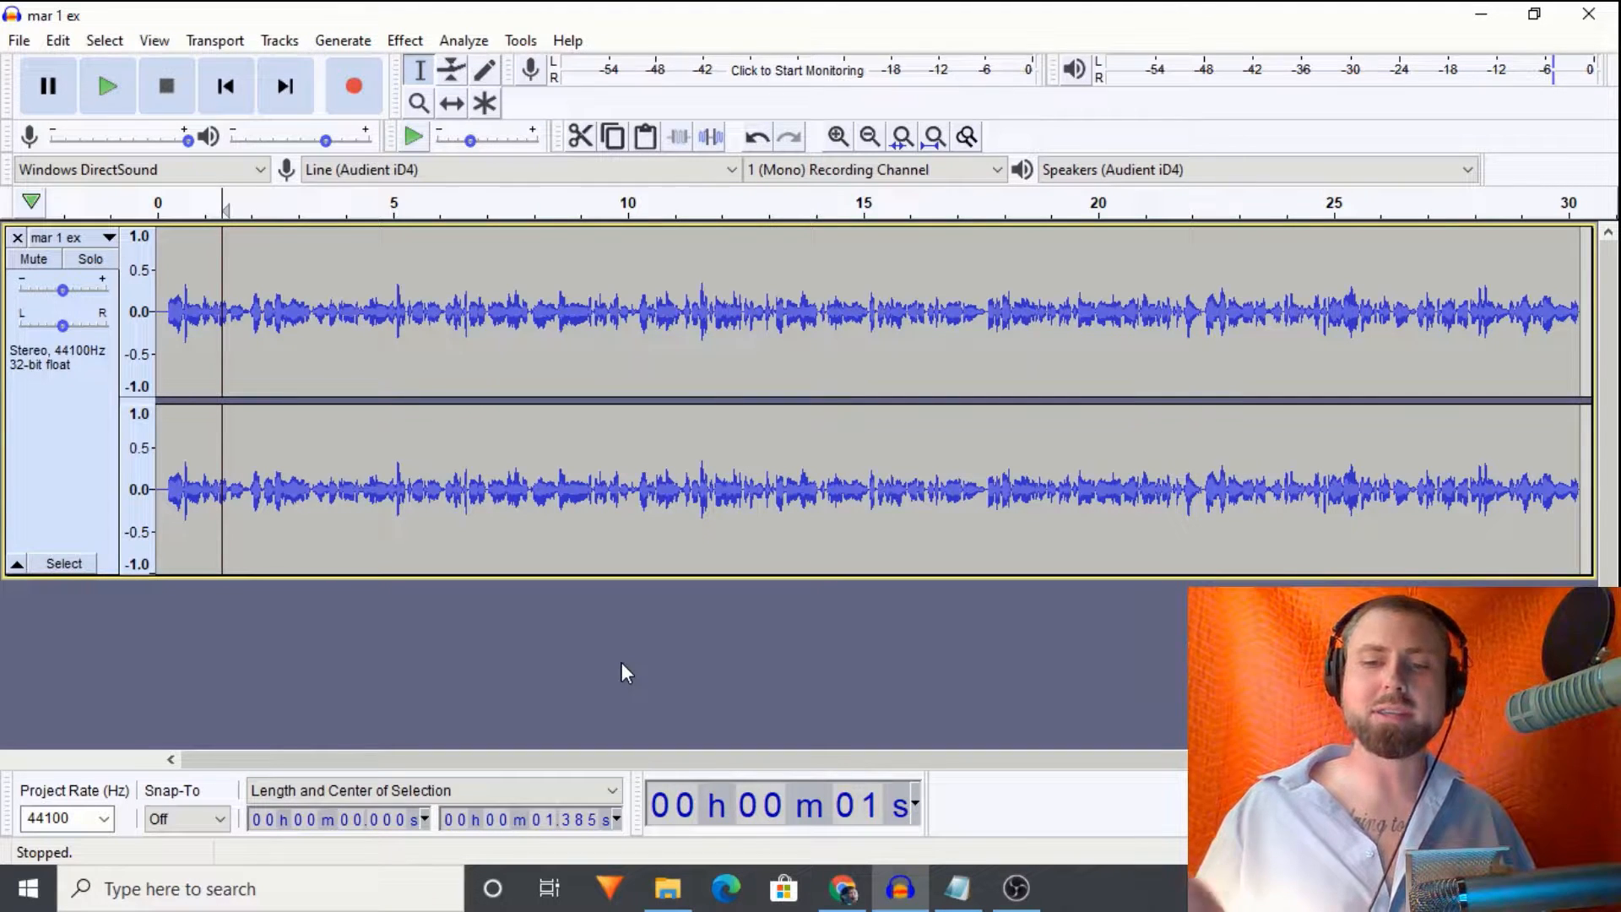
mouse_move(605, 667)
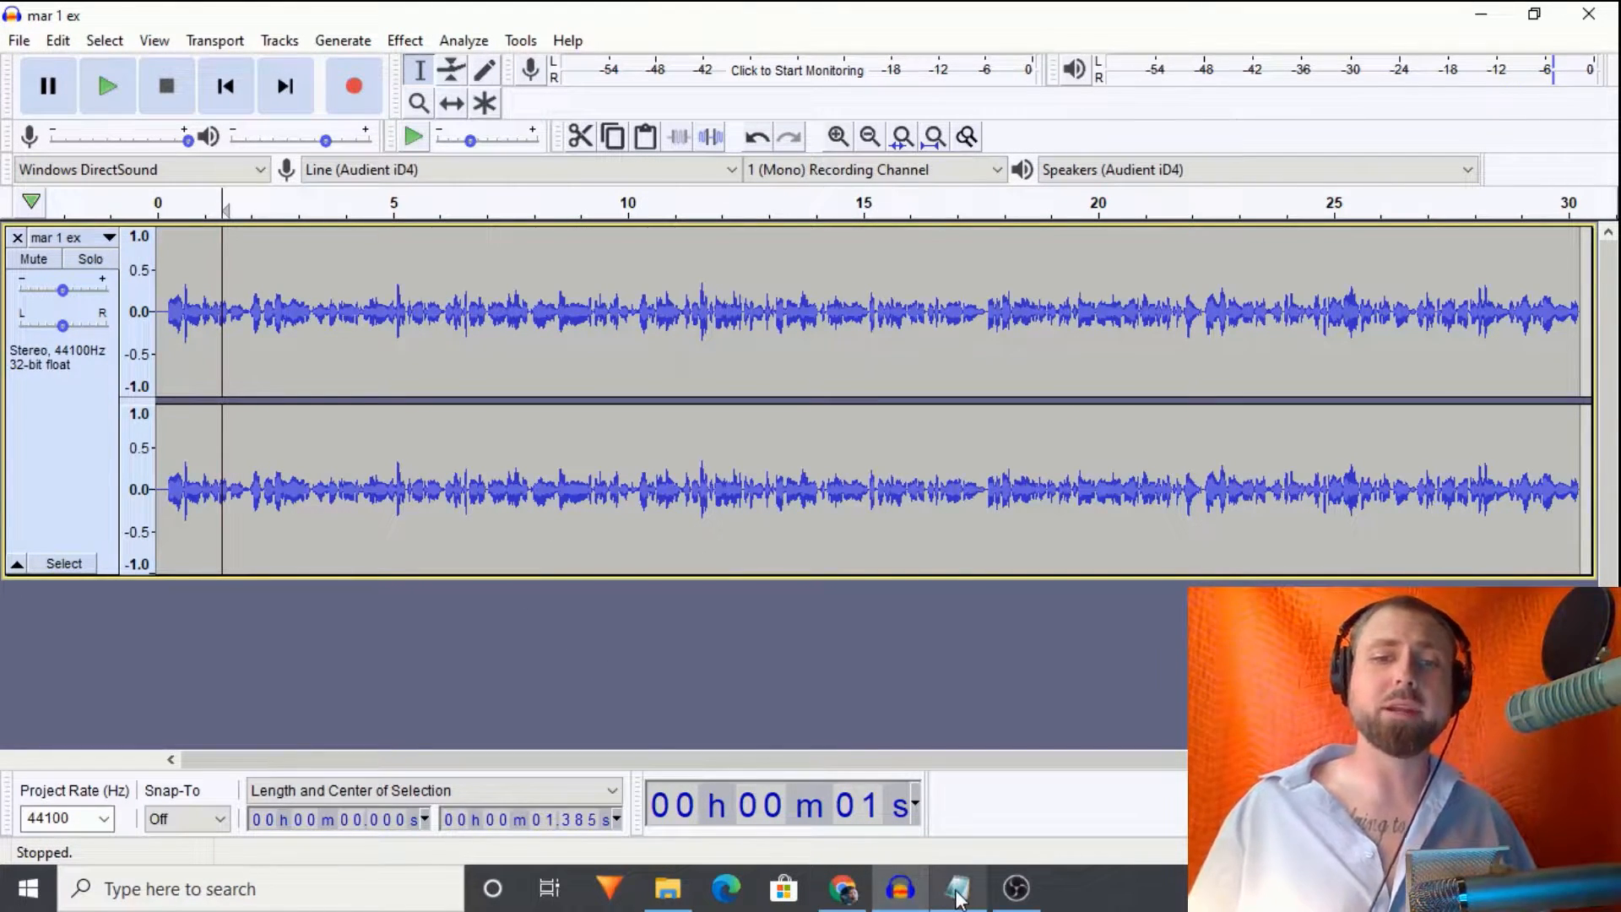
click(952, 888)
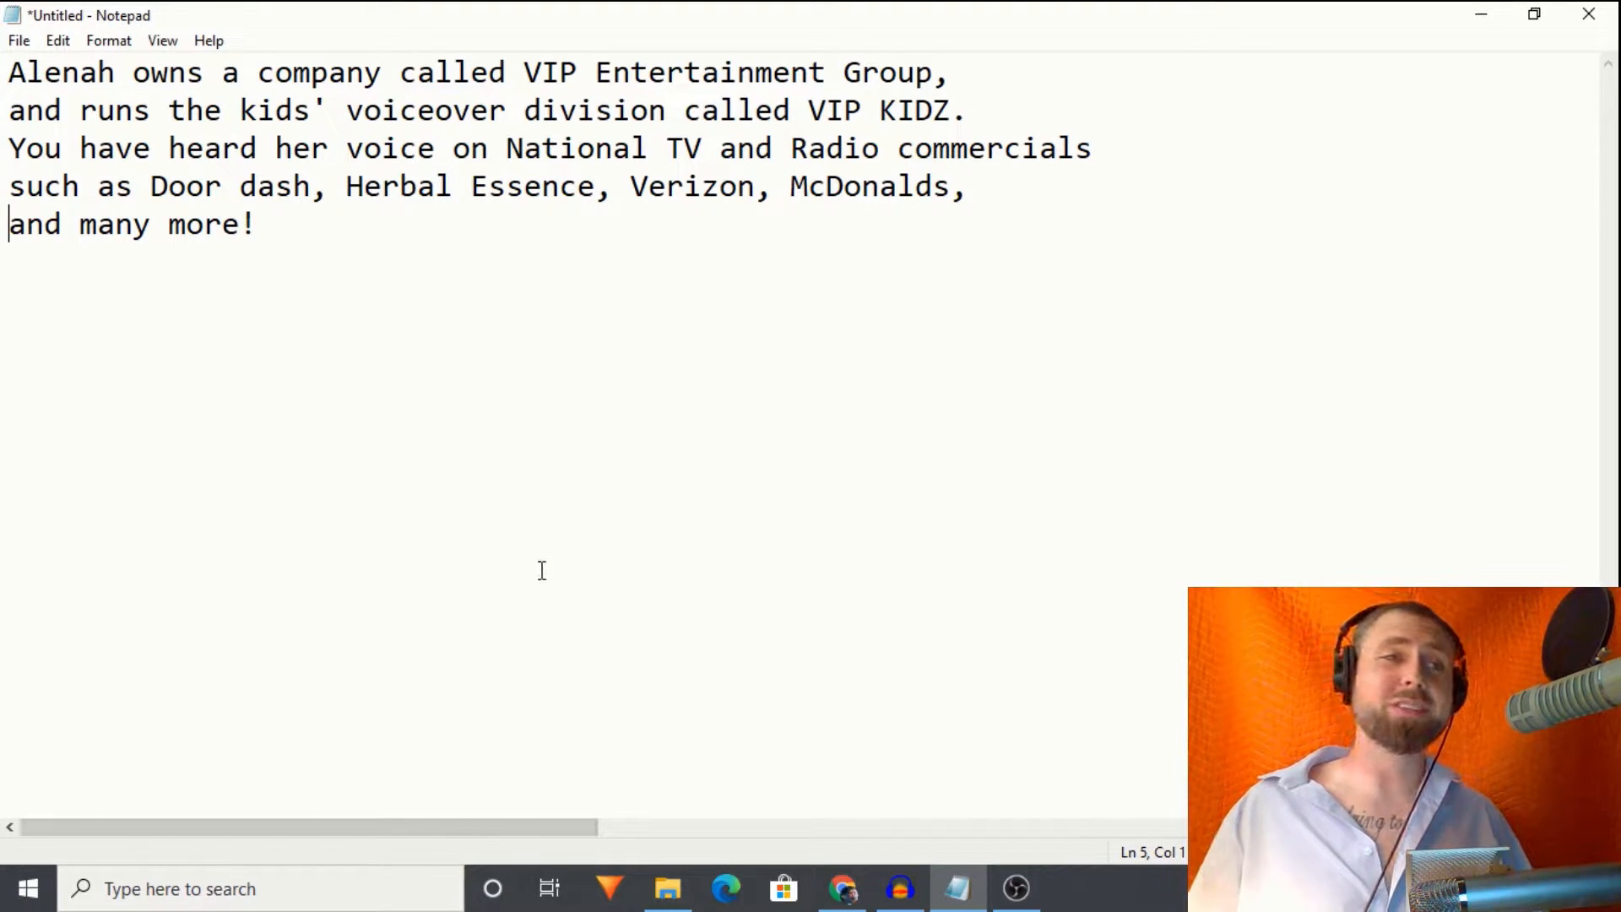
mouse_move(799, 605)
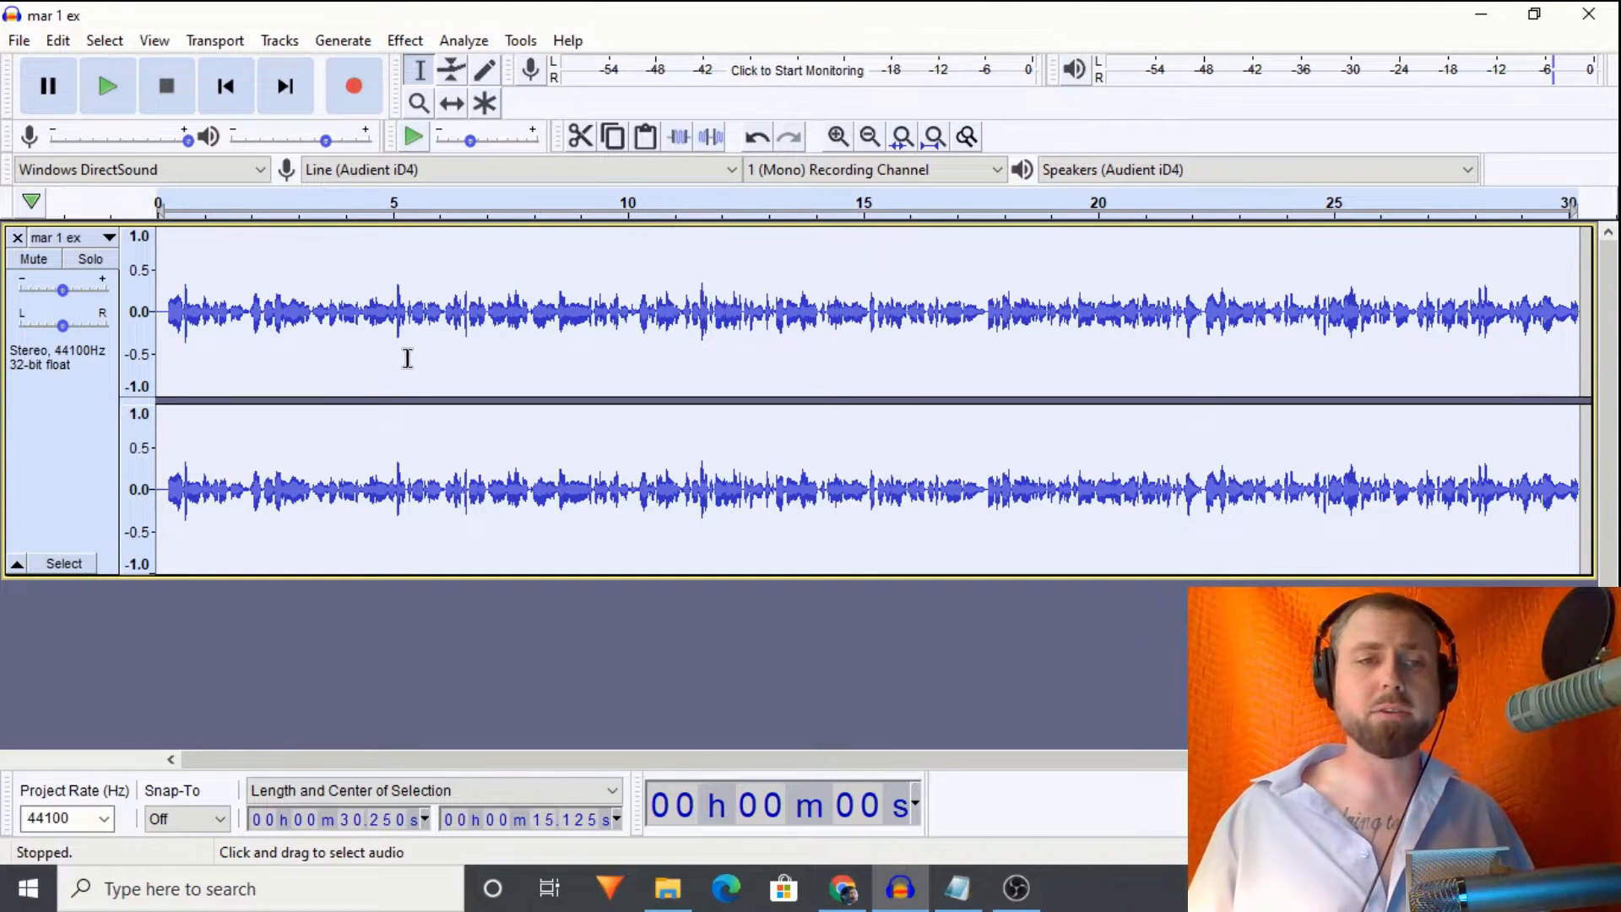
mouse_move(329, 344)
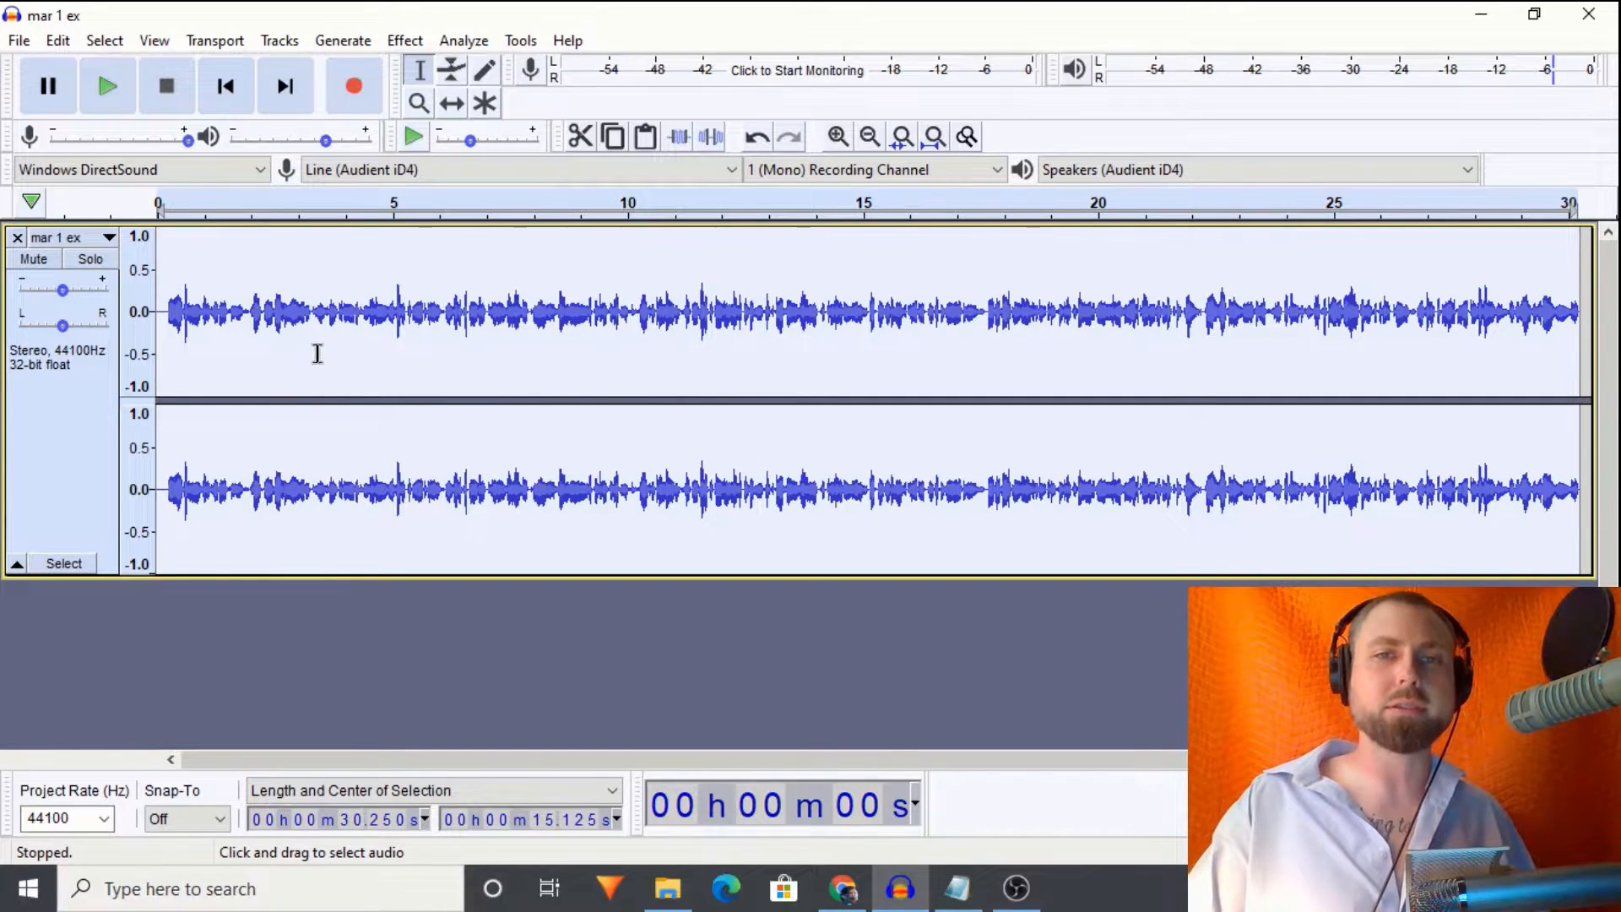
click(106, 86)
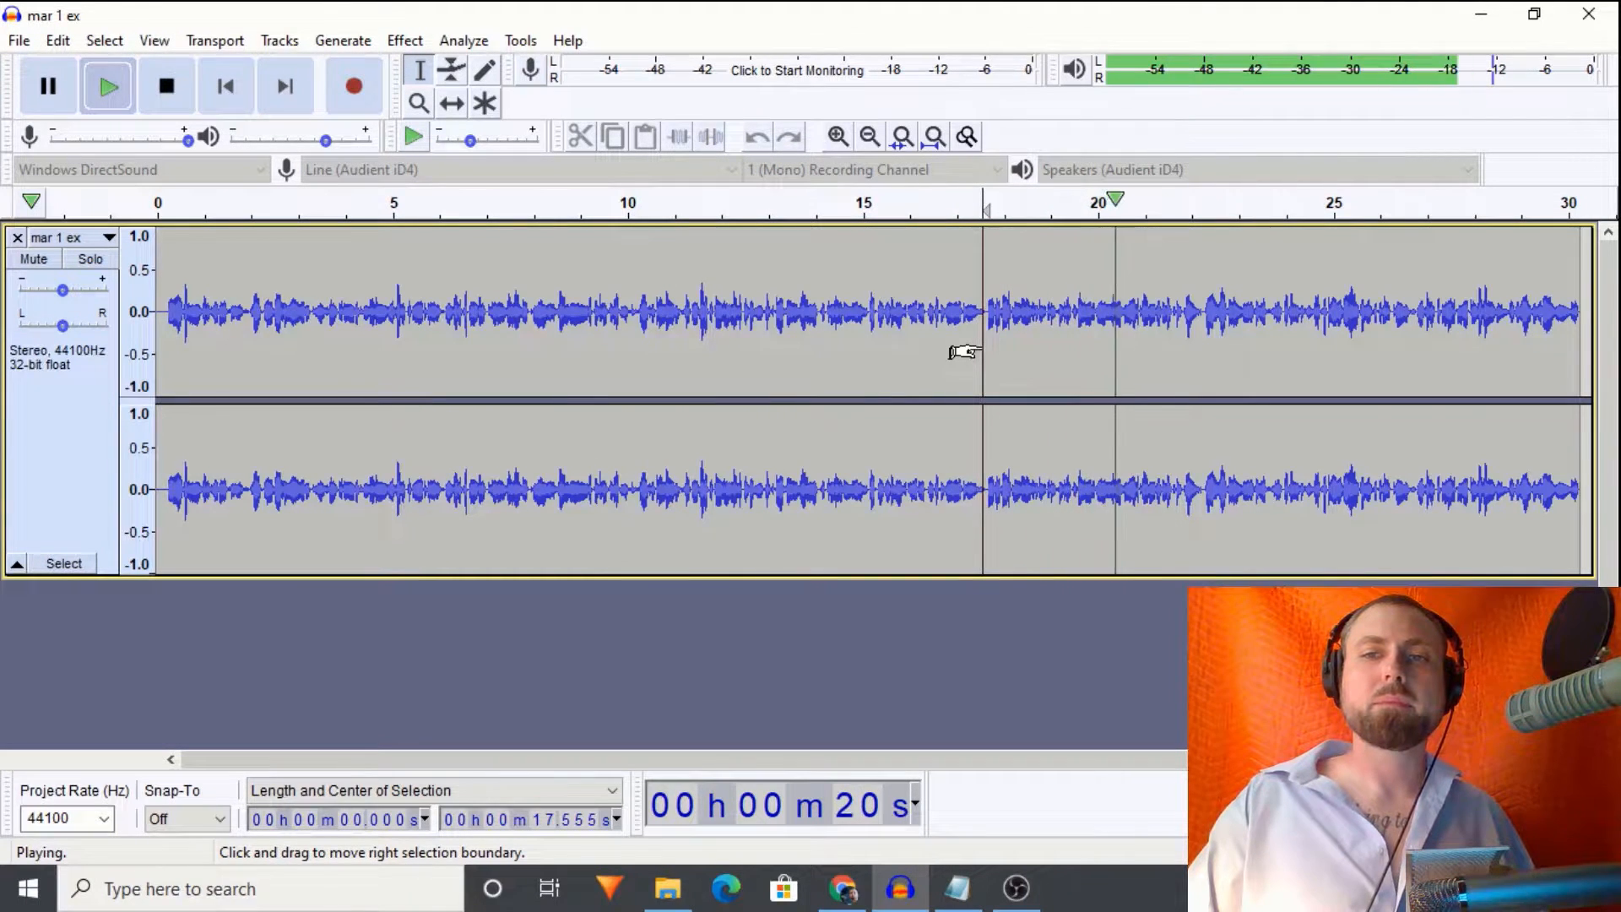
Step: Stop playback and shrink both 'mar 1 ex' track copies so they fit on screen together
click(166, 87)
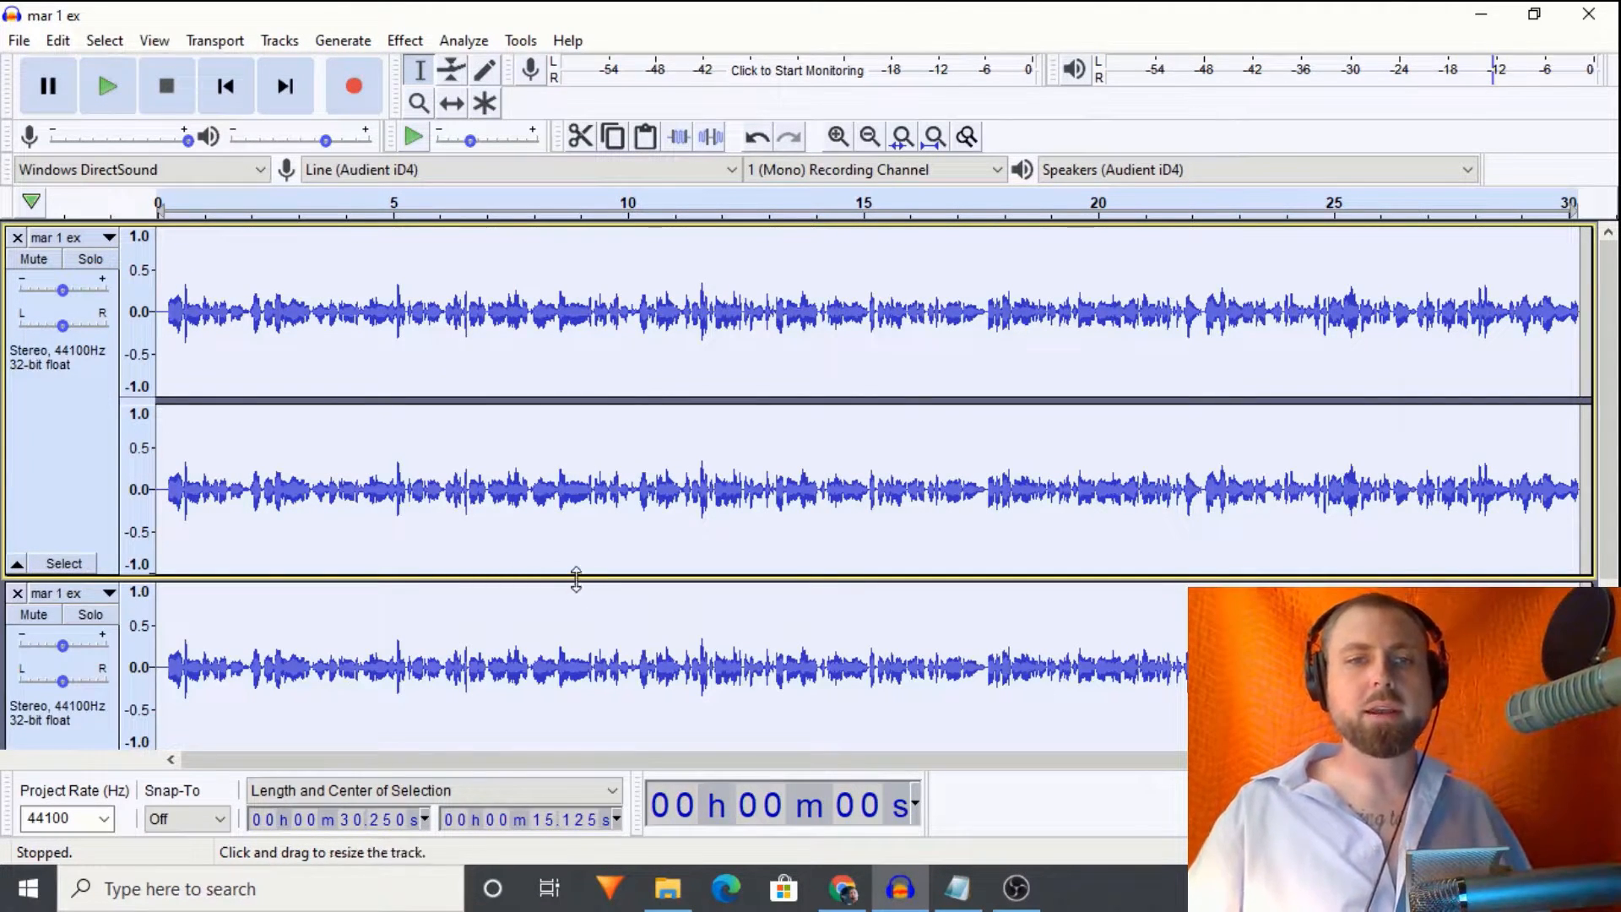
drag(574, 583, 572, 491)
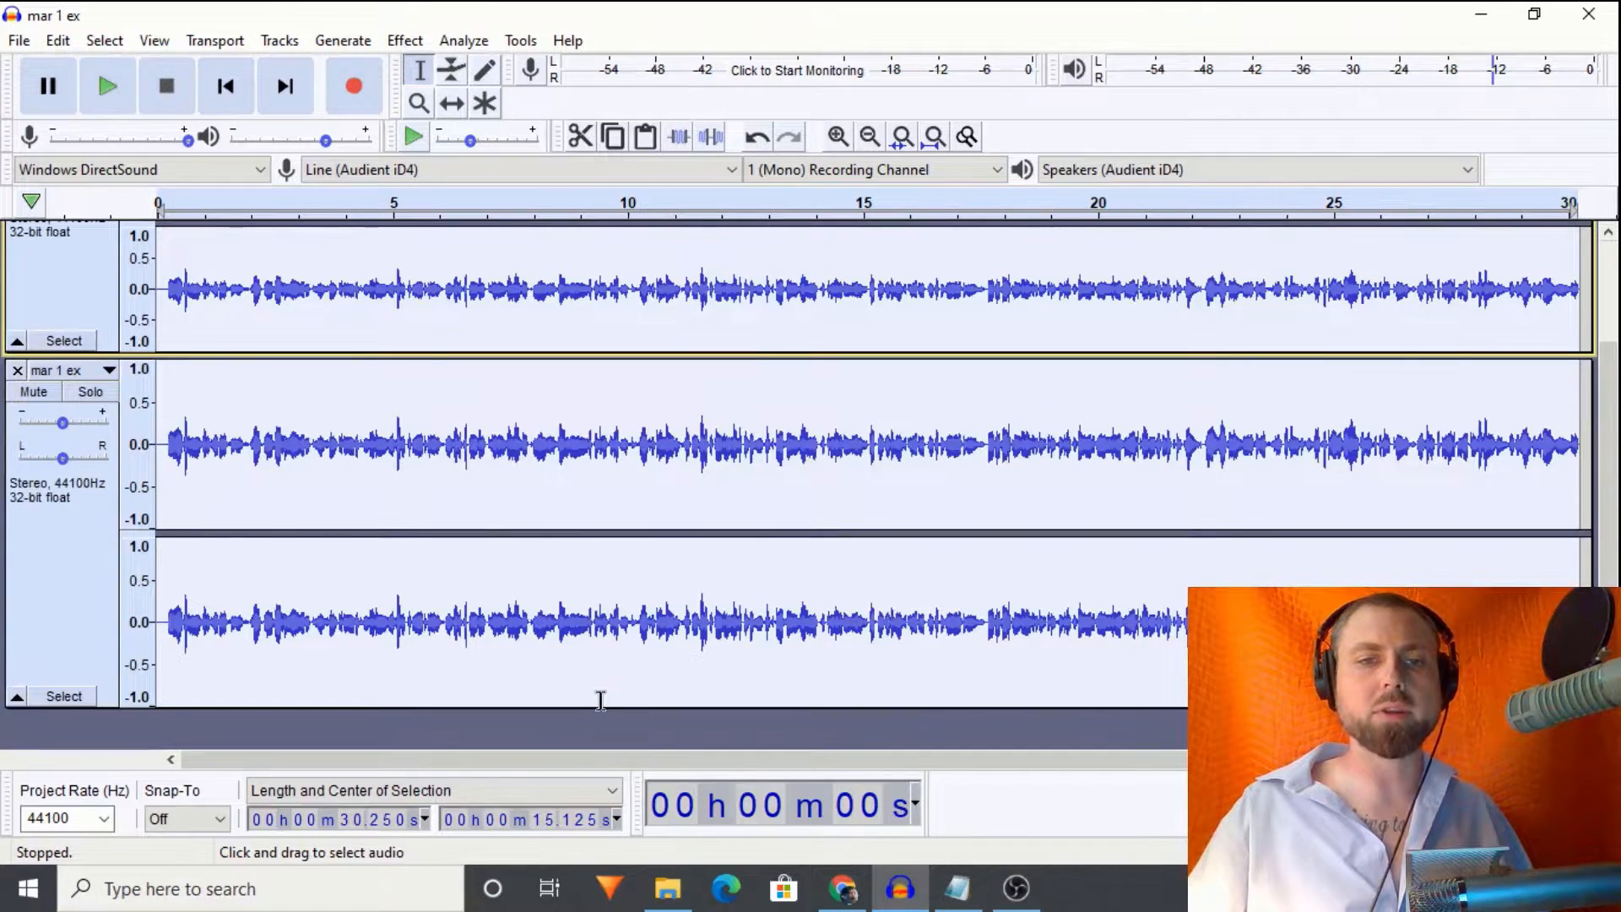
drag(586, 703, 586, 625)
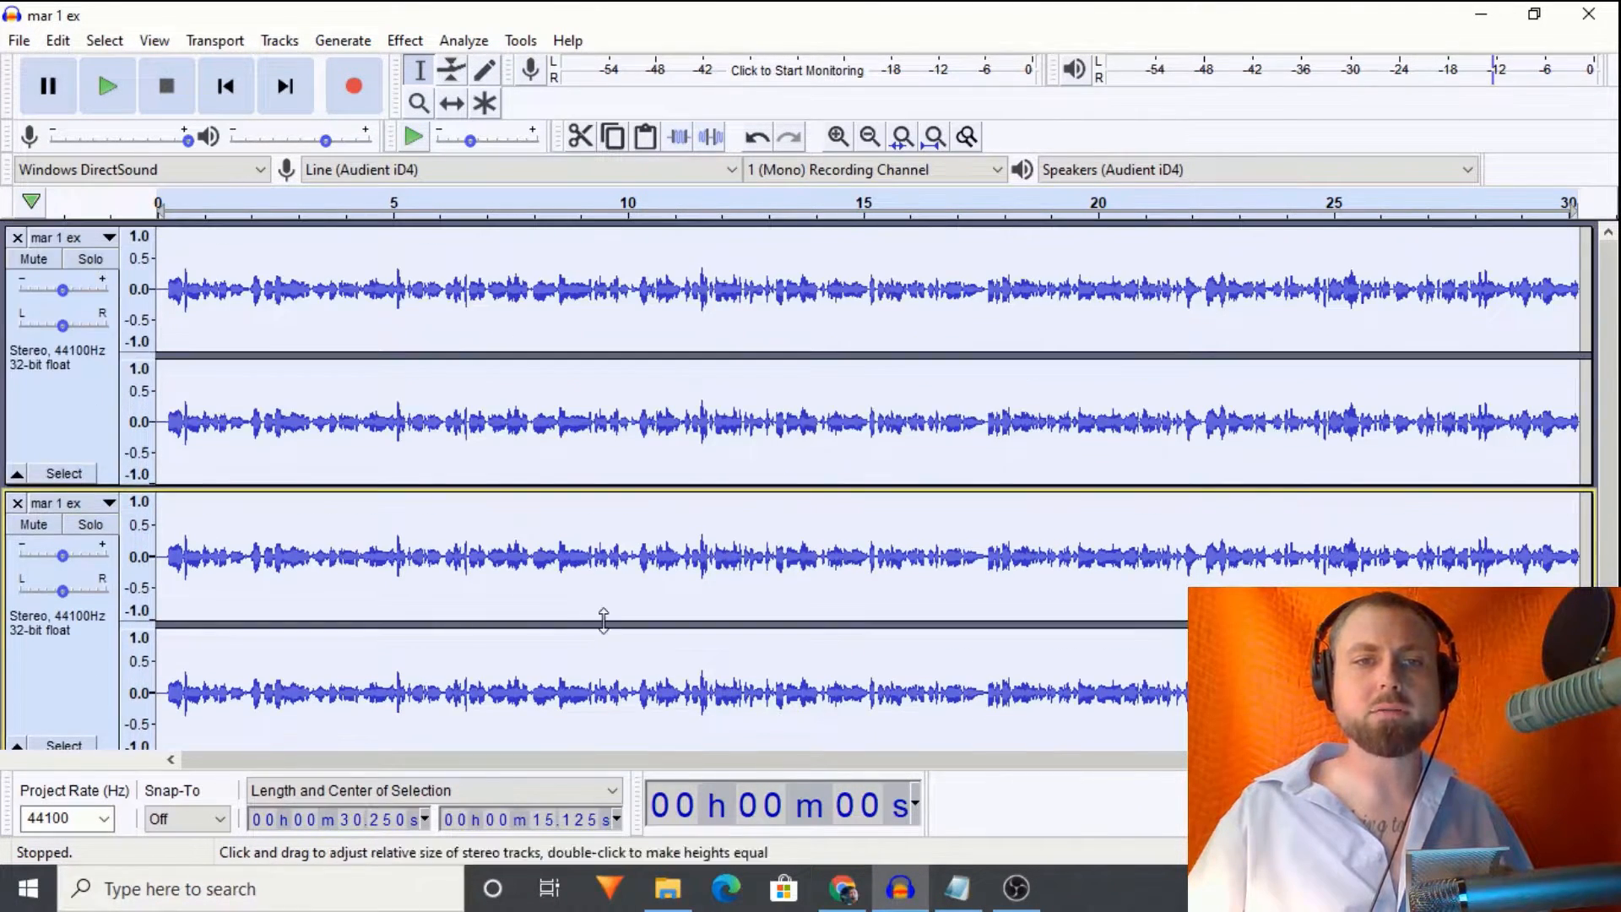
drag(602, 619, 614, 468)
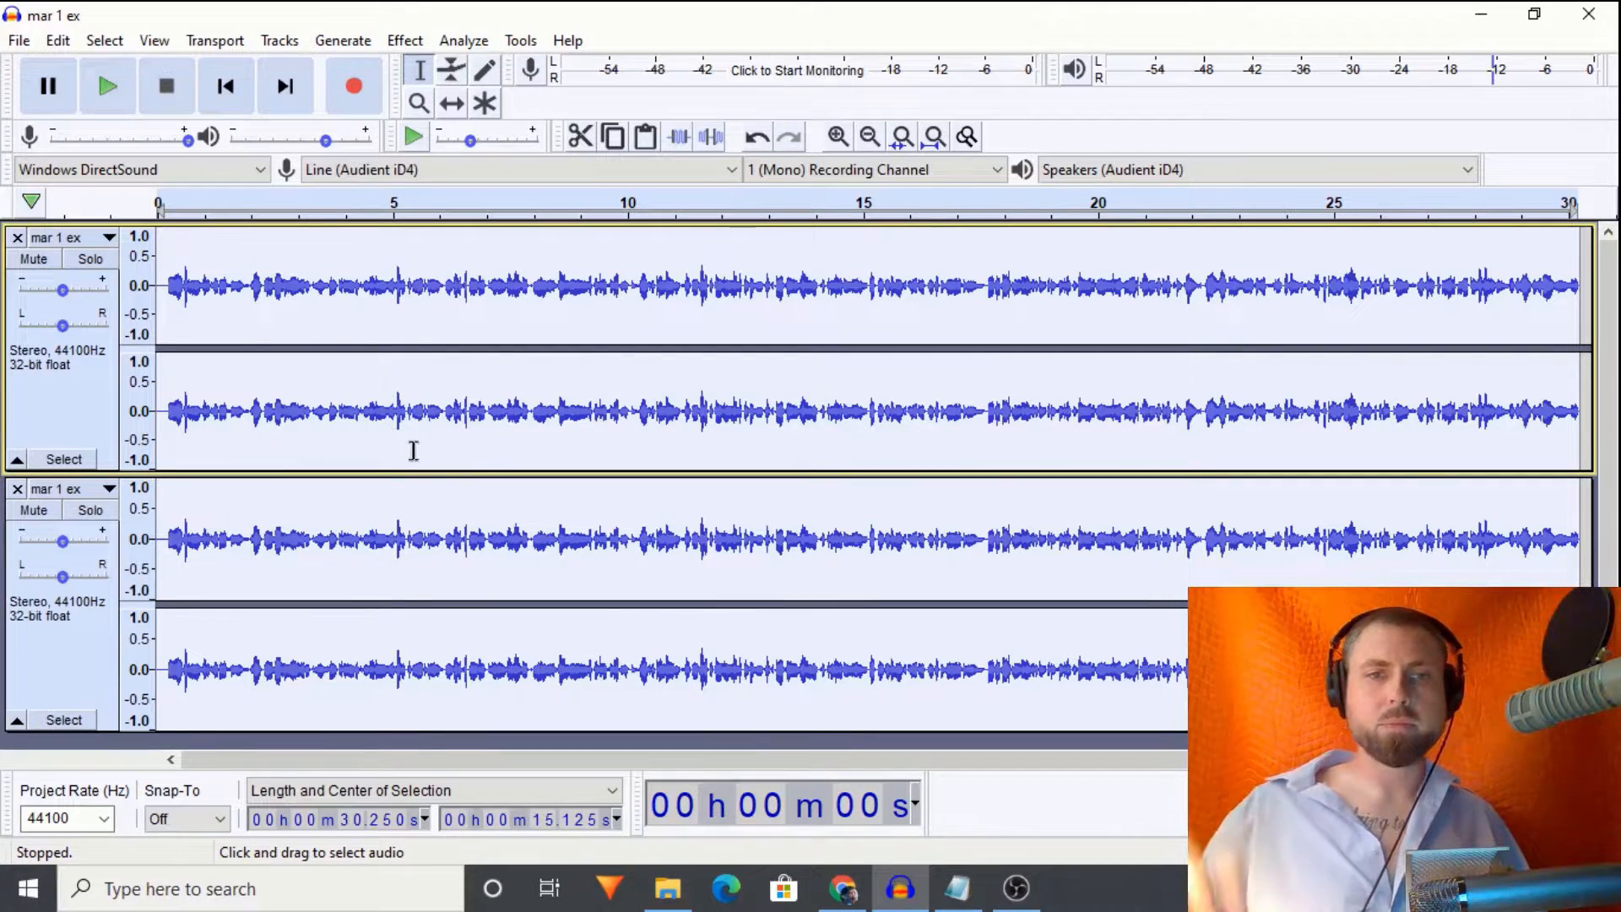
mouse_move(518, 736)
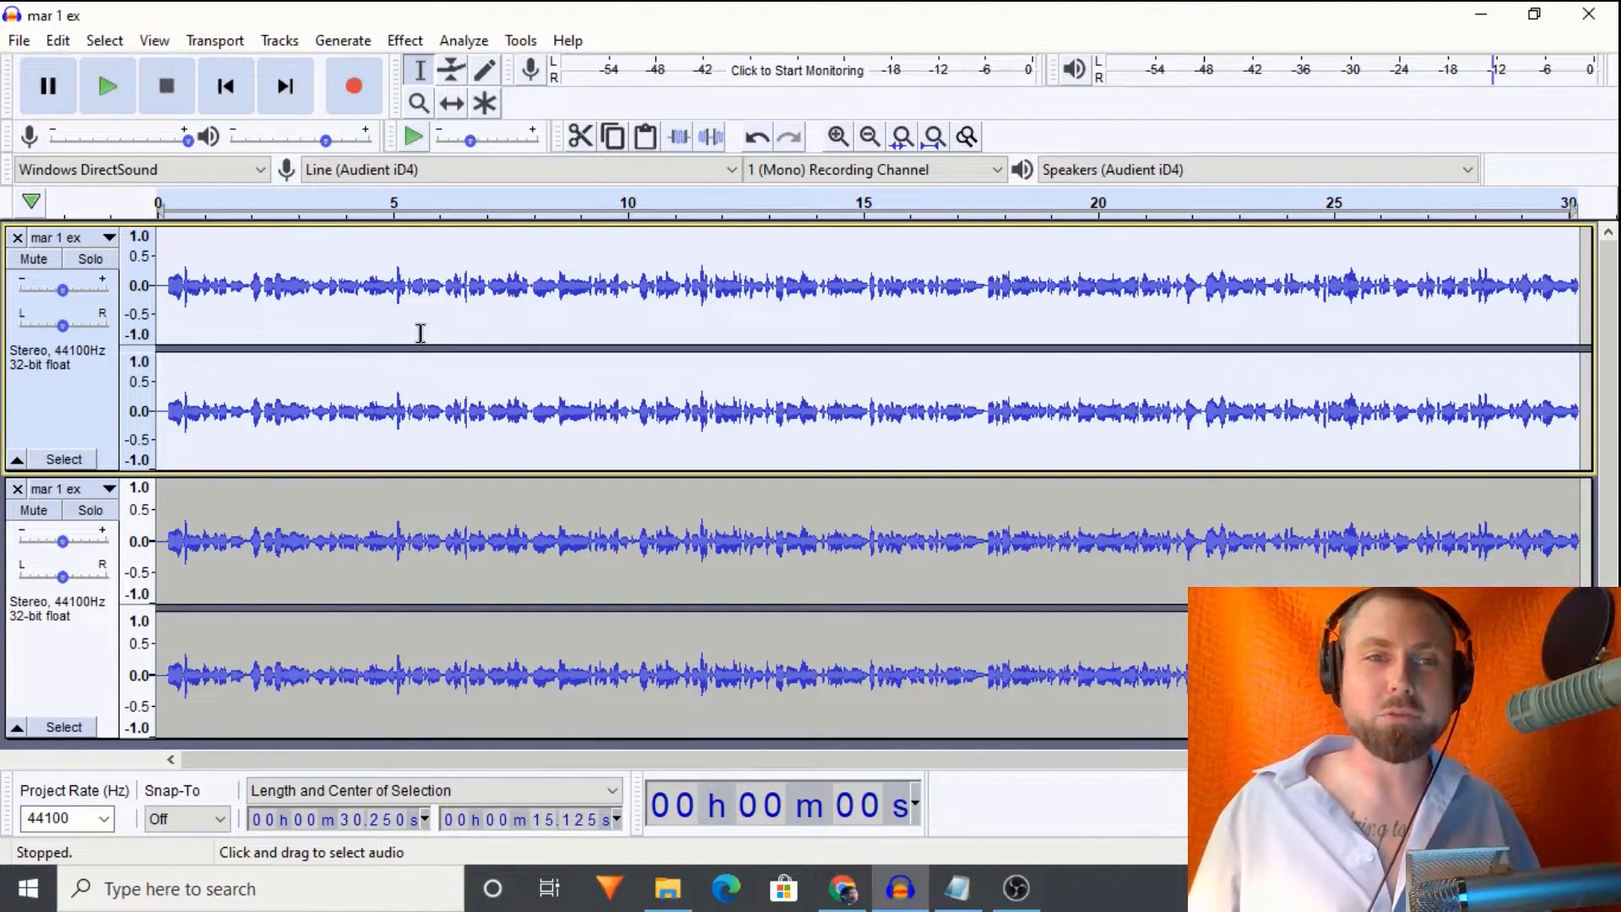
mouse_move(458, 496)
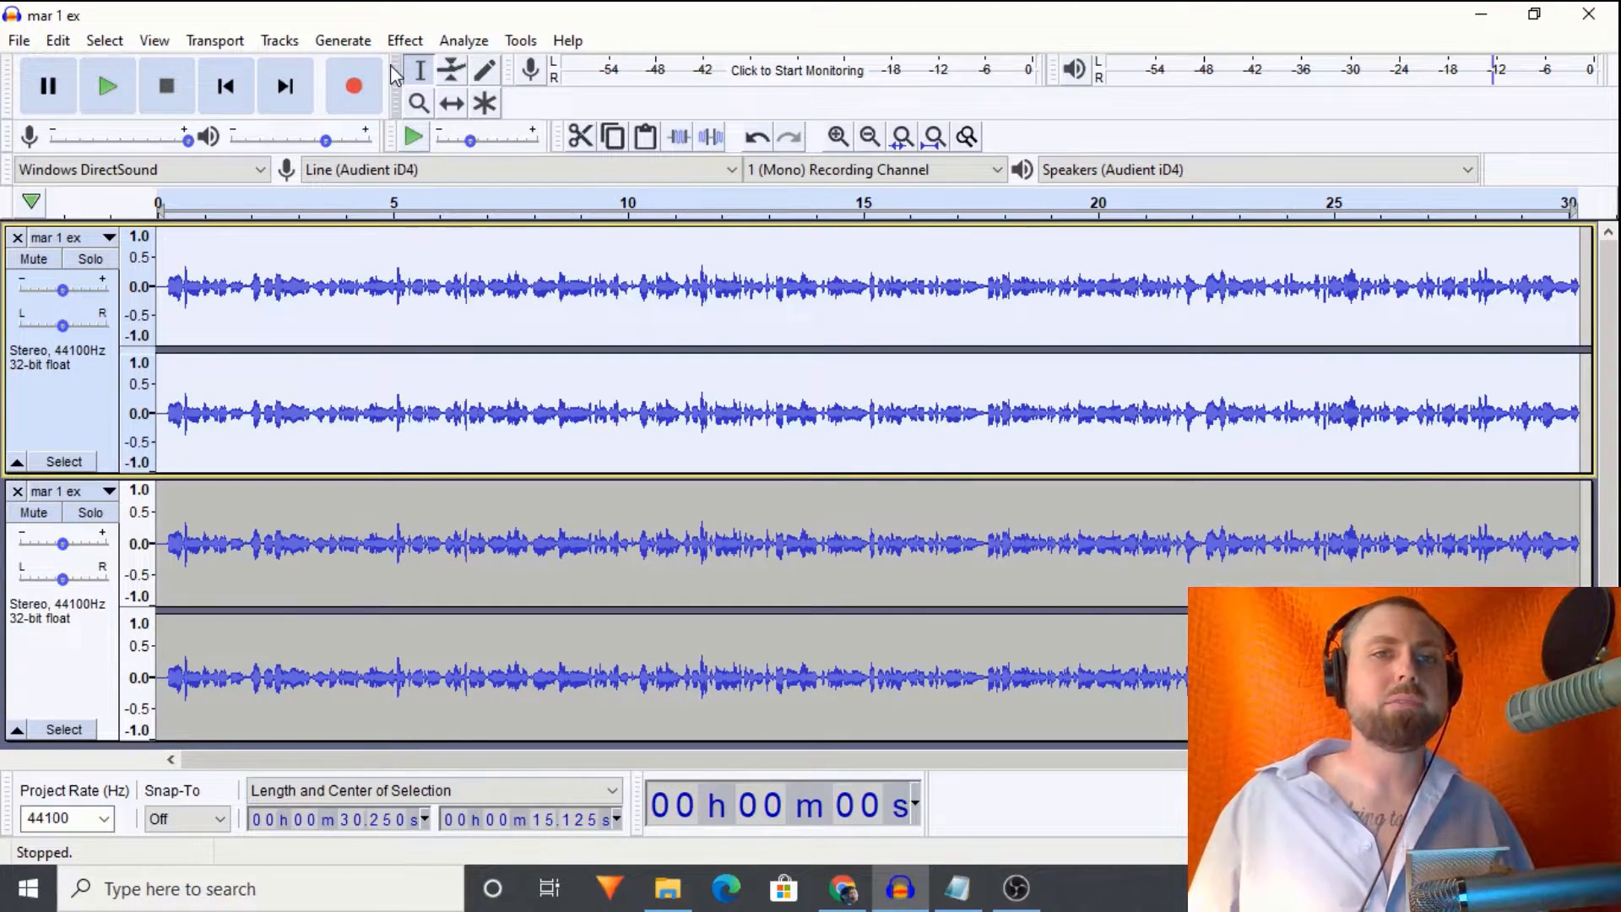
Step: Apply a Filter Curve Bass Boost factory preset lowered to about 5 dB on the top copy
click(403, 41)
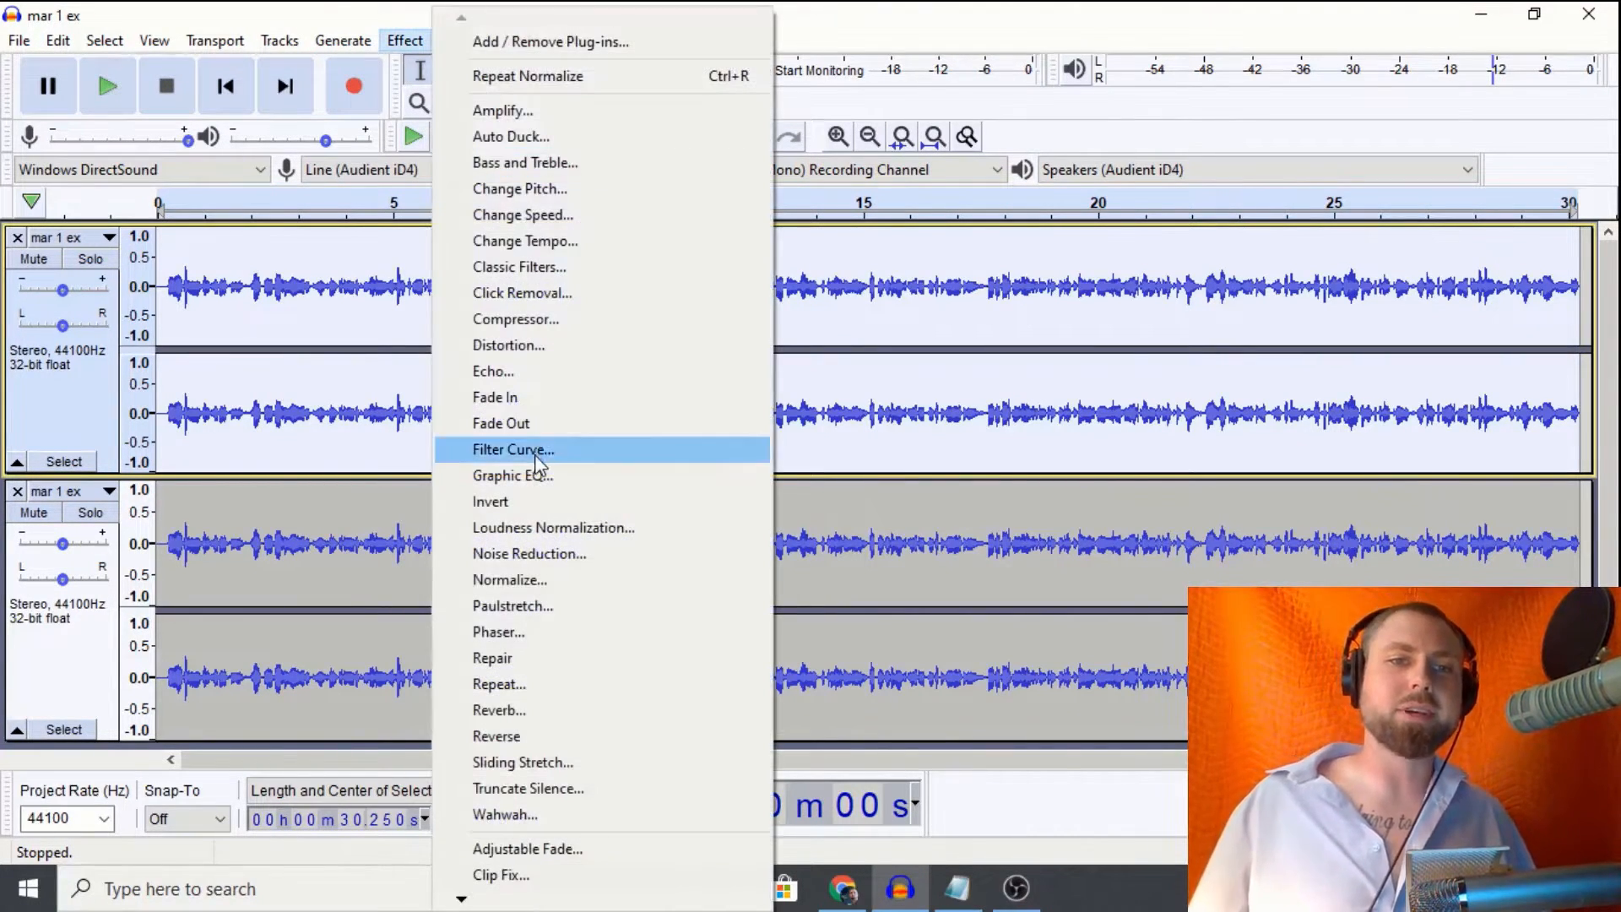
click(512, 449)
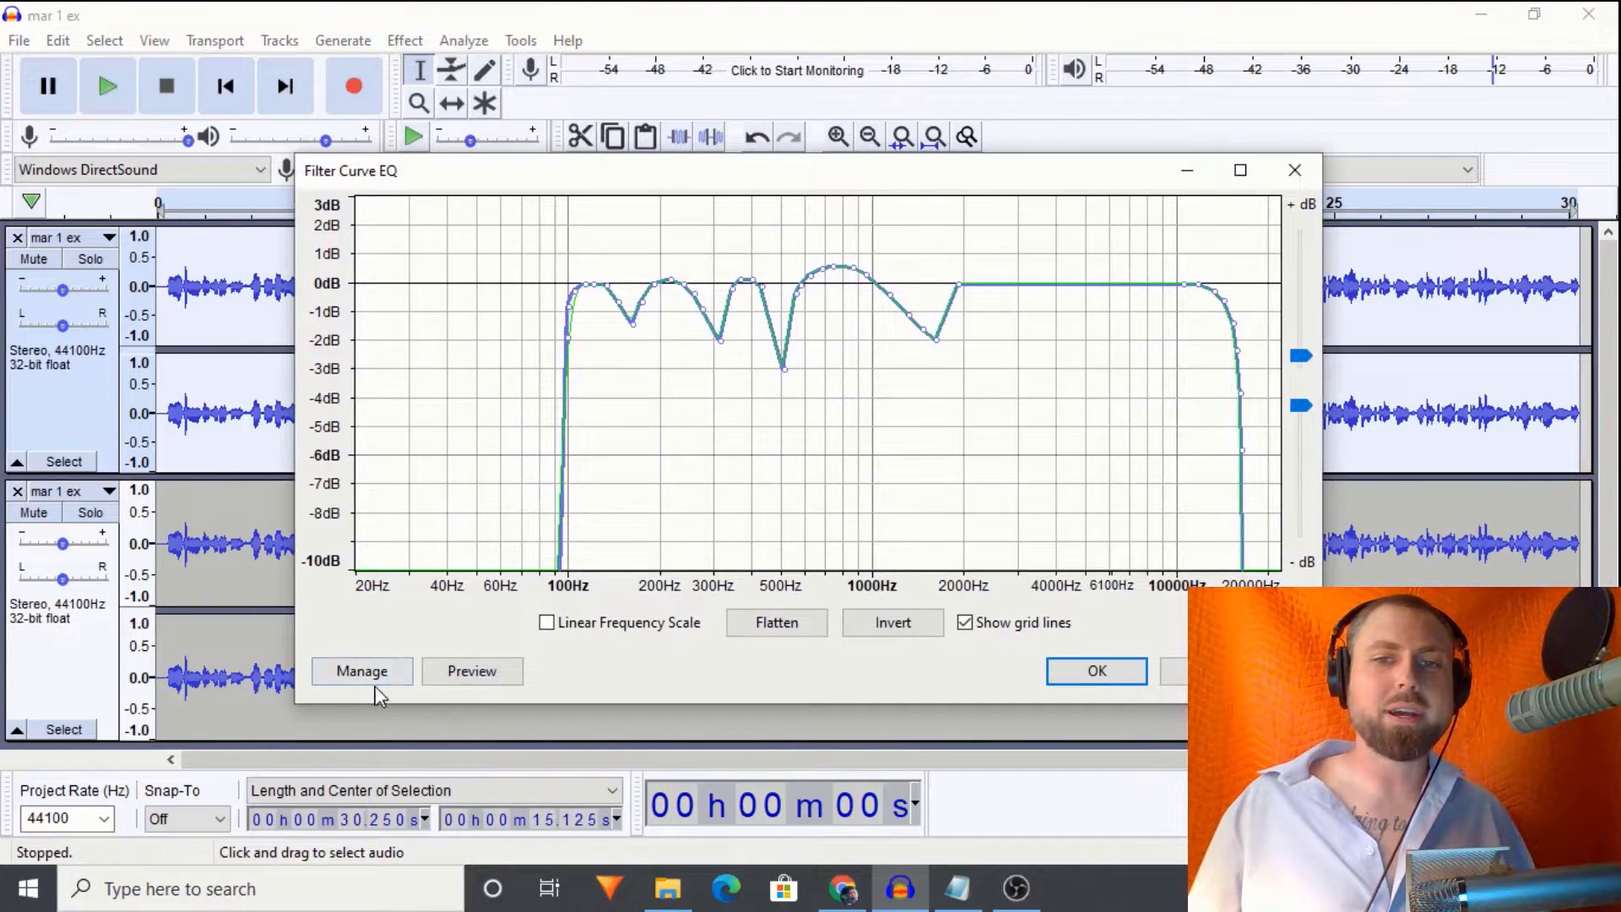
click(361, 670)
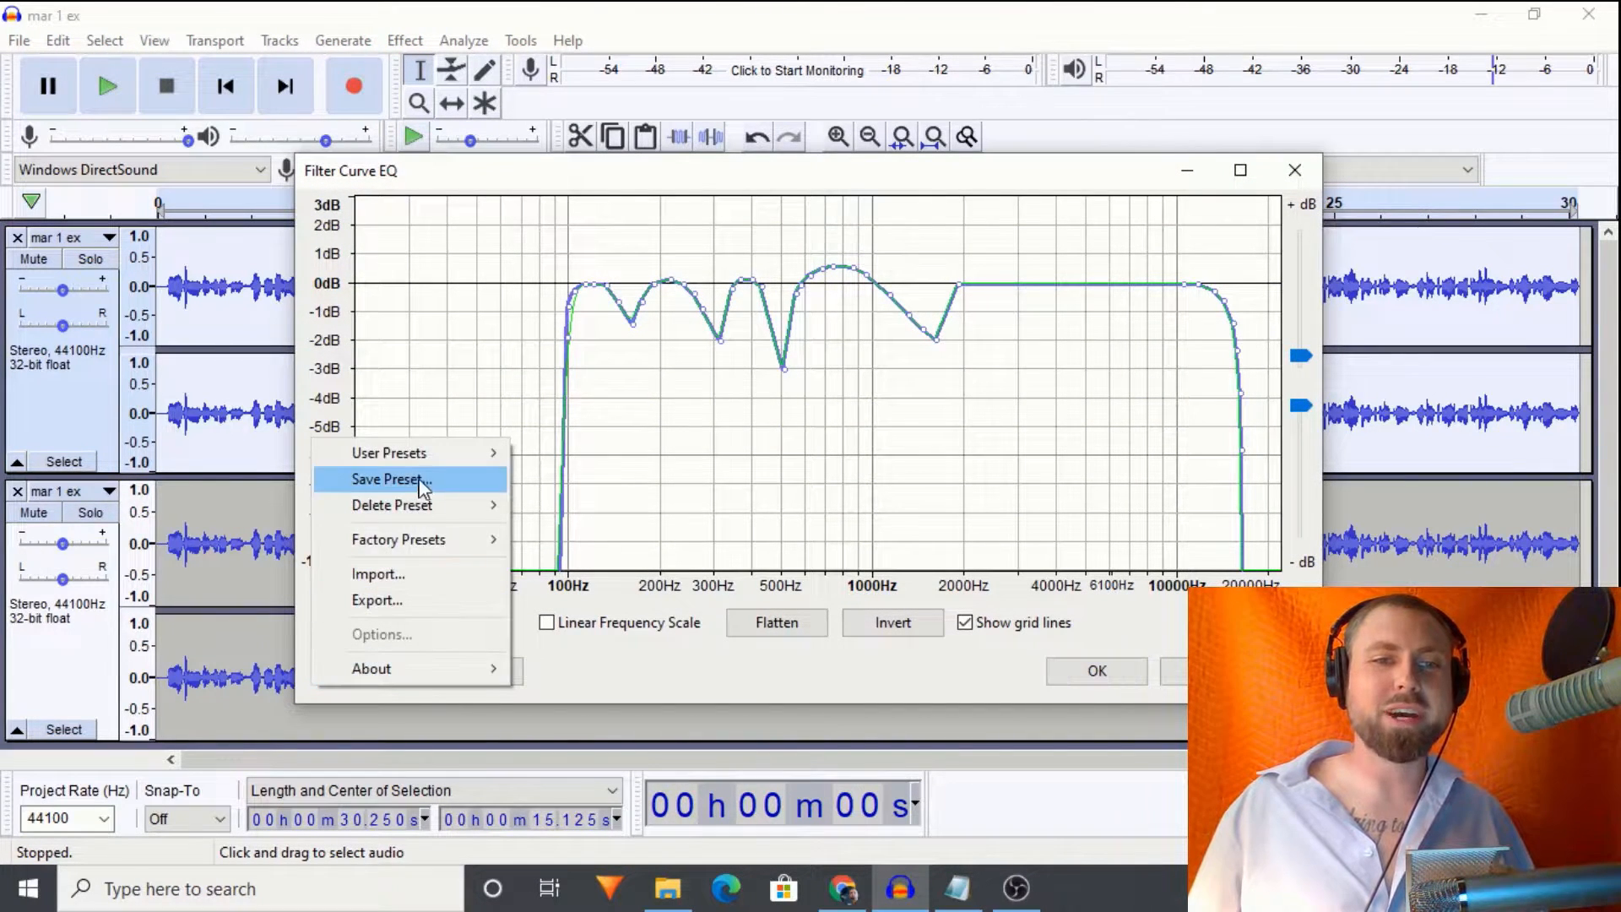
mouse_move(399, 539)
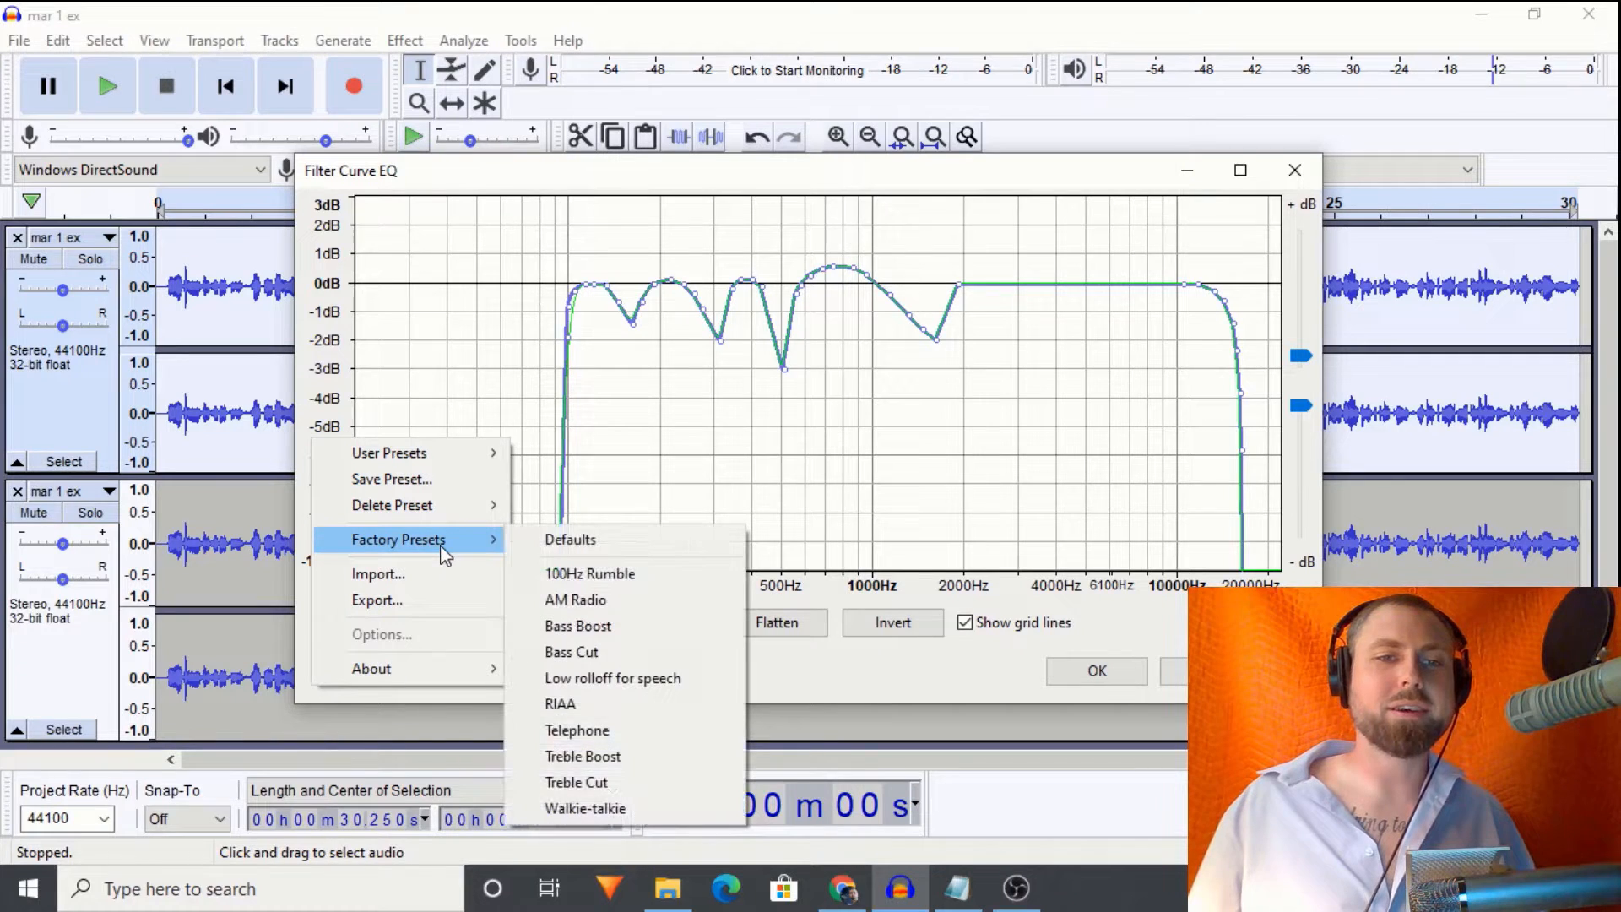
click(572, 652)
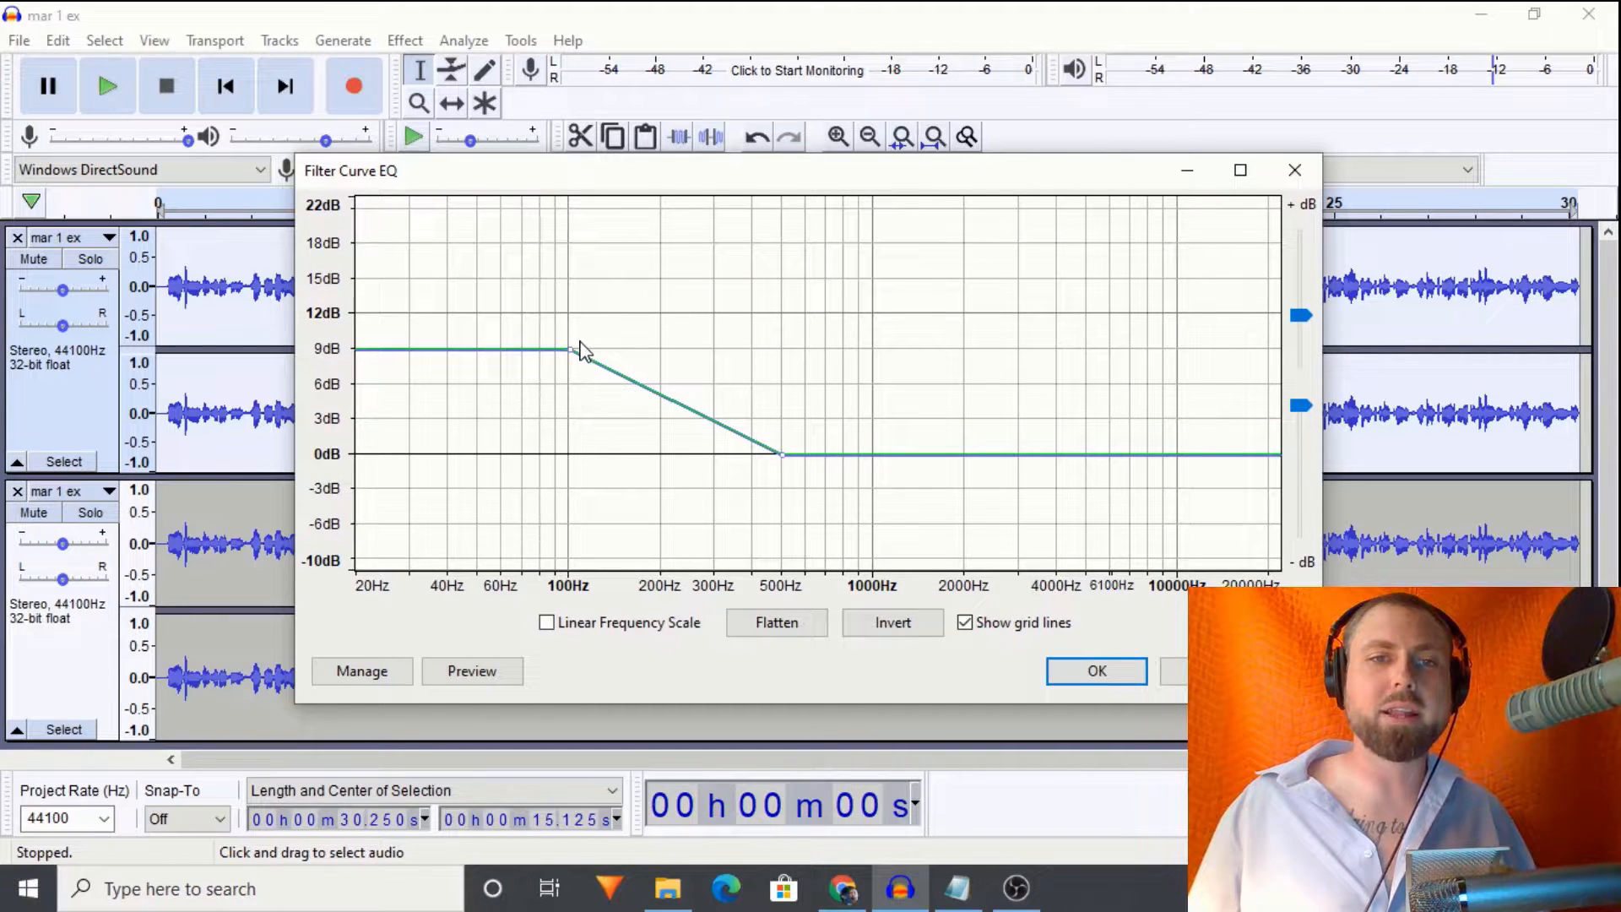
drag(579, 350, 569, 383)
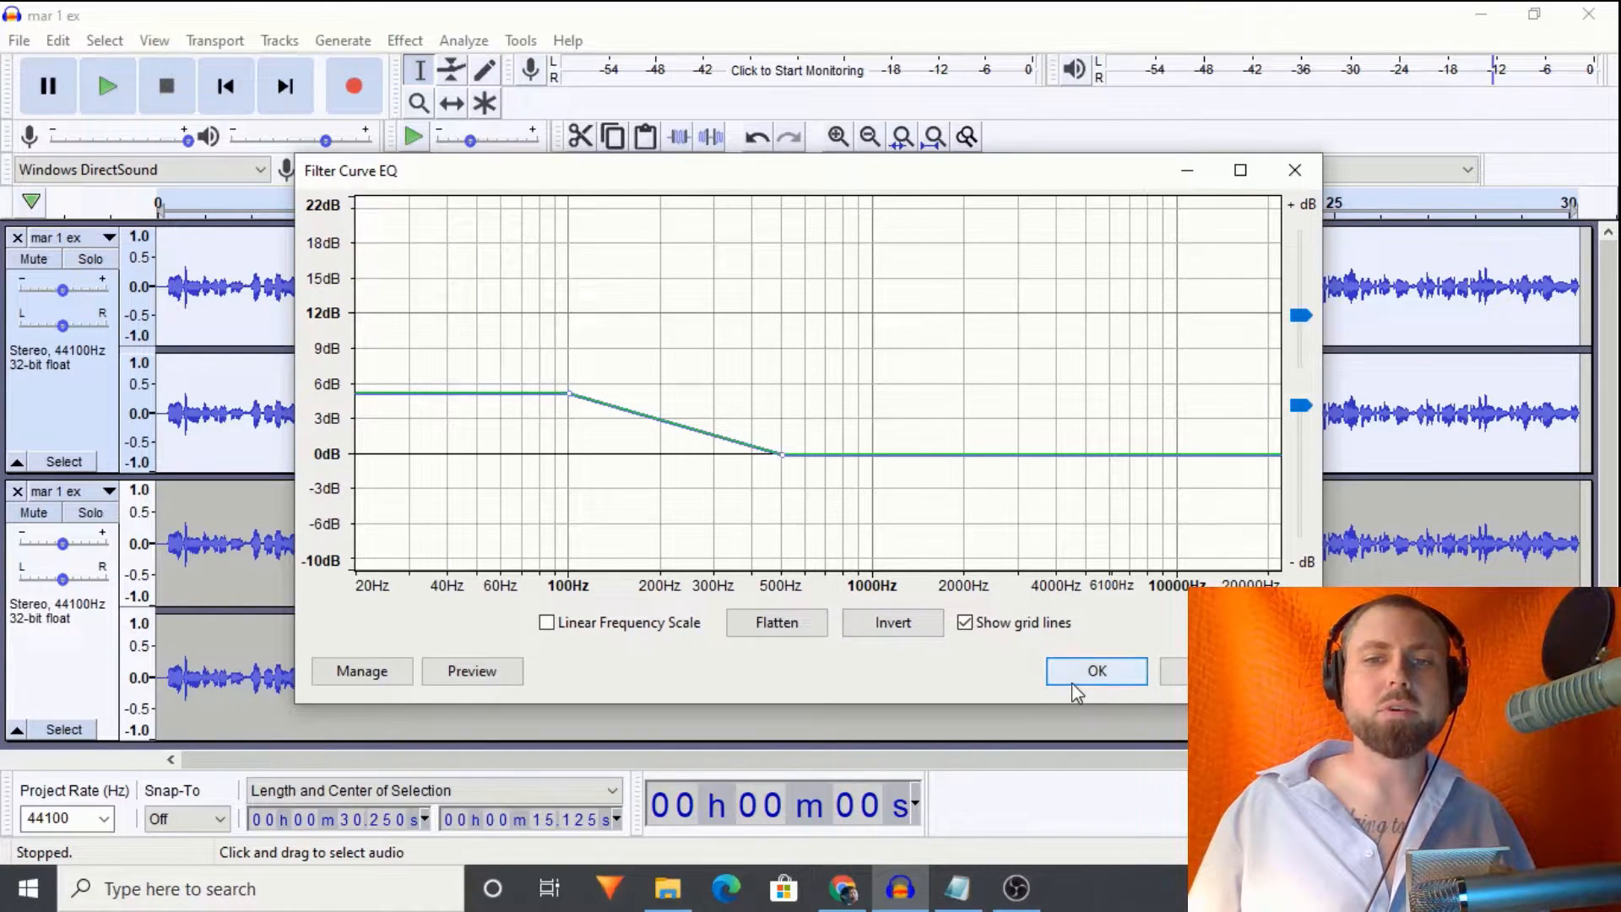
click(1096, 670)
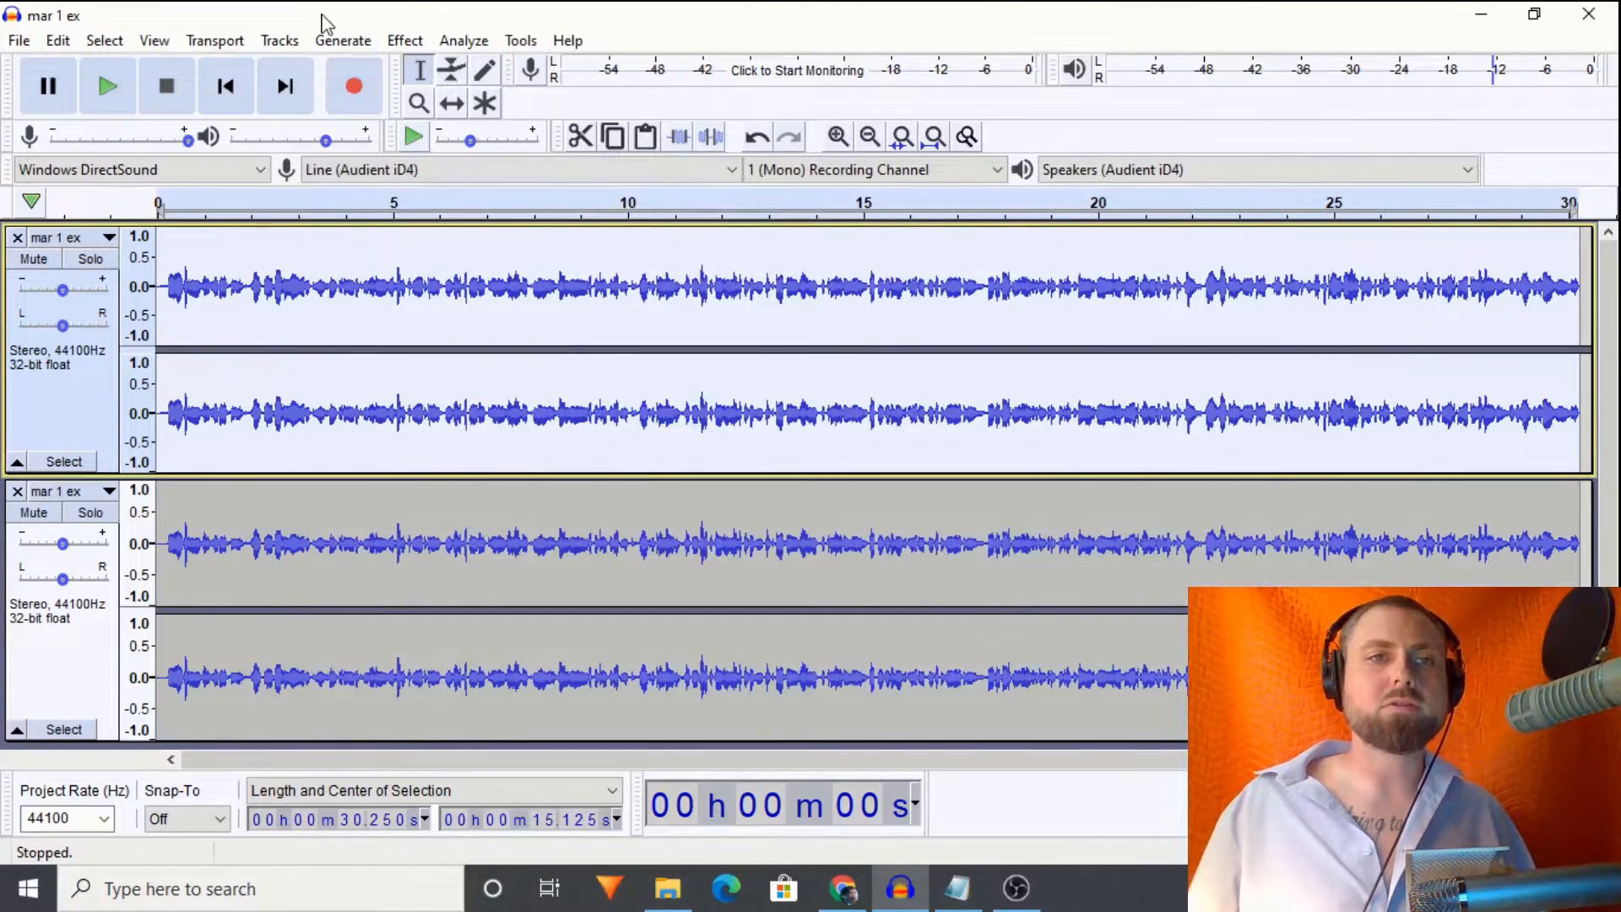
Step: Apply a Filter Curve Treble Boost factory preset lowered to about 5 dB on the top copy
click(403, 41)
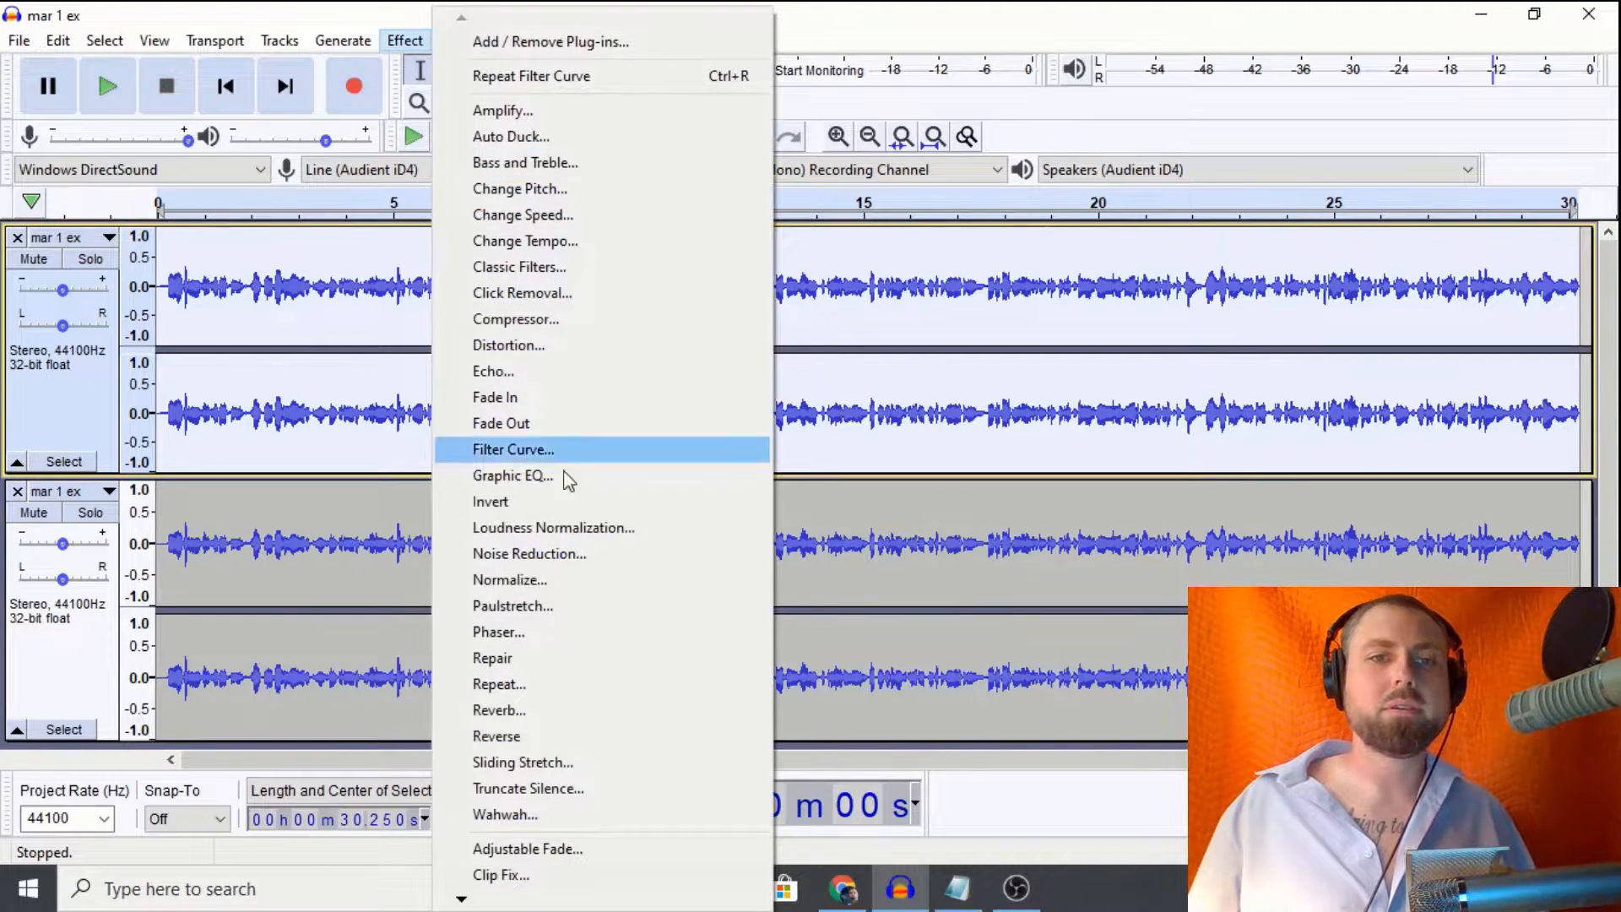
click(513, 449)
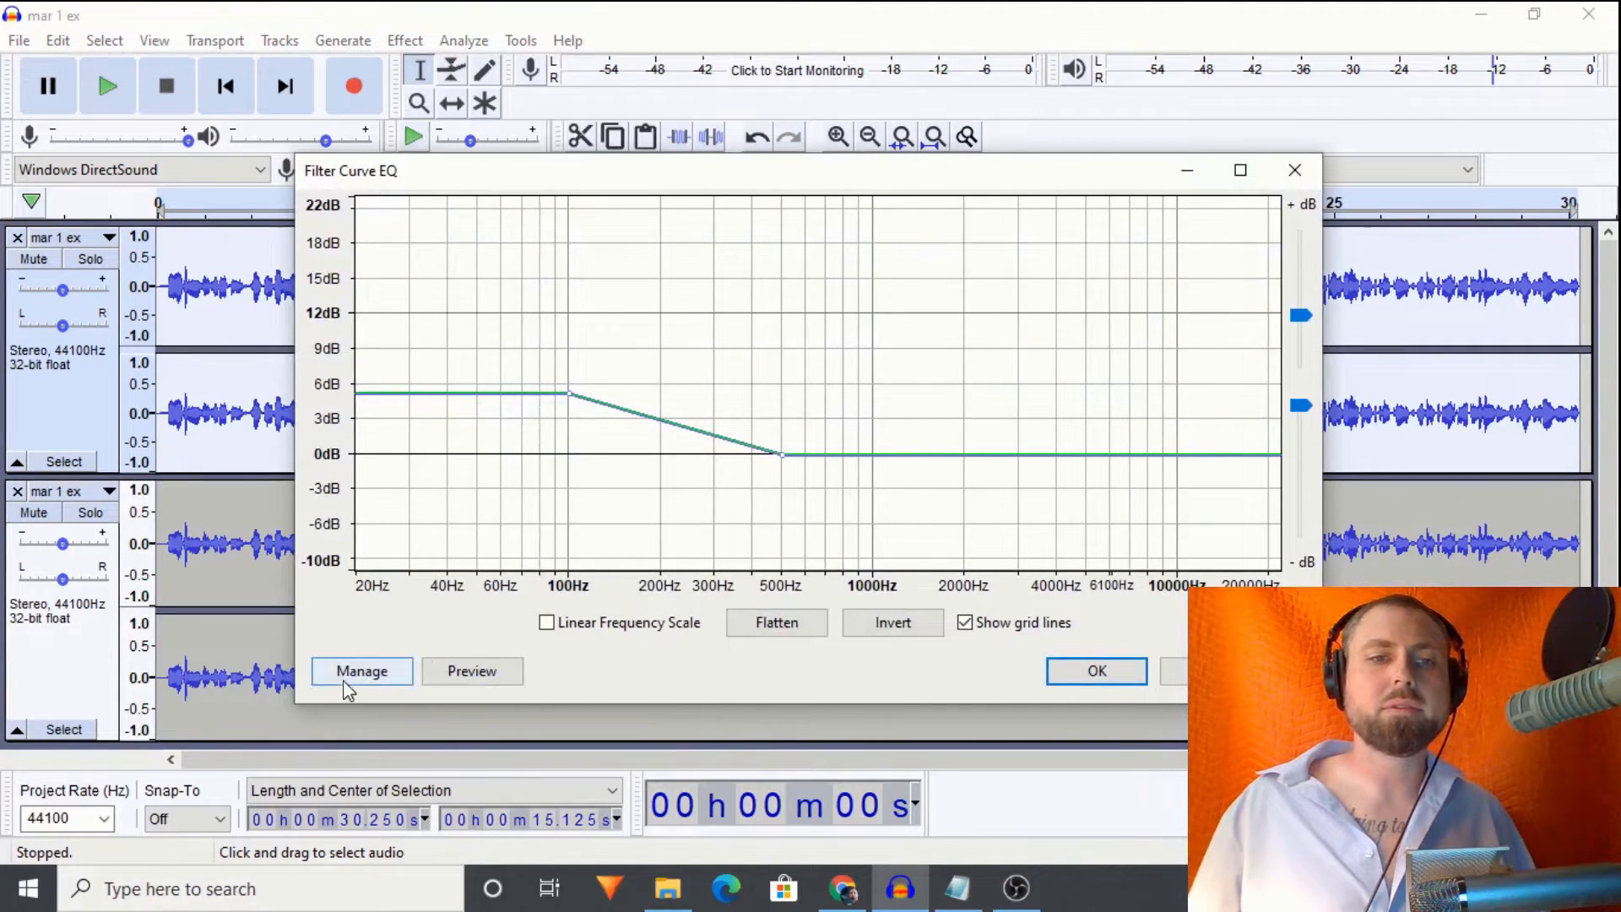
click(362, 670)
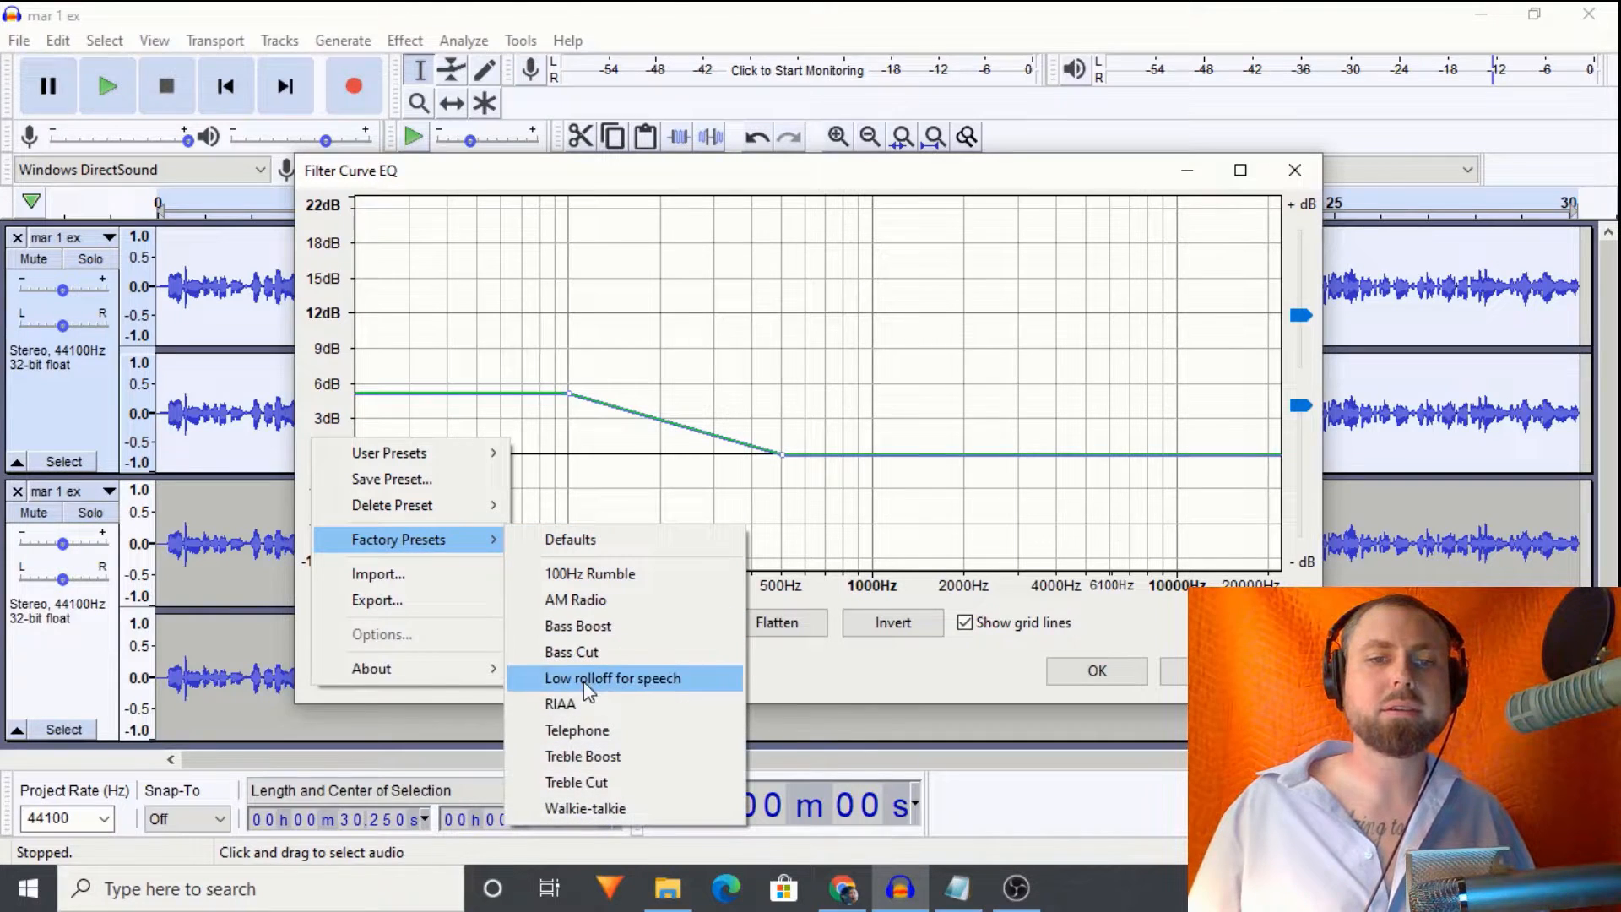
click(611, 679)
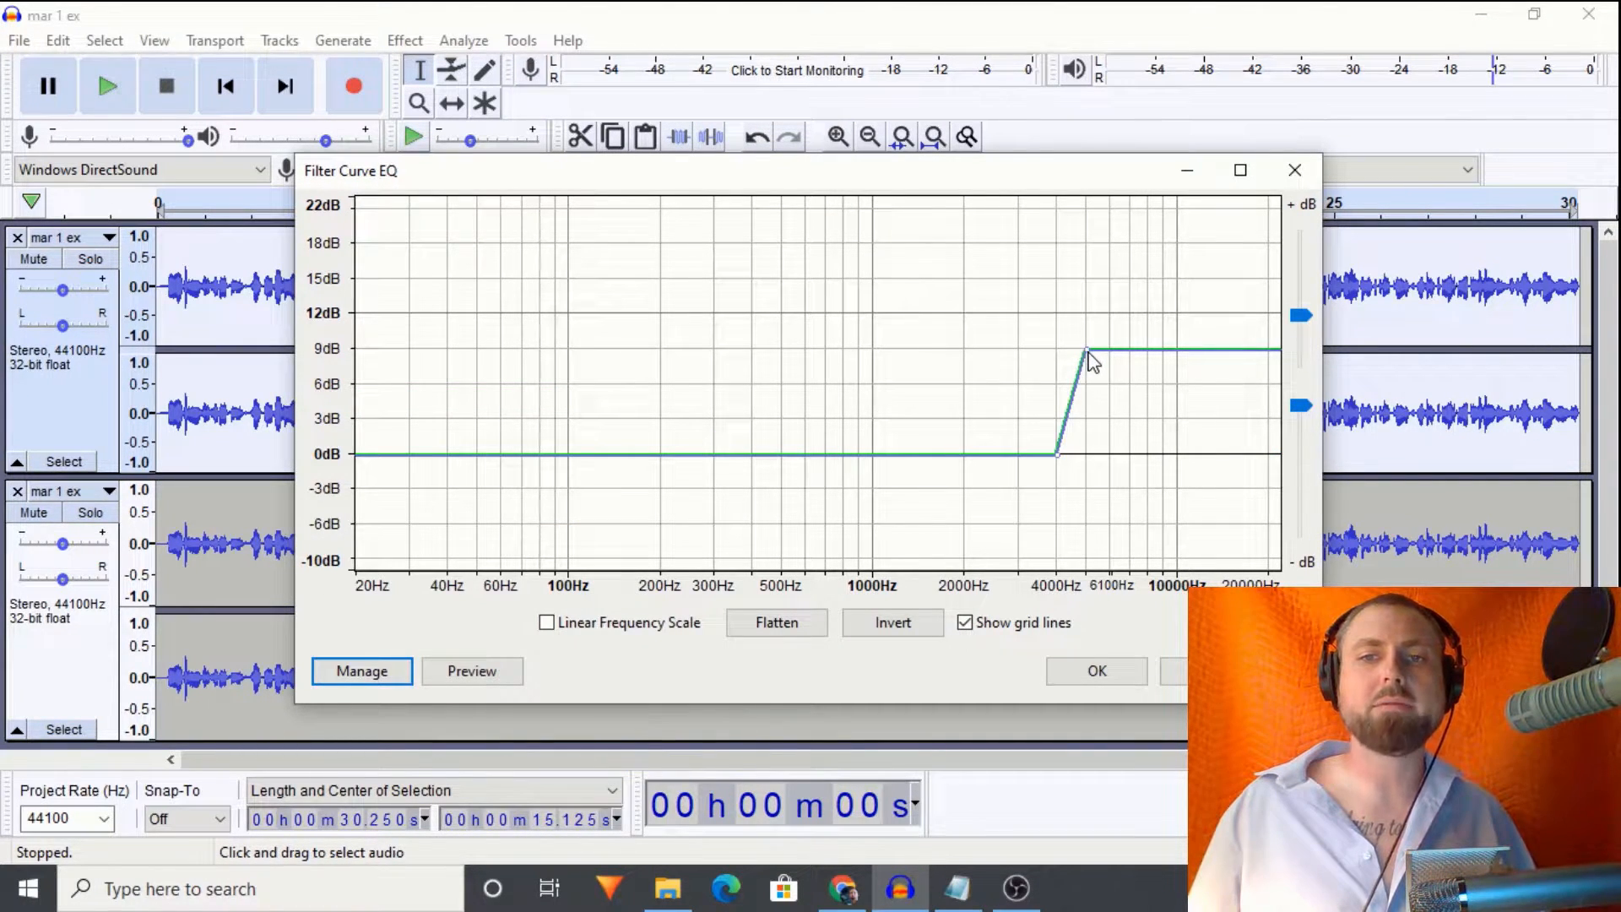
drag(1086, 351, 1086, 399)
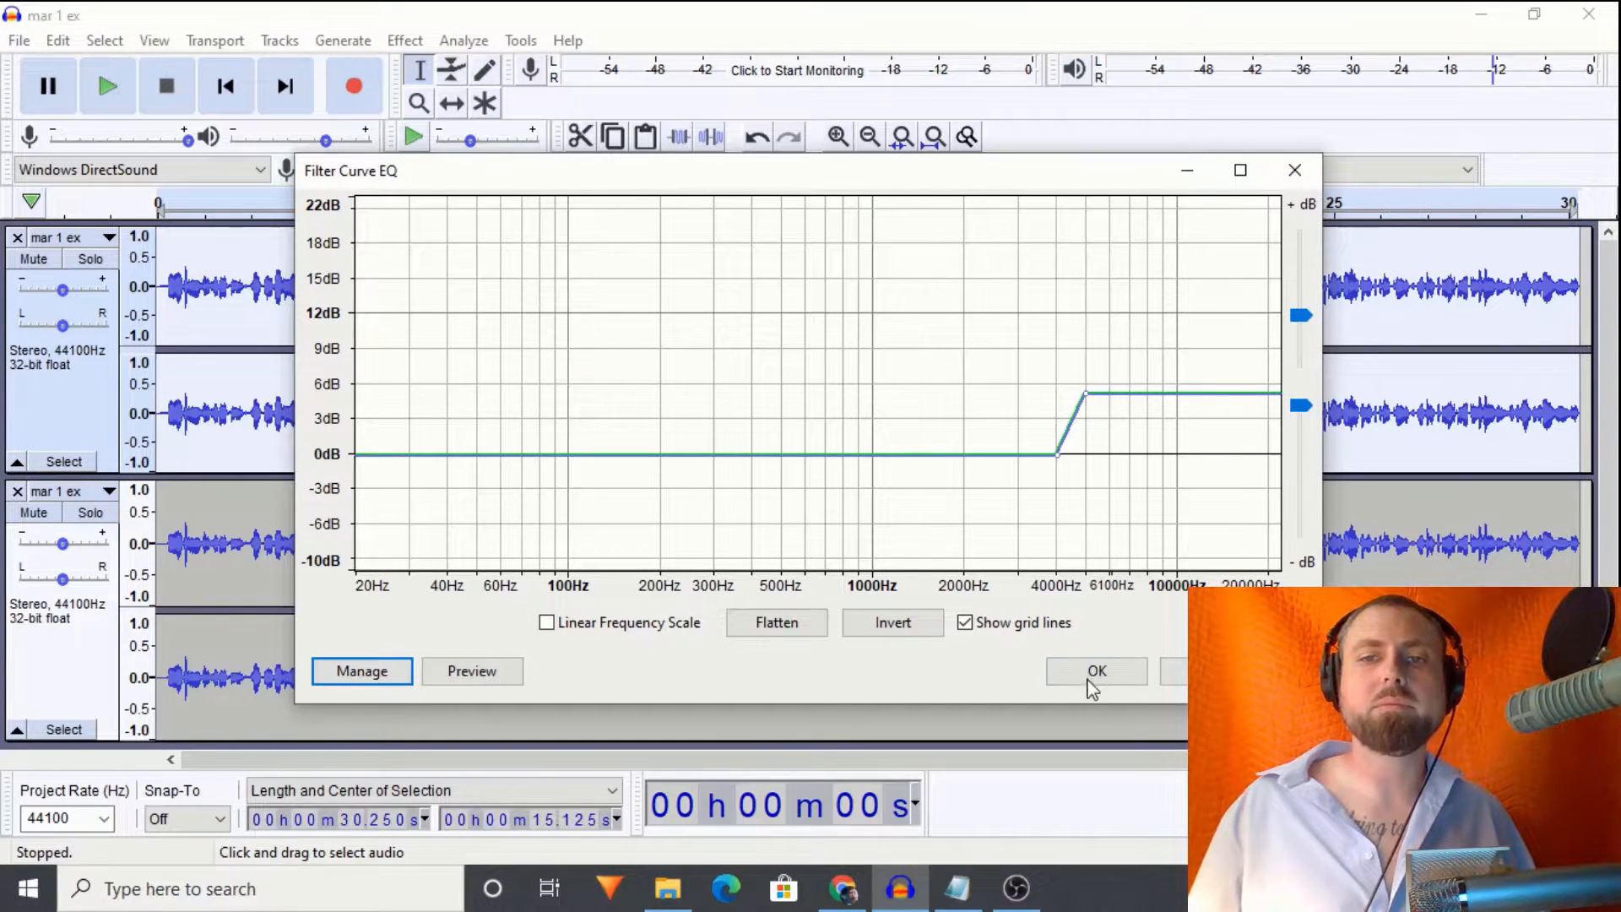
click(1094, 671)
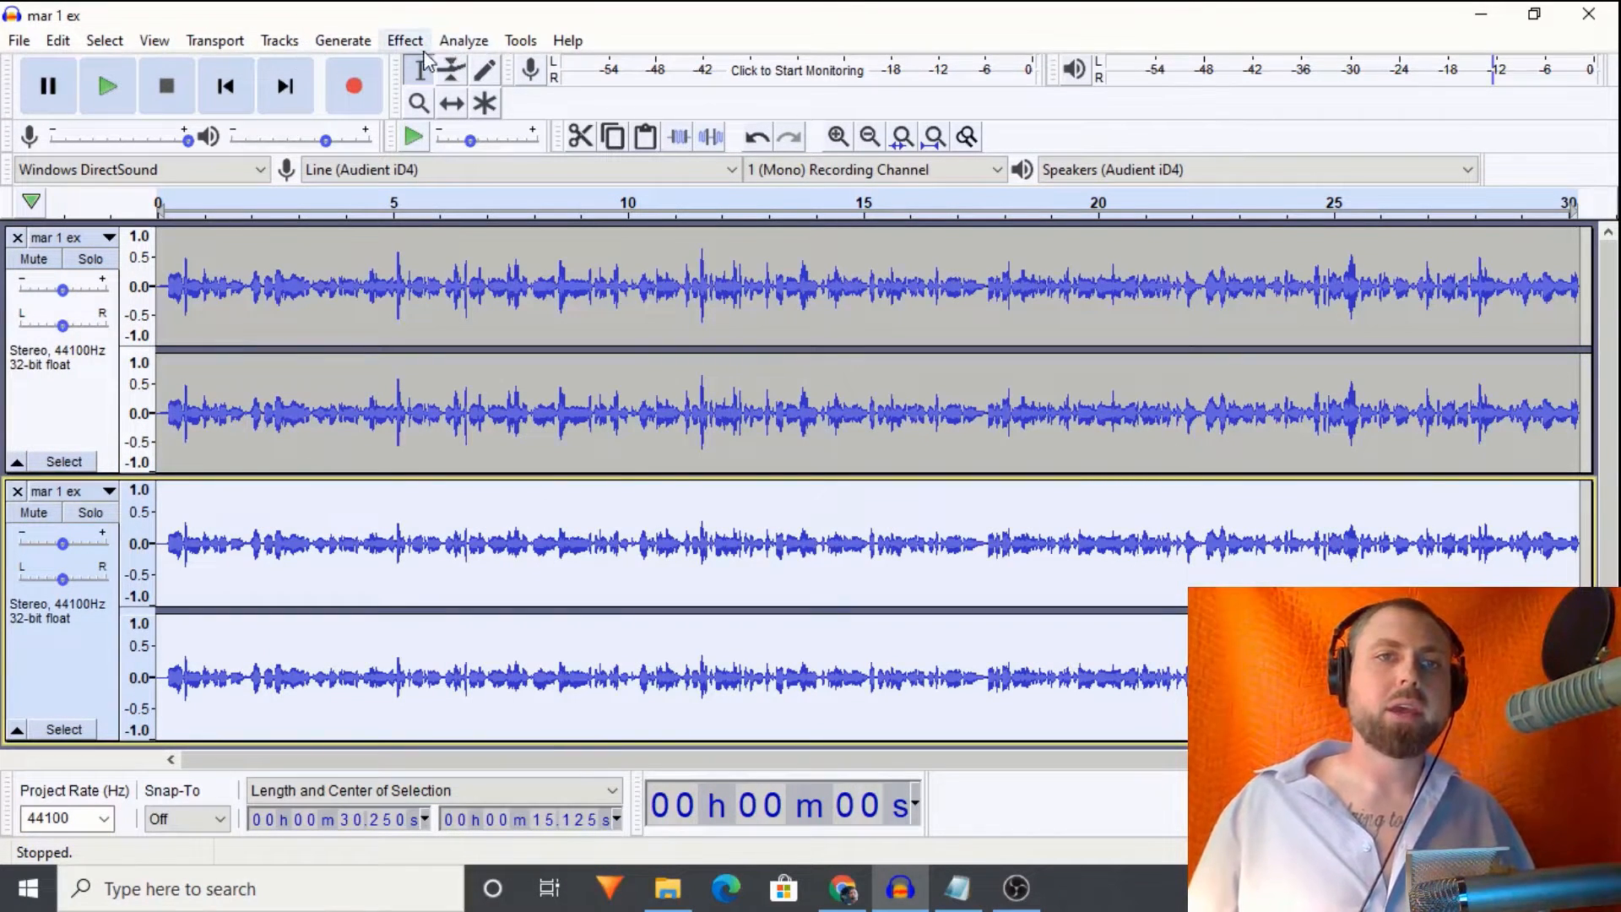
Step: Load a saved Female EQ user preset into Filter Curve EQ for the bottom copy
click(404, 40)
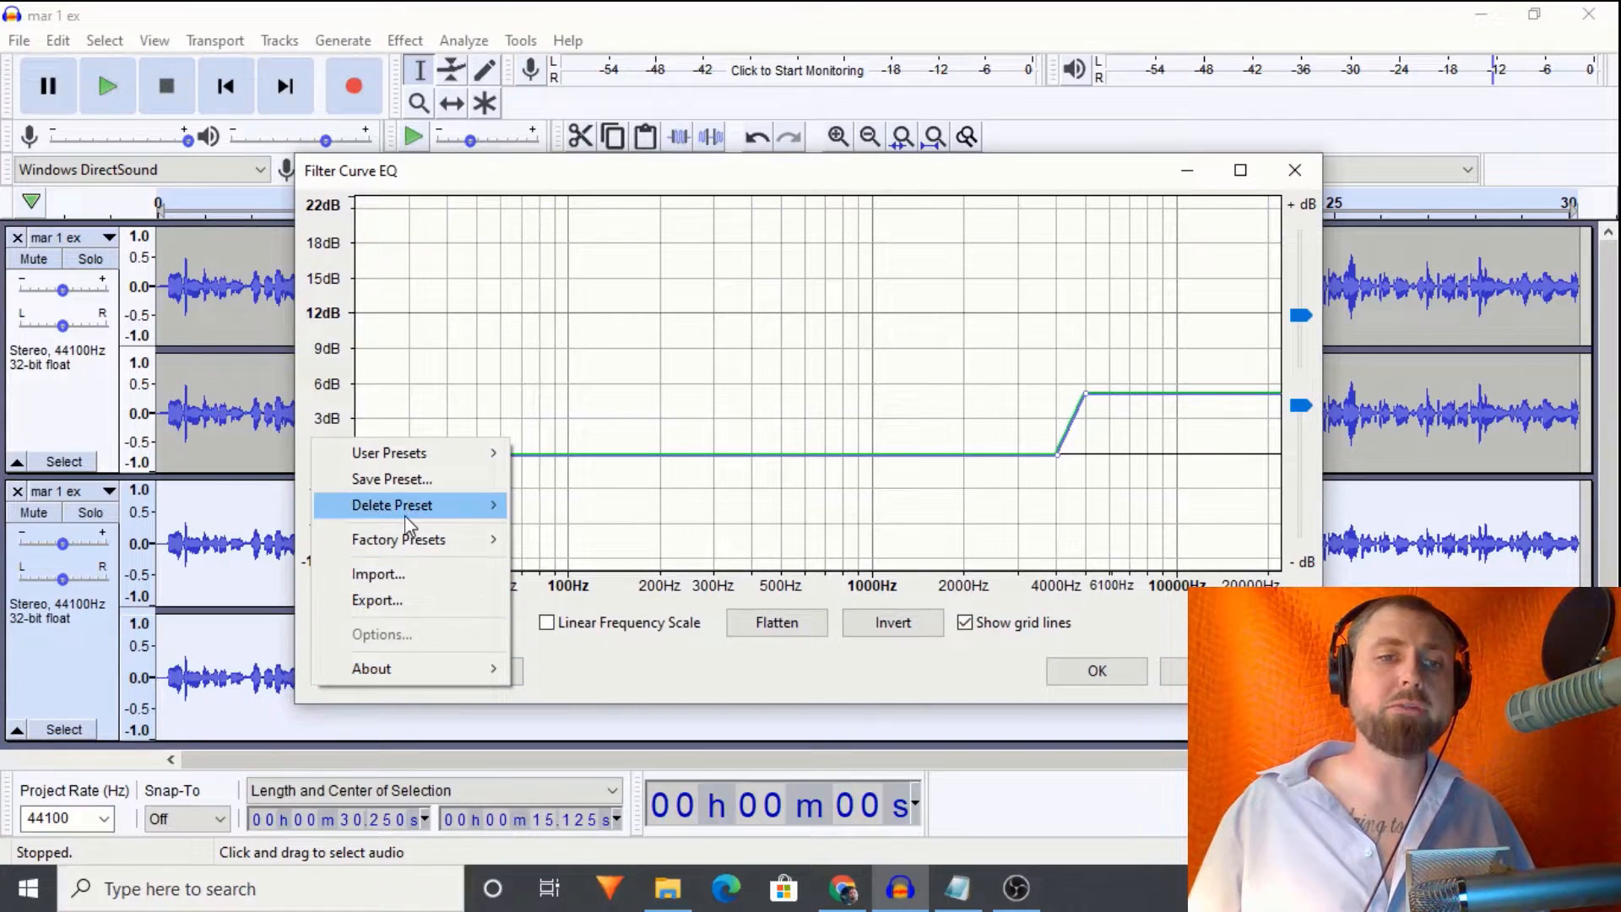
mouse_move(404, 538)
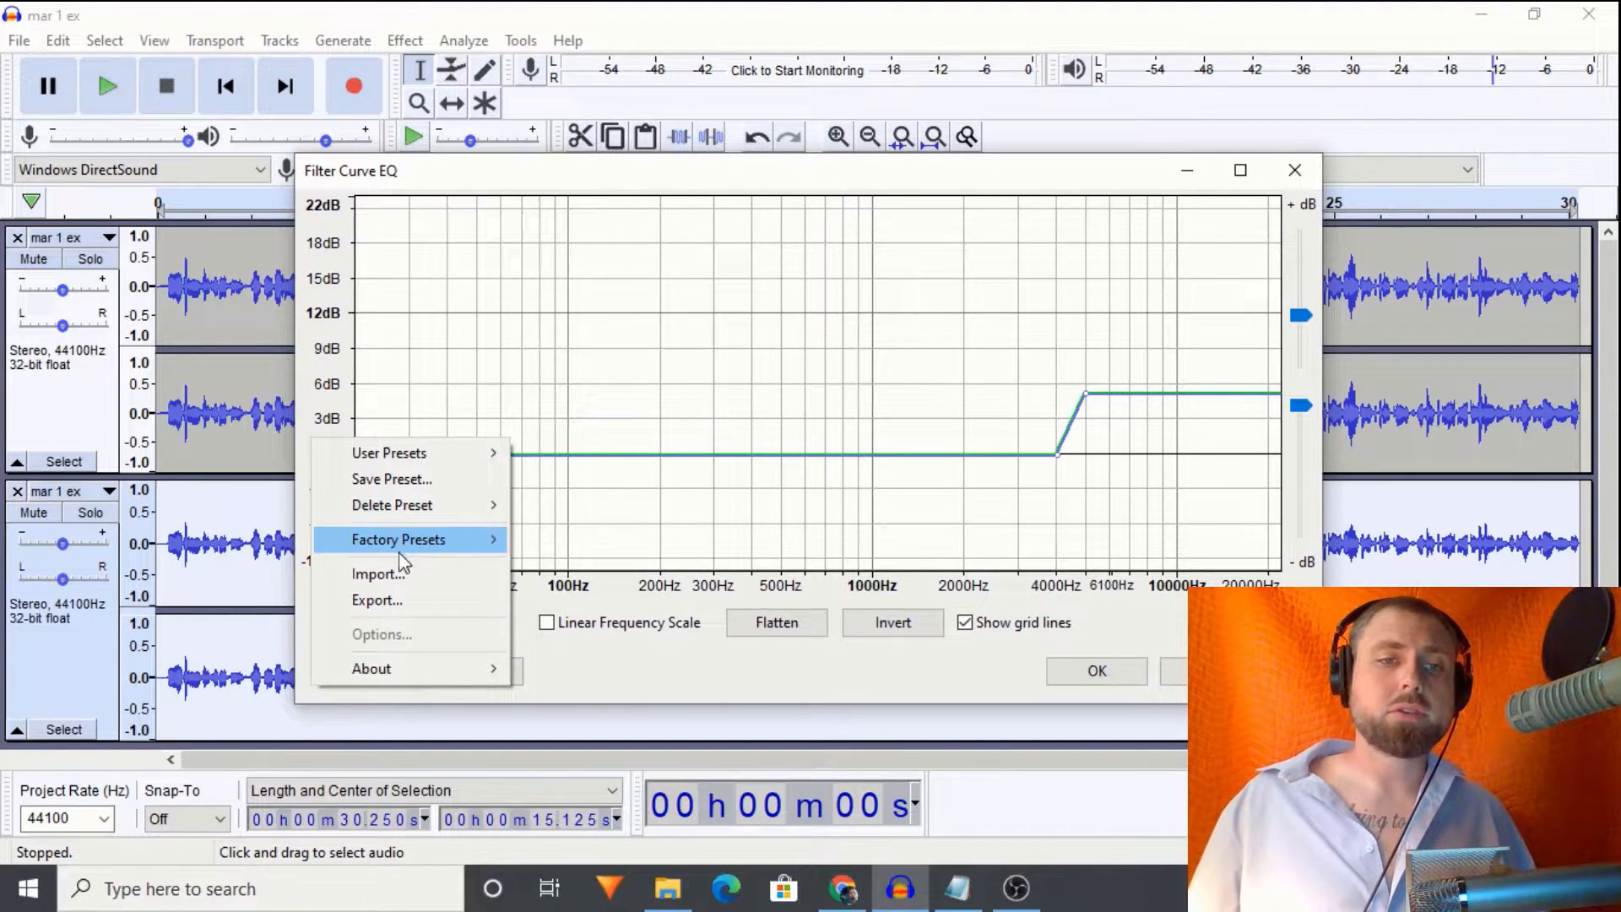
click(388, 452)
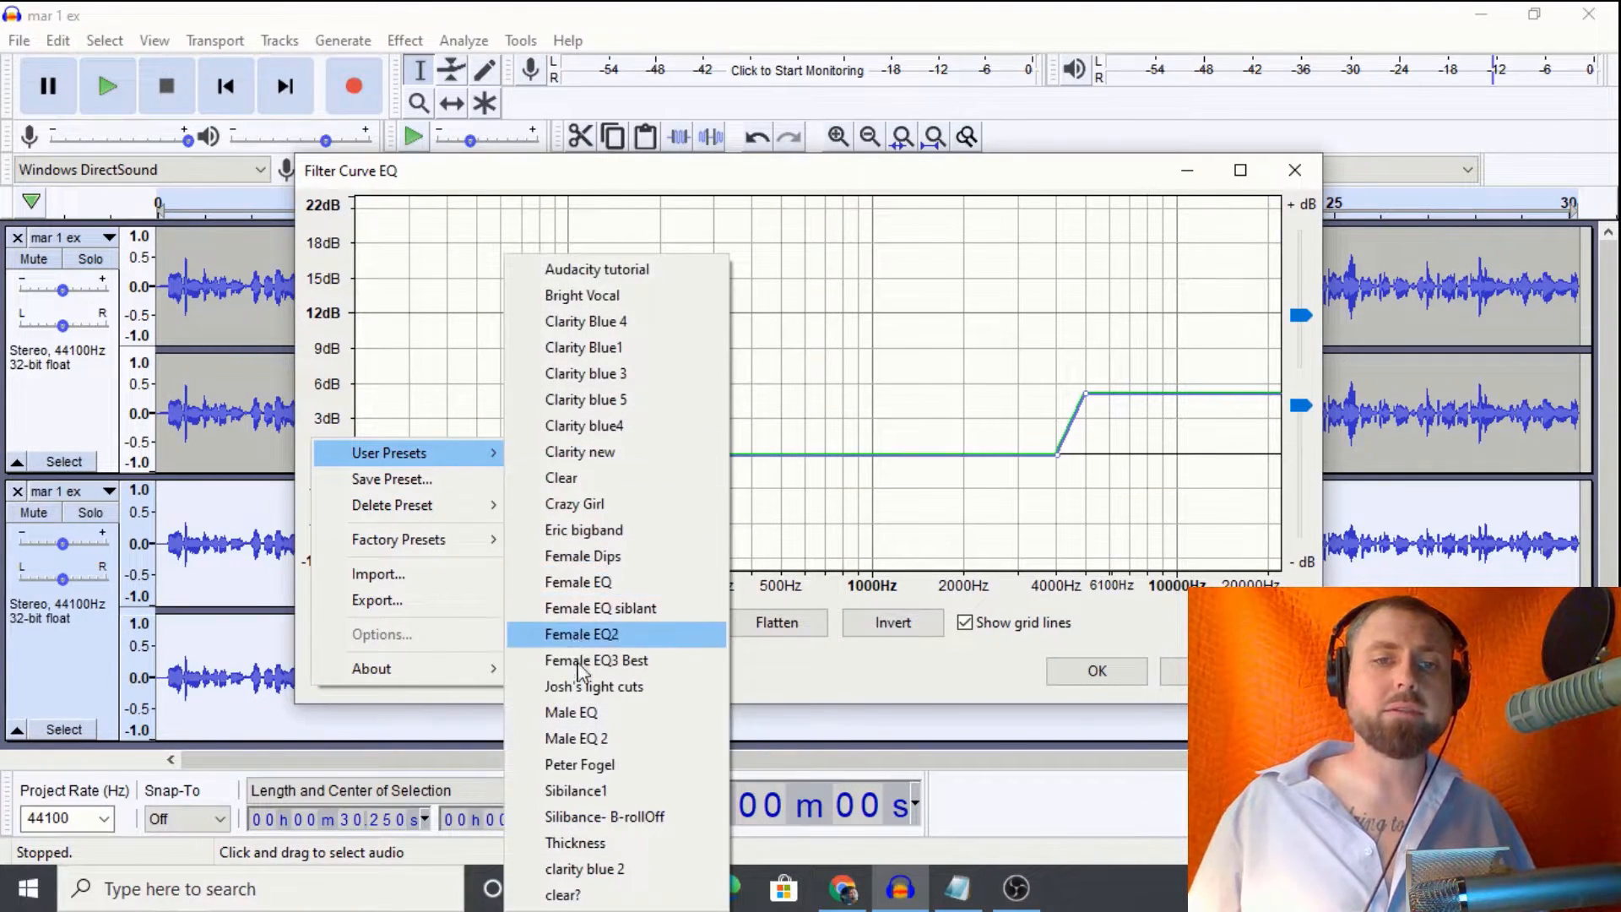
click(581, 634)
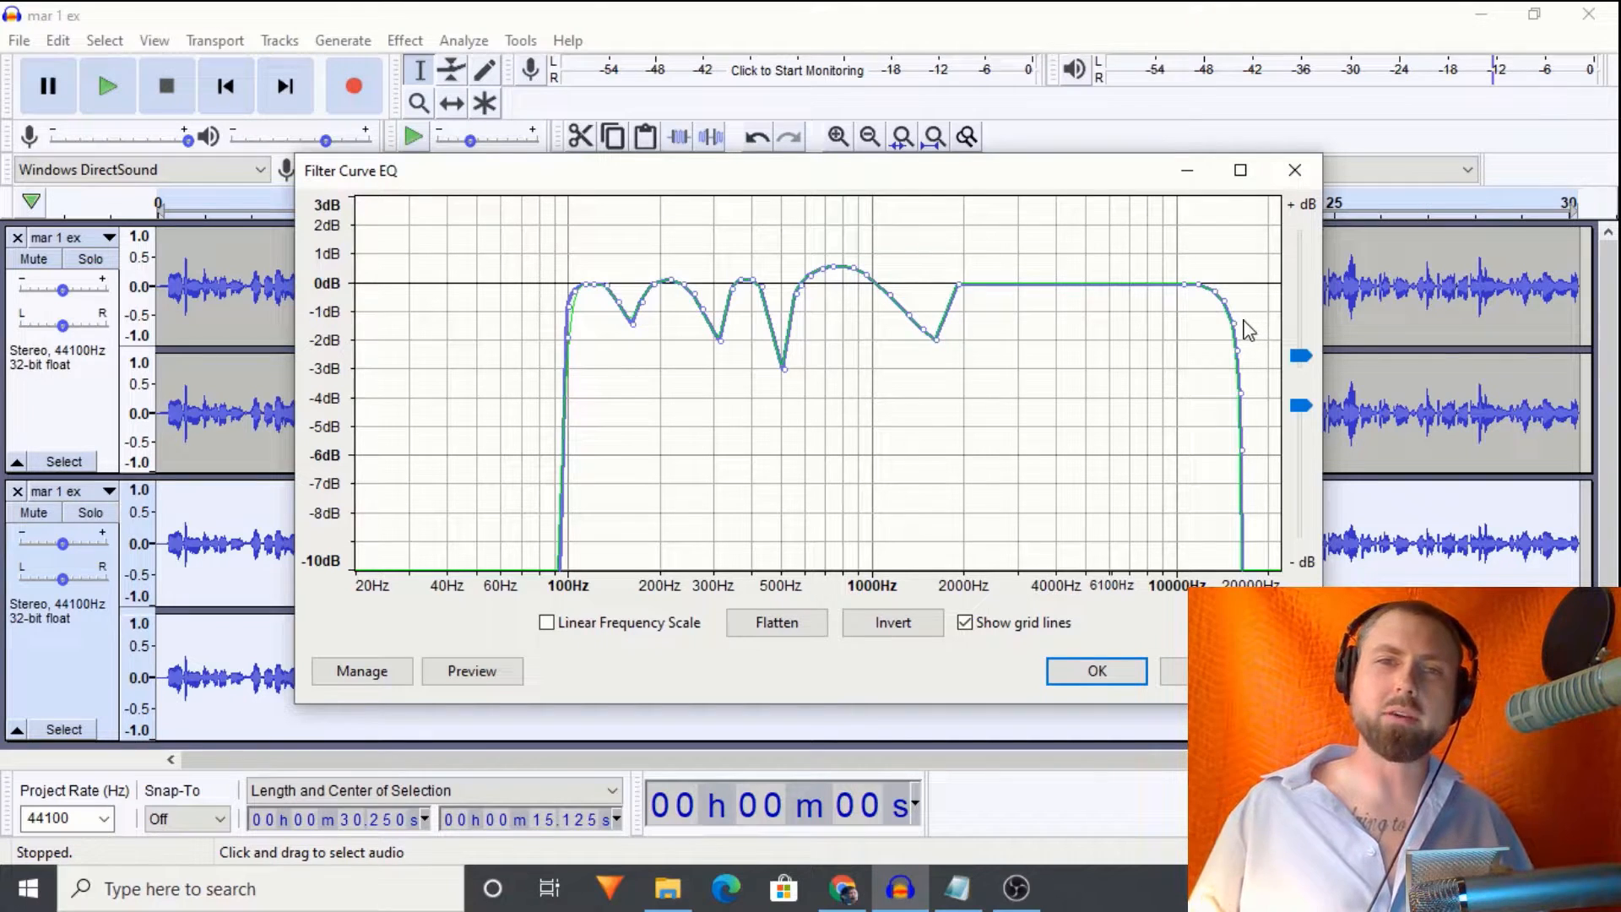
mouse_move(823, 388)
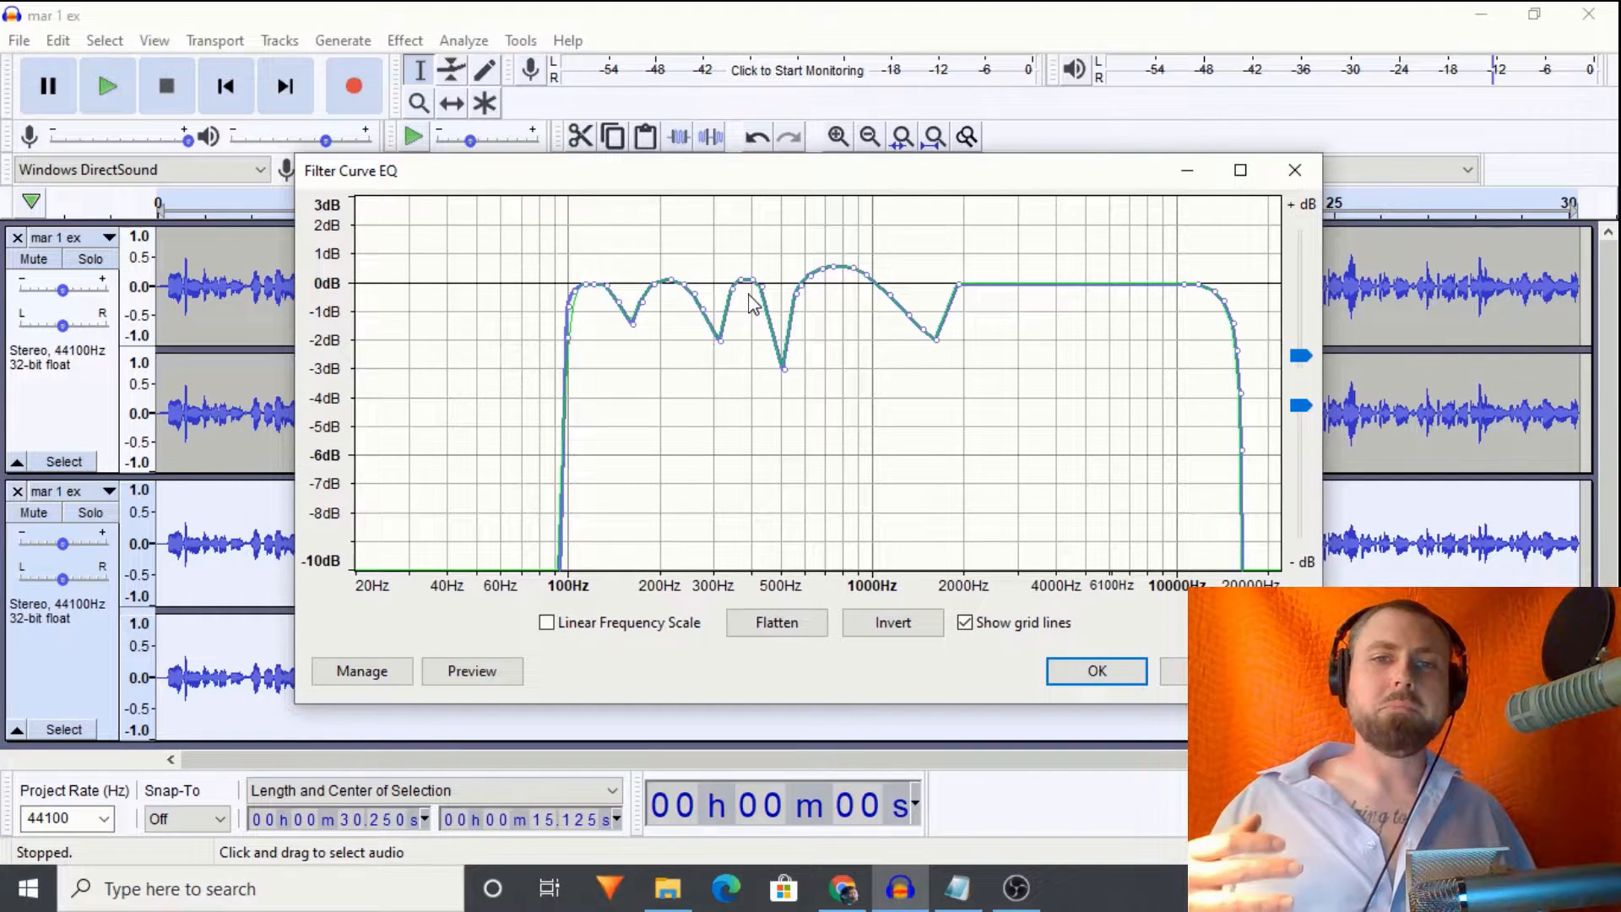
mouse_move(546, 382)
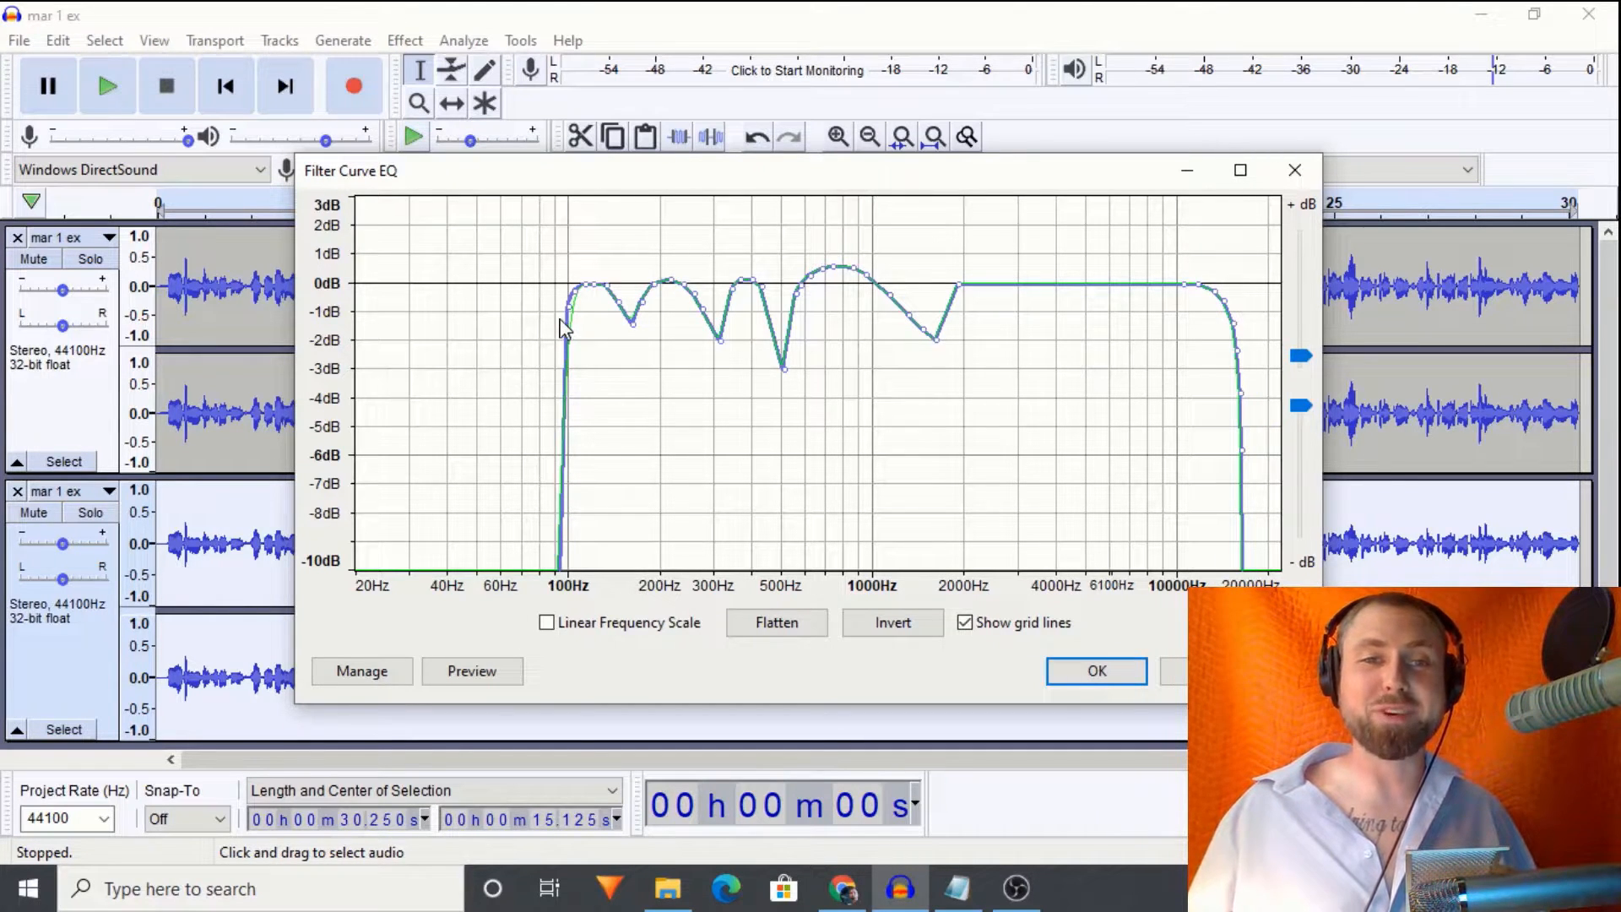
mouse_move(568, 591)
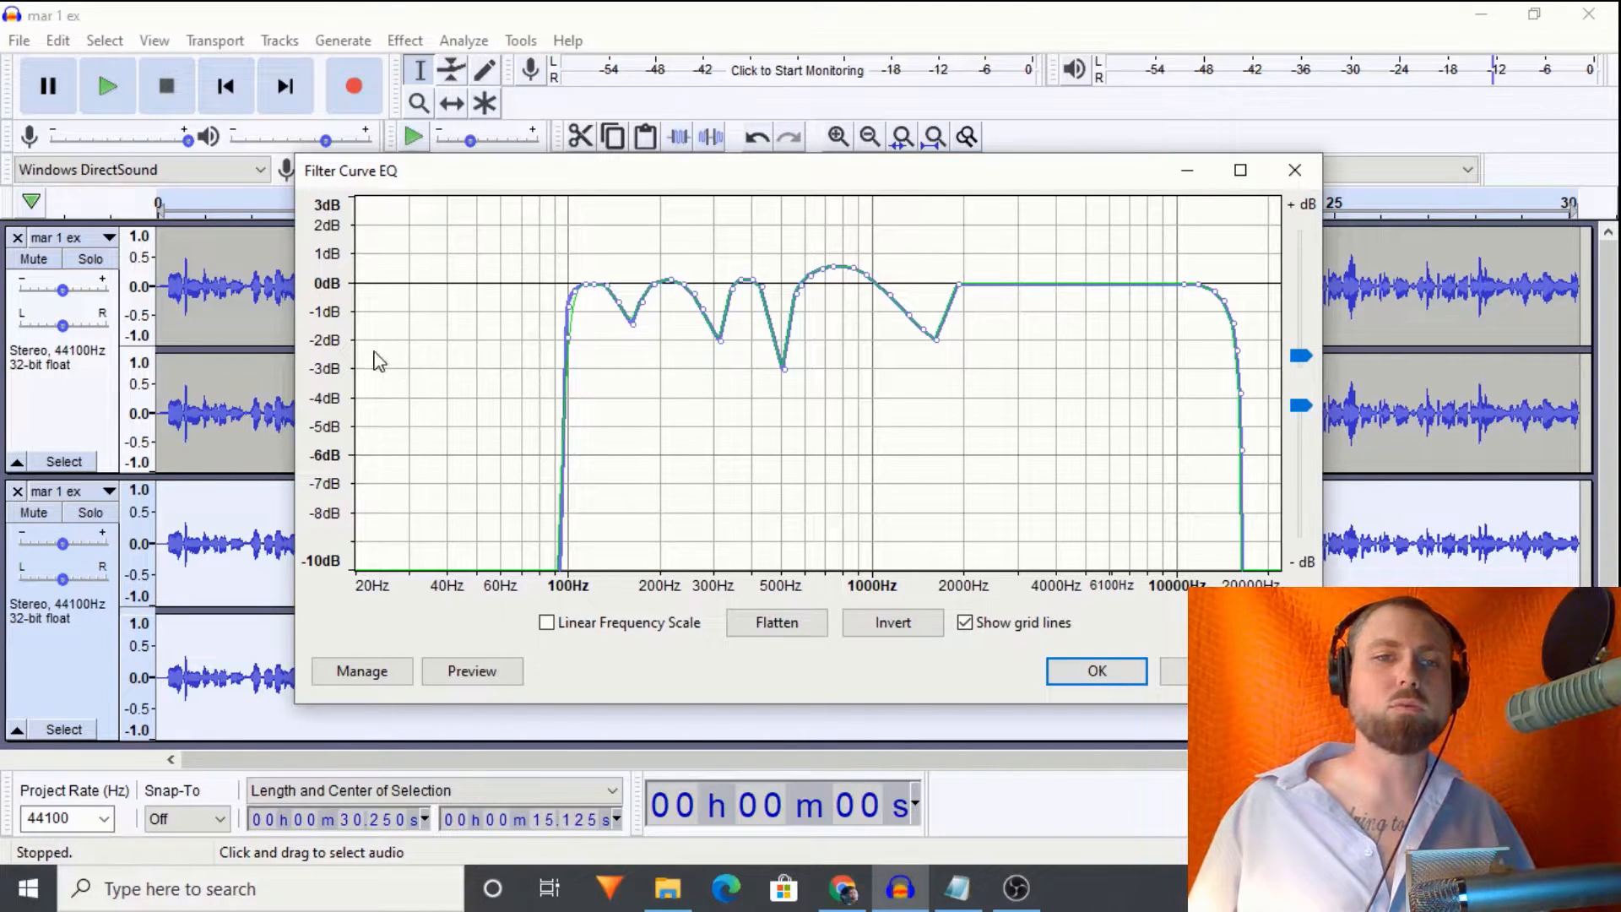
mouse_move(541, 387)
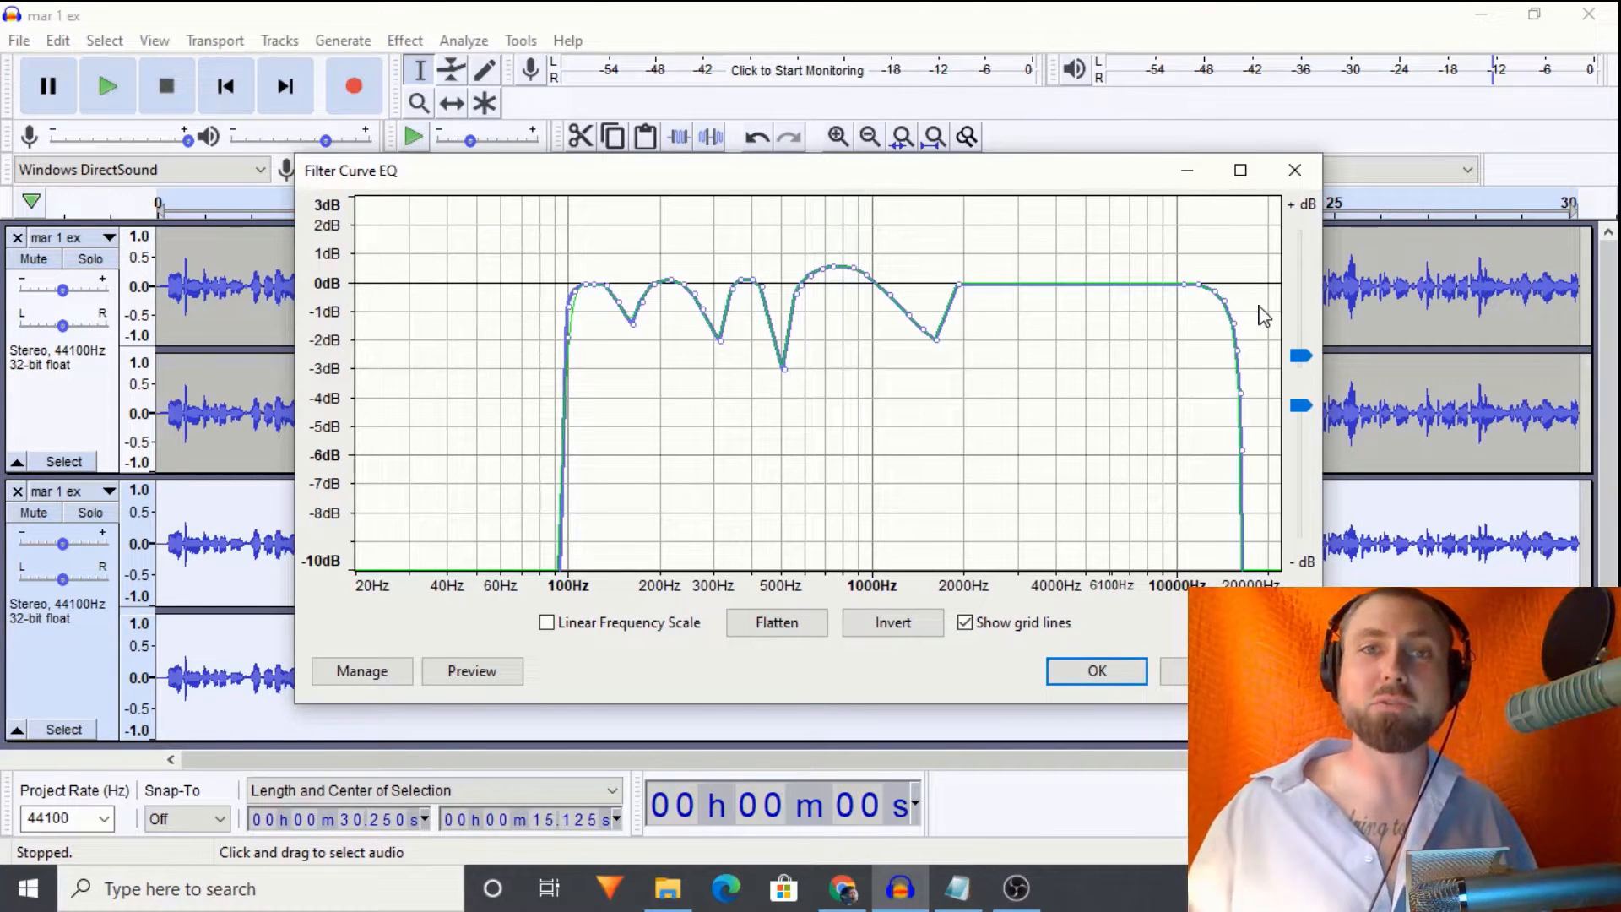
mouse_move(1281, 326)
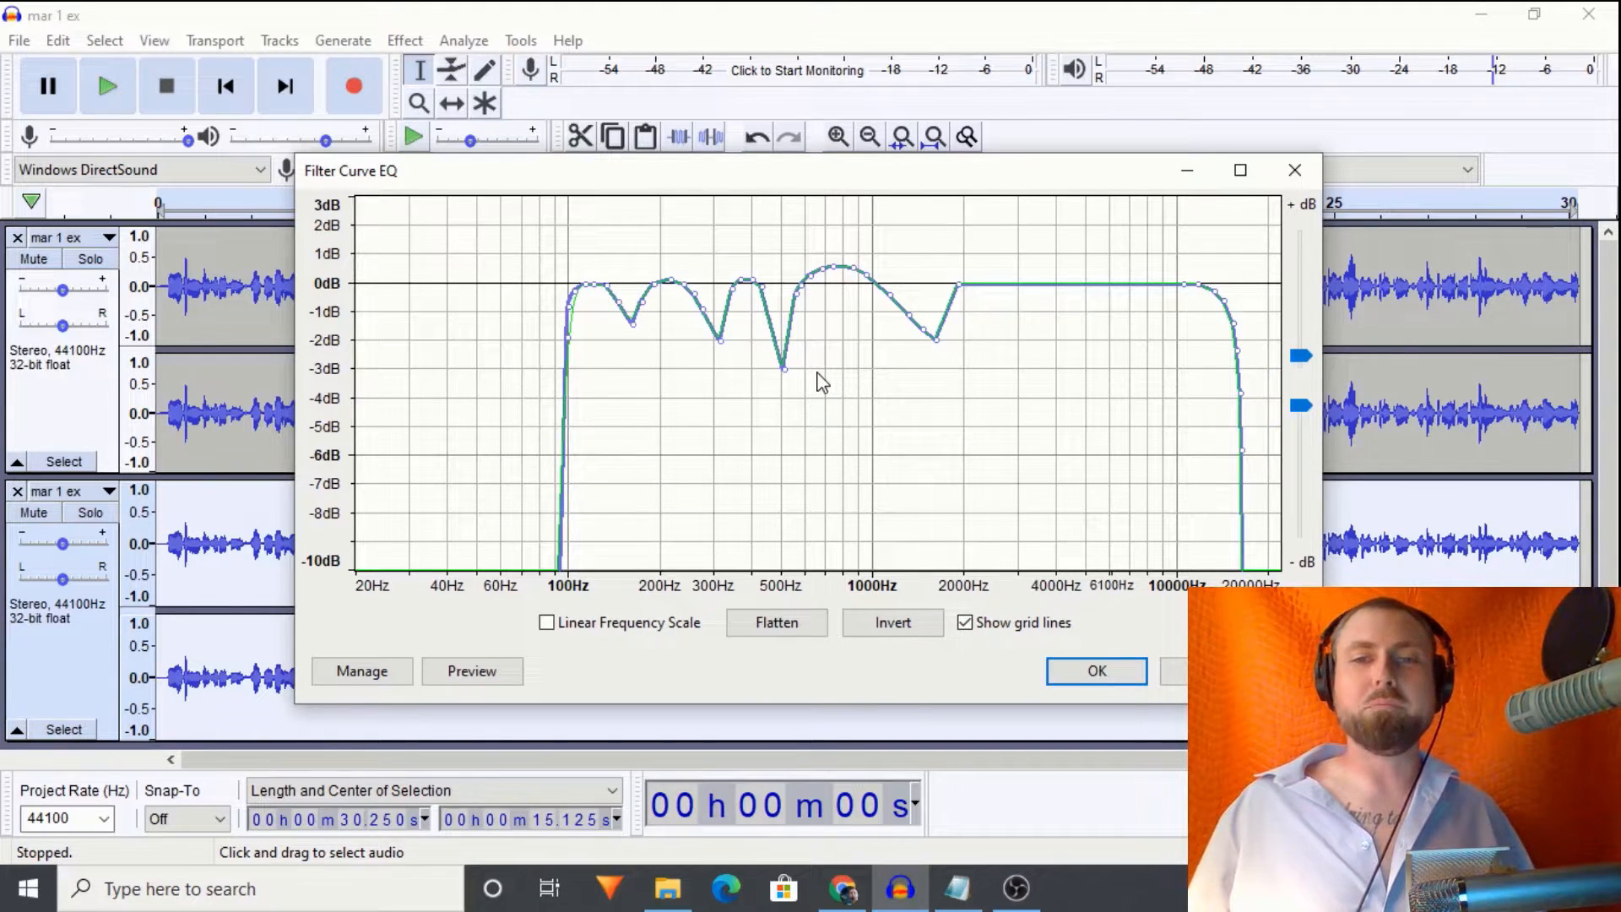
mouse_move(770, 439)
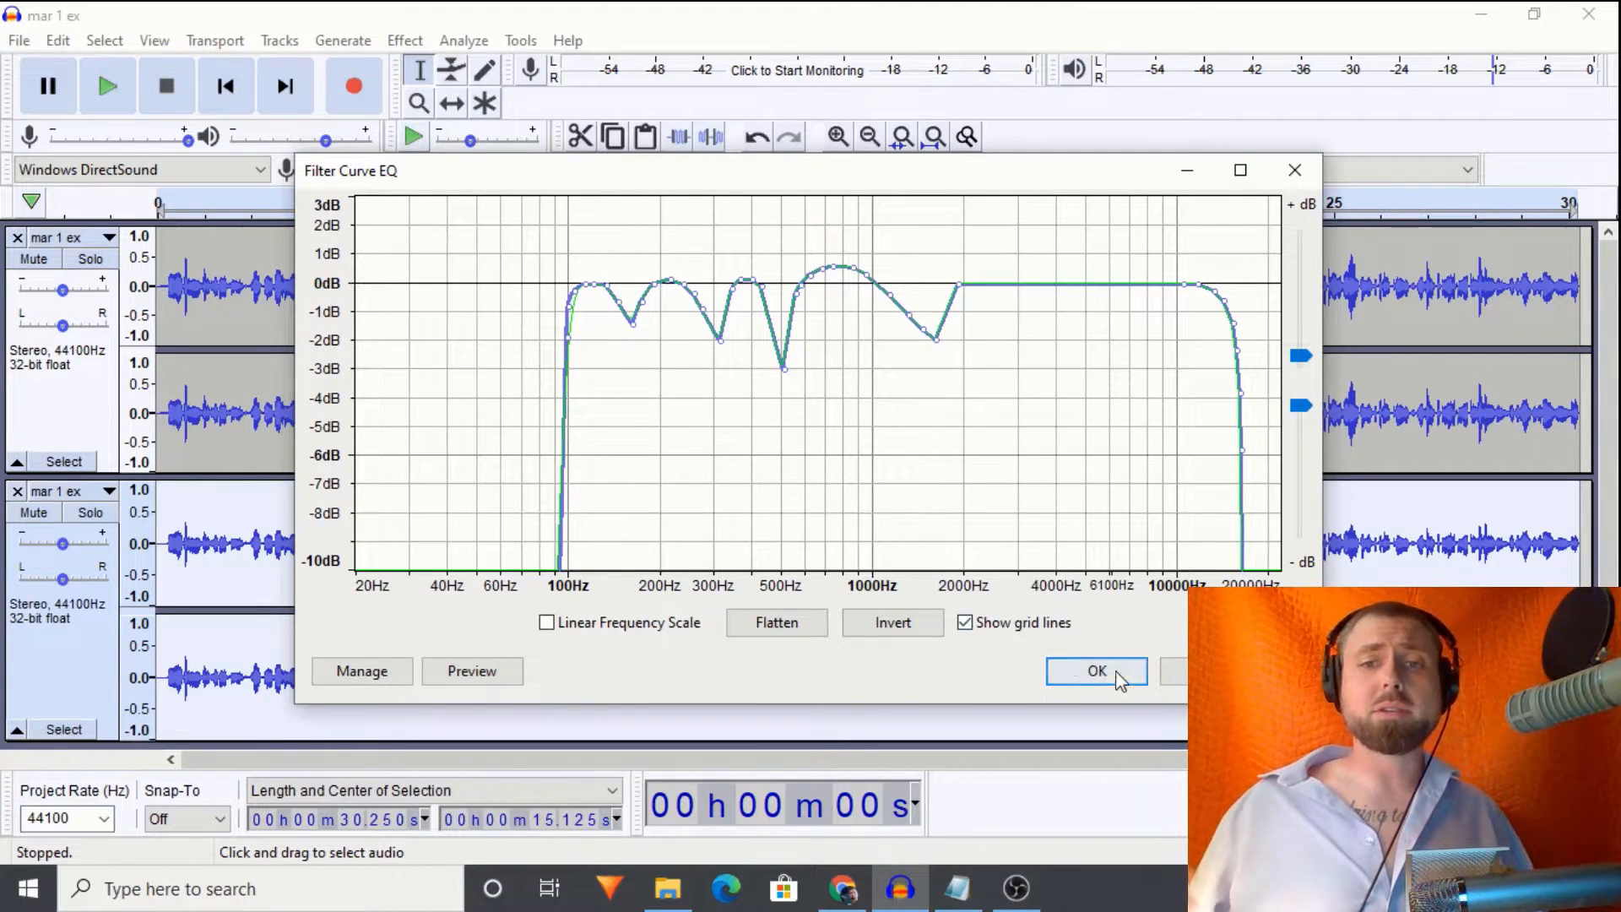
Step: Apply the female EQ curve and normalize the lower track, selecting up to about 15 seconds
click(1096, 670)
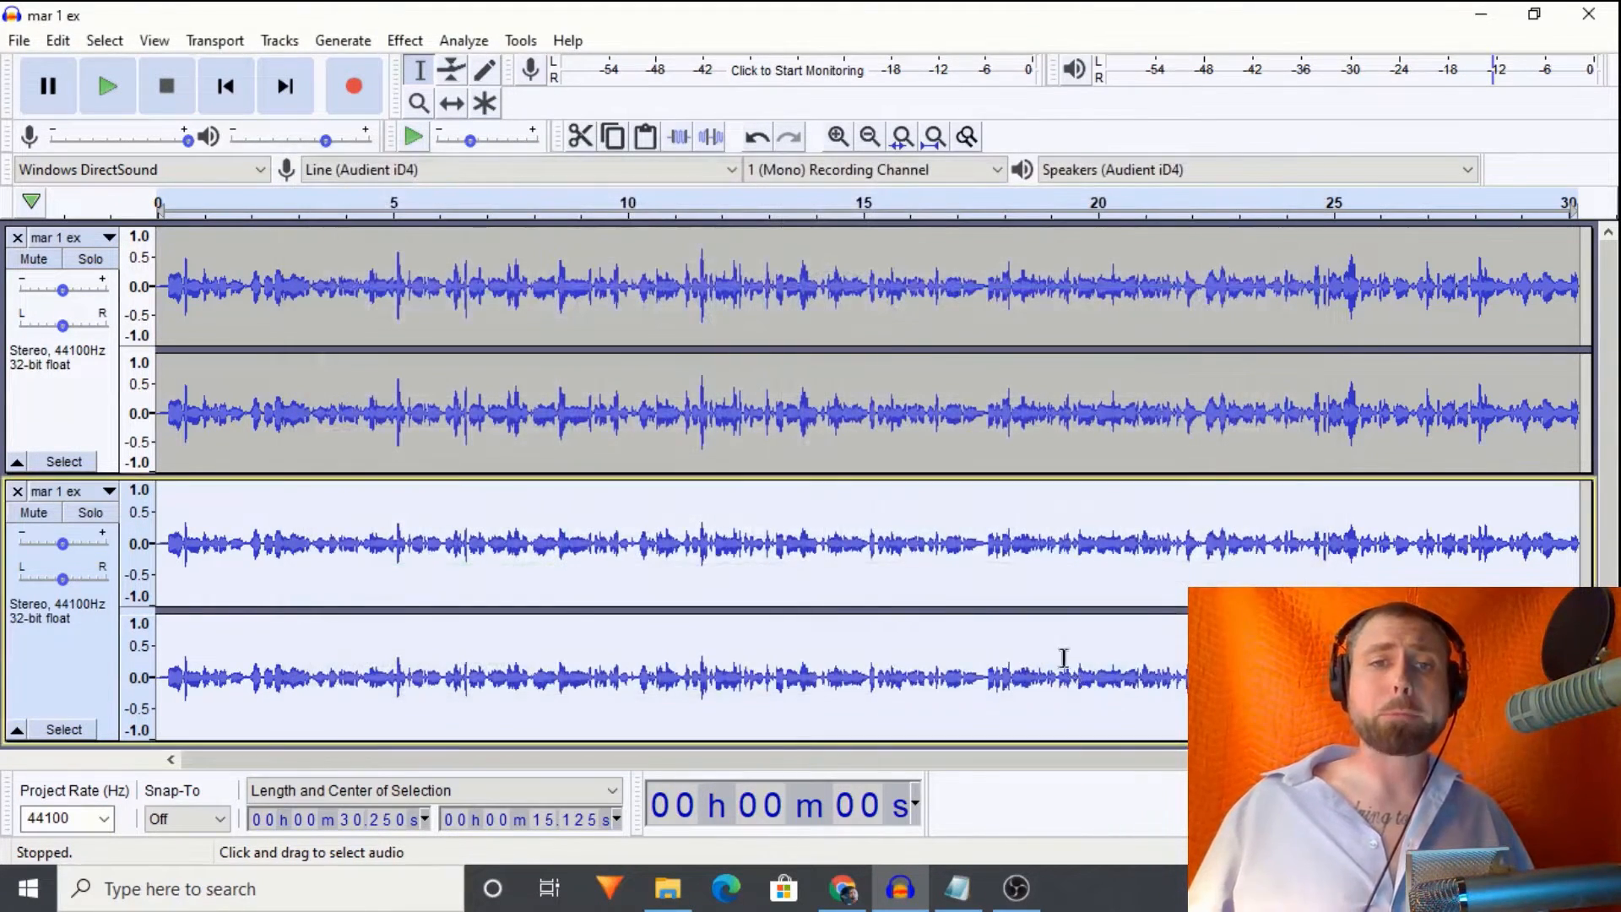
click(478, 326)
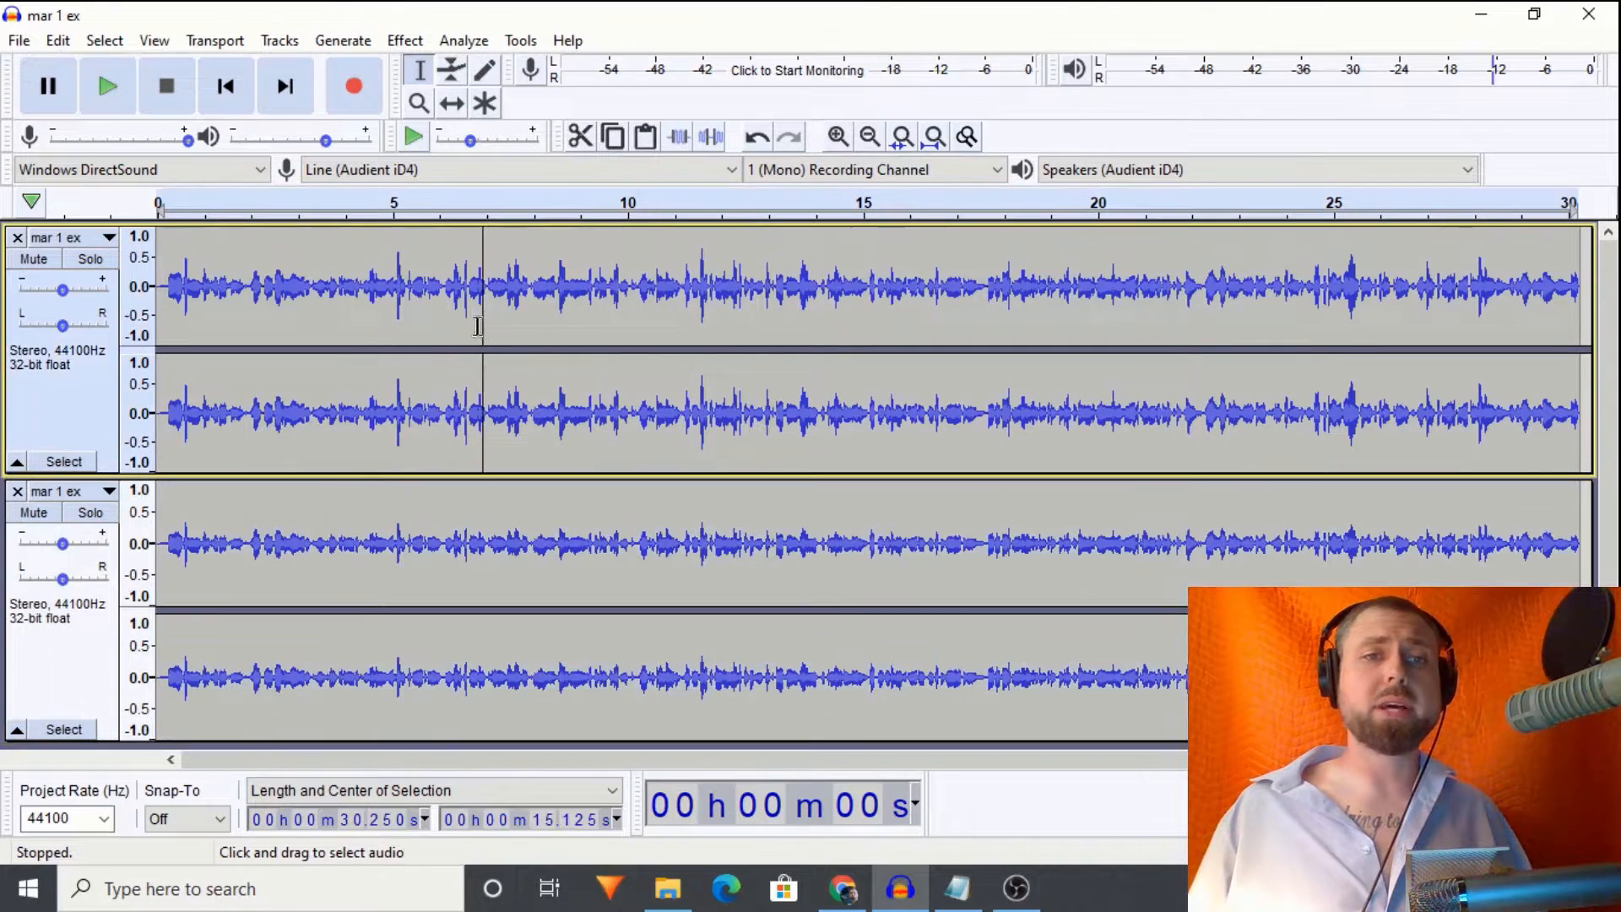
click(404, 41)
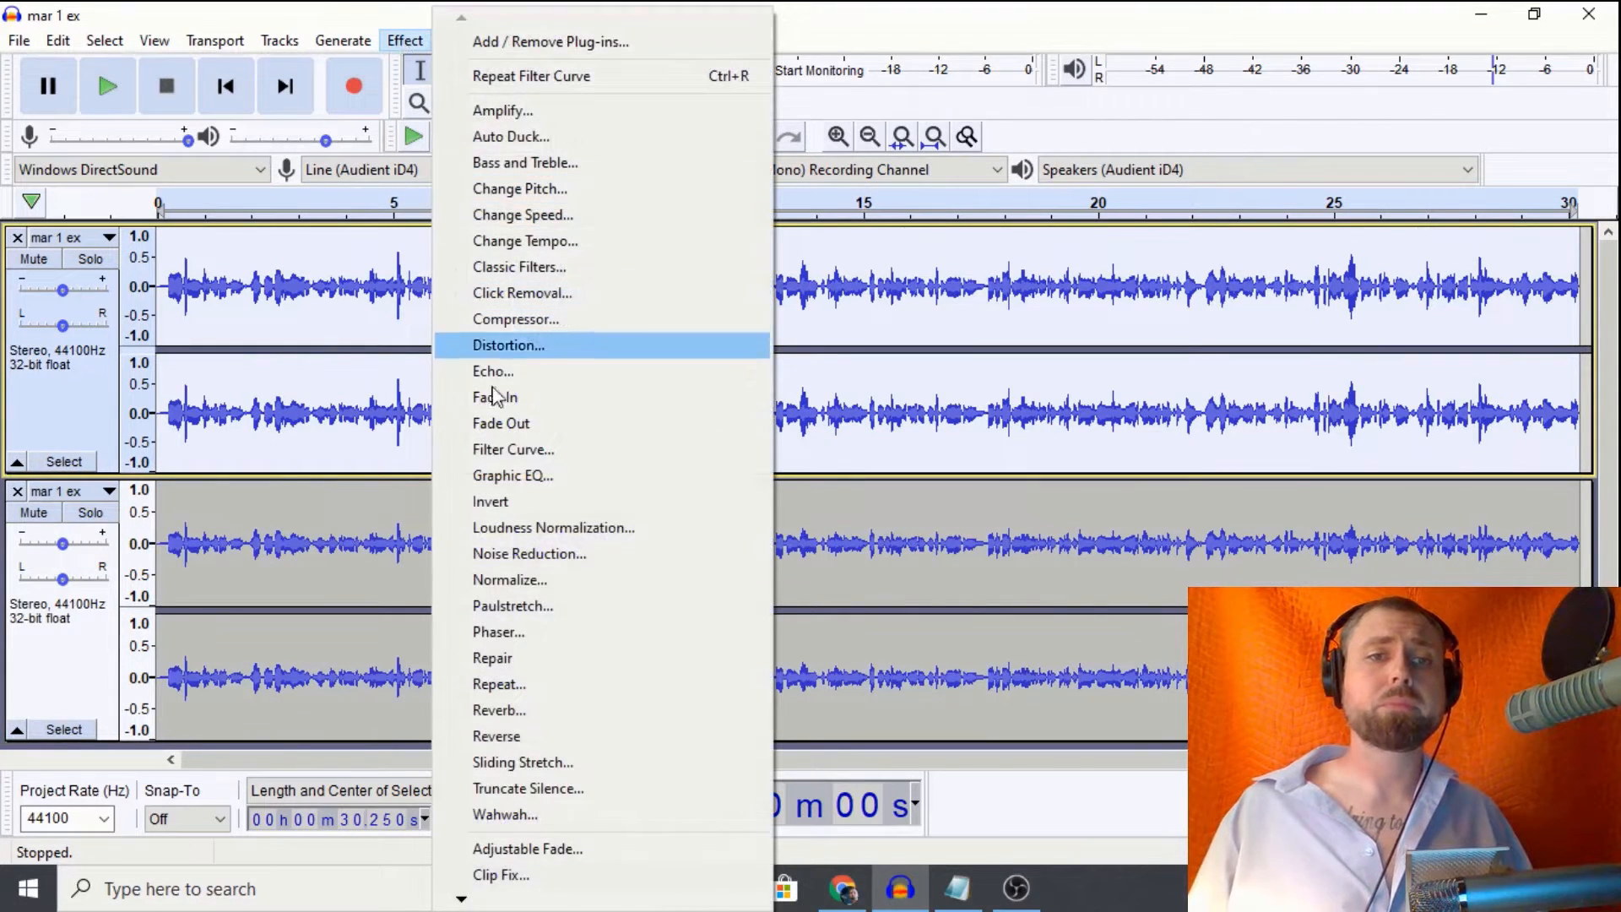
mouse_move(537, 579)
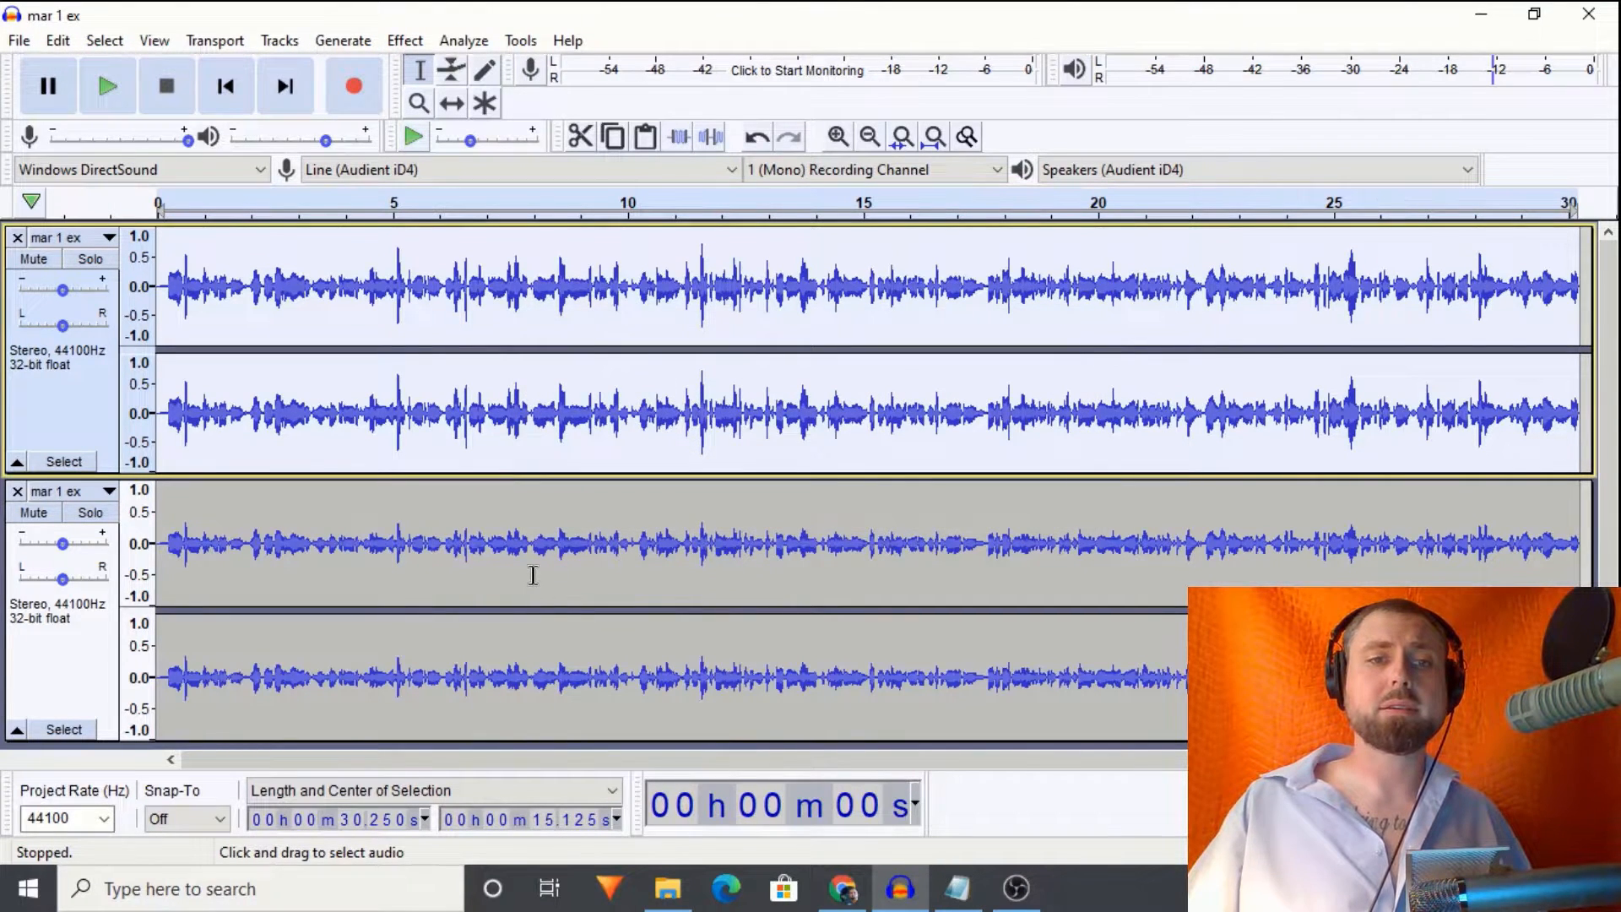
click(404, 41)
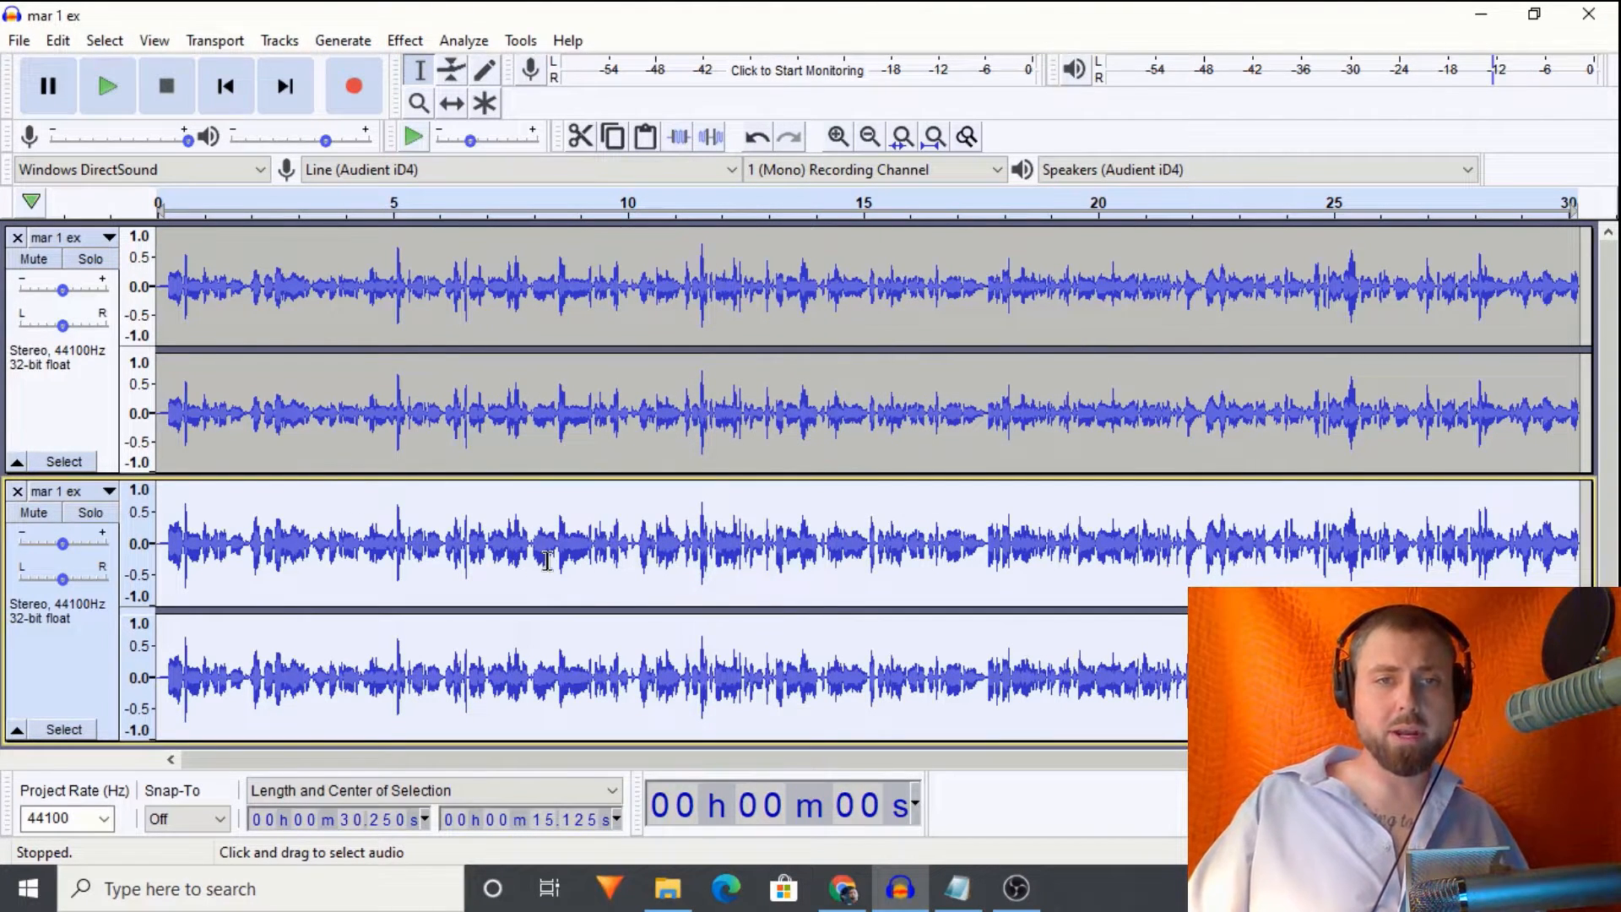
drag(155, 542, 531, 542)
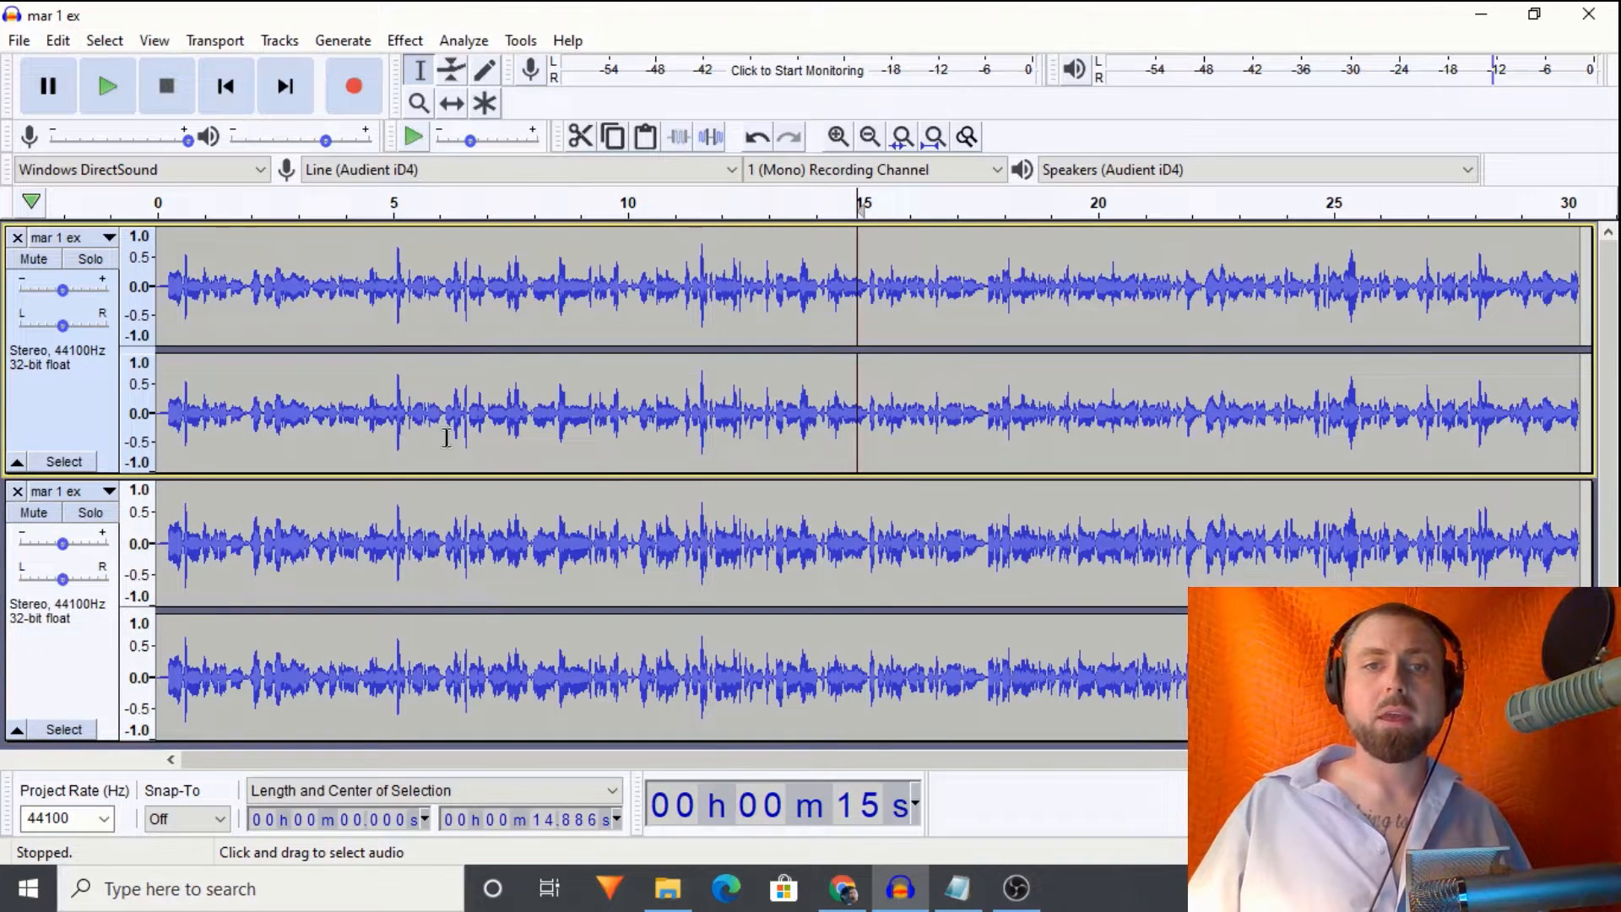
Step: Rename the upper voiceover track to 'them'
click(89, 259)
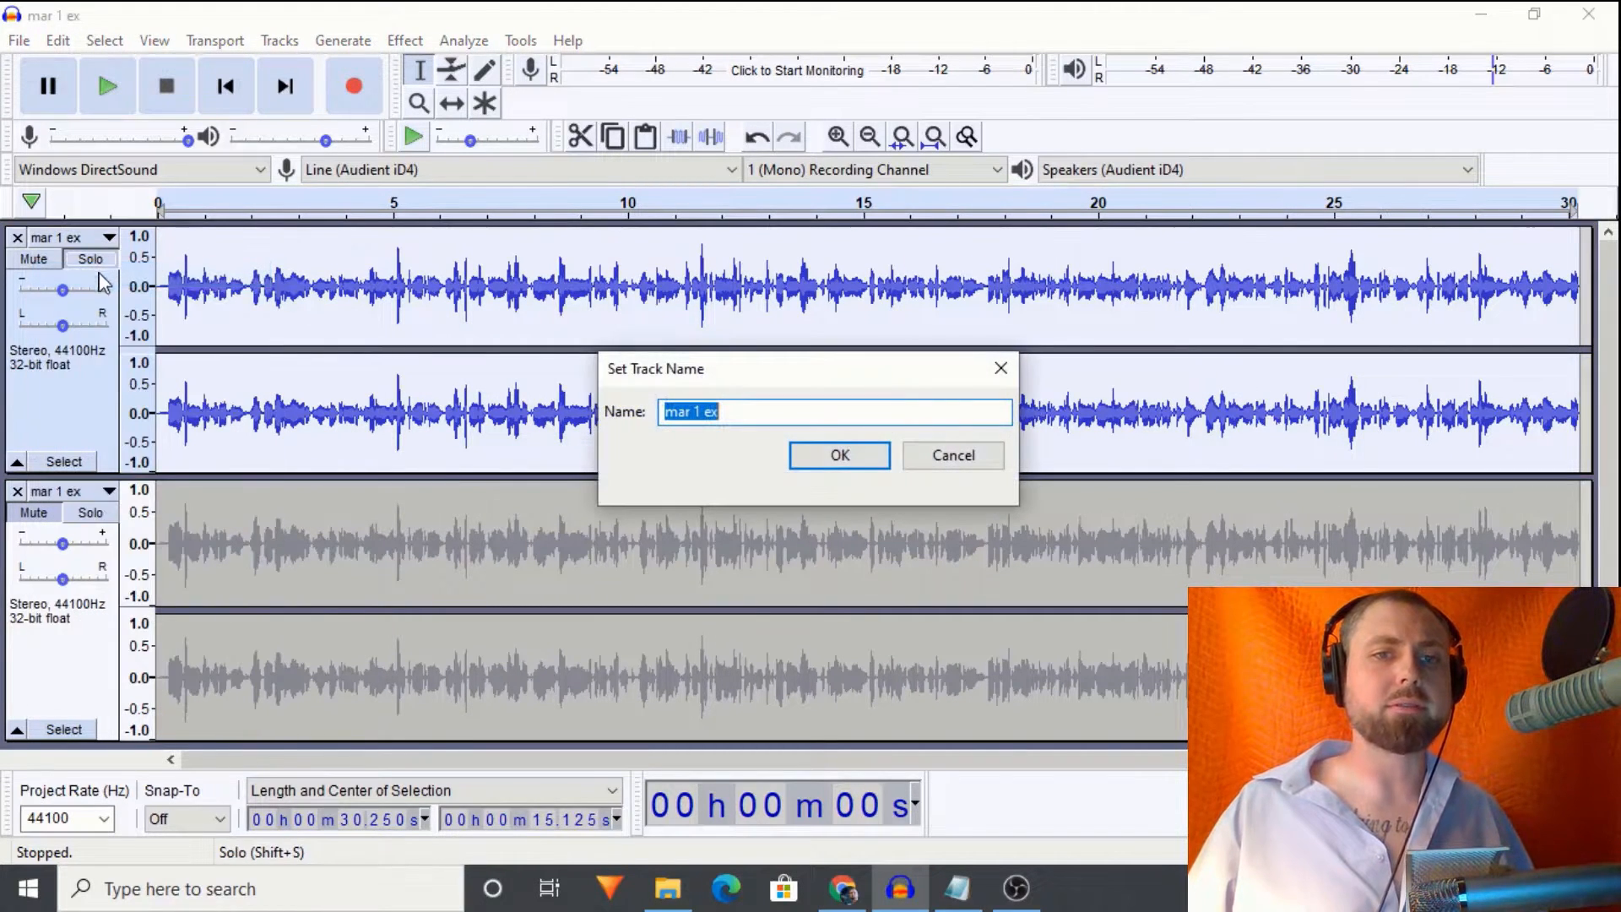
text(the)
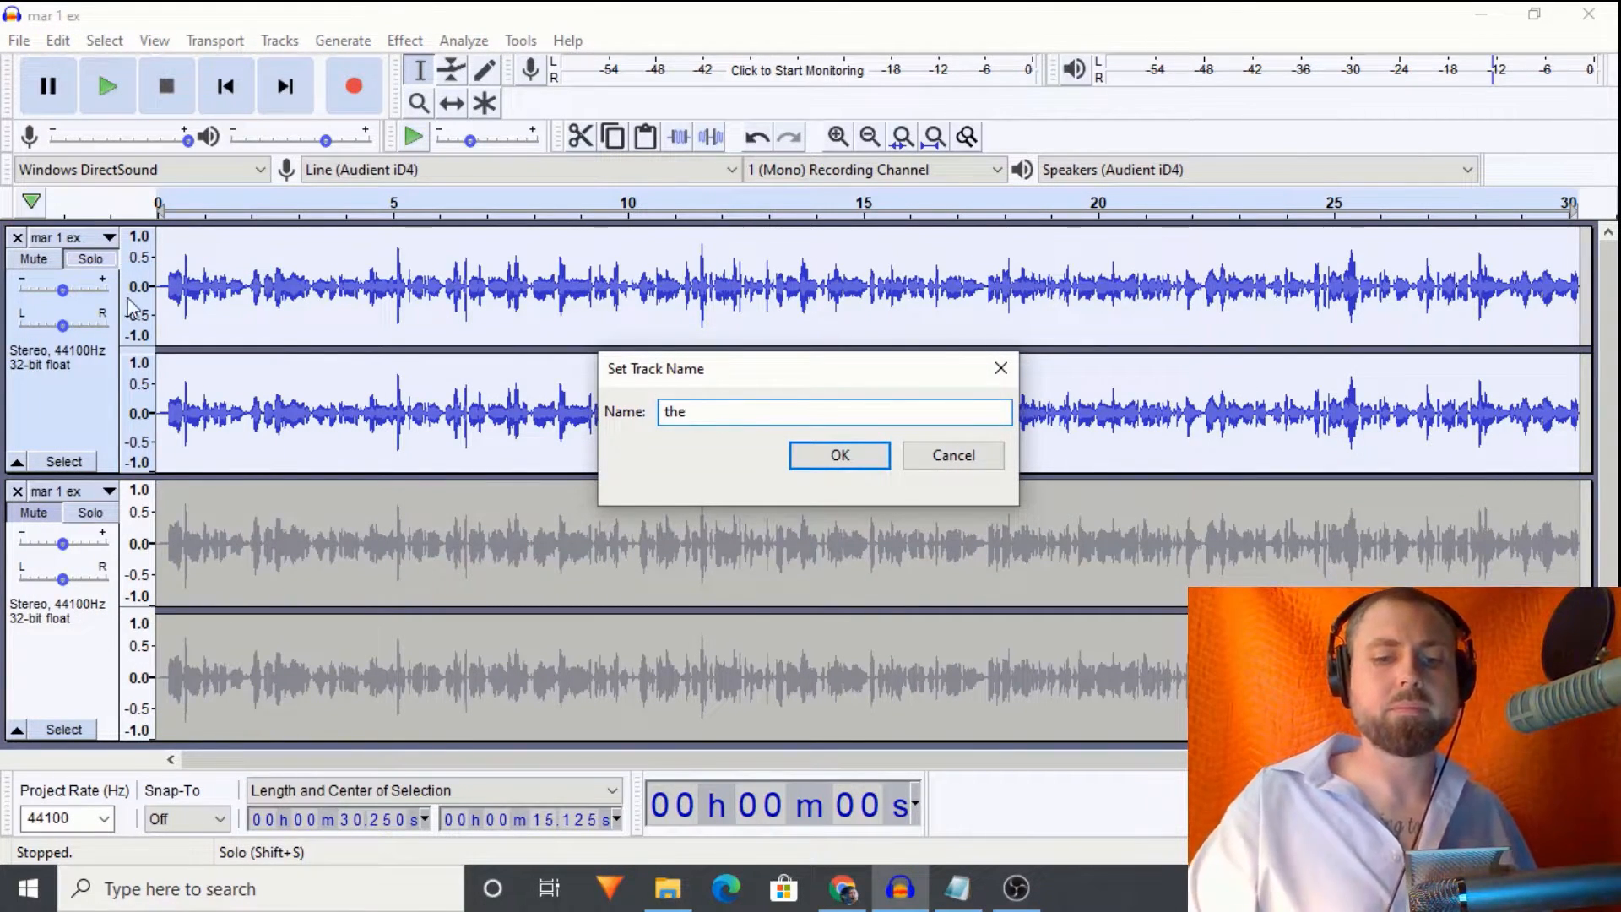
click(839, 454)
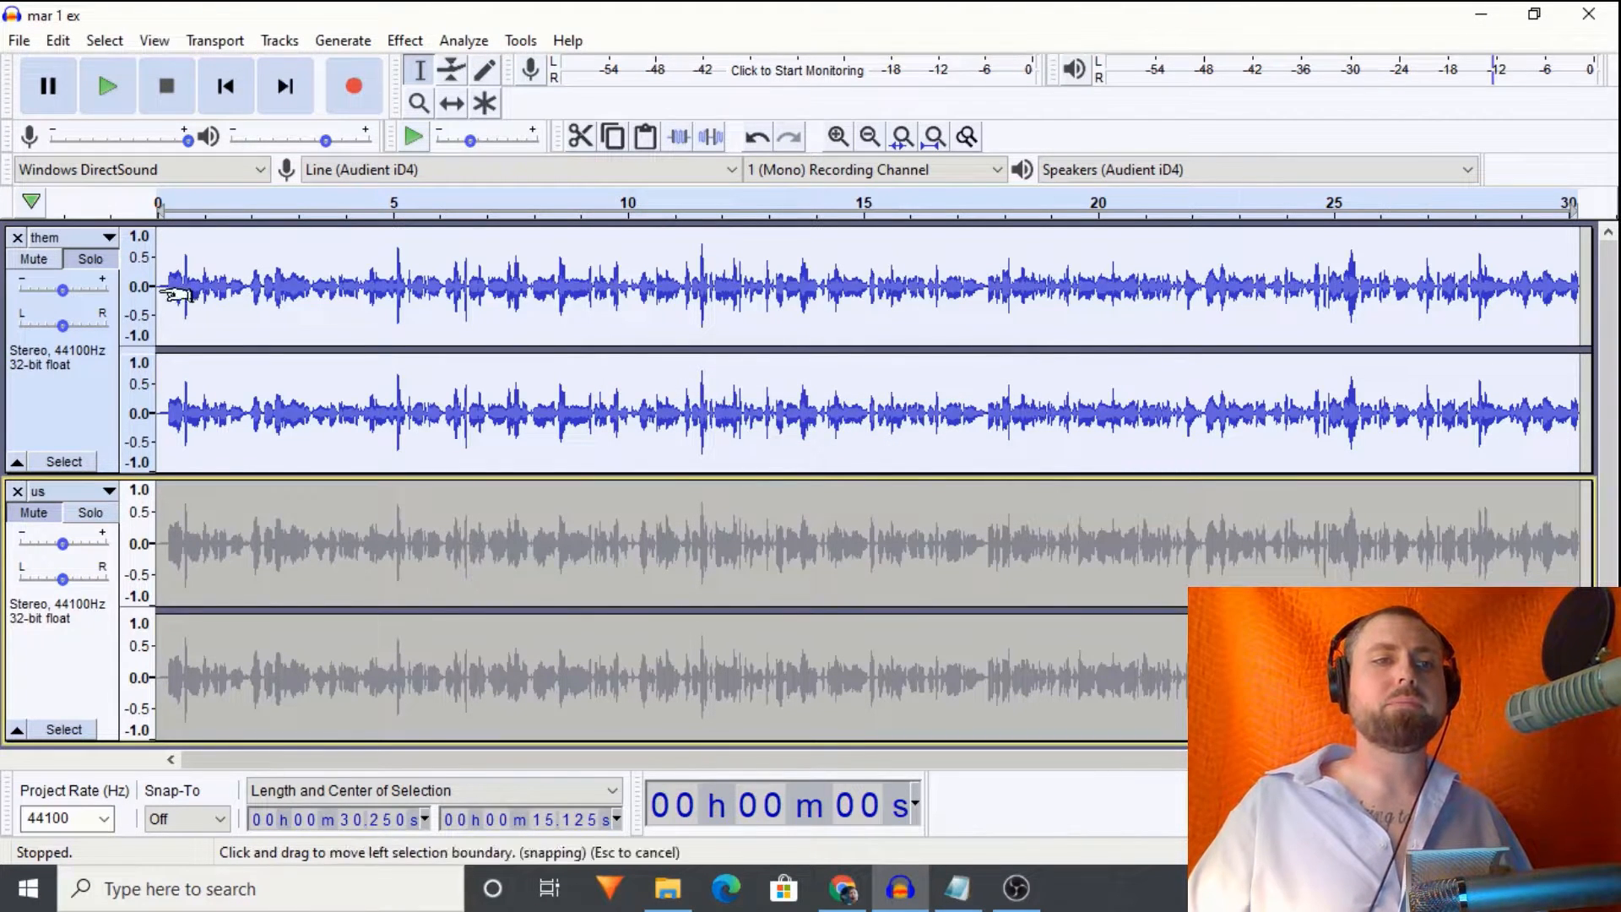
Step: A/B compare the 'them' and 'us' tracks by alternating solo and playback
click(108, 86)
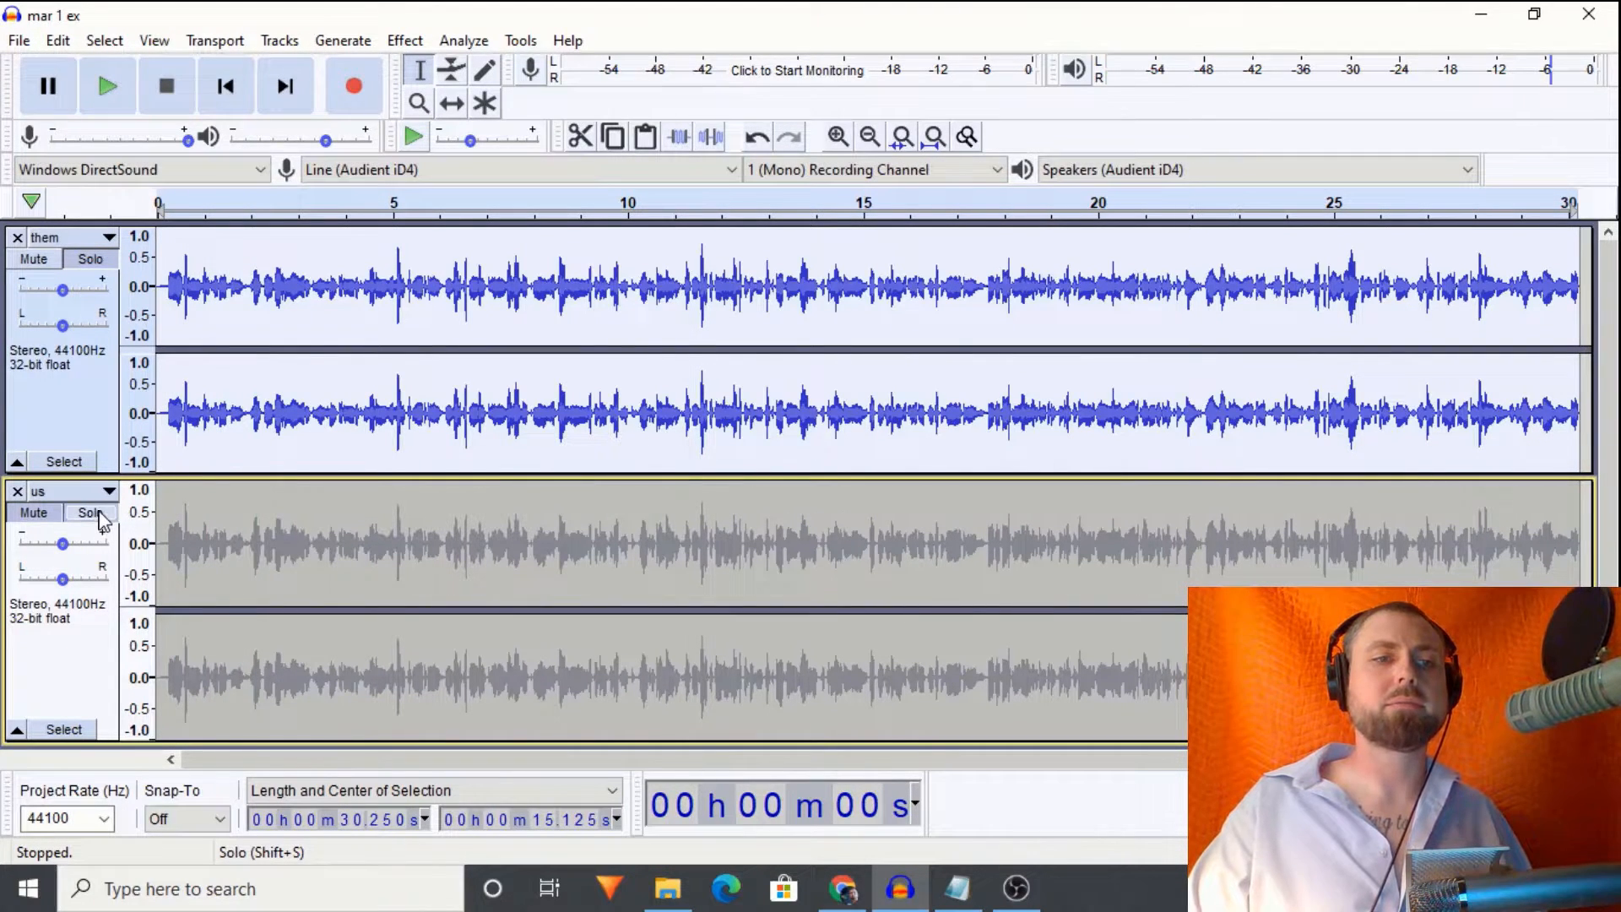
click(90, 513)
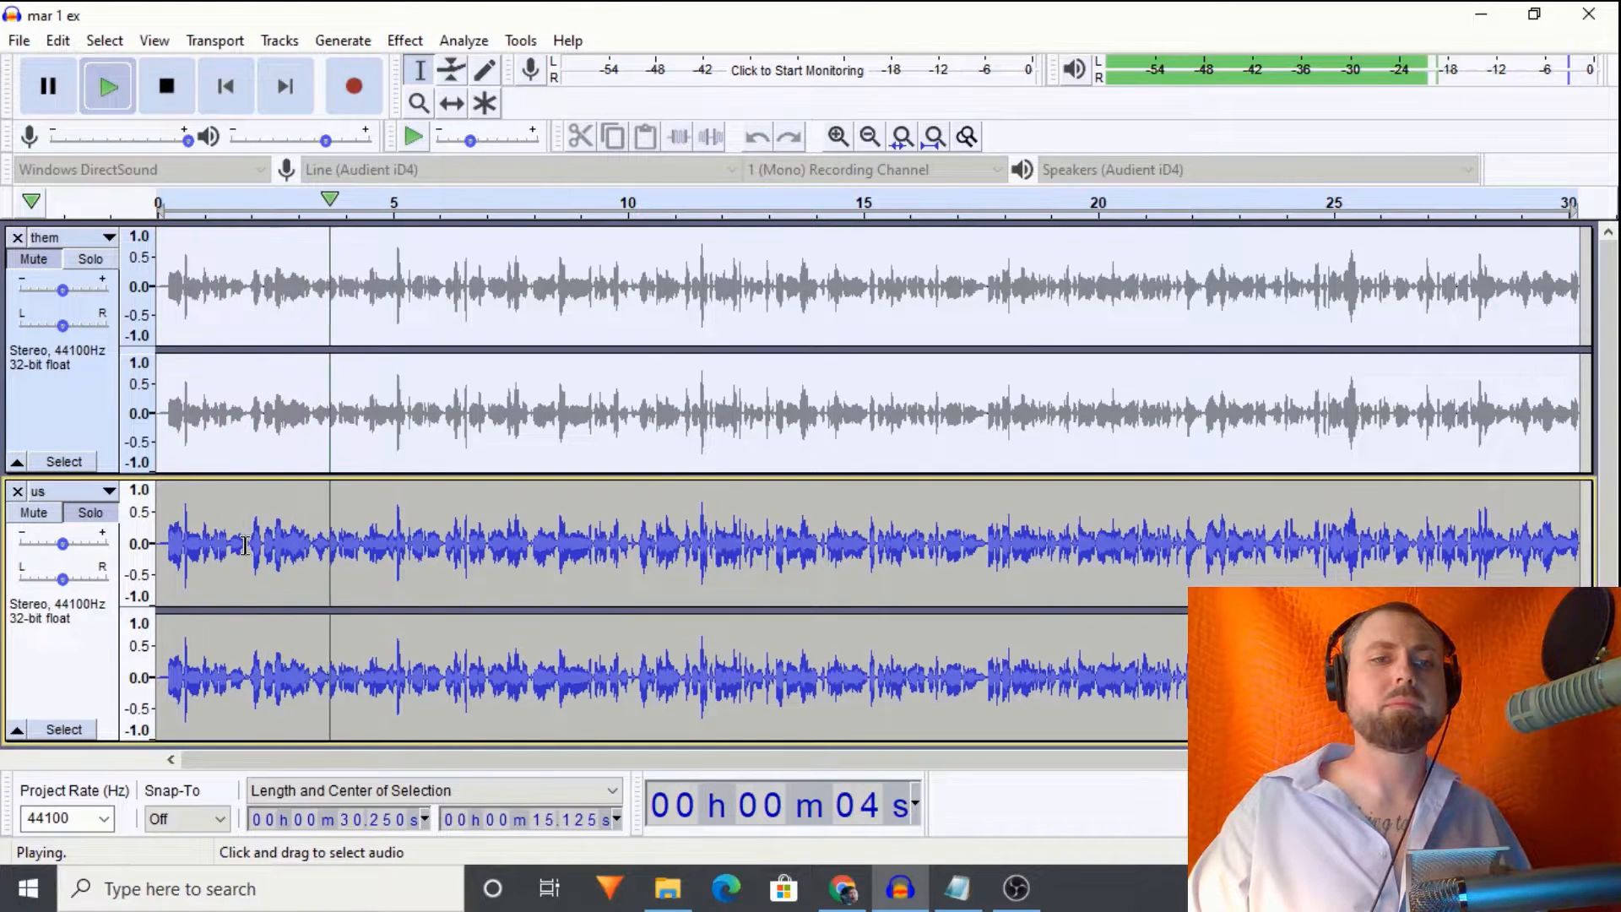
click(90, 258)
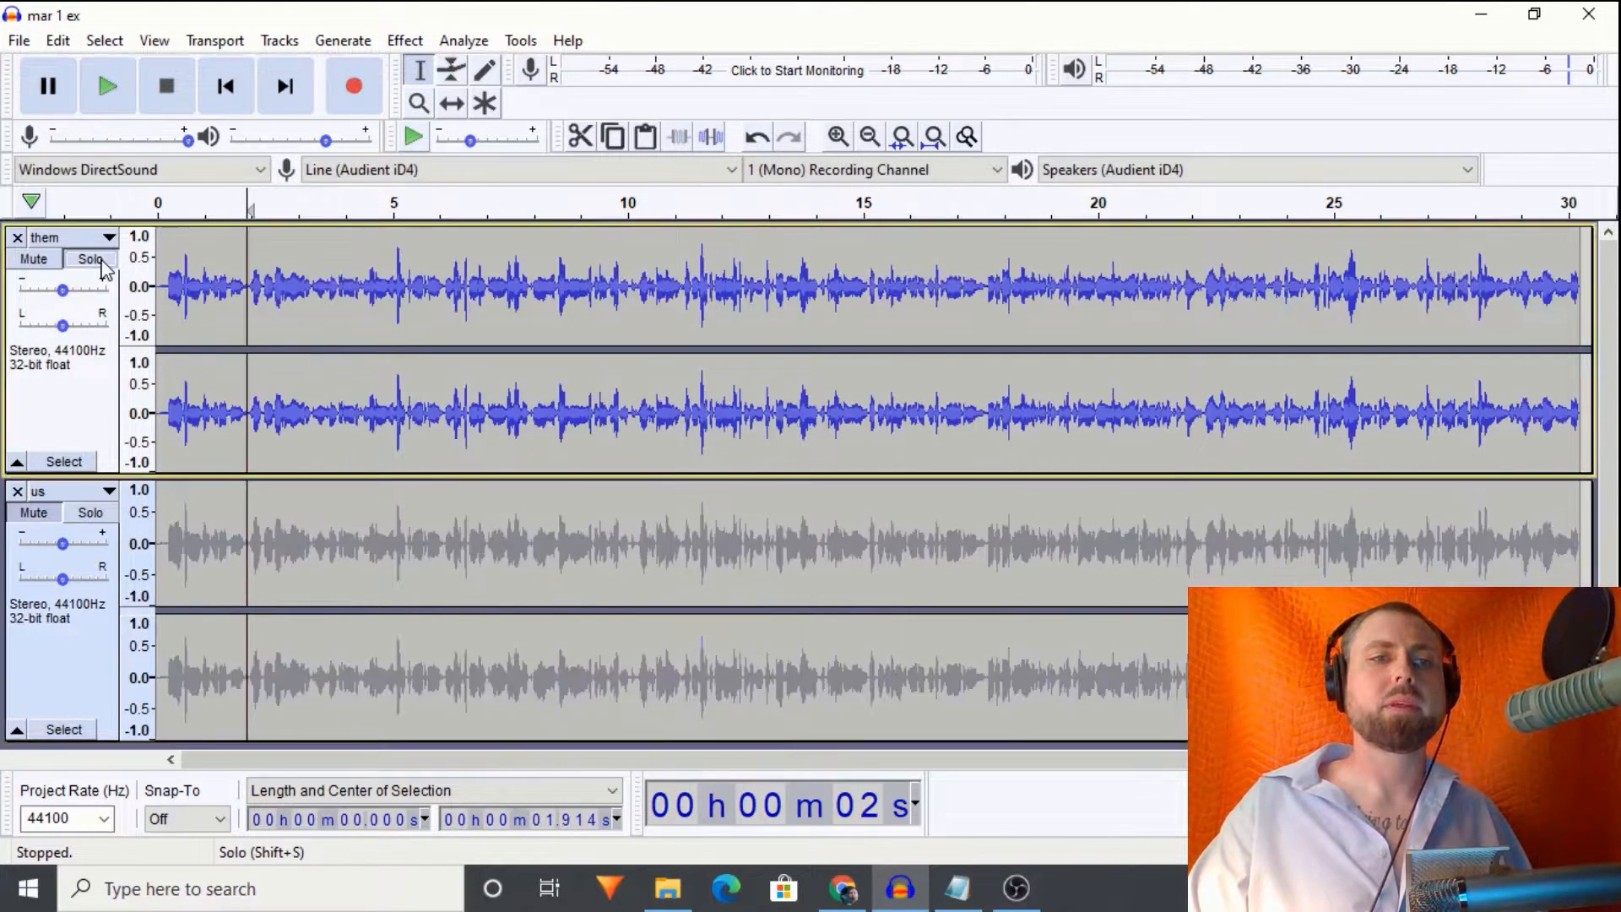
click(109, 86)
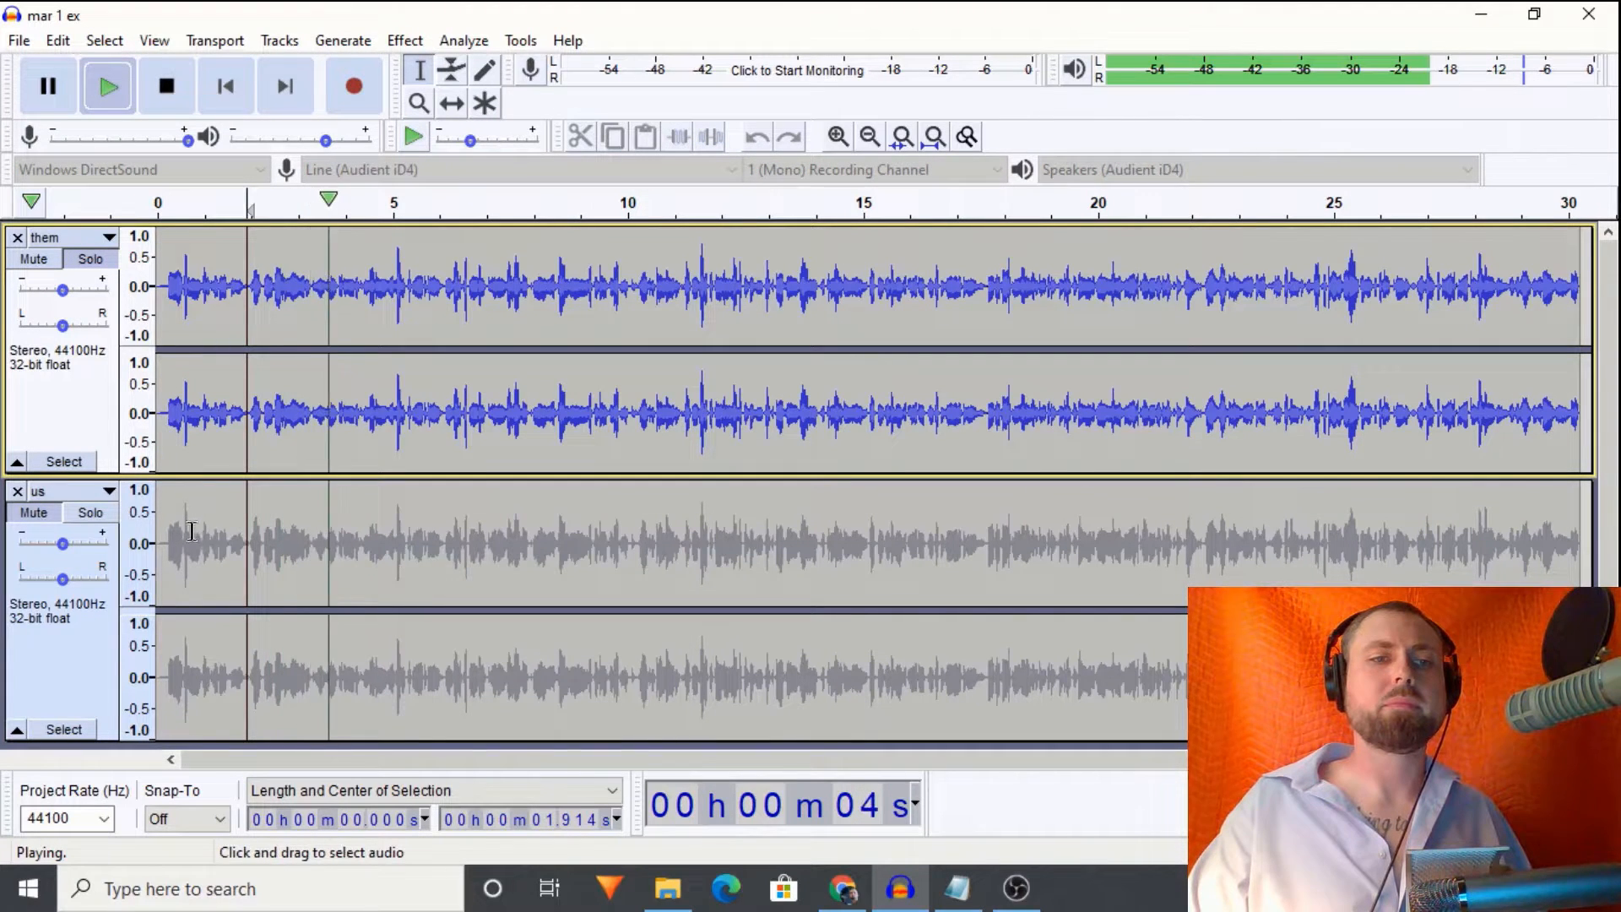
click(89, 513)
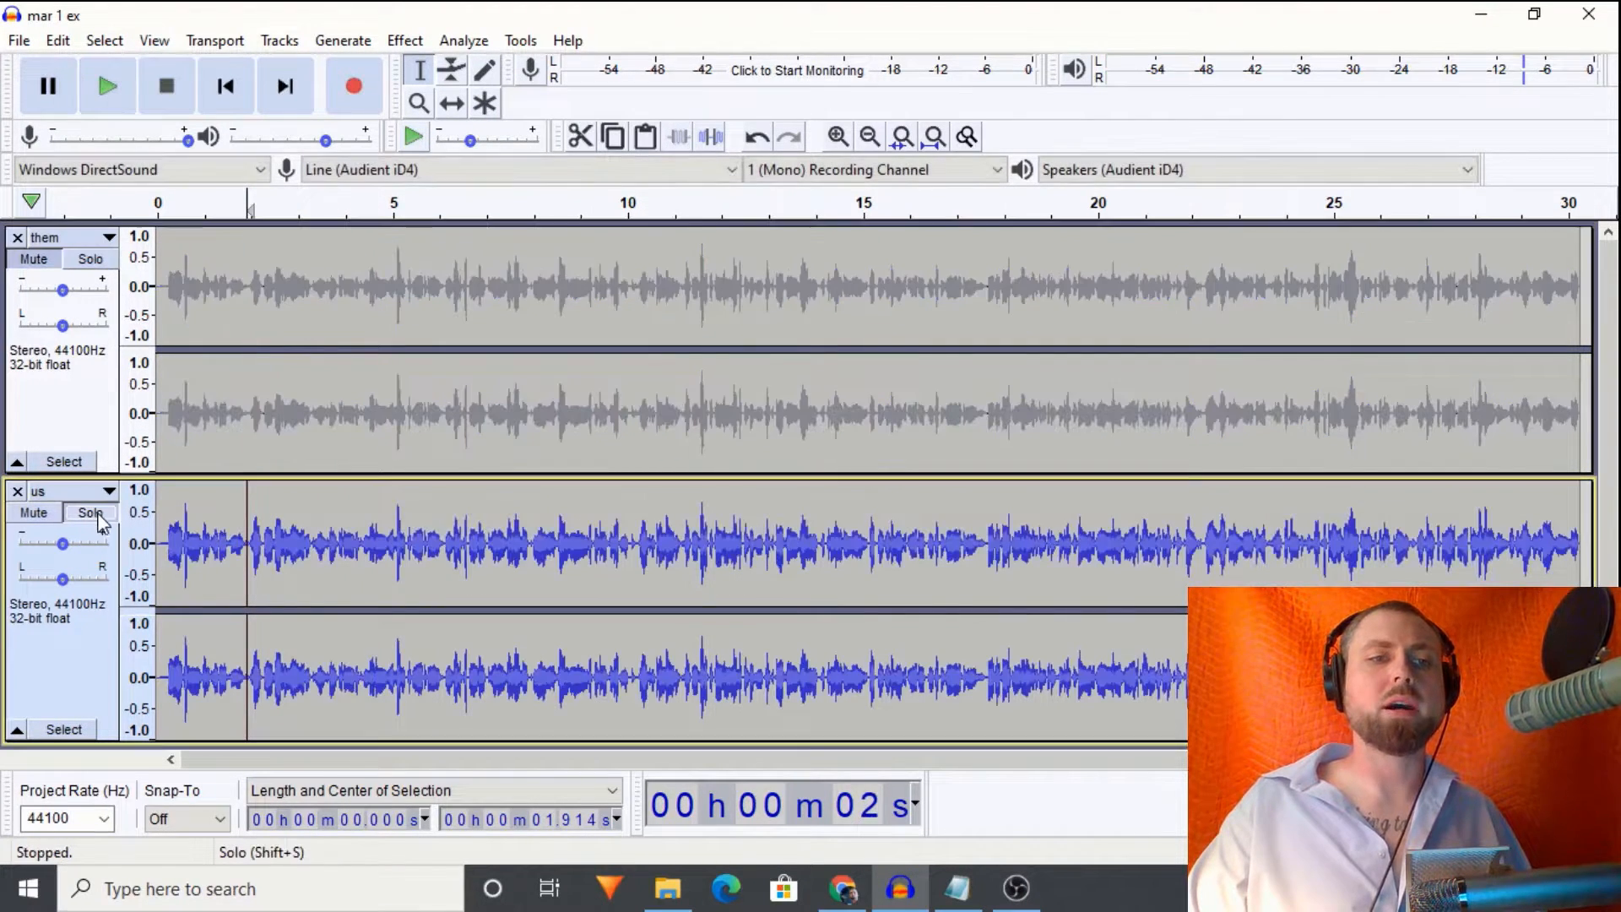
click(107, 86)
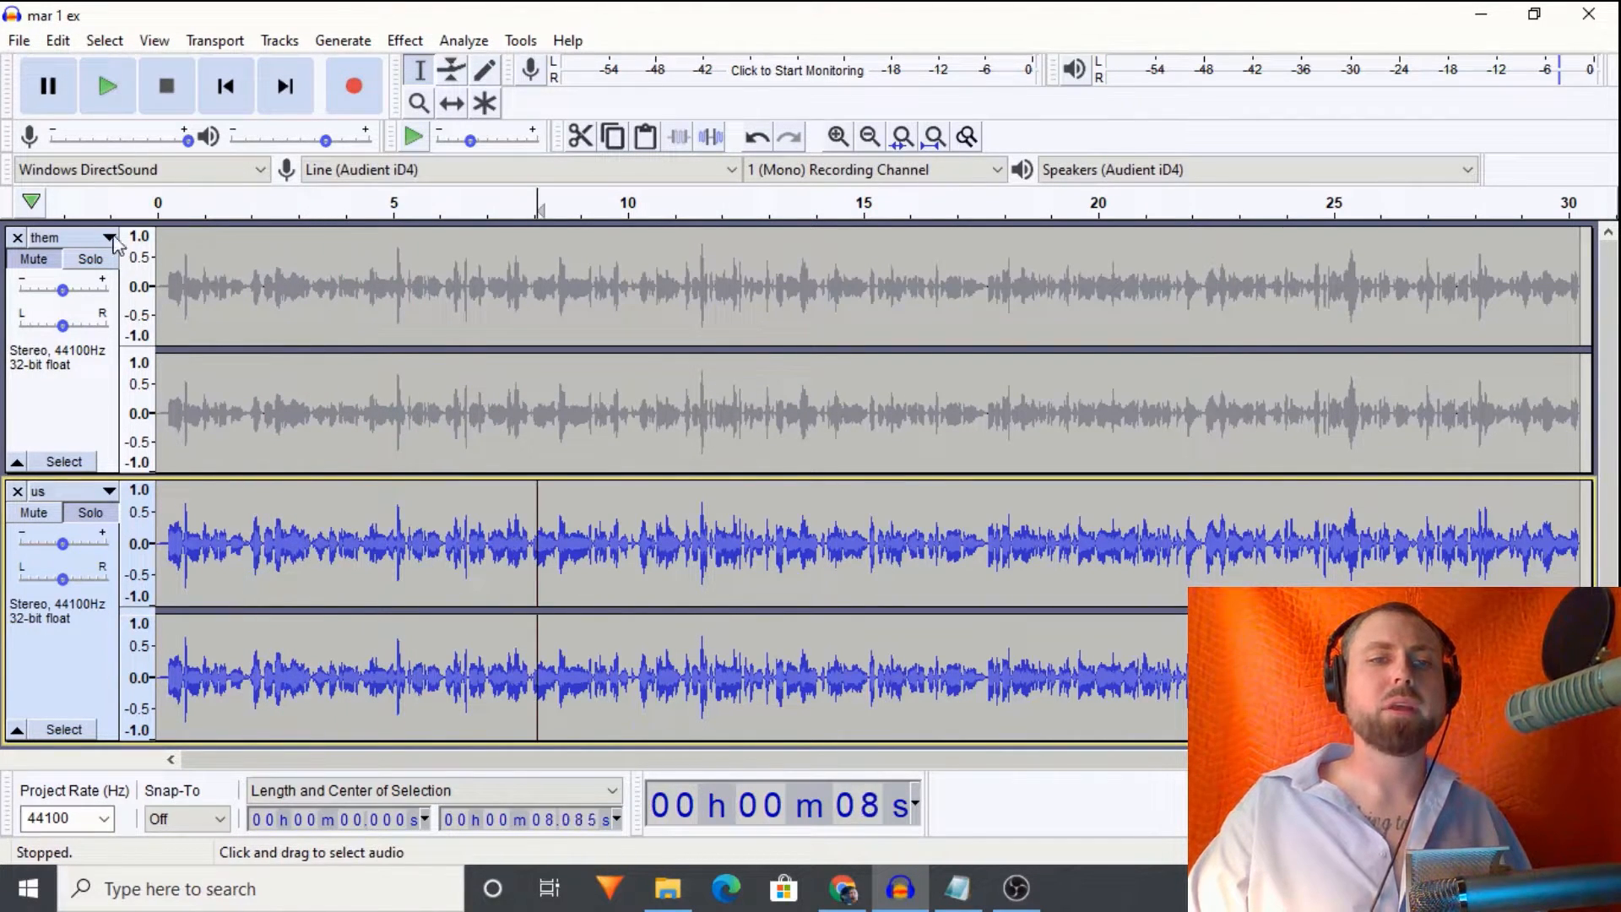
click(89, 259)
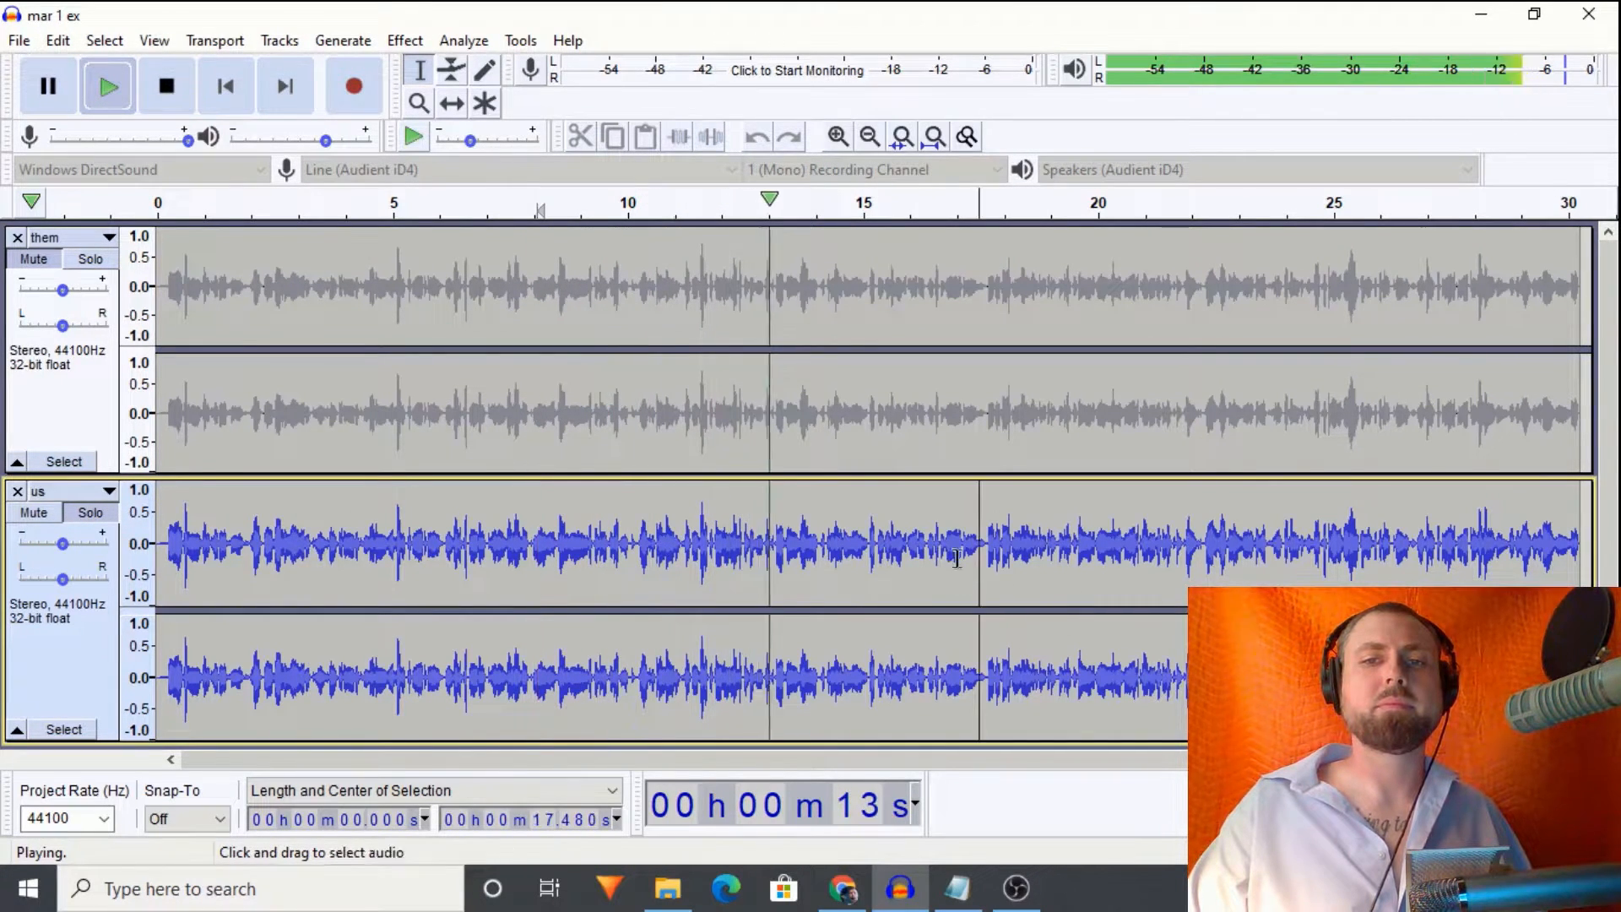
click(90, 258)
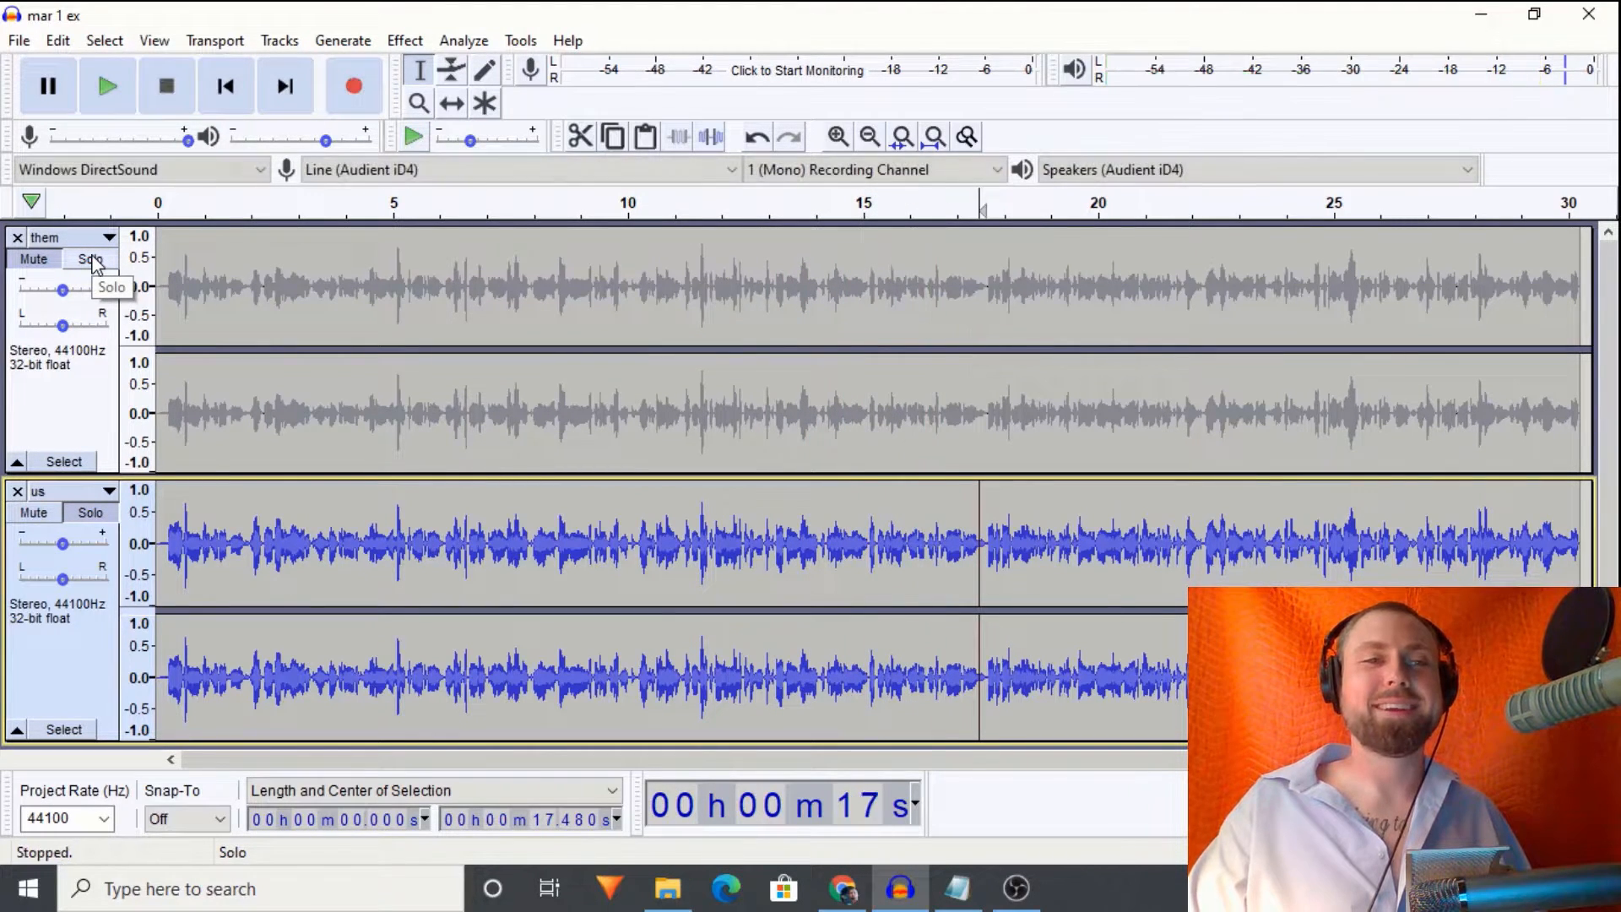
Step: Continue the solo A/B comparison, then stop and remove the 'us' track from the project
click(89, 259)
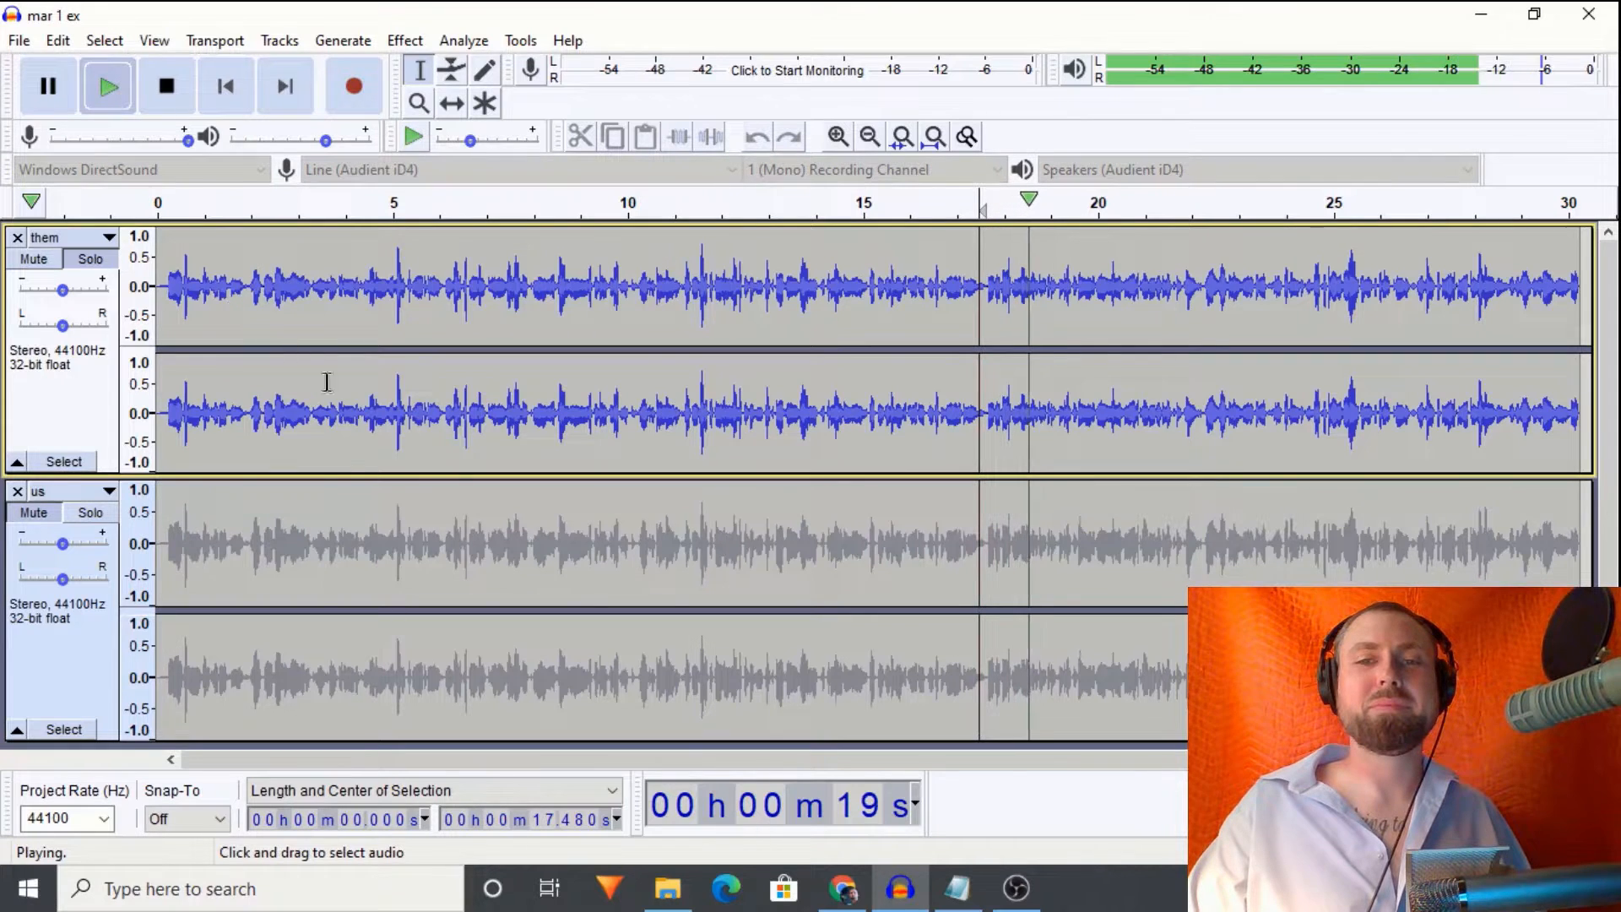
click(90, 512)
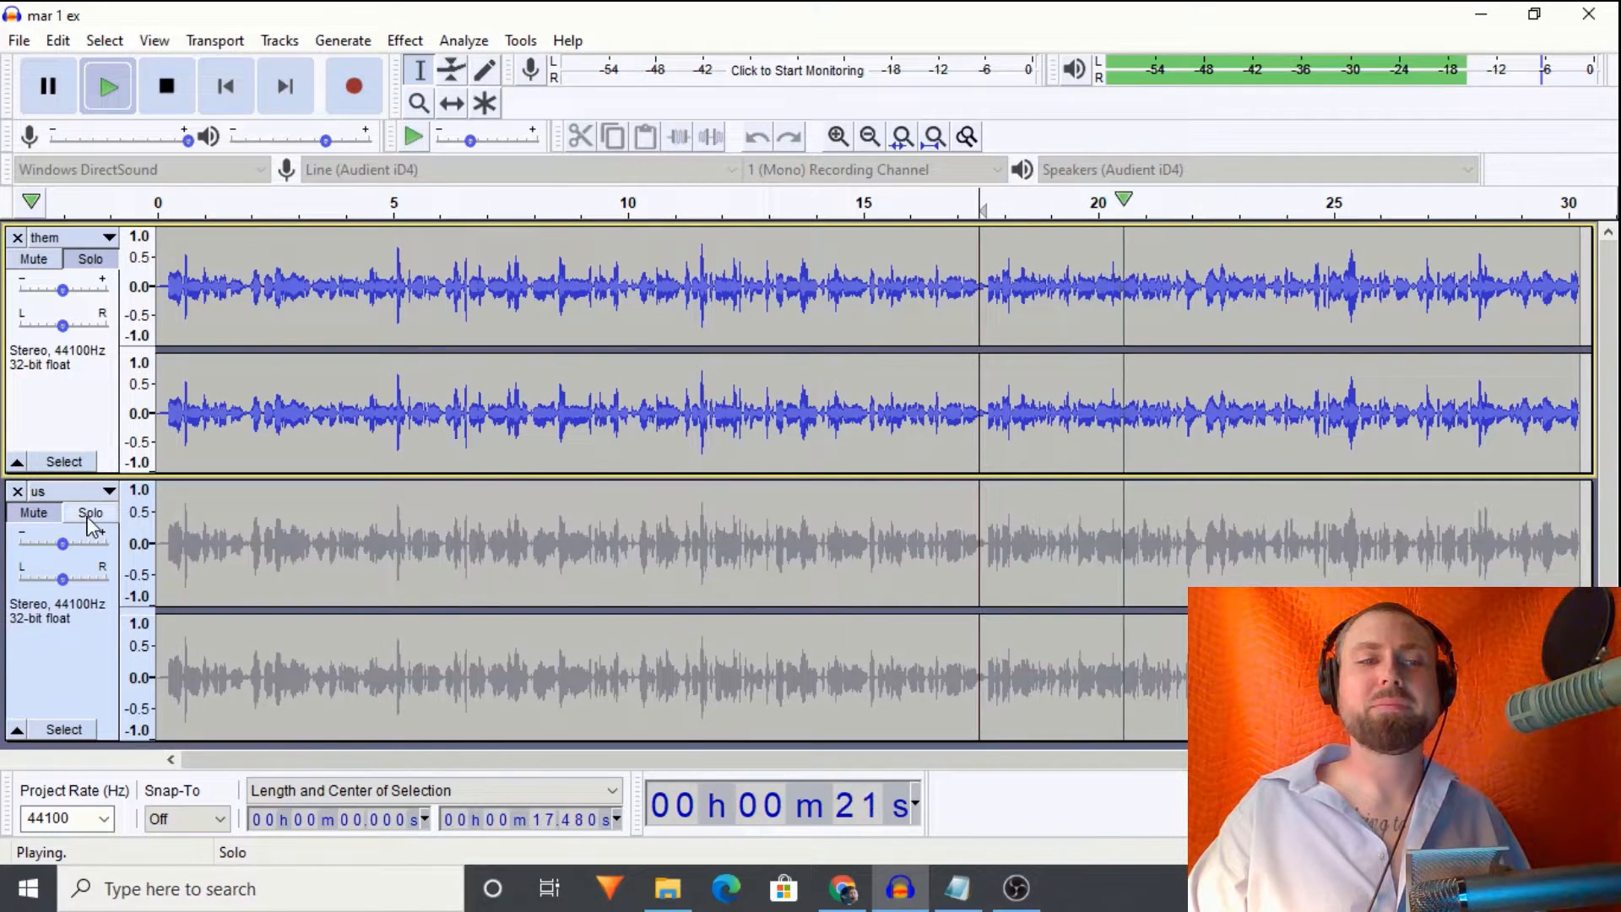
click(90, 513)
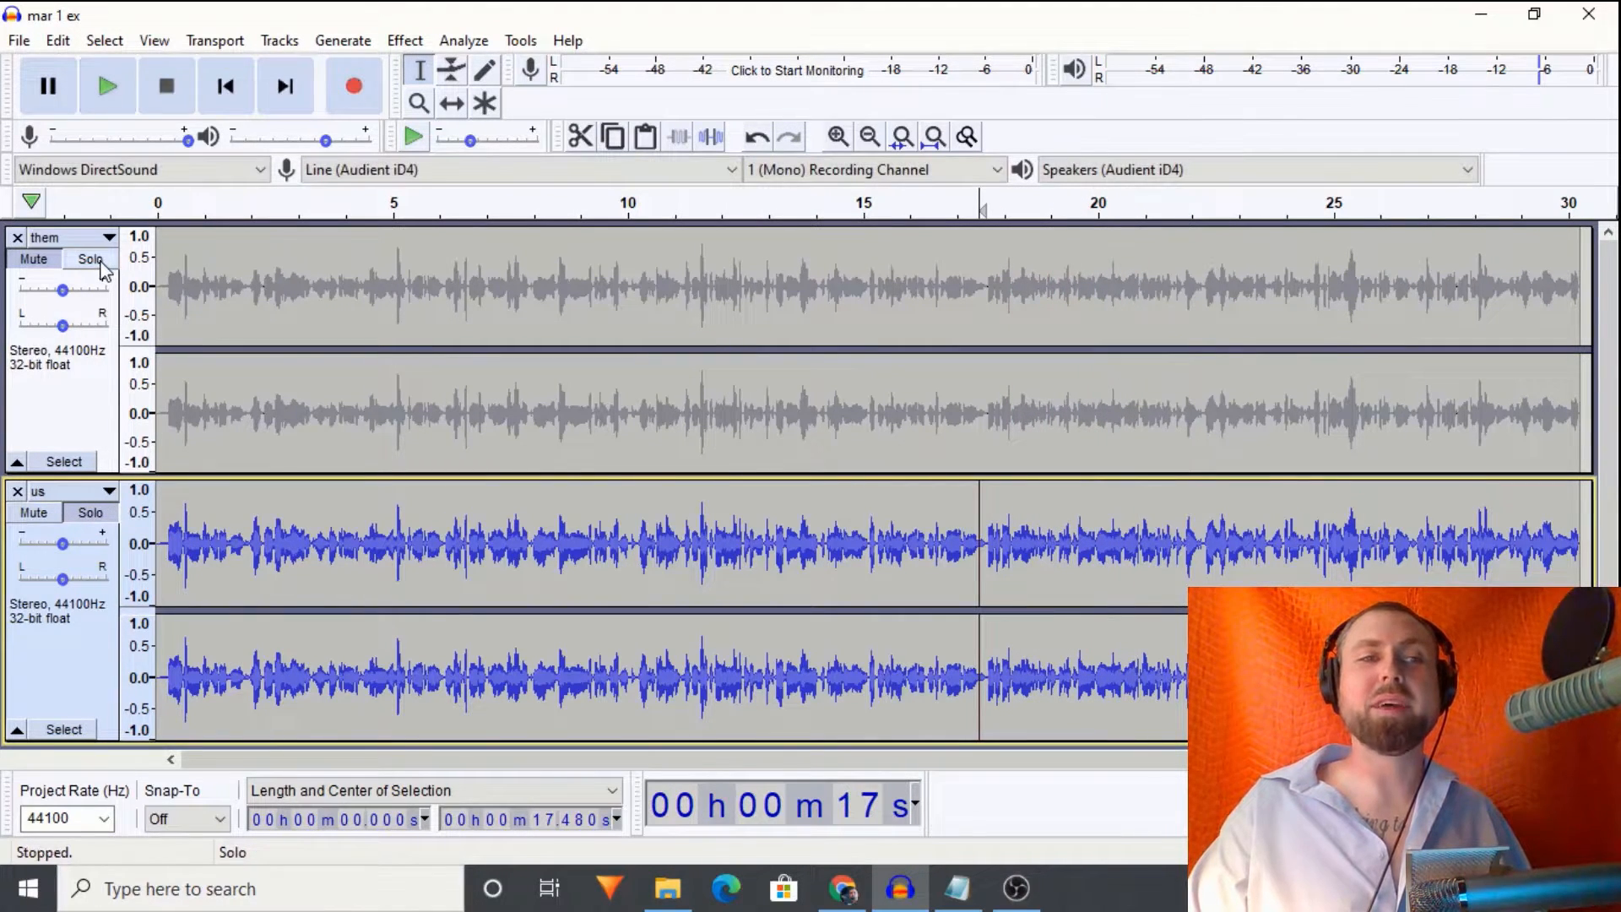
click(90, 258)
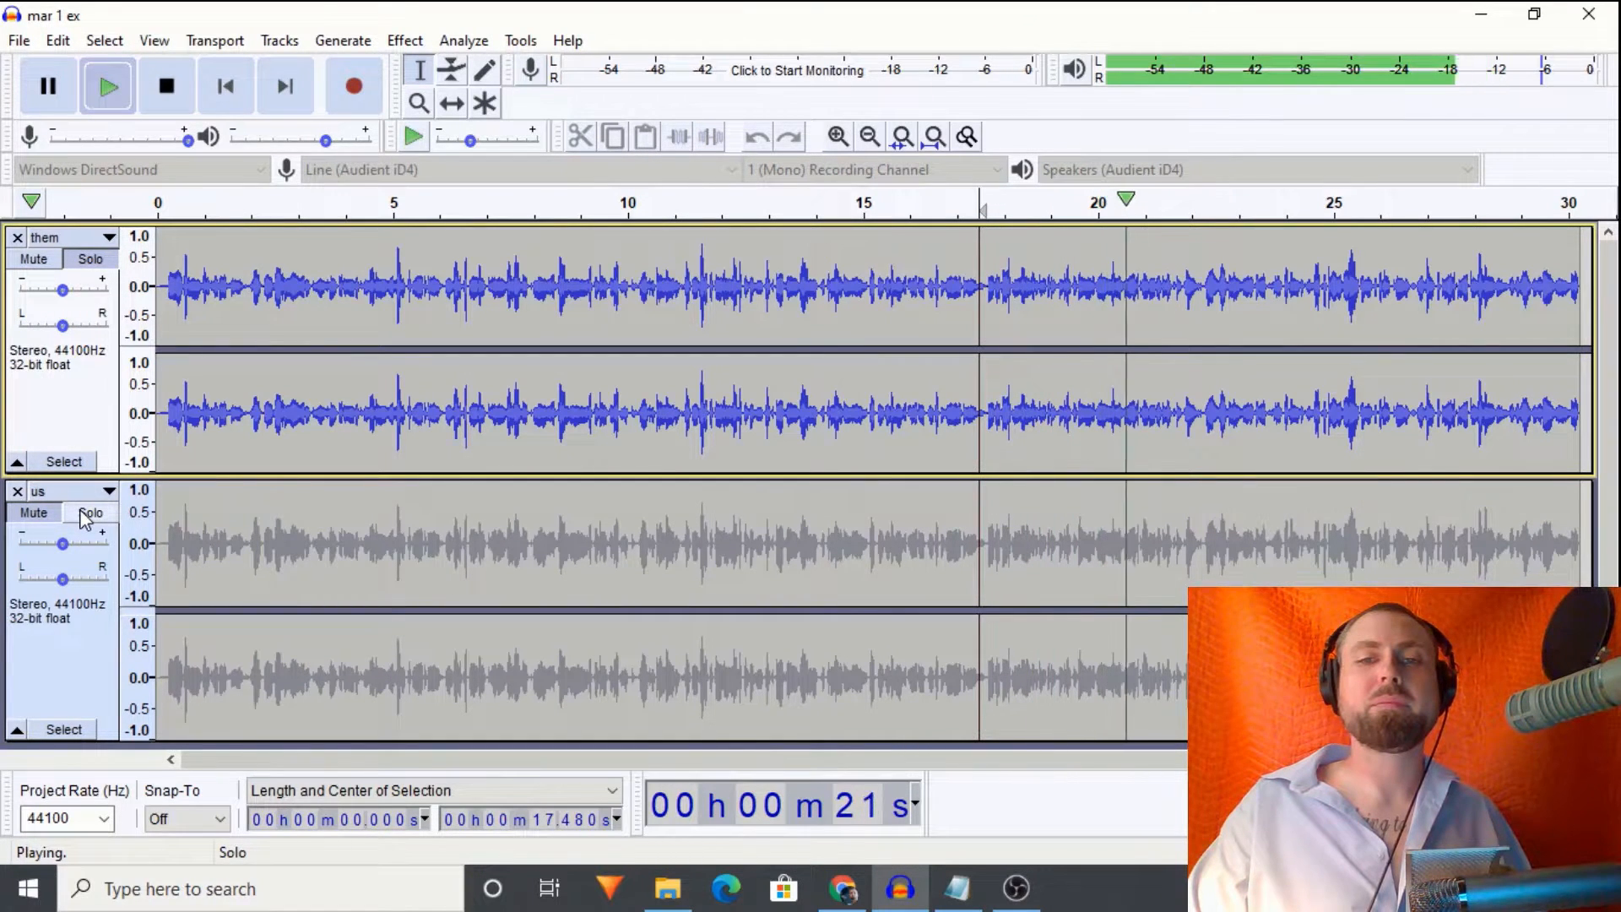
click(91, 513)
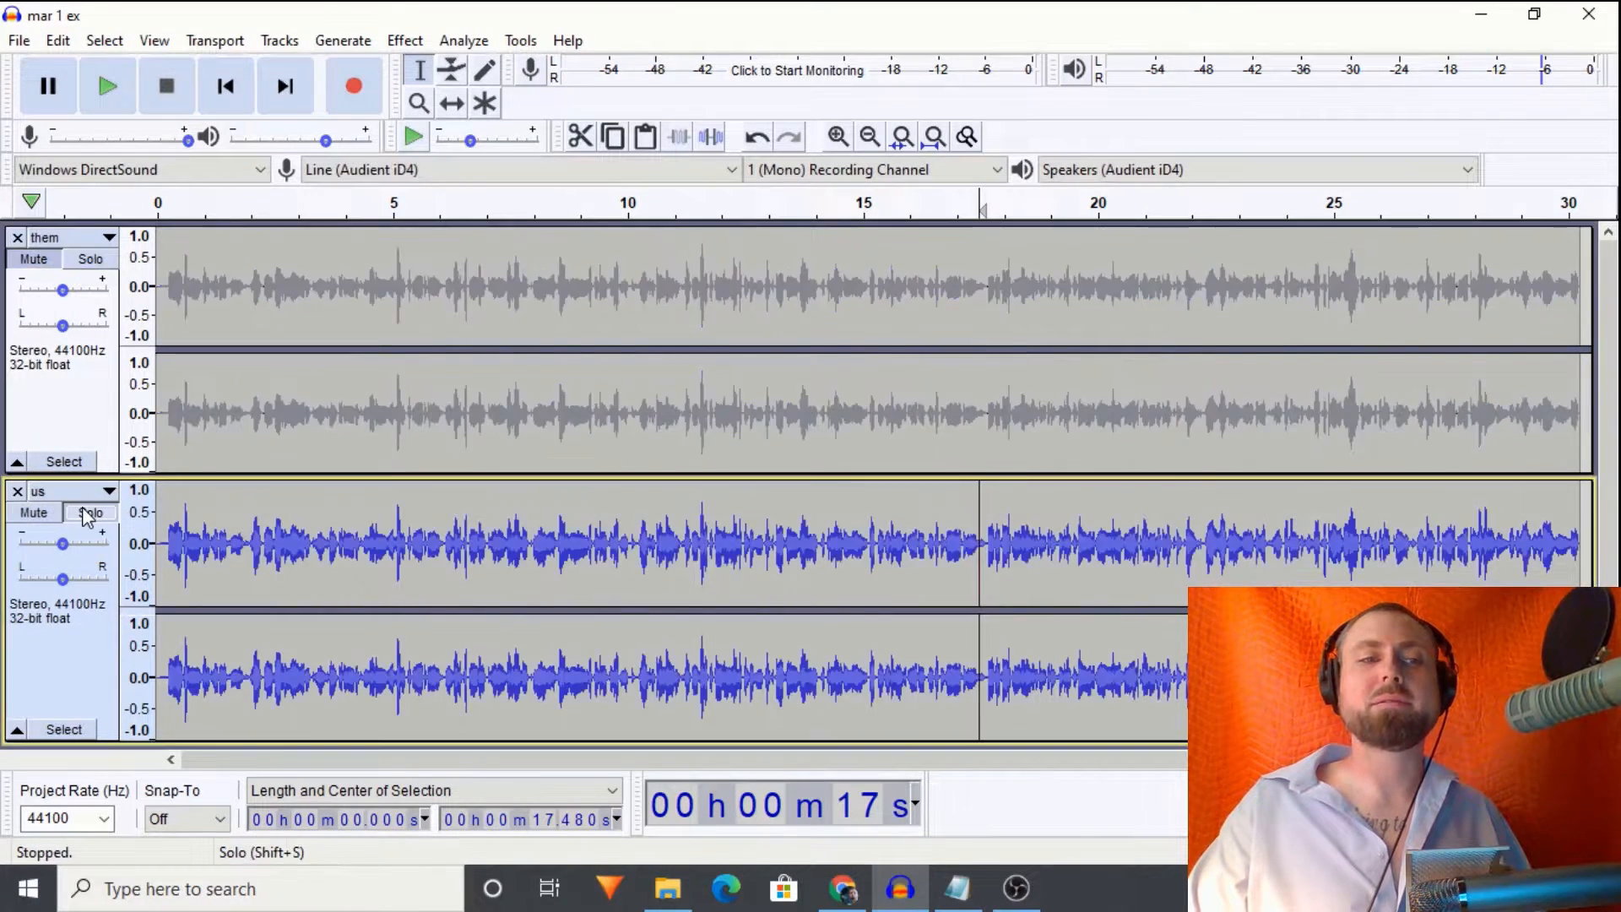
click(108, 86)
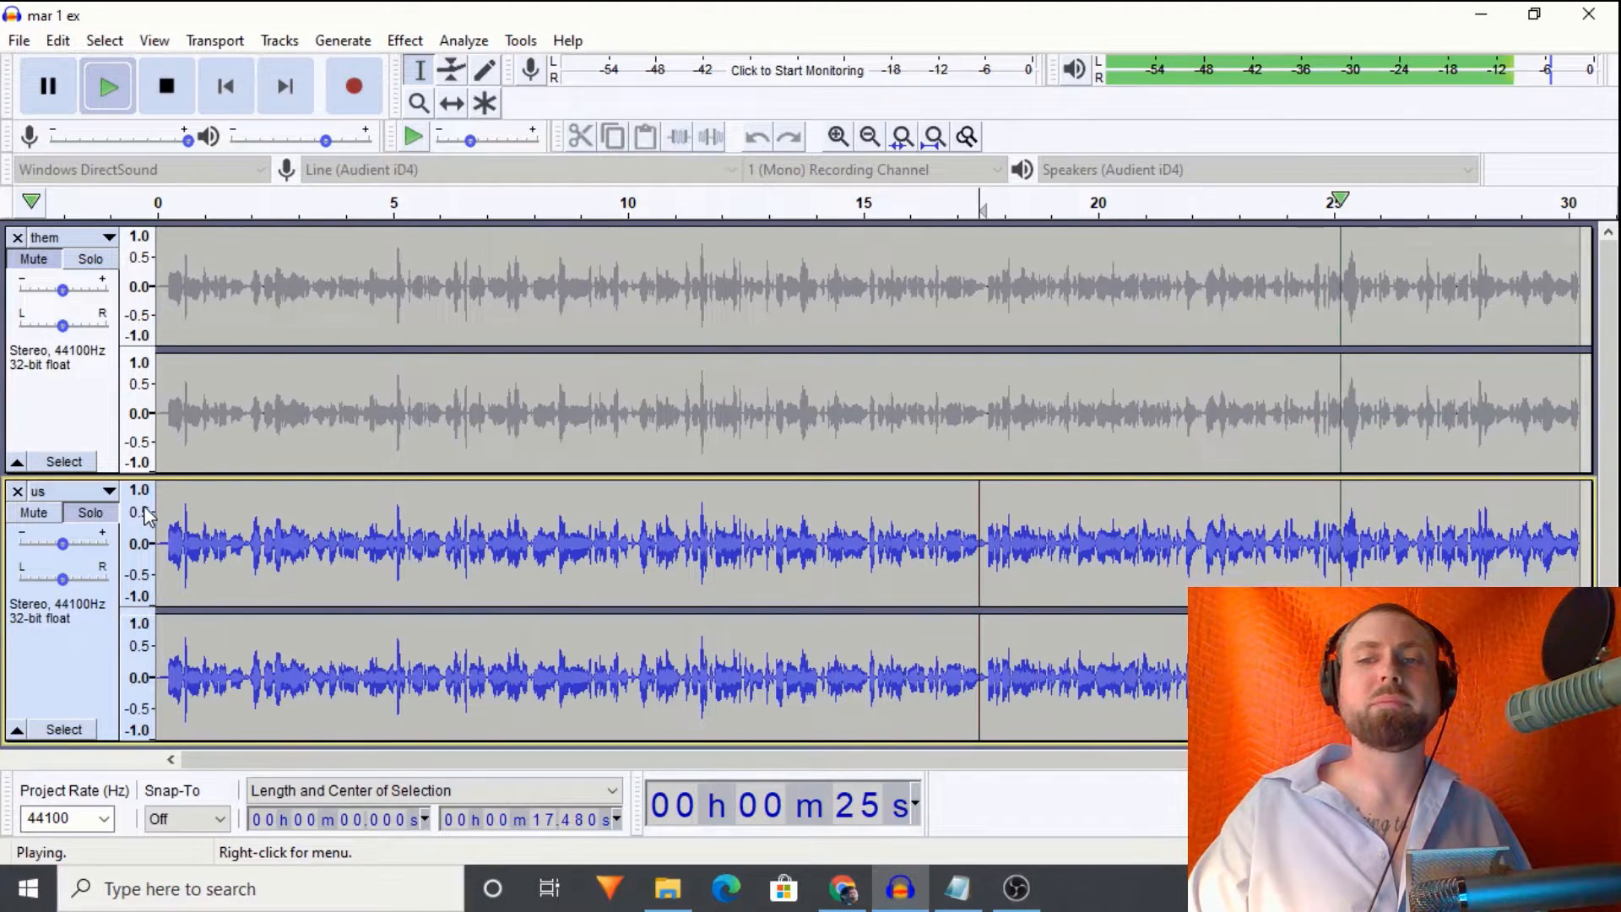
click(165, 86)
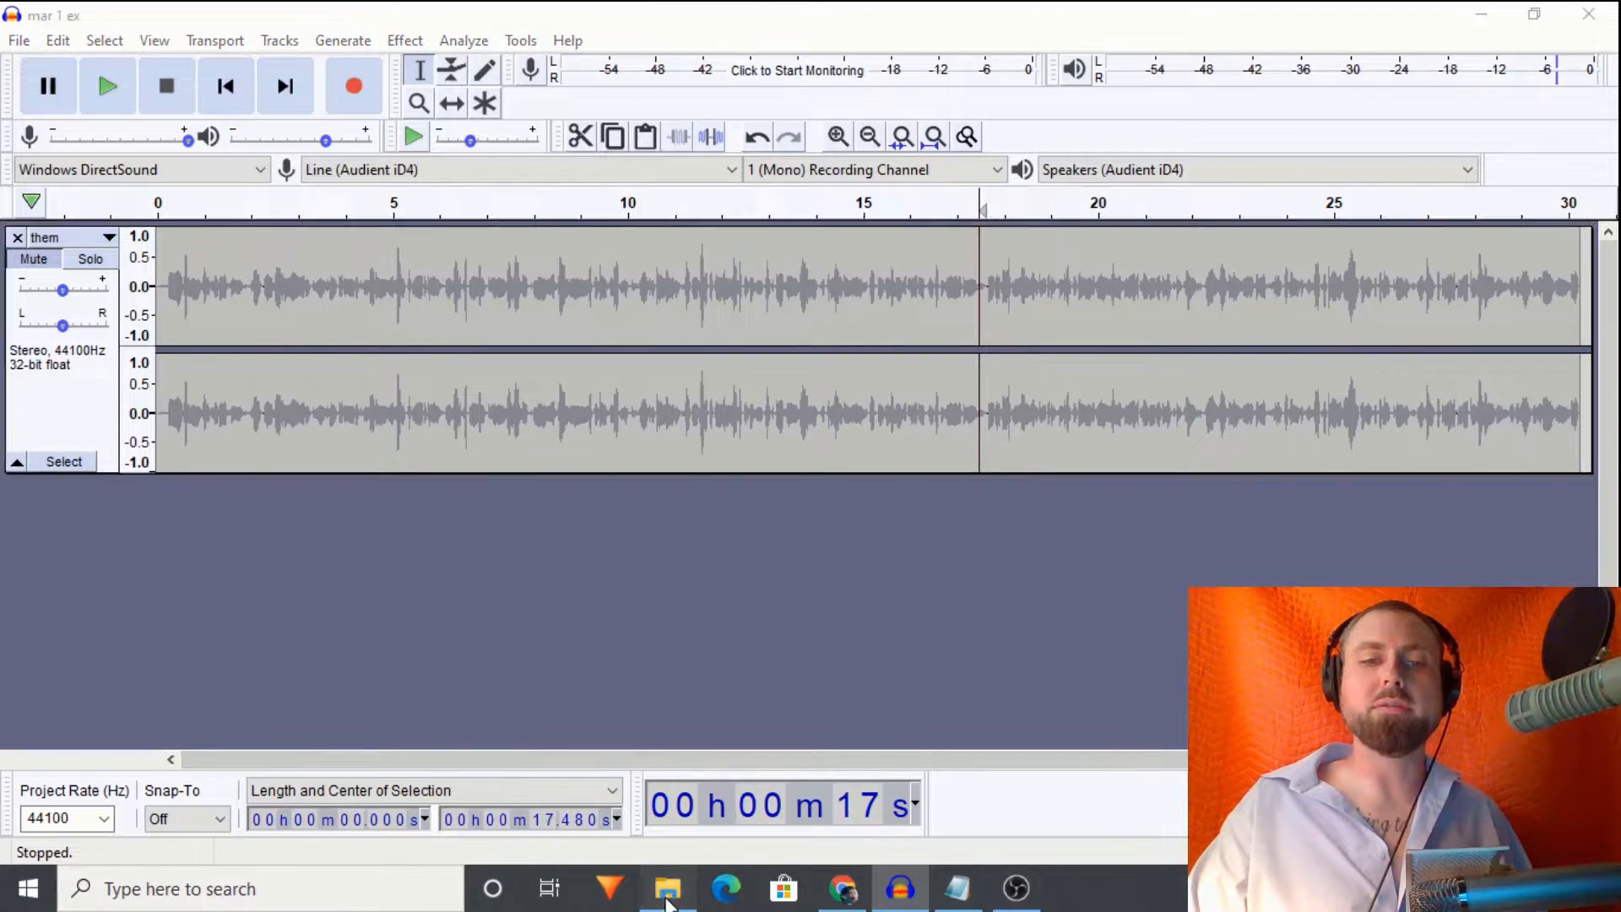
Step: Import the 'mar 1 ex' recording from the Allehna VOs folder as a new track
click(667, 888)
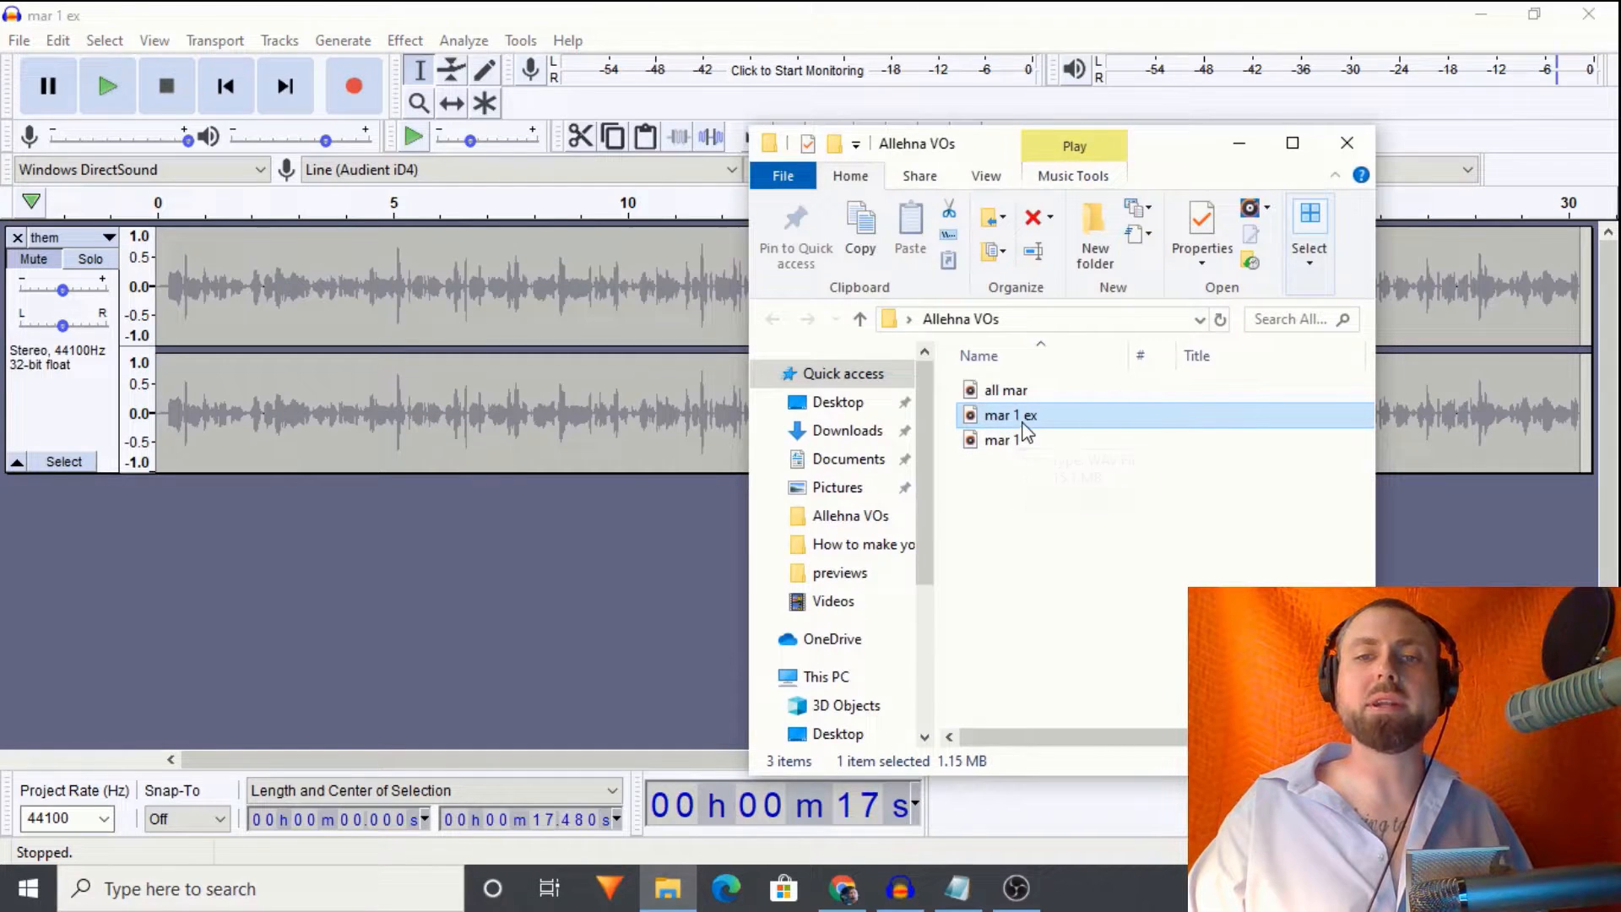
double_click(1010, 415)
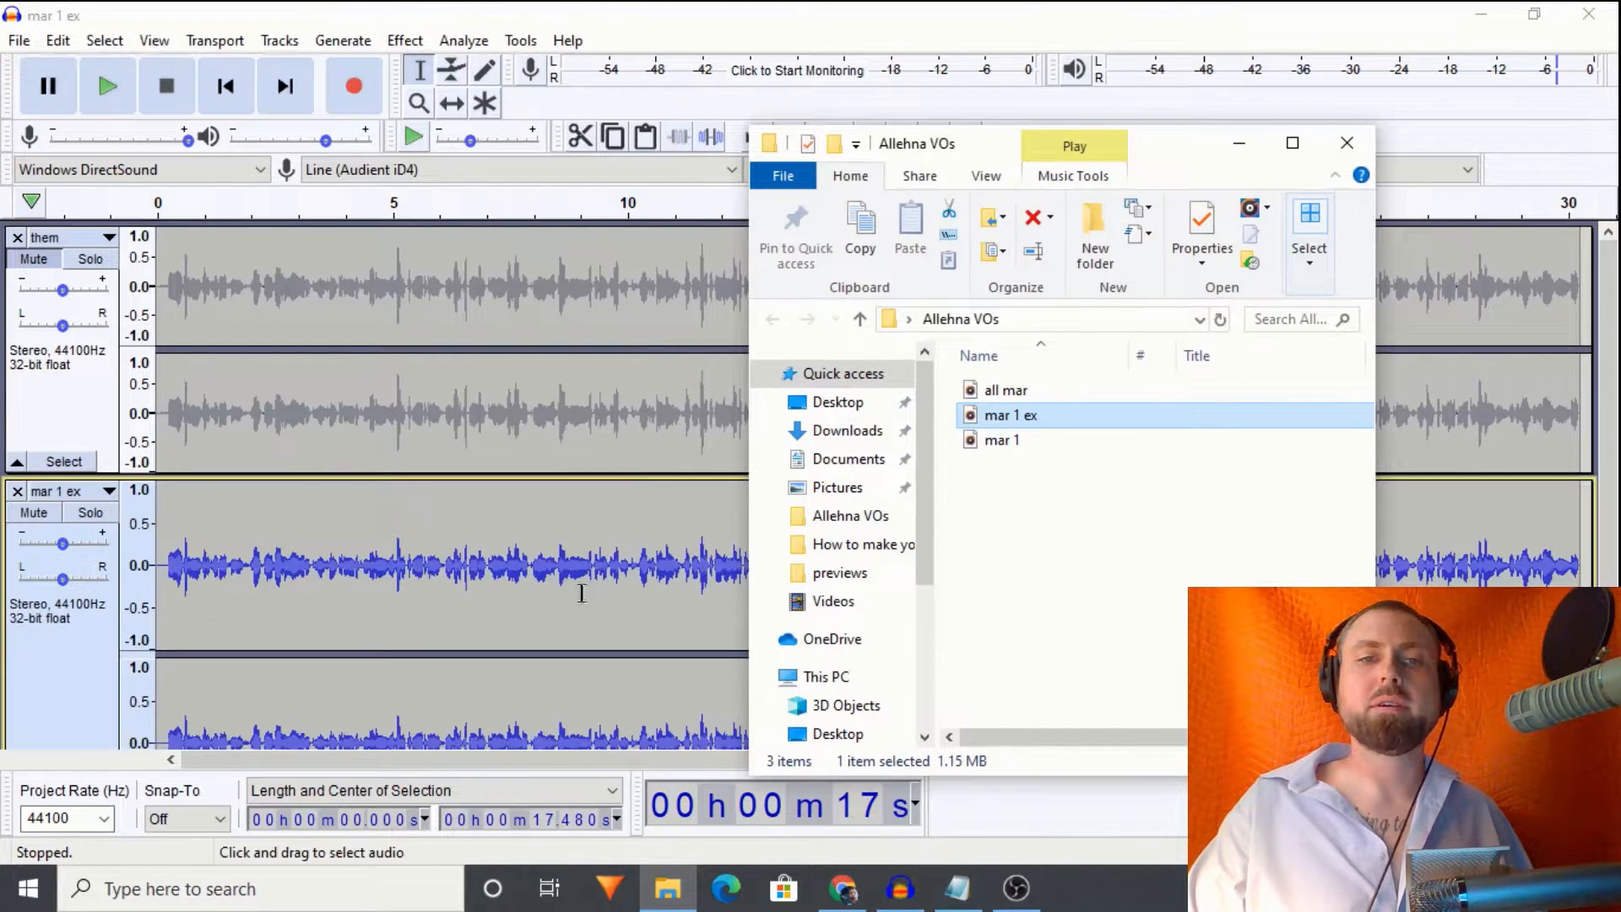
click(1346, 142)
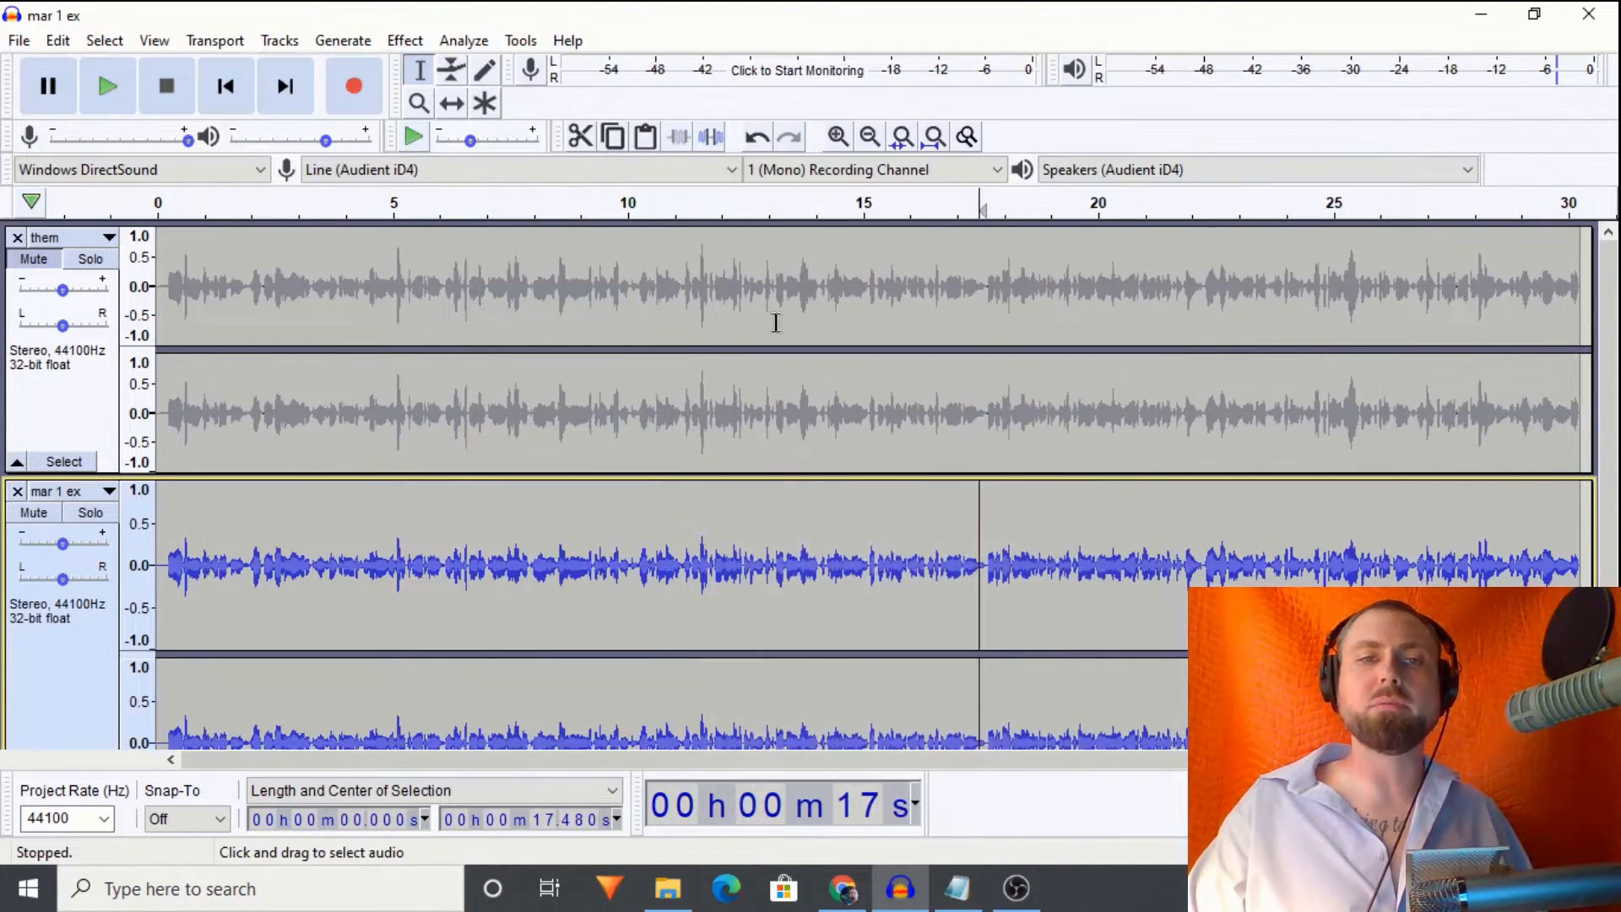
mouse_move(513, 503)
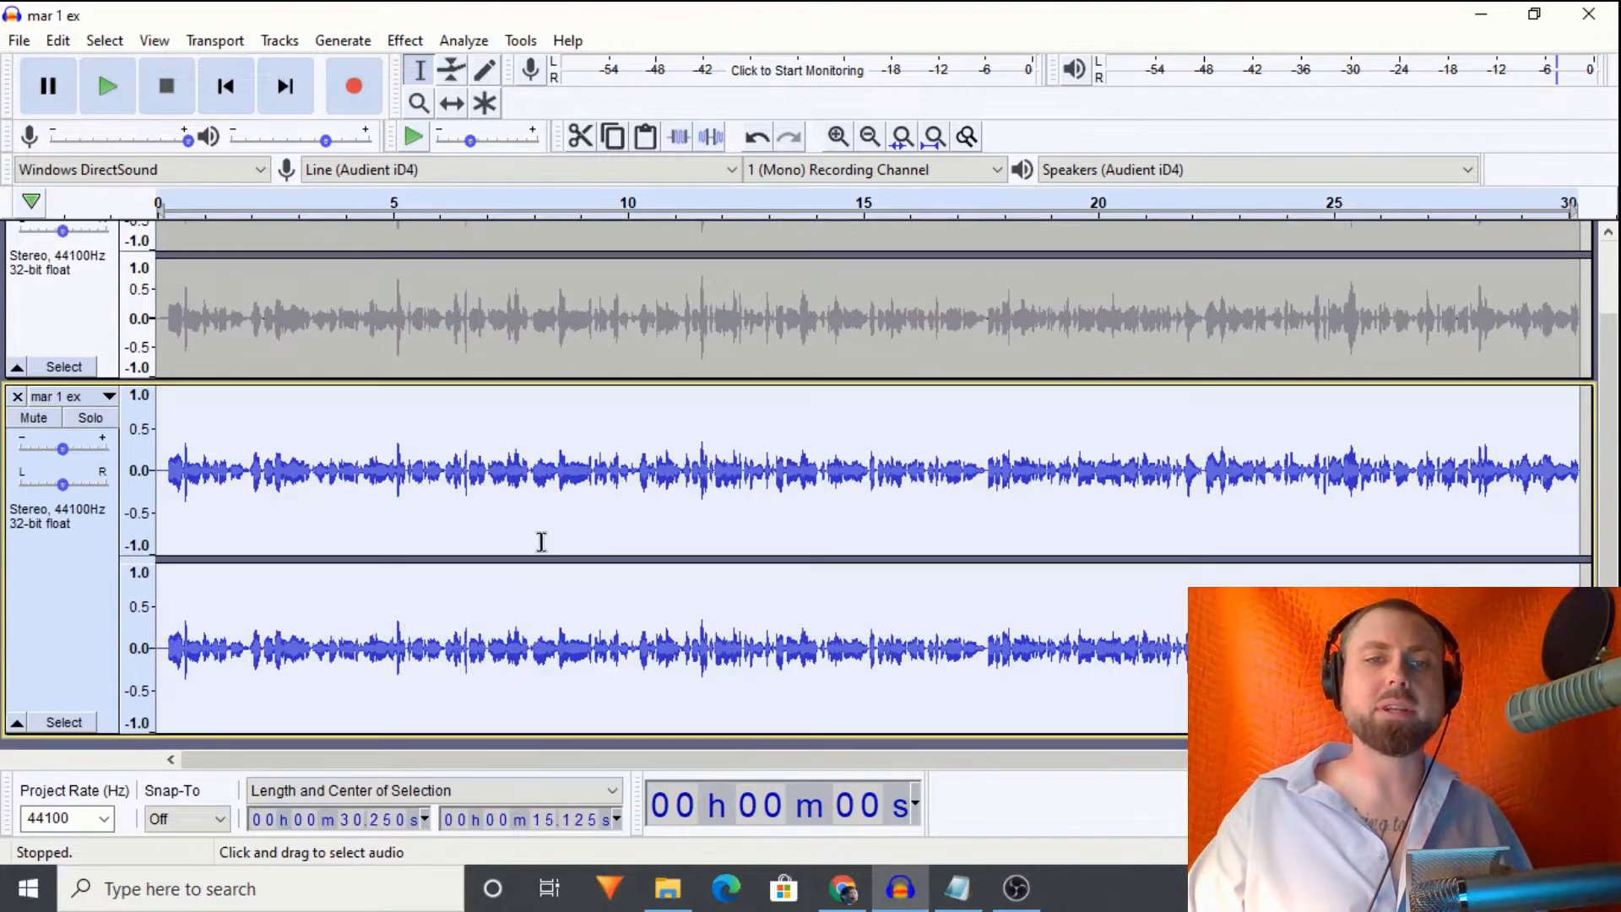
Step: Load the 'Female EQ siblant' user preset into Filter Curve EQ for the 'mar 1 ex' track
click(404, 41)
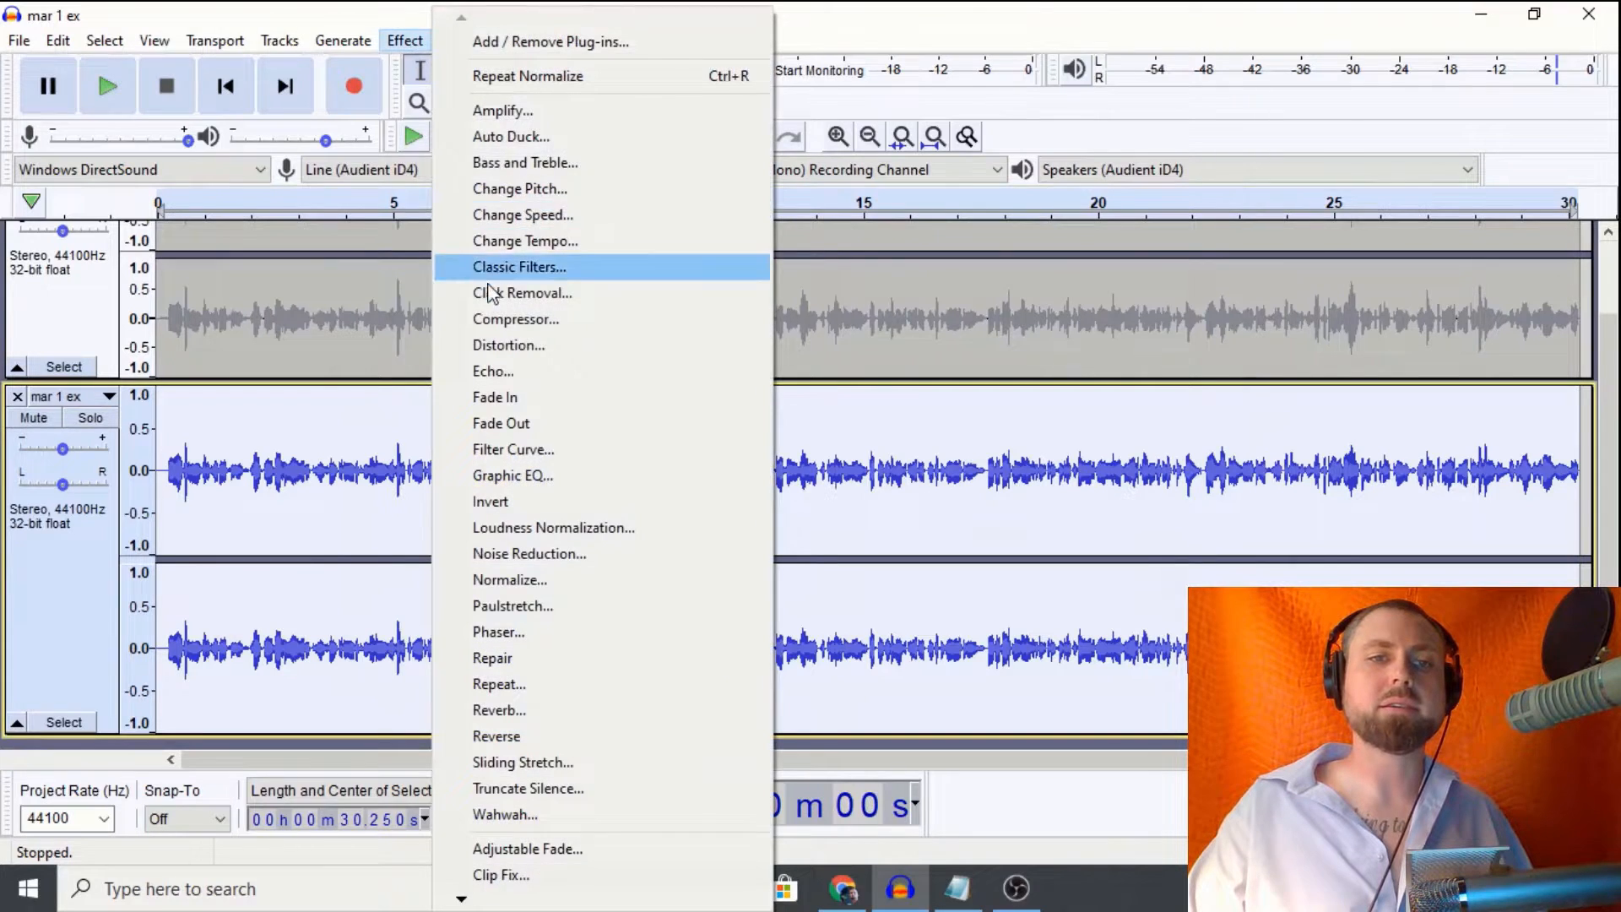
click(514, 450)
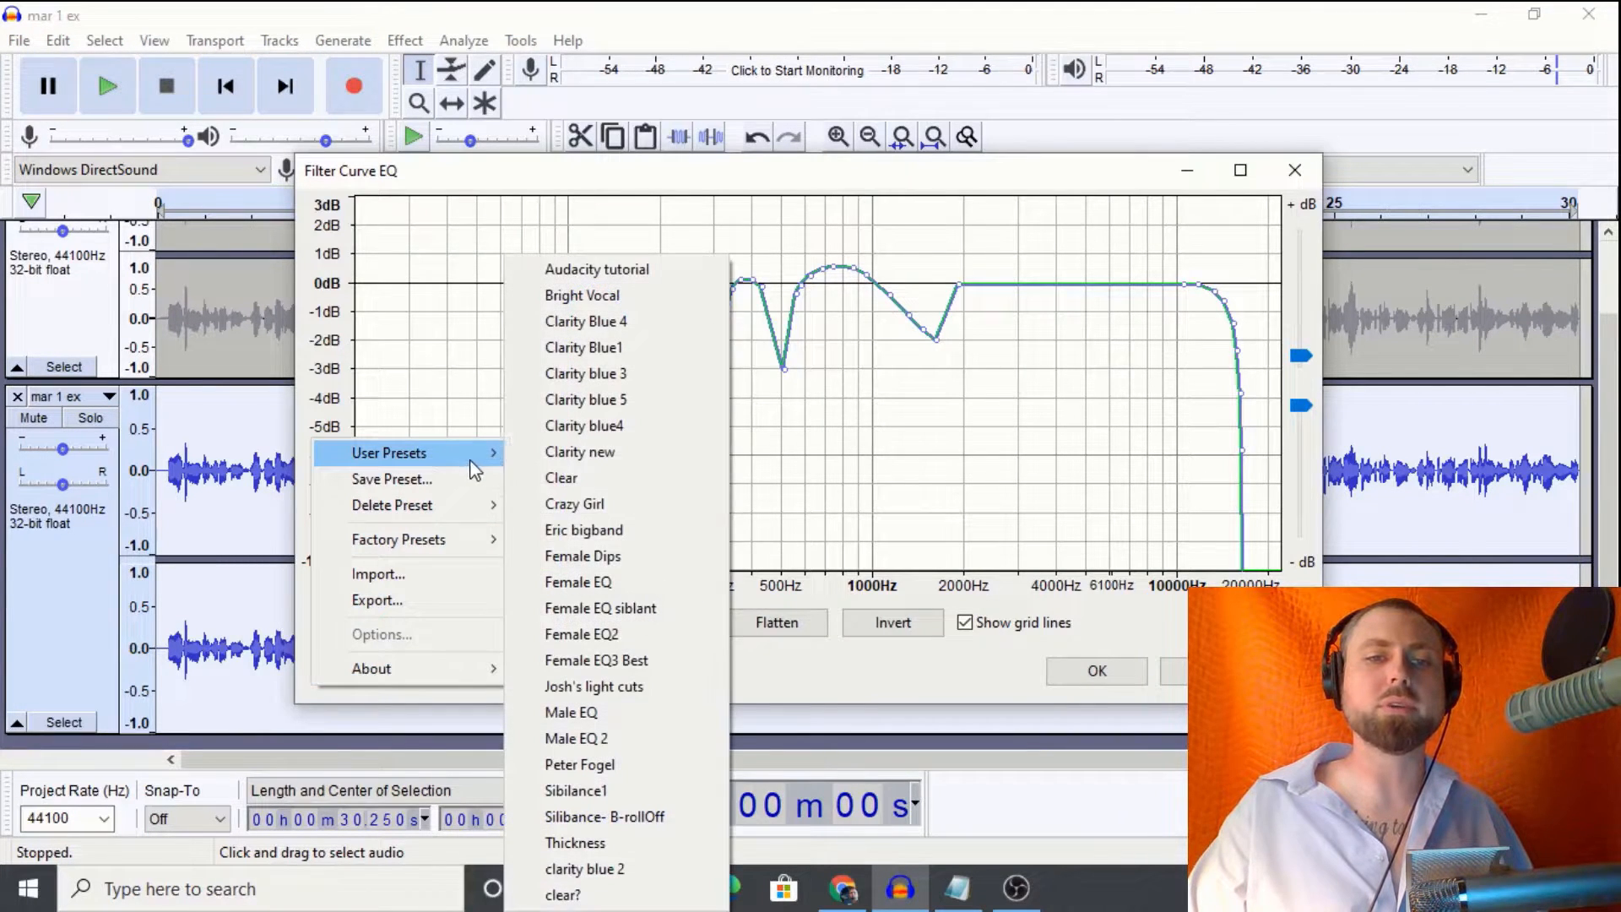
mouse_move(601, 608)
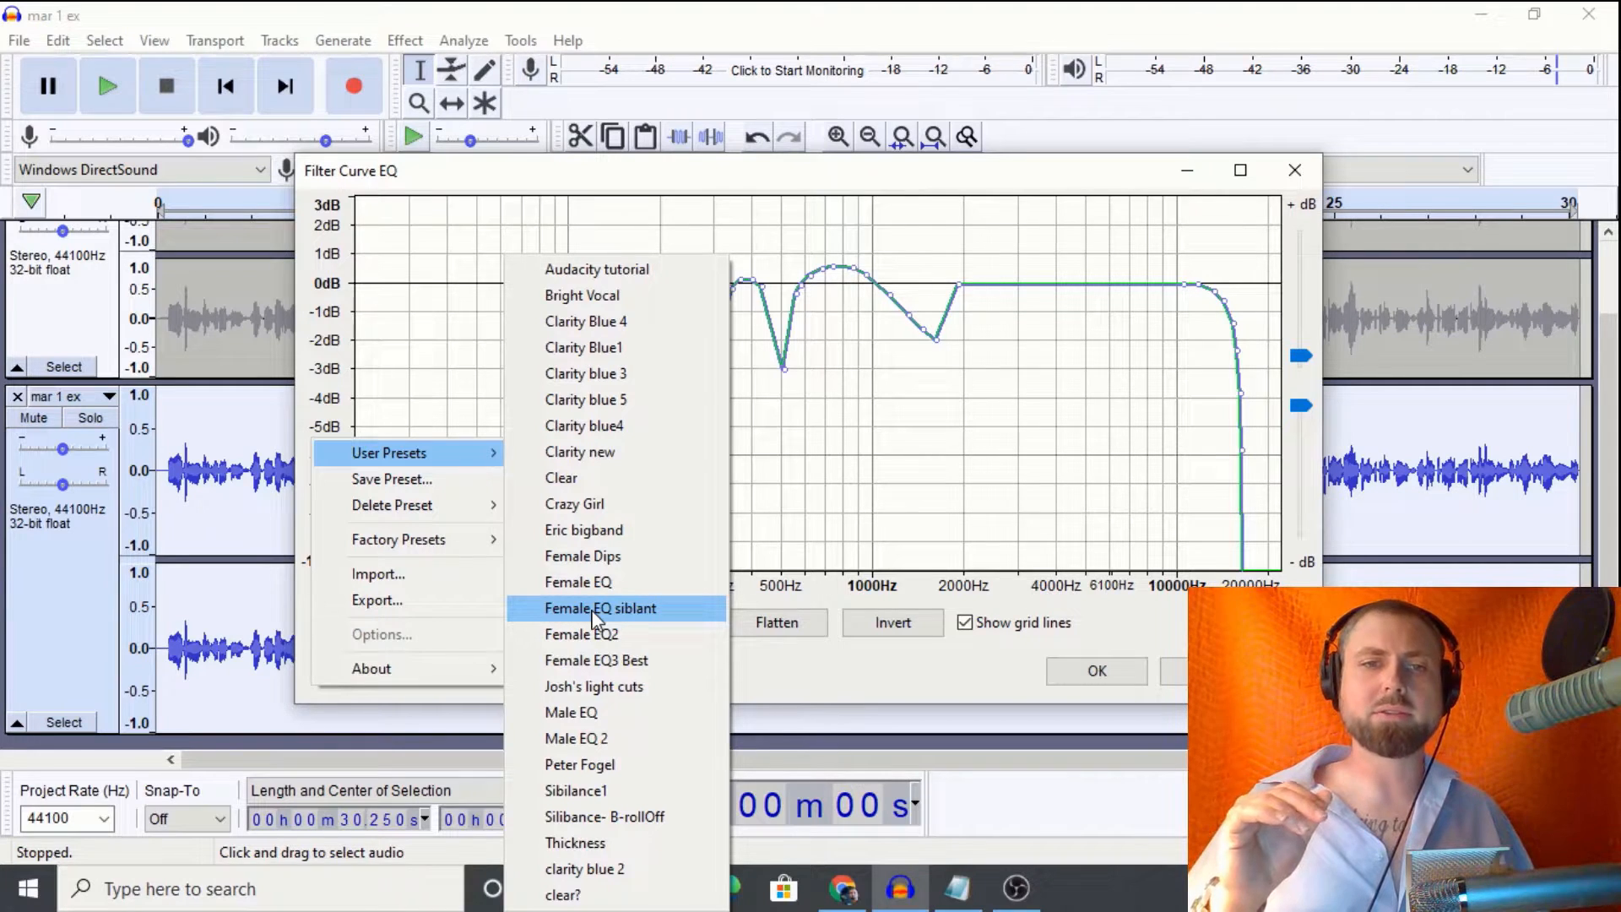
click(599, 608)
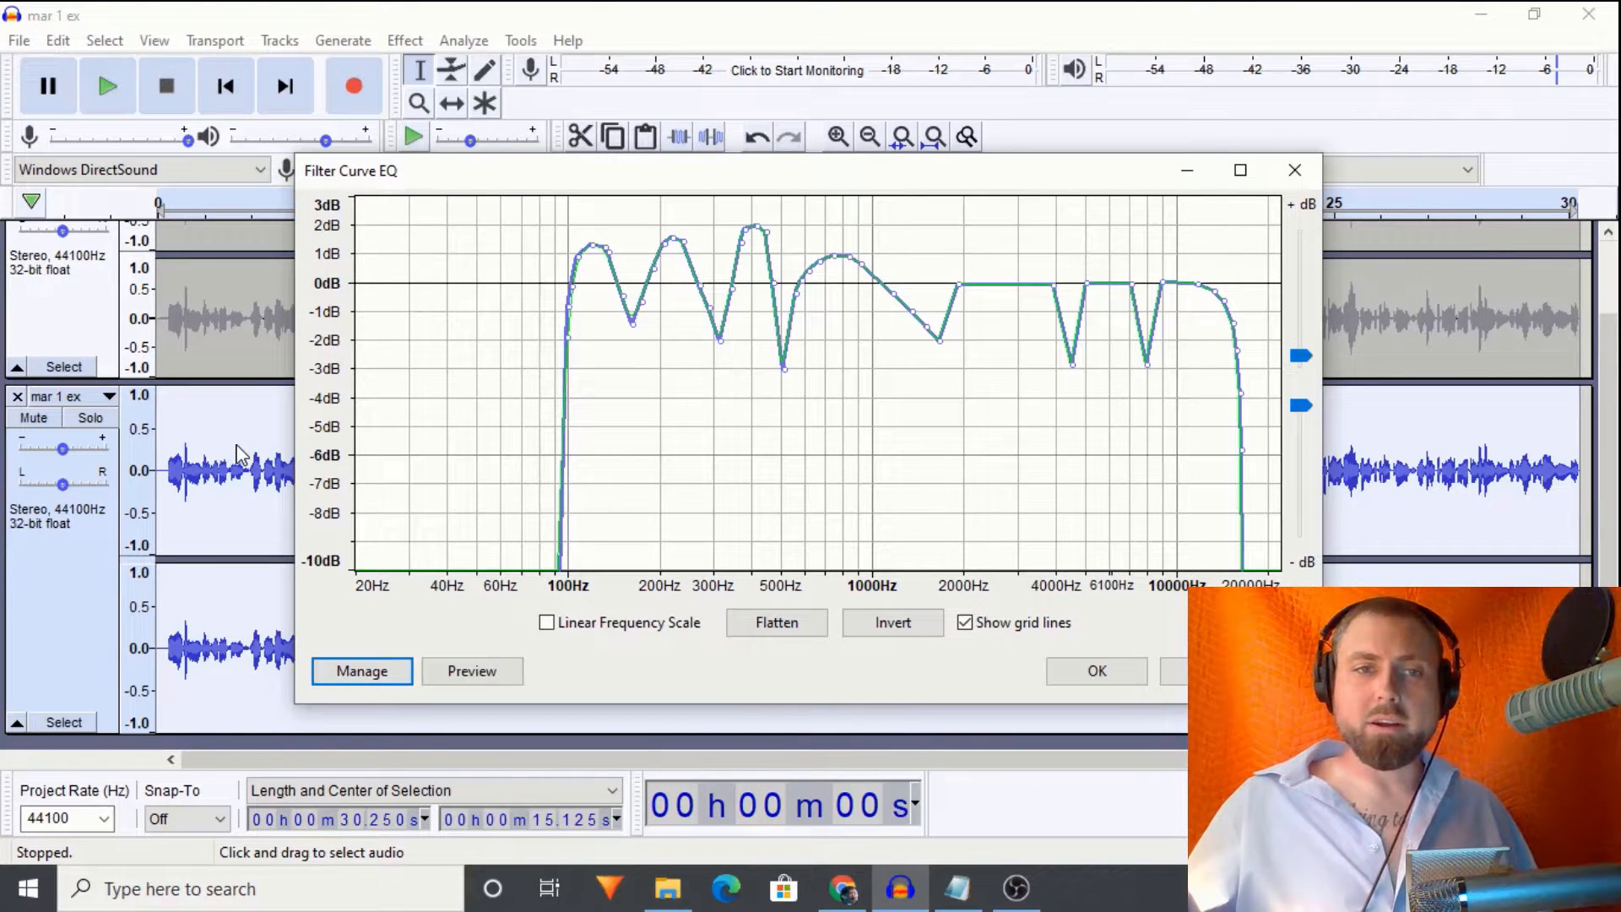
mouse_move(895, 258)
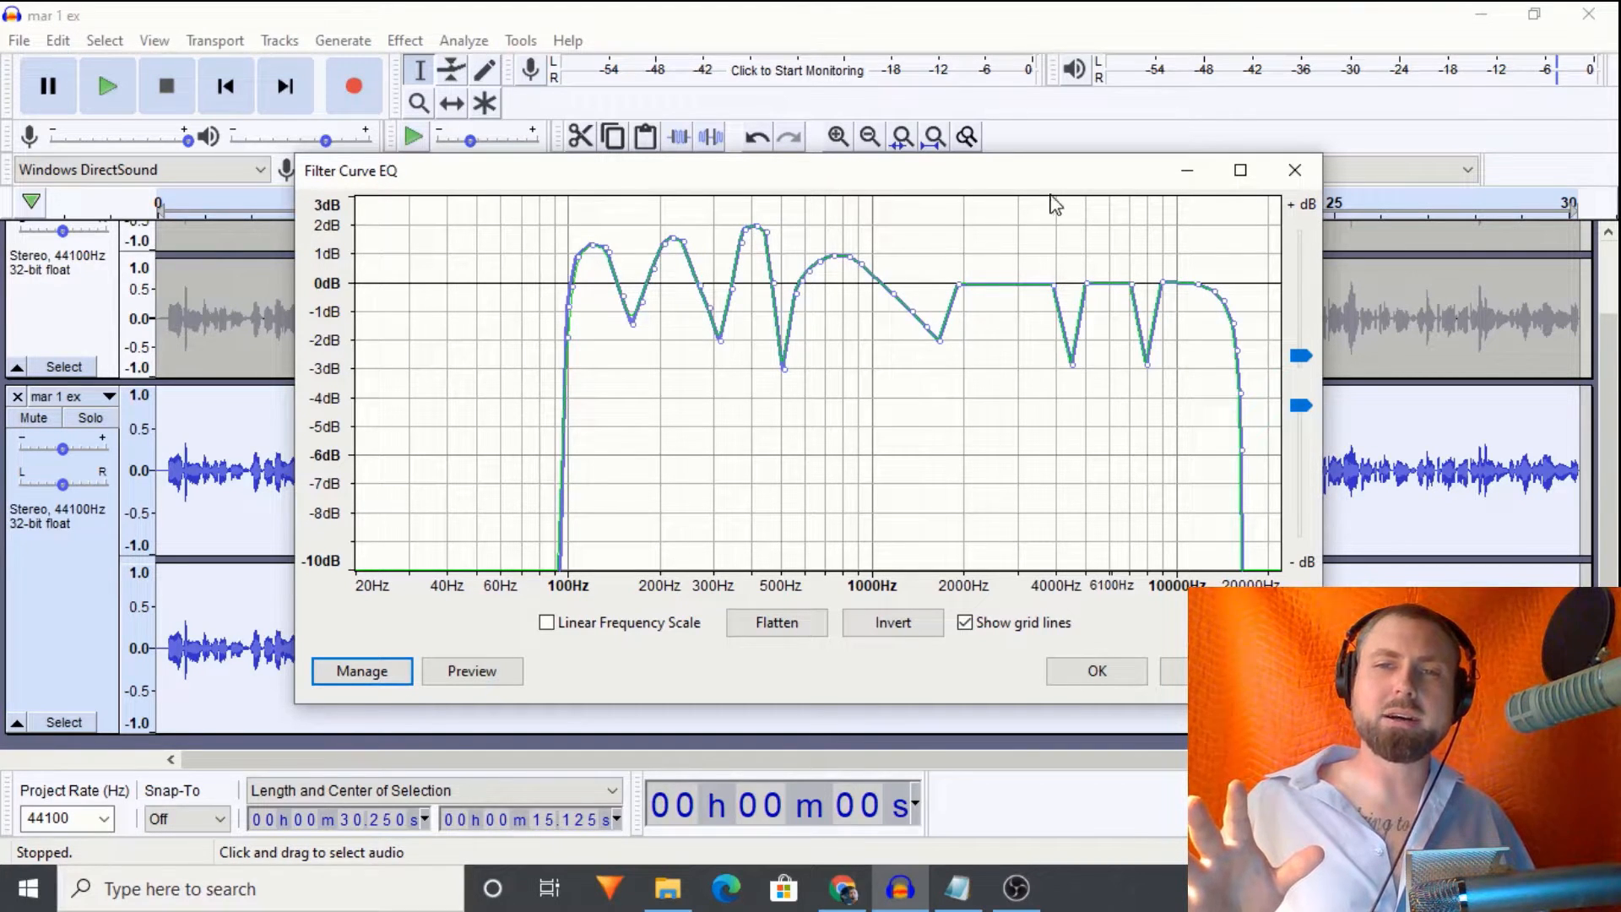
mouse_move(1065, 307)
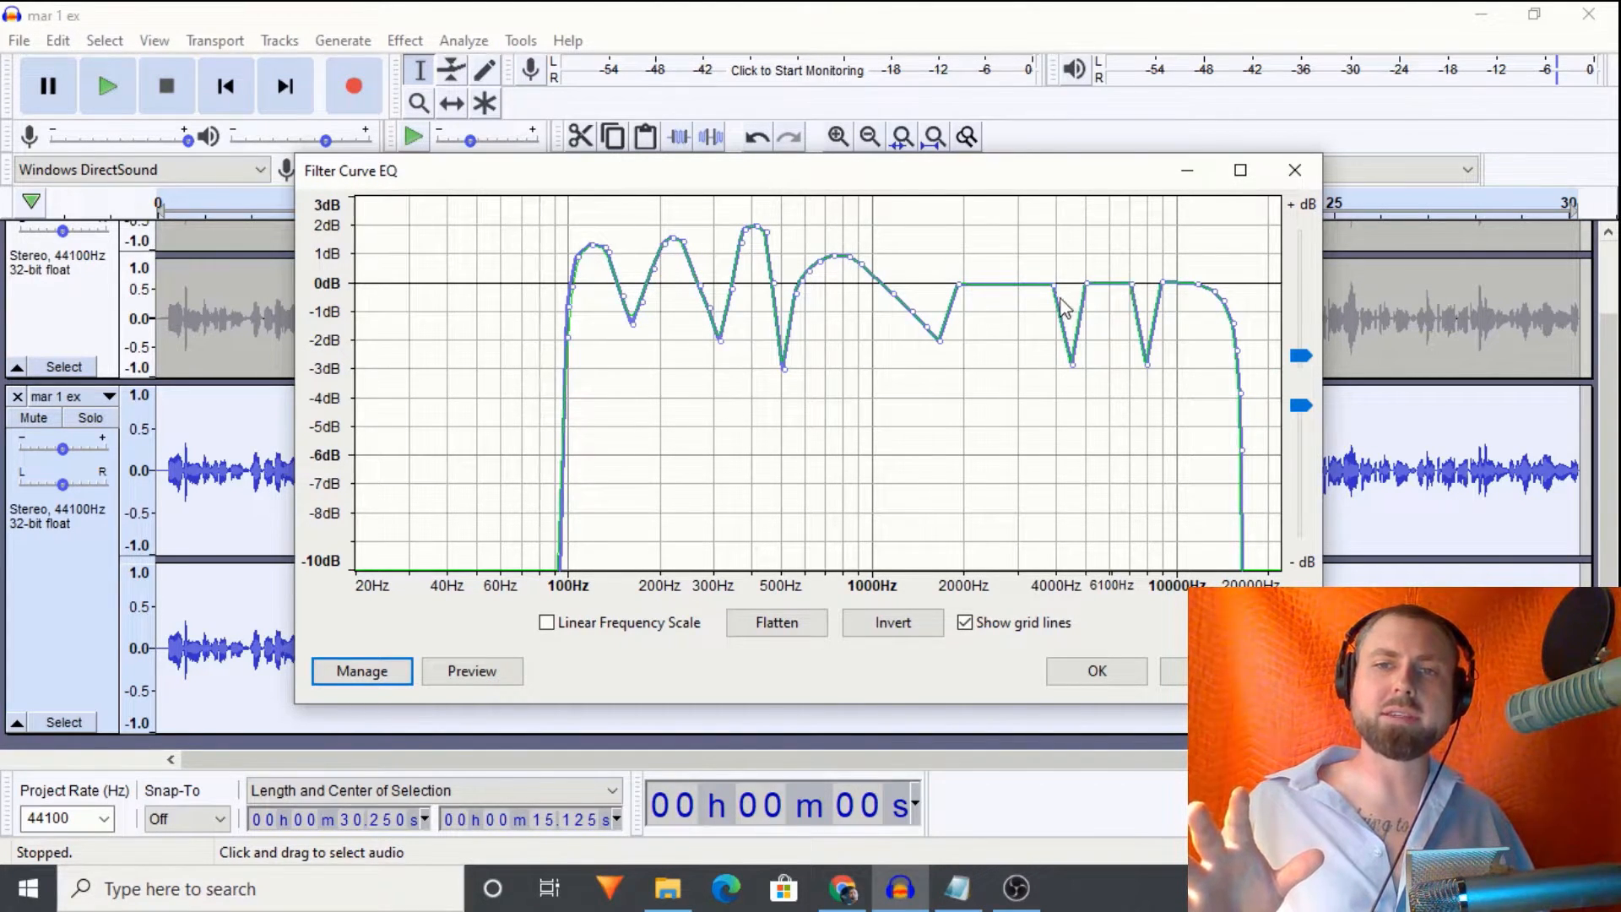
mouse_move(1101, 310)
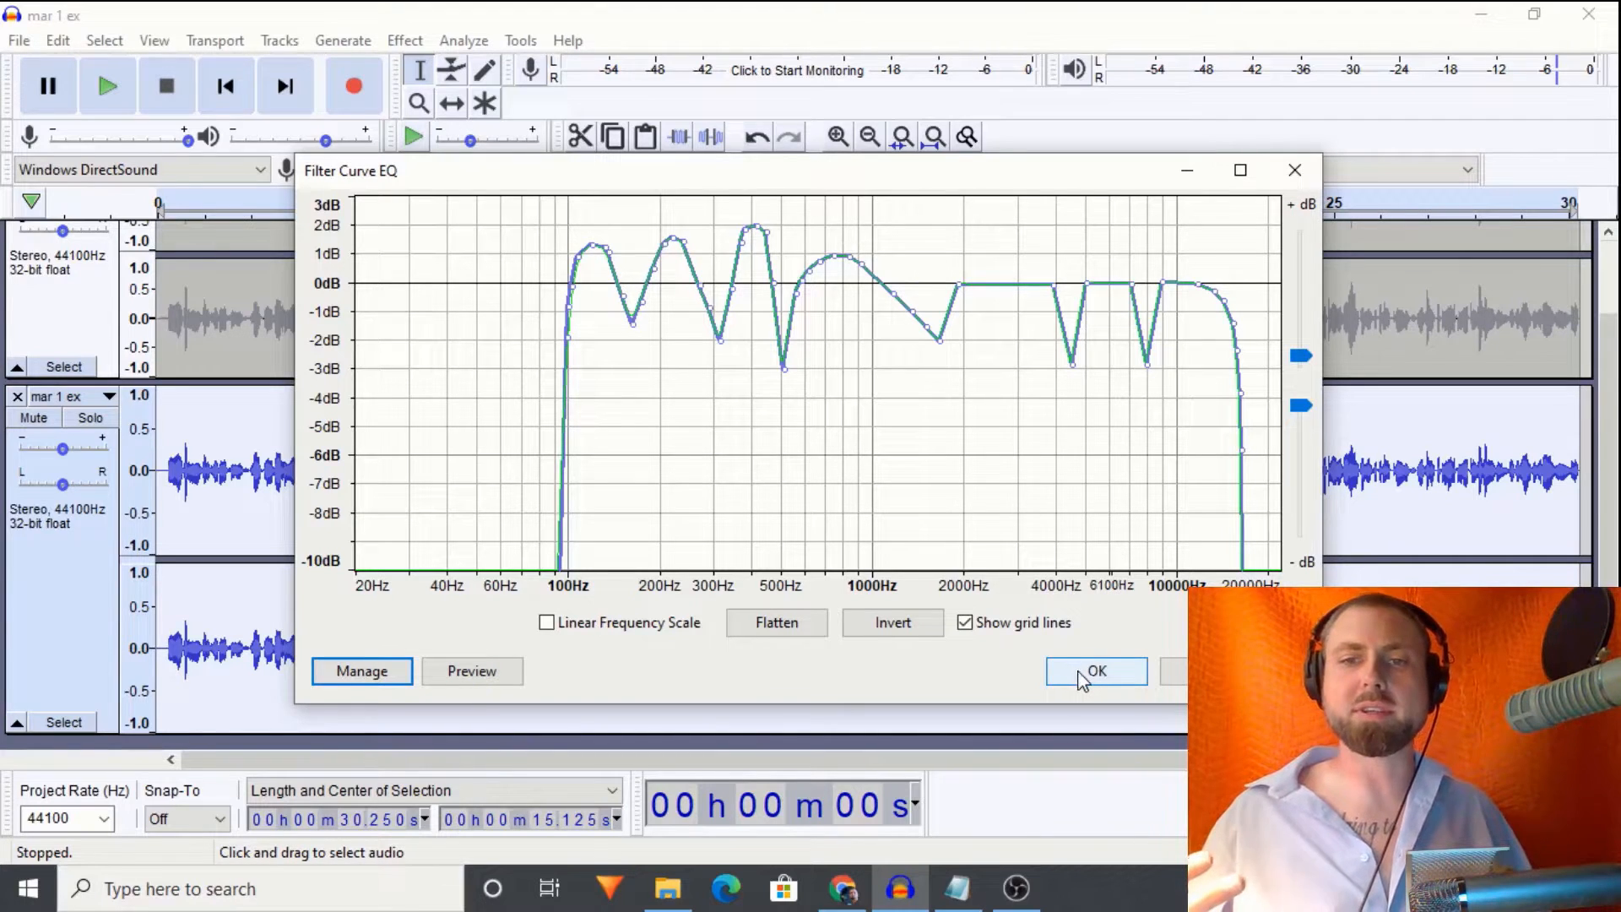
Step: Apply the Female EQ siblant curve to the 'mar 1 ex' track
click(1095, 670)
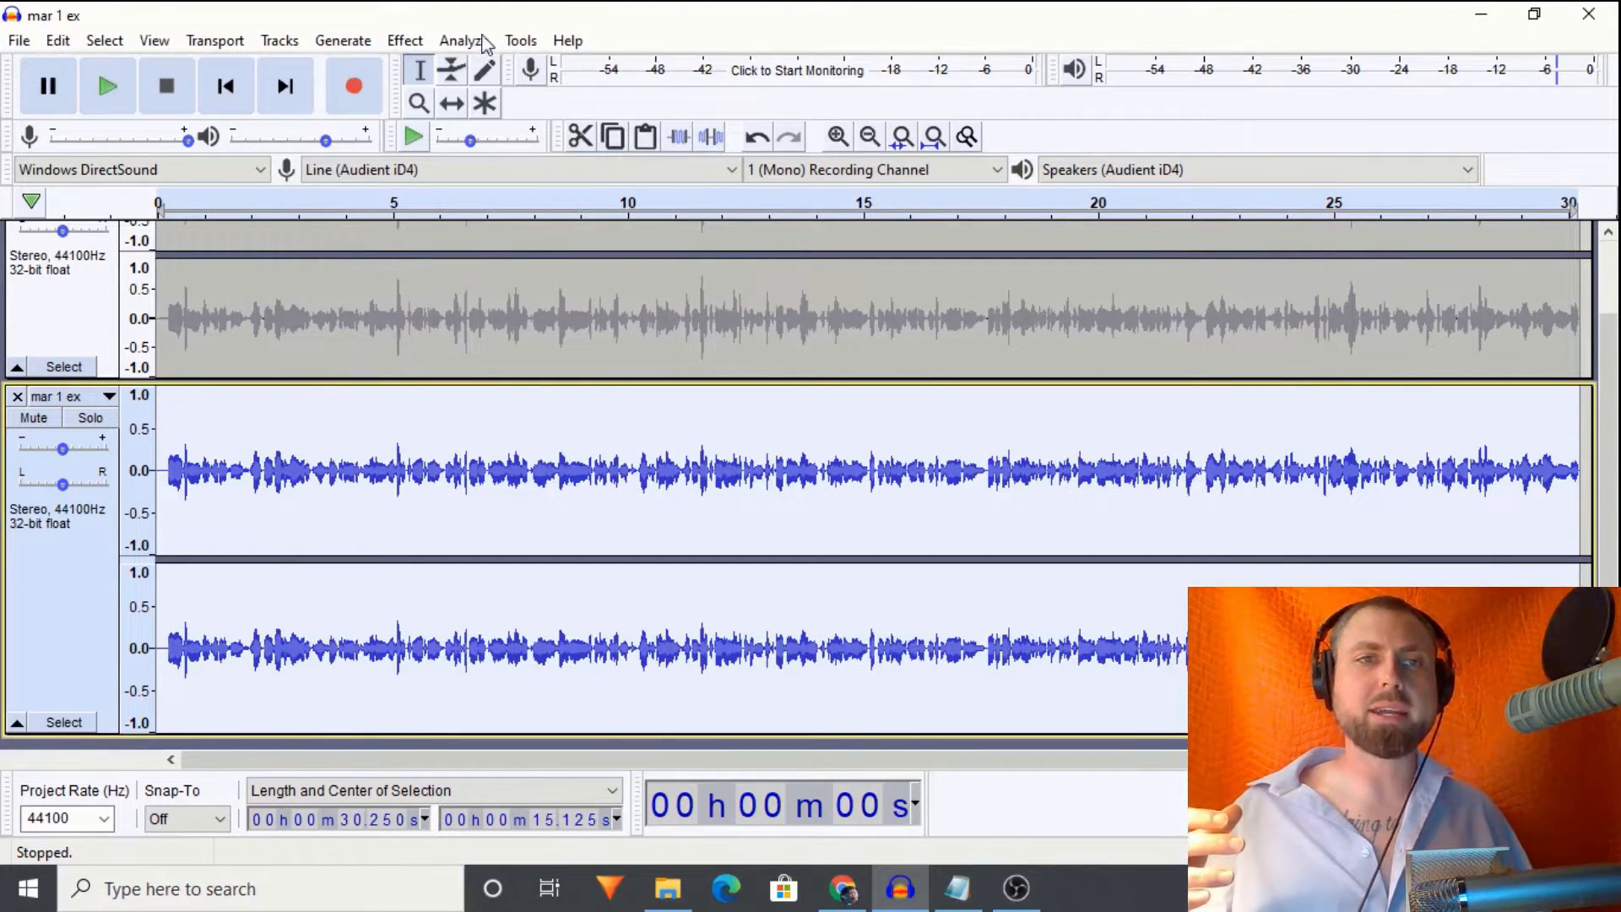
Step: Normalize the mar 1 ex track to a -3.0 dB peak amplitude
click(403, 40)
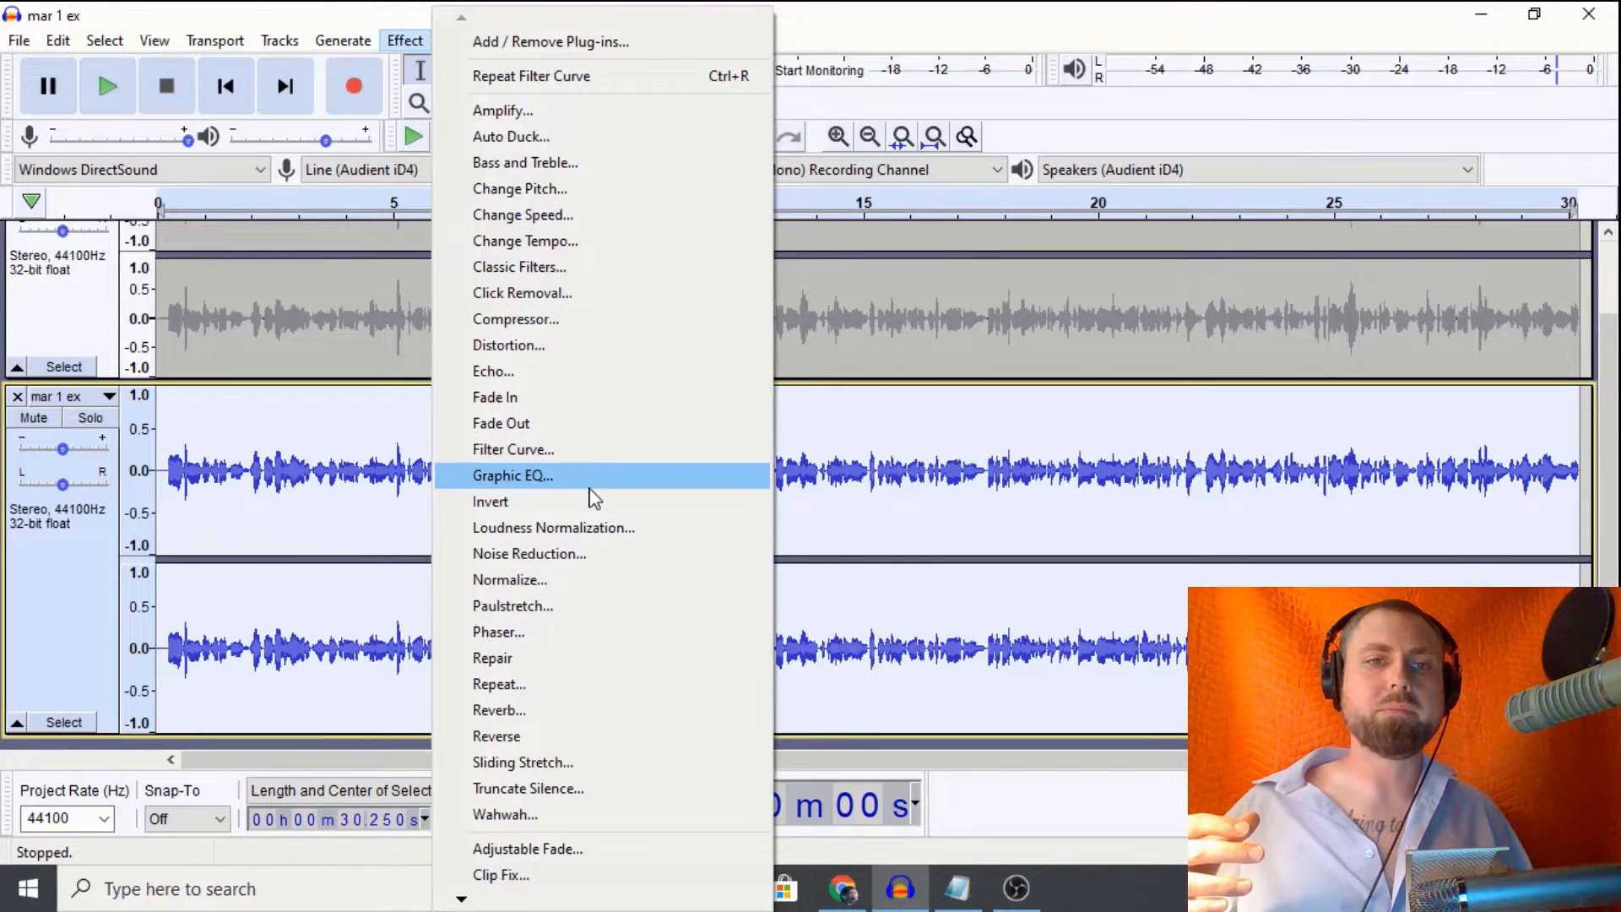
click(510, 579)
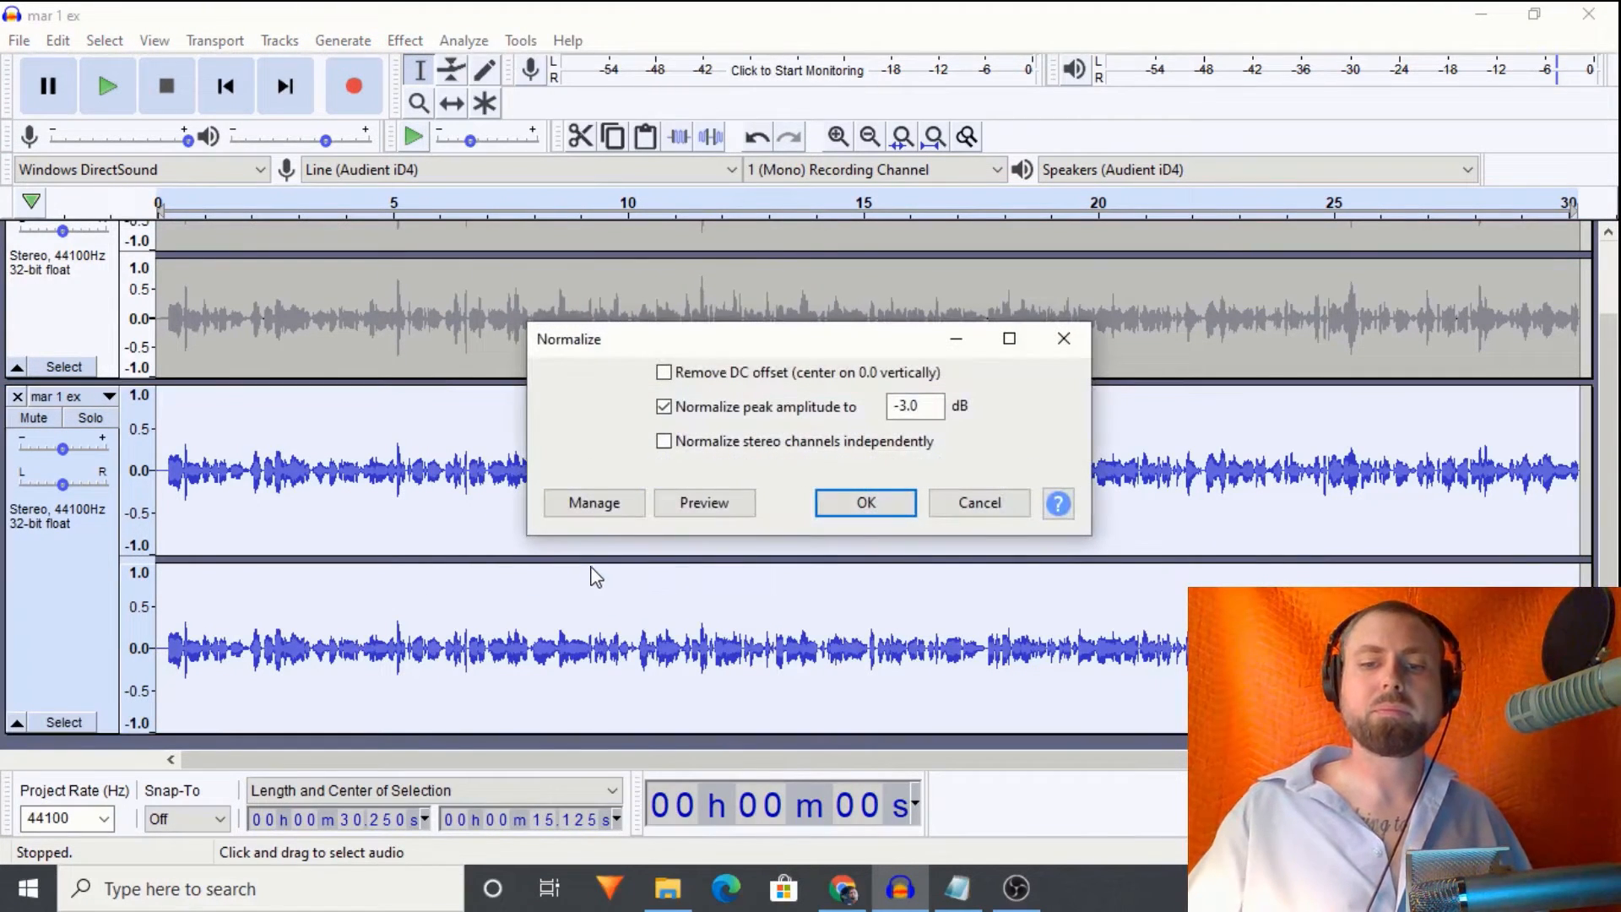
click(865, 503)
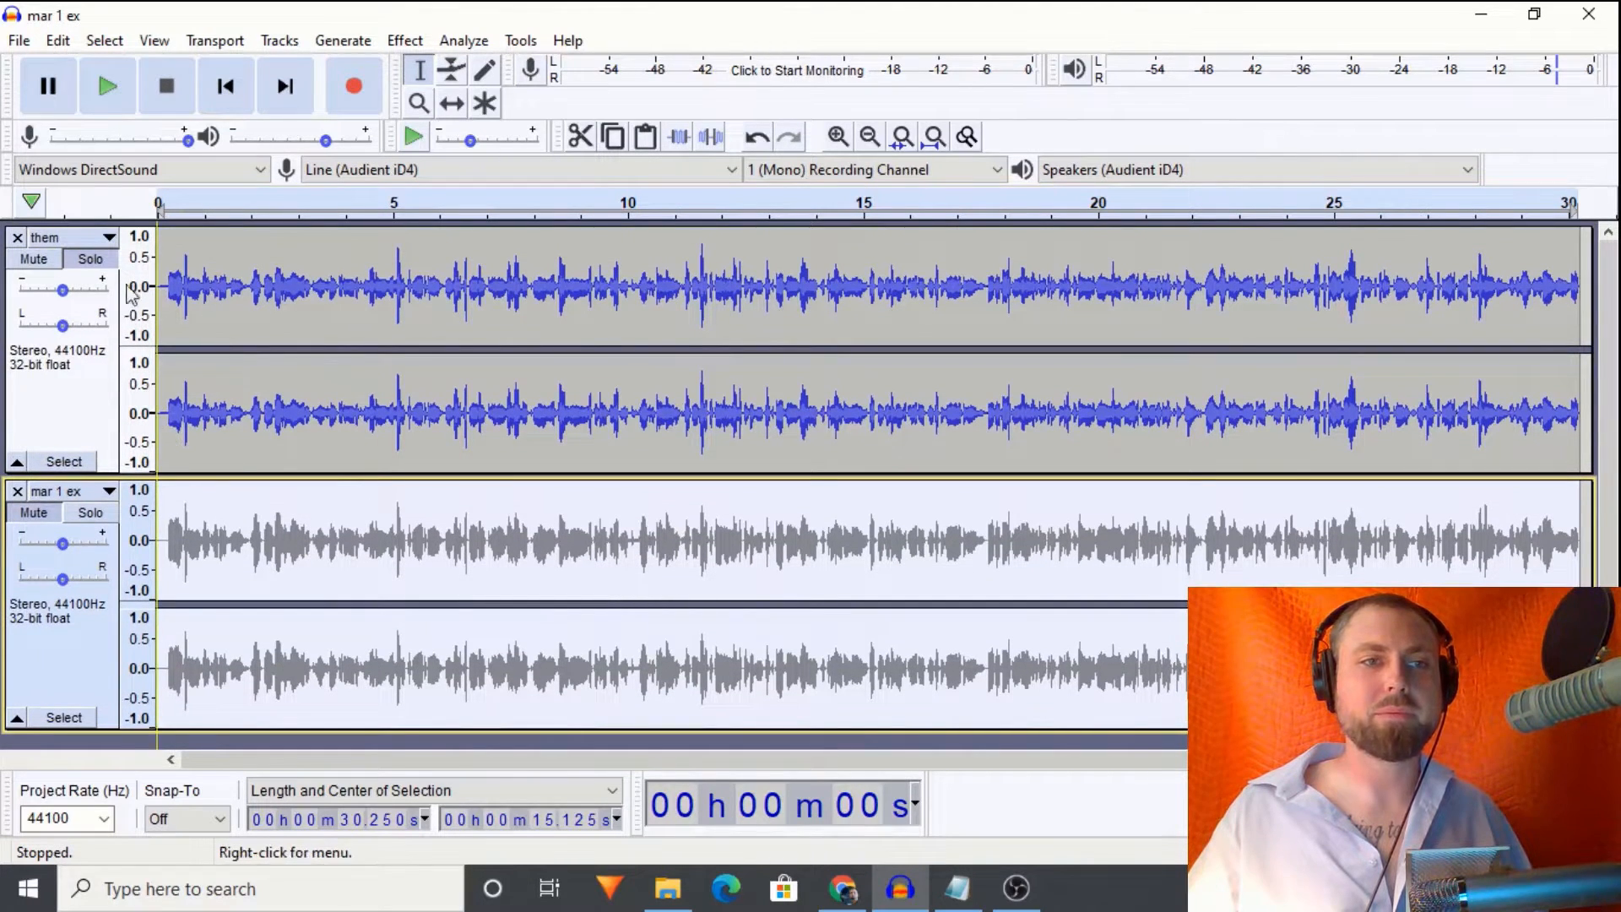
Step: Play from the start, alternating solo between them and mar 1 ex to A/B compare
click(238, 537)
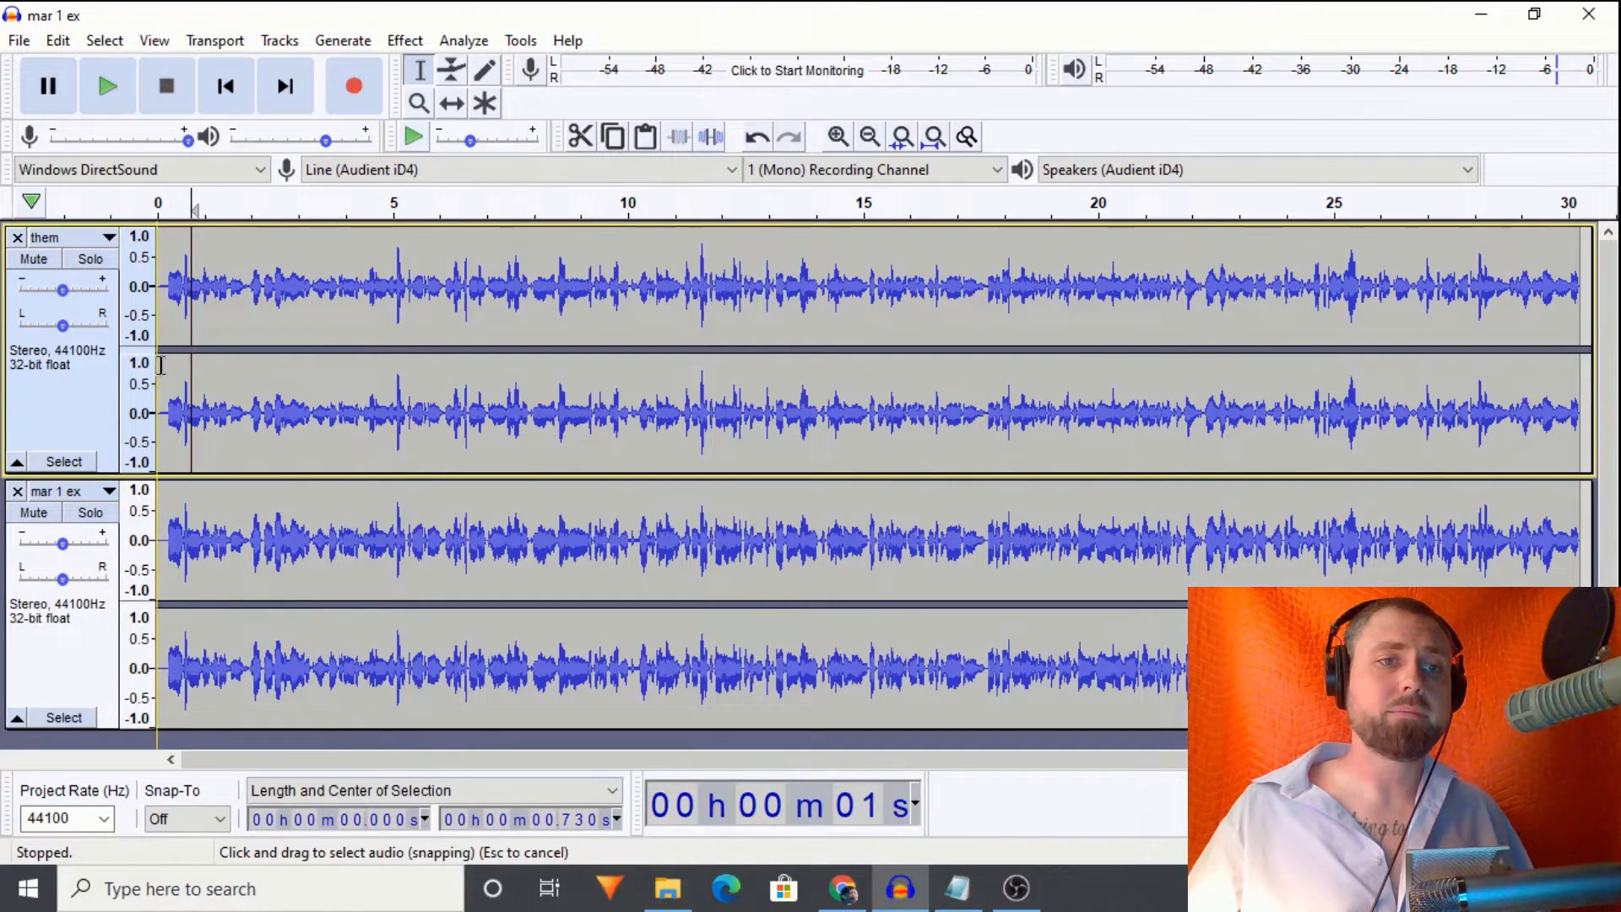
click(90, 258)
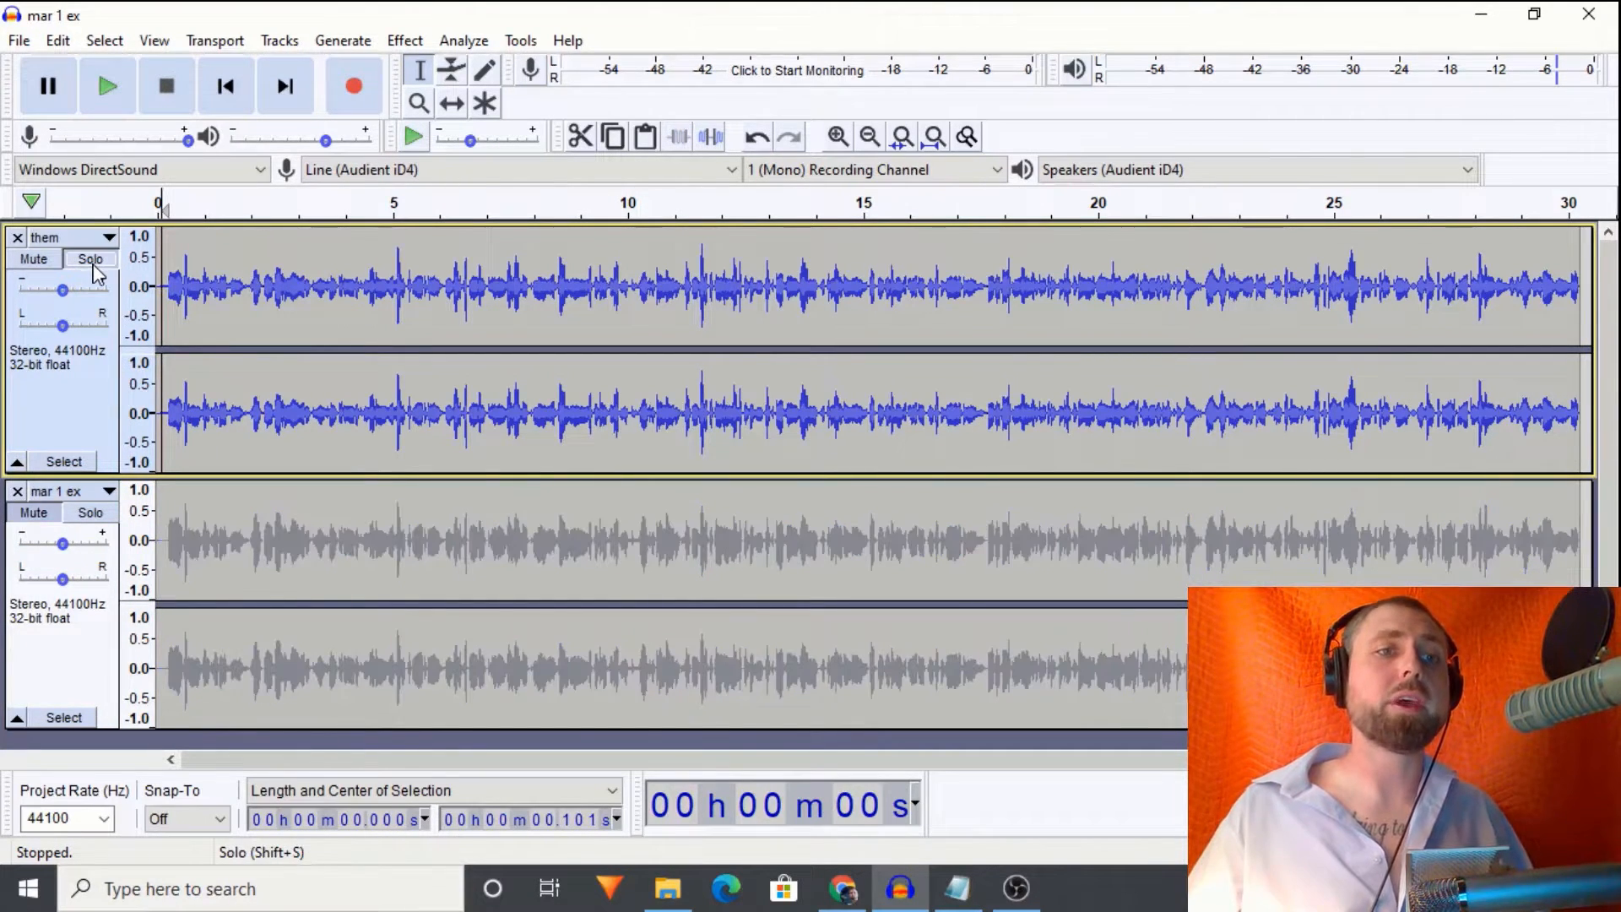
click(107, 86)
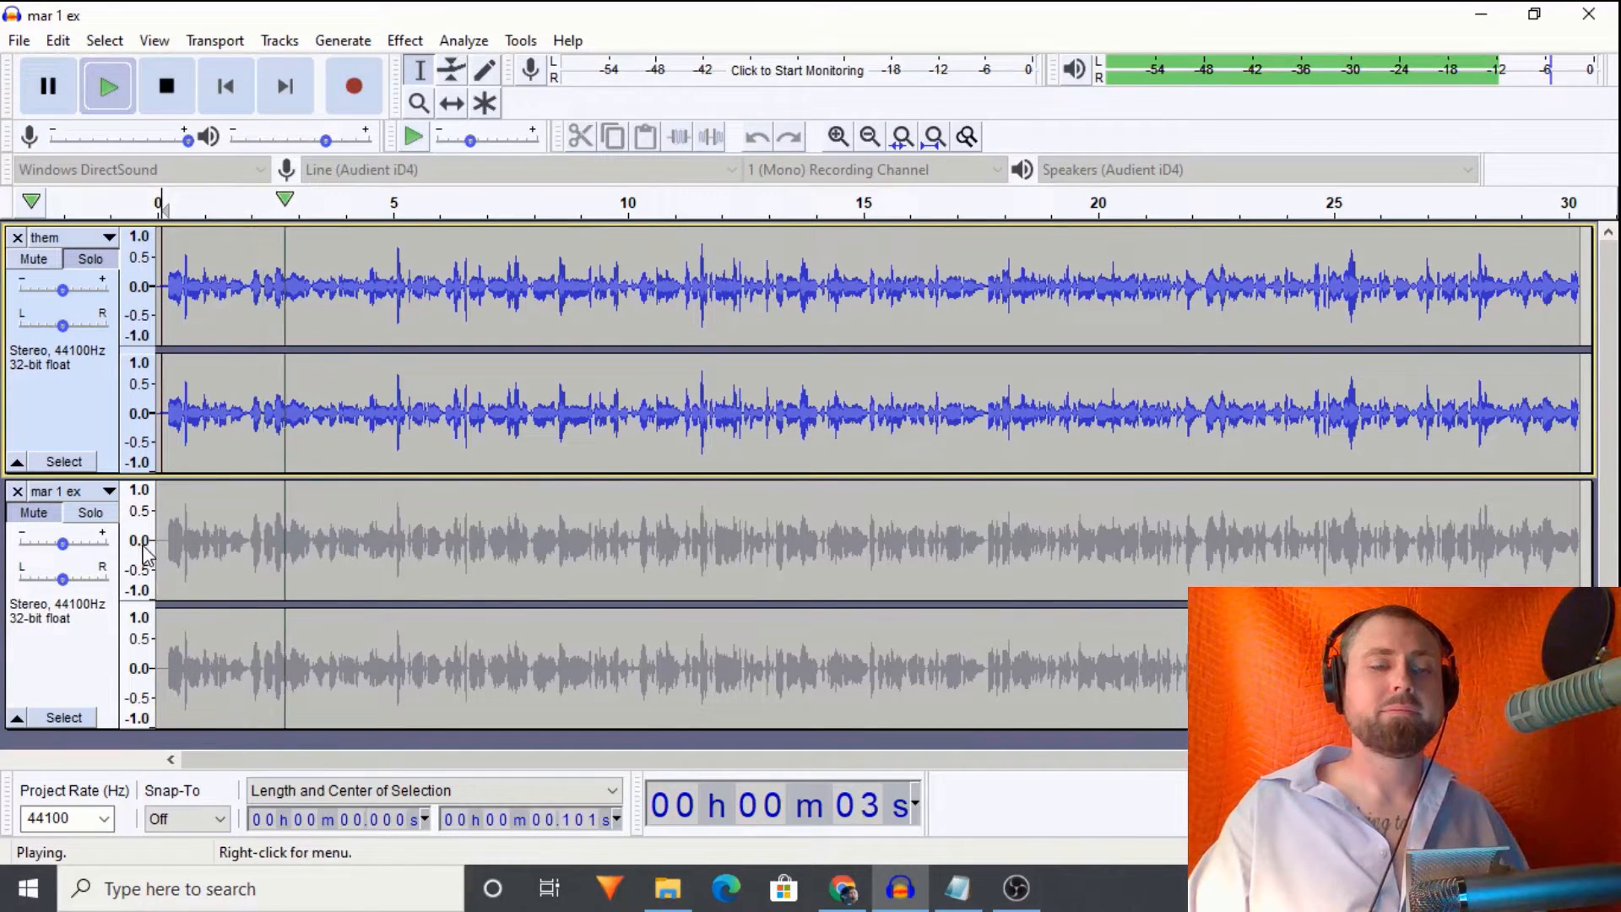
click(89, 514)
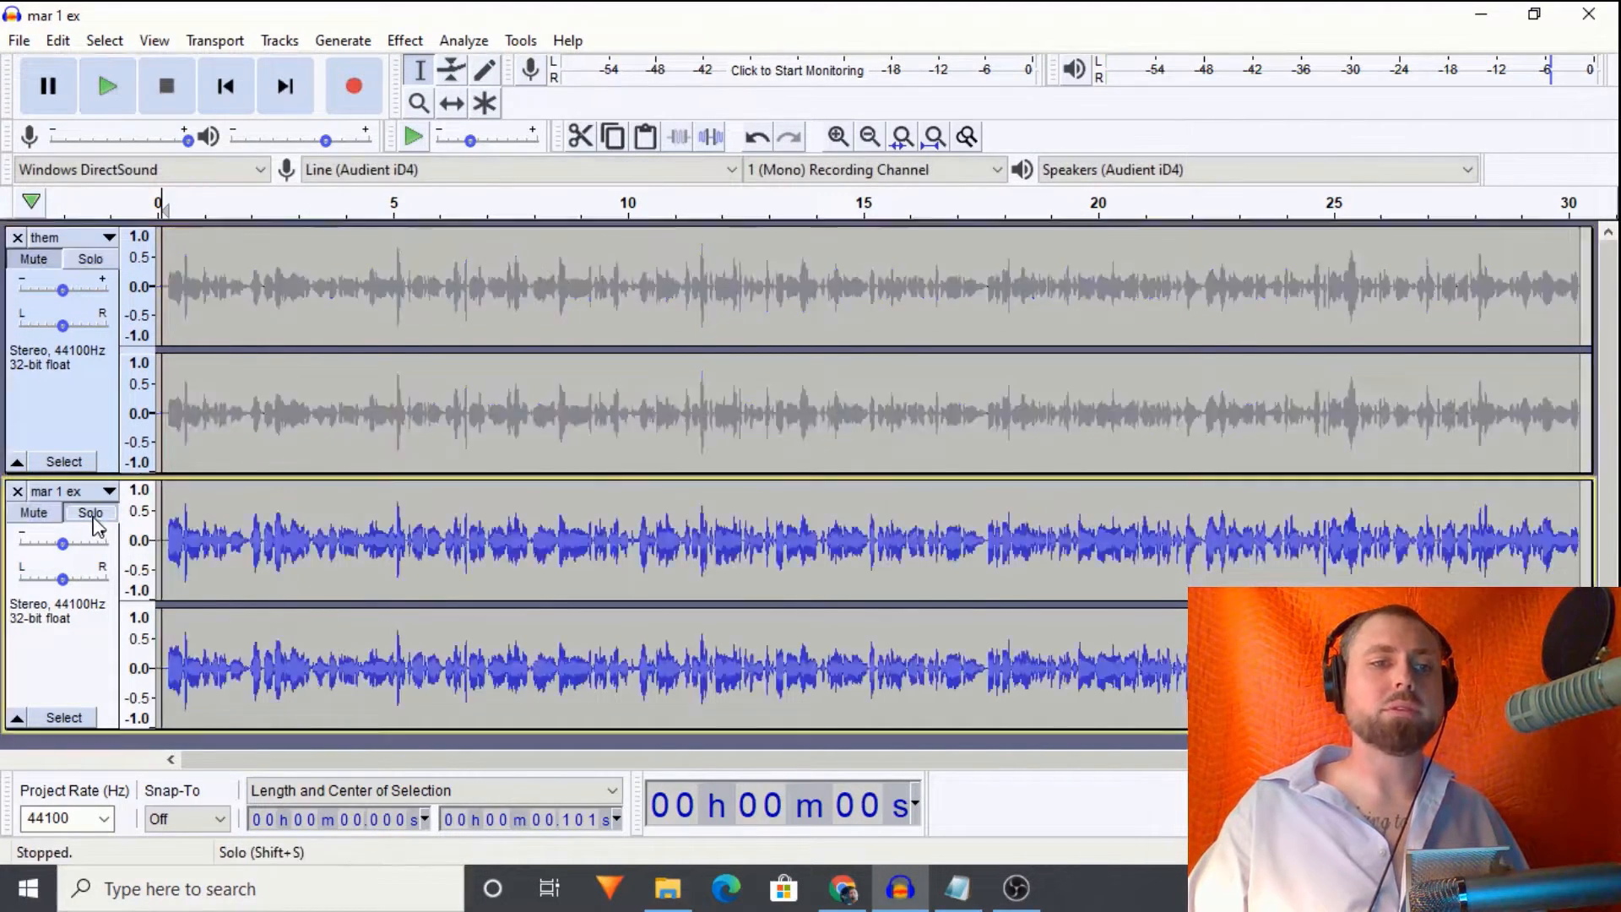
click(106, 86)
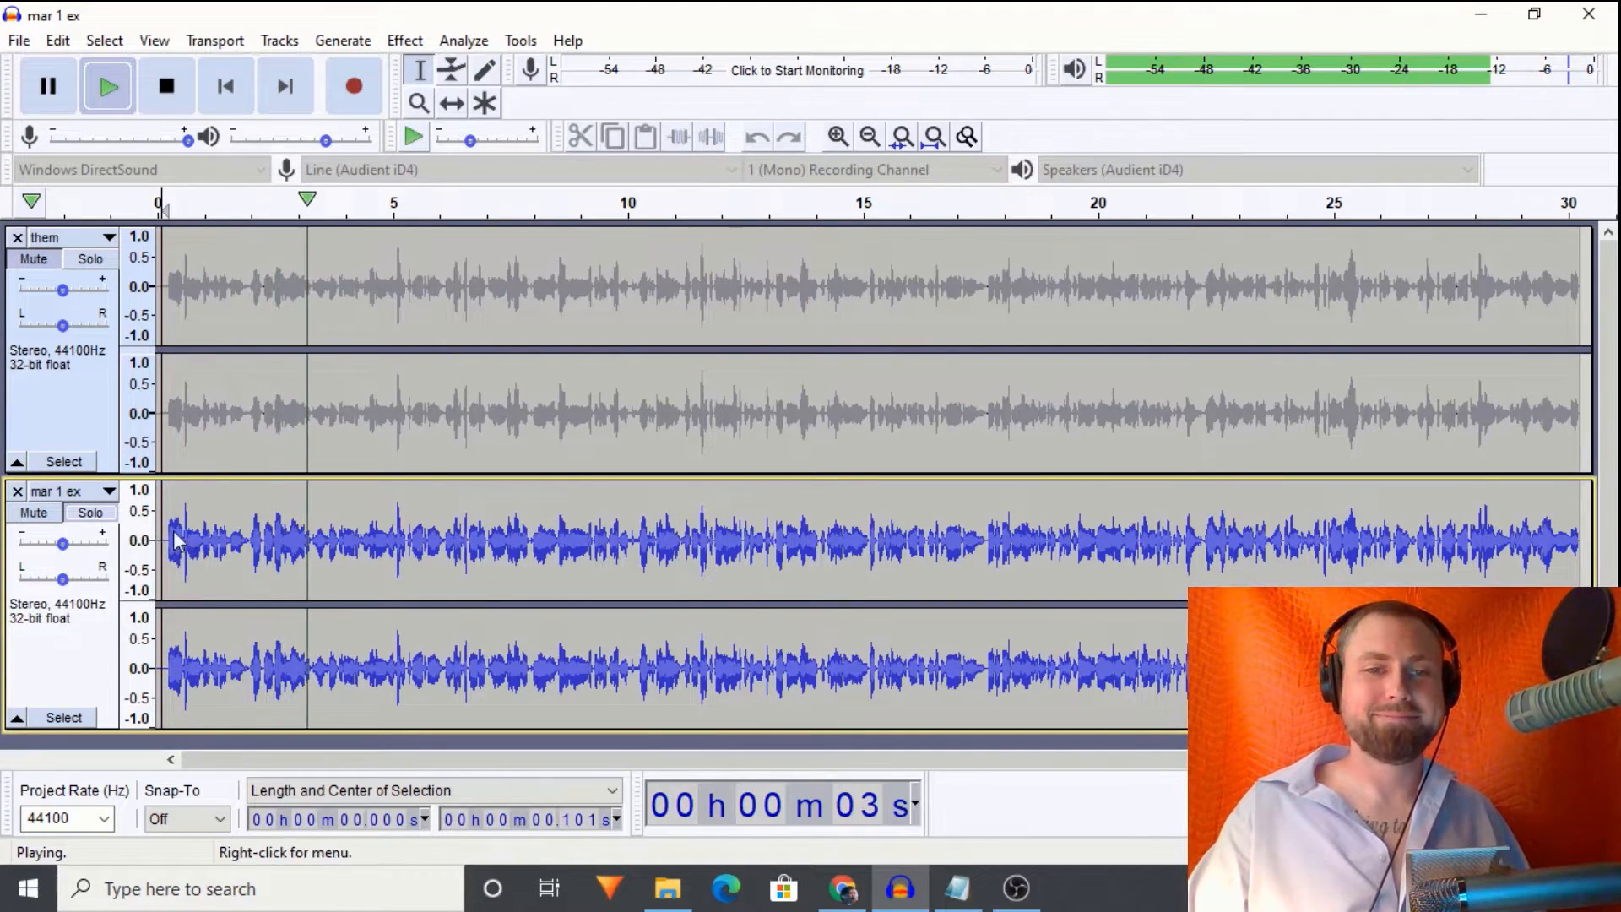
click(166, 86)
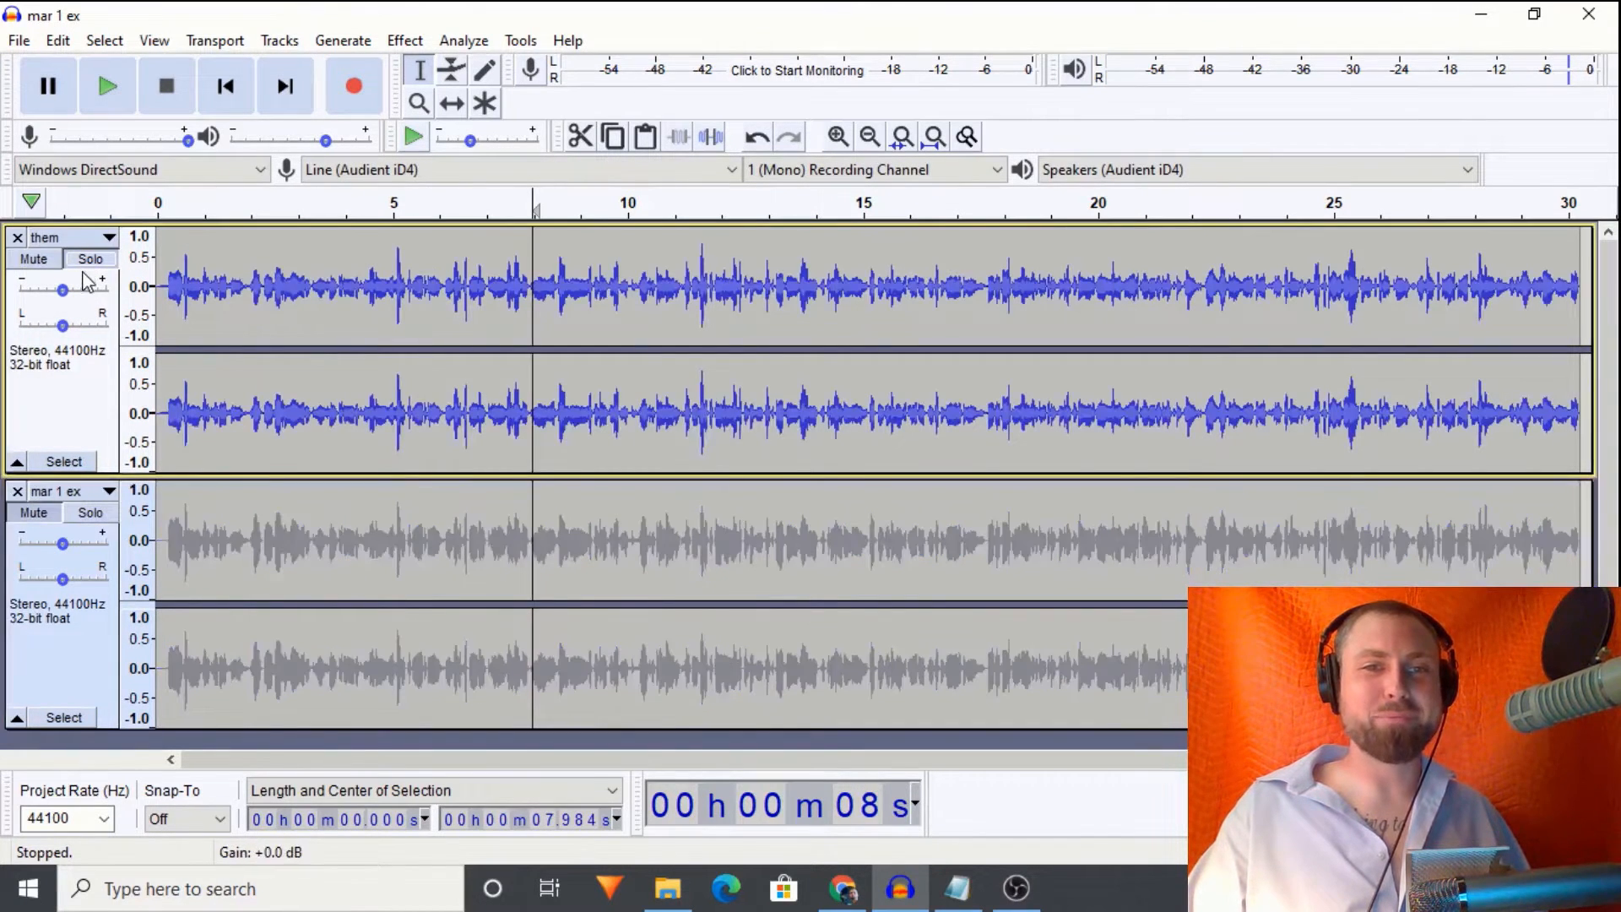
click(107, 86)
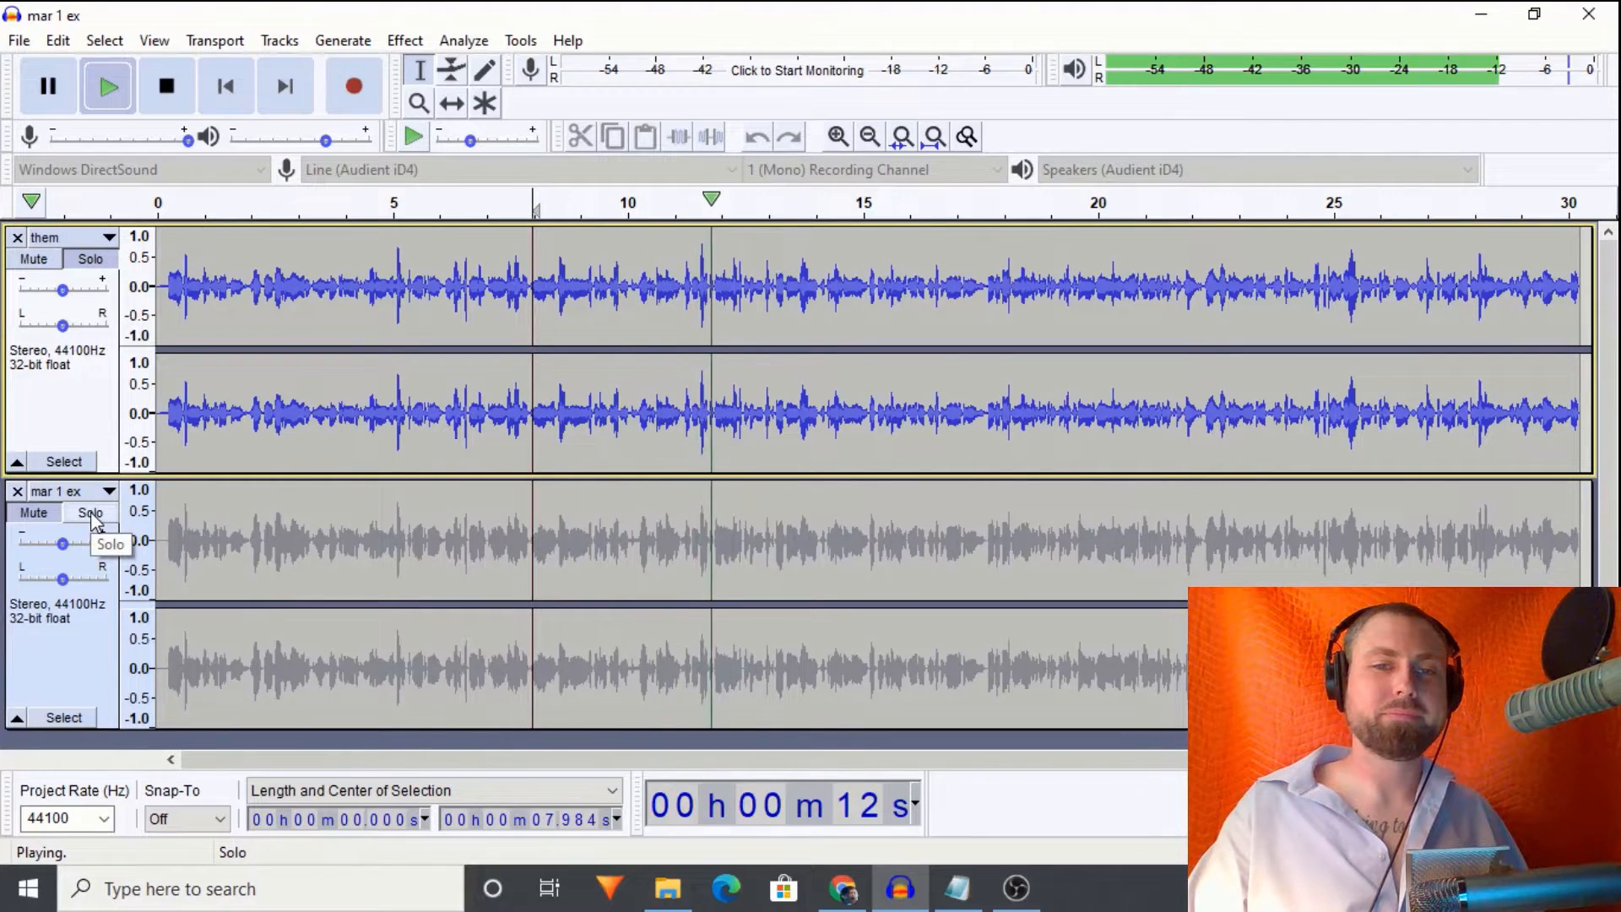
Step: Continue toggling solo between the two tracks, then remove the mar 1 ex track
click(89, 513)
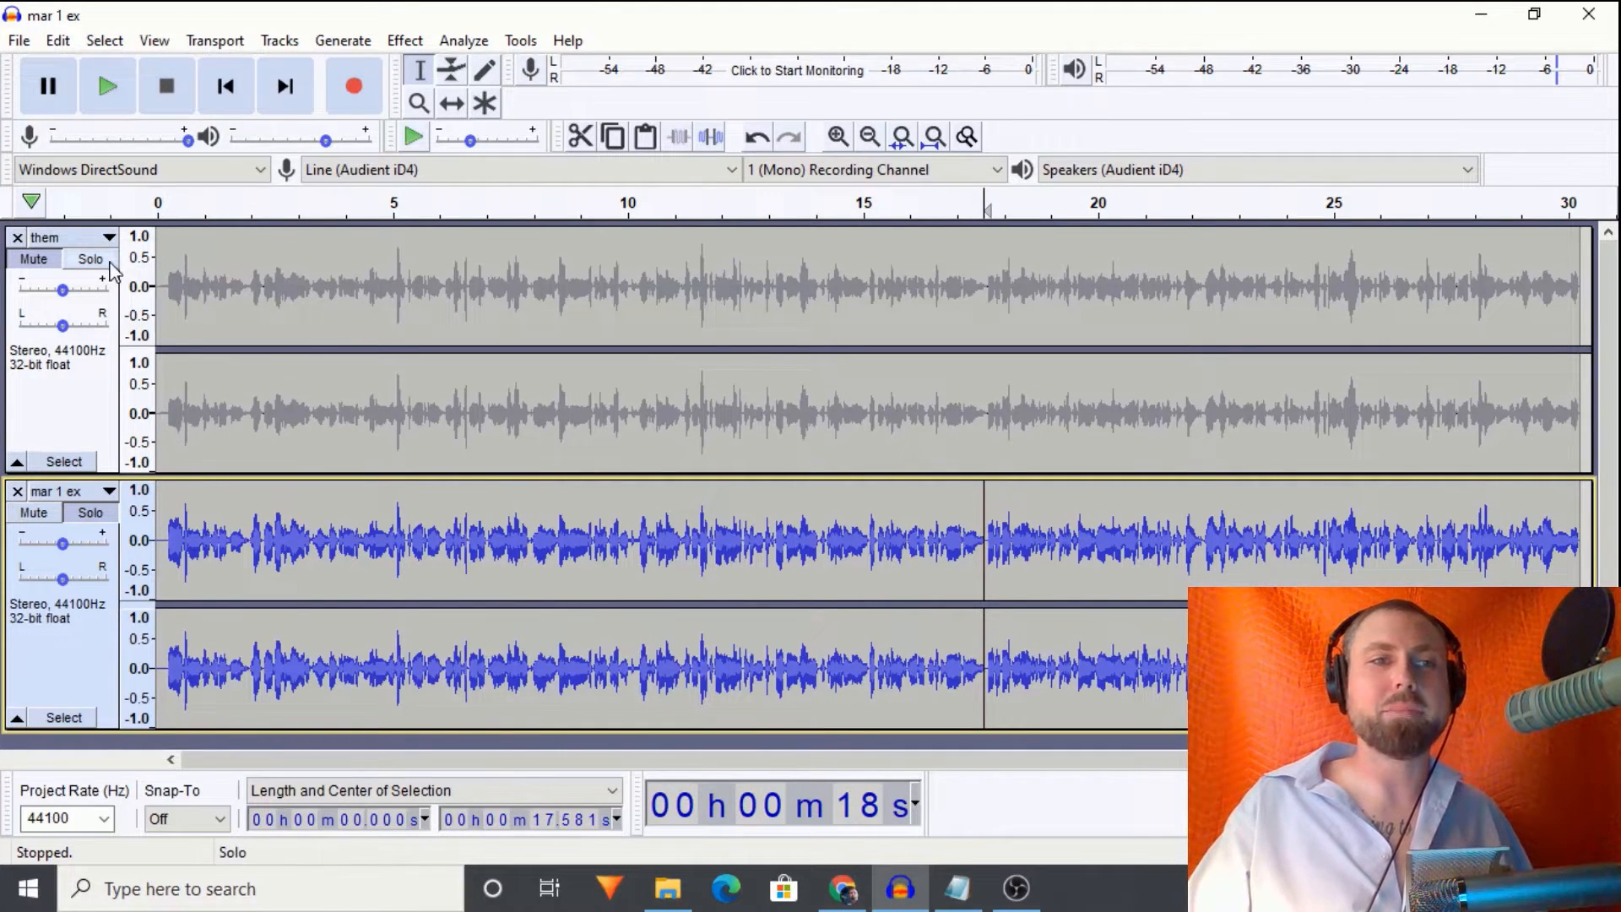
click(89, 258)
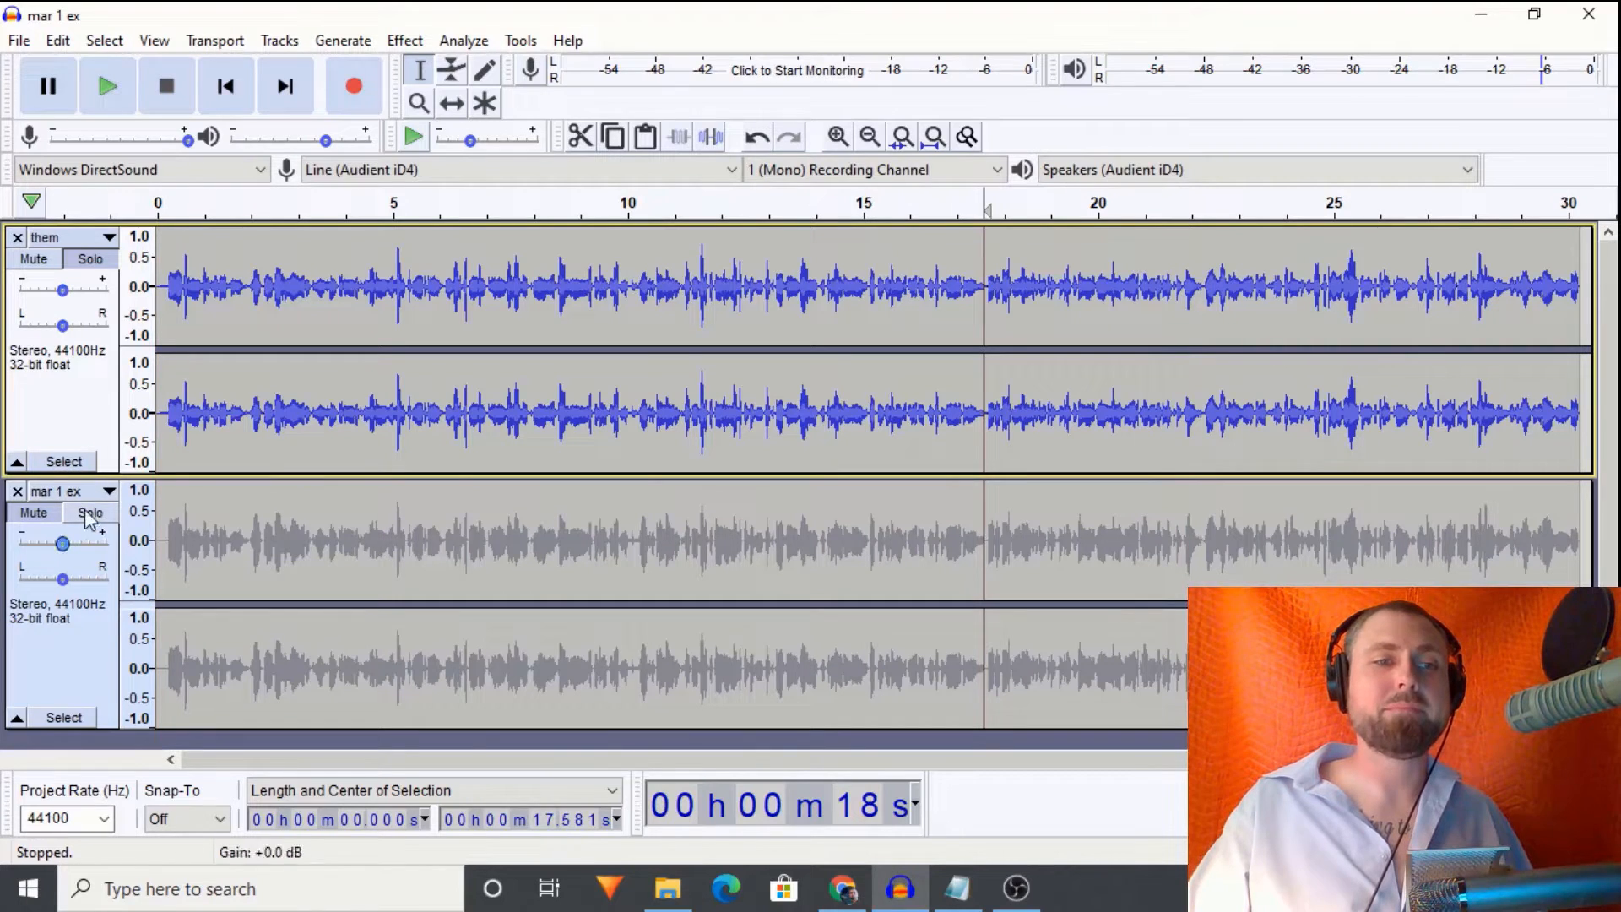
click(90, 514)
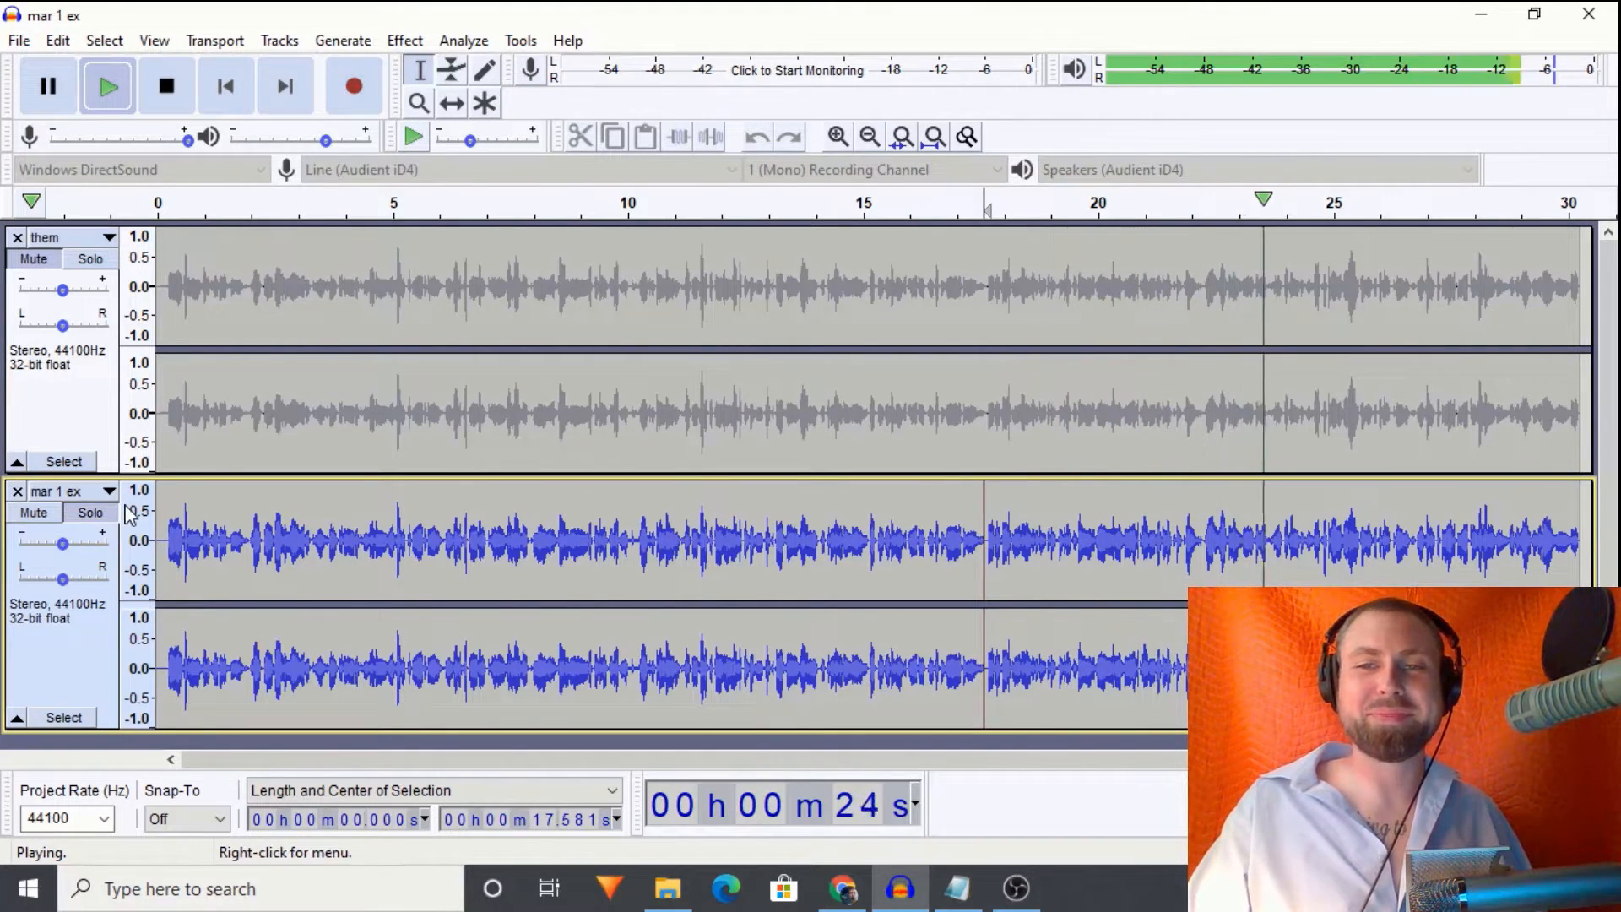
click(165, 86)
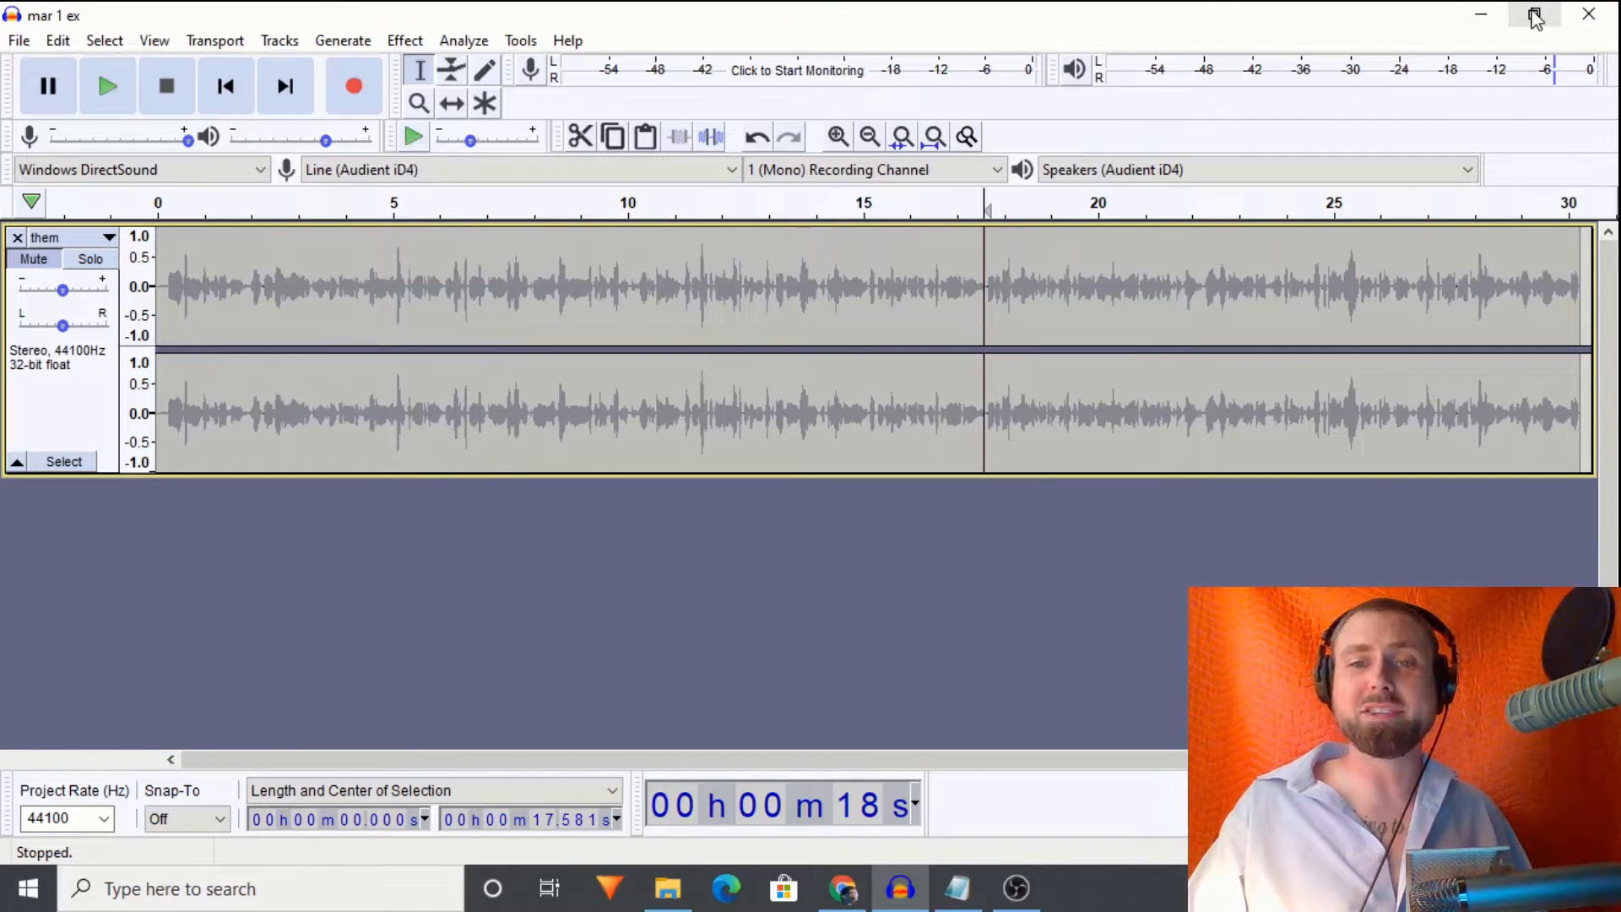
Step: From the Allehna VOs folder, import mar 1 ex again as a second track in Audacity
click(1535, 15)
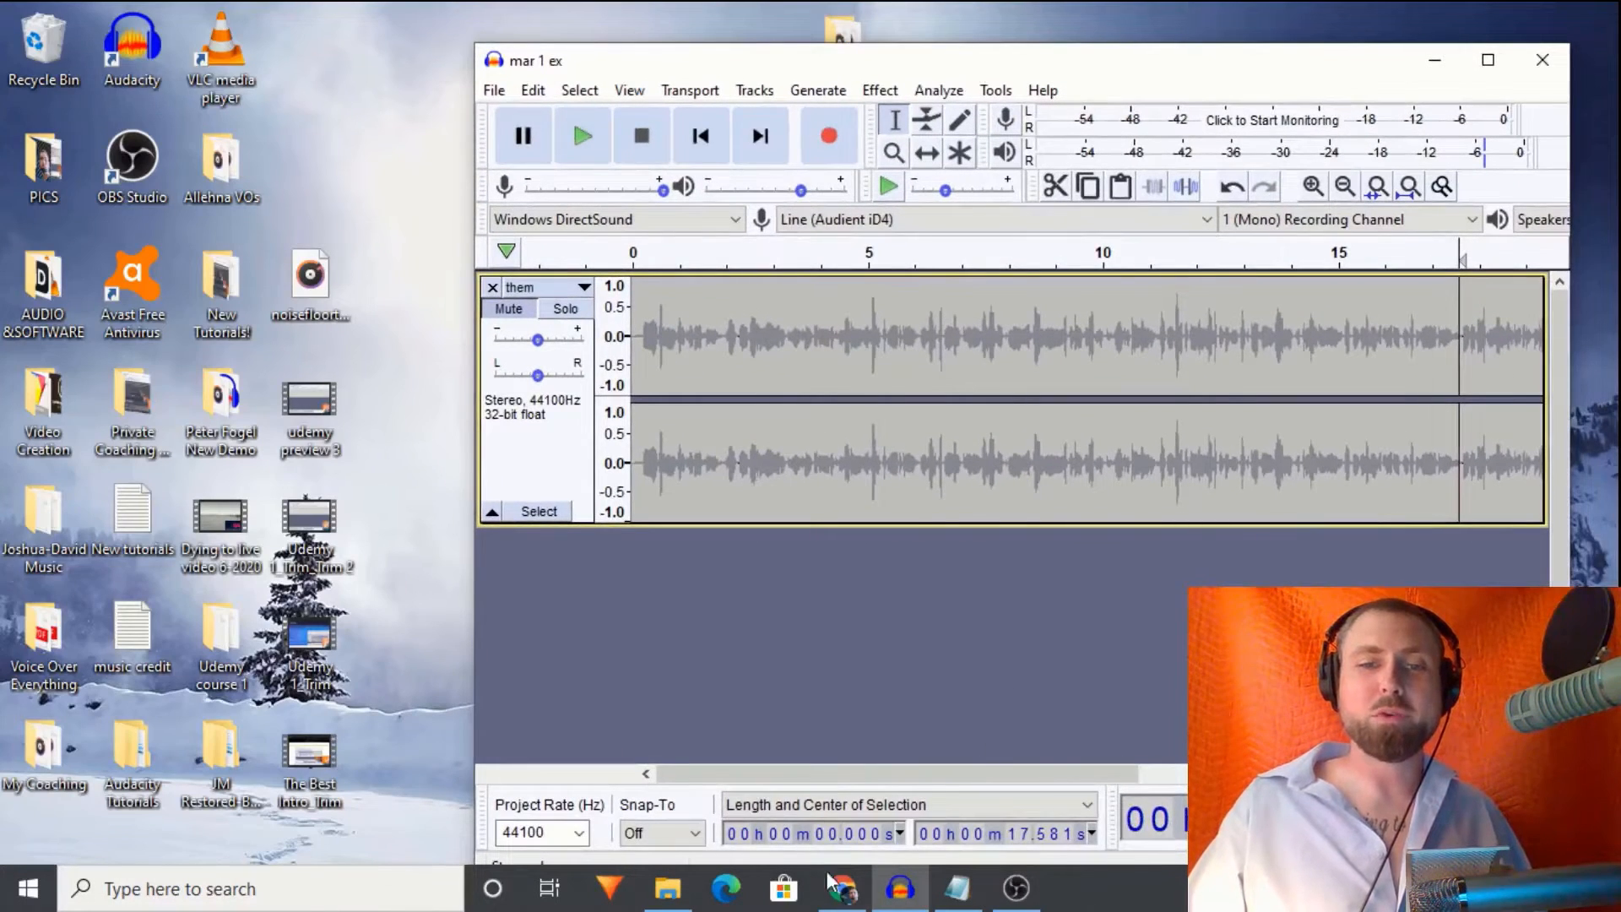
click(667, 888)
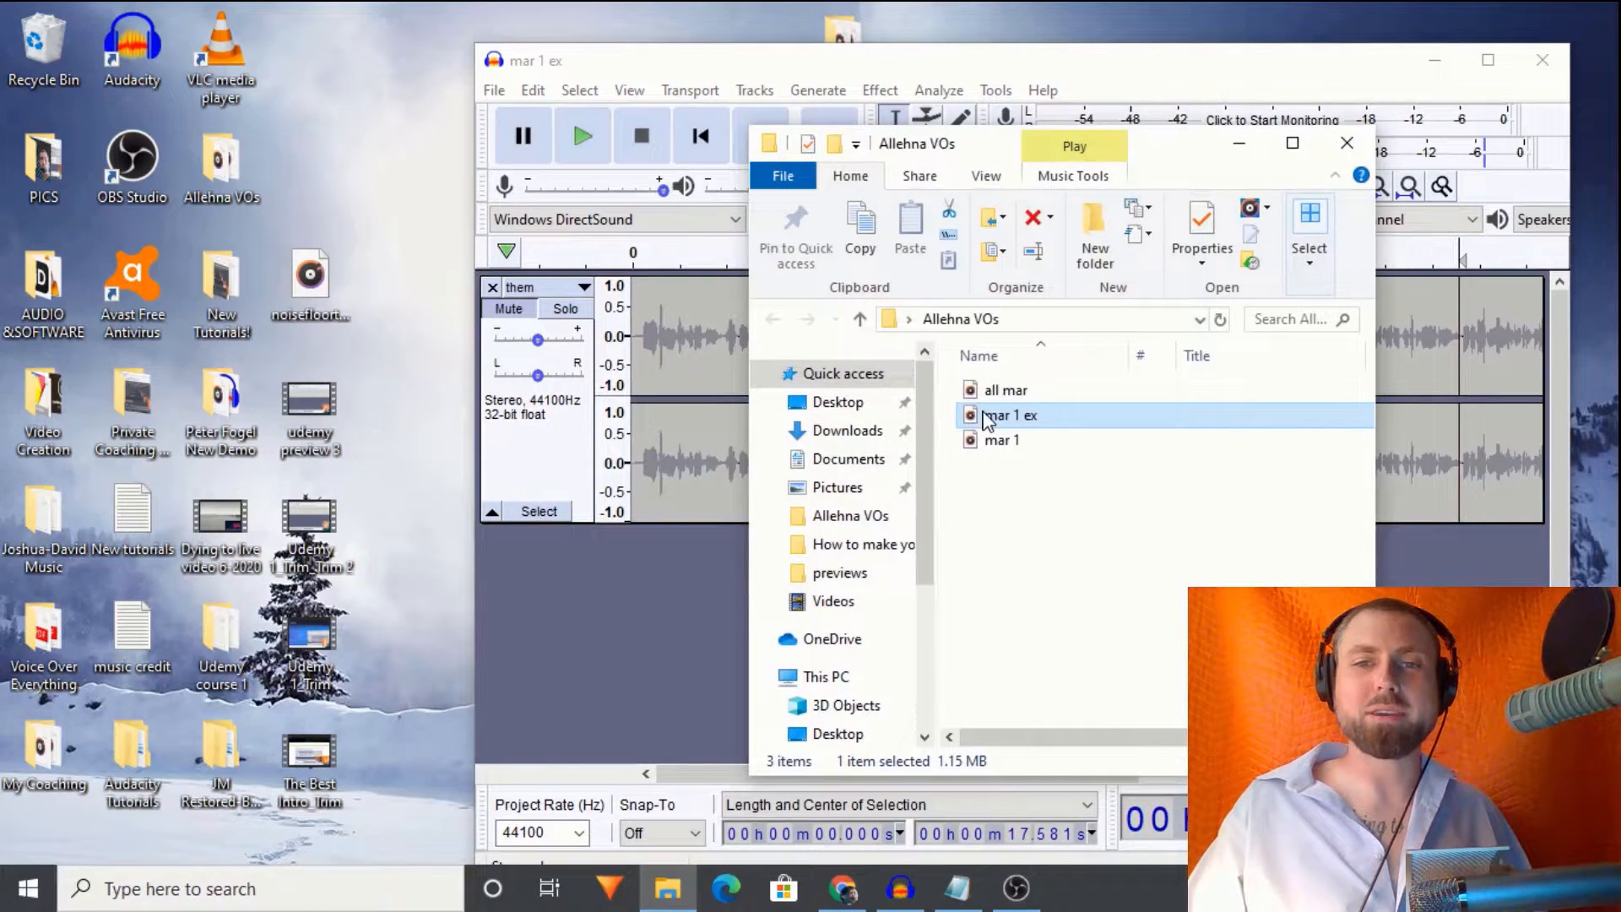
double_click(1010, 415)
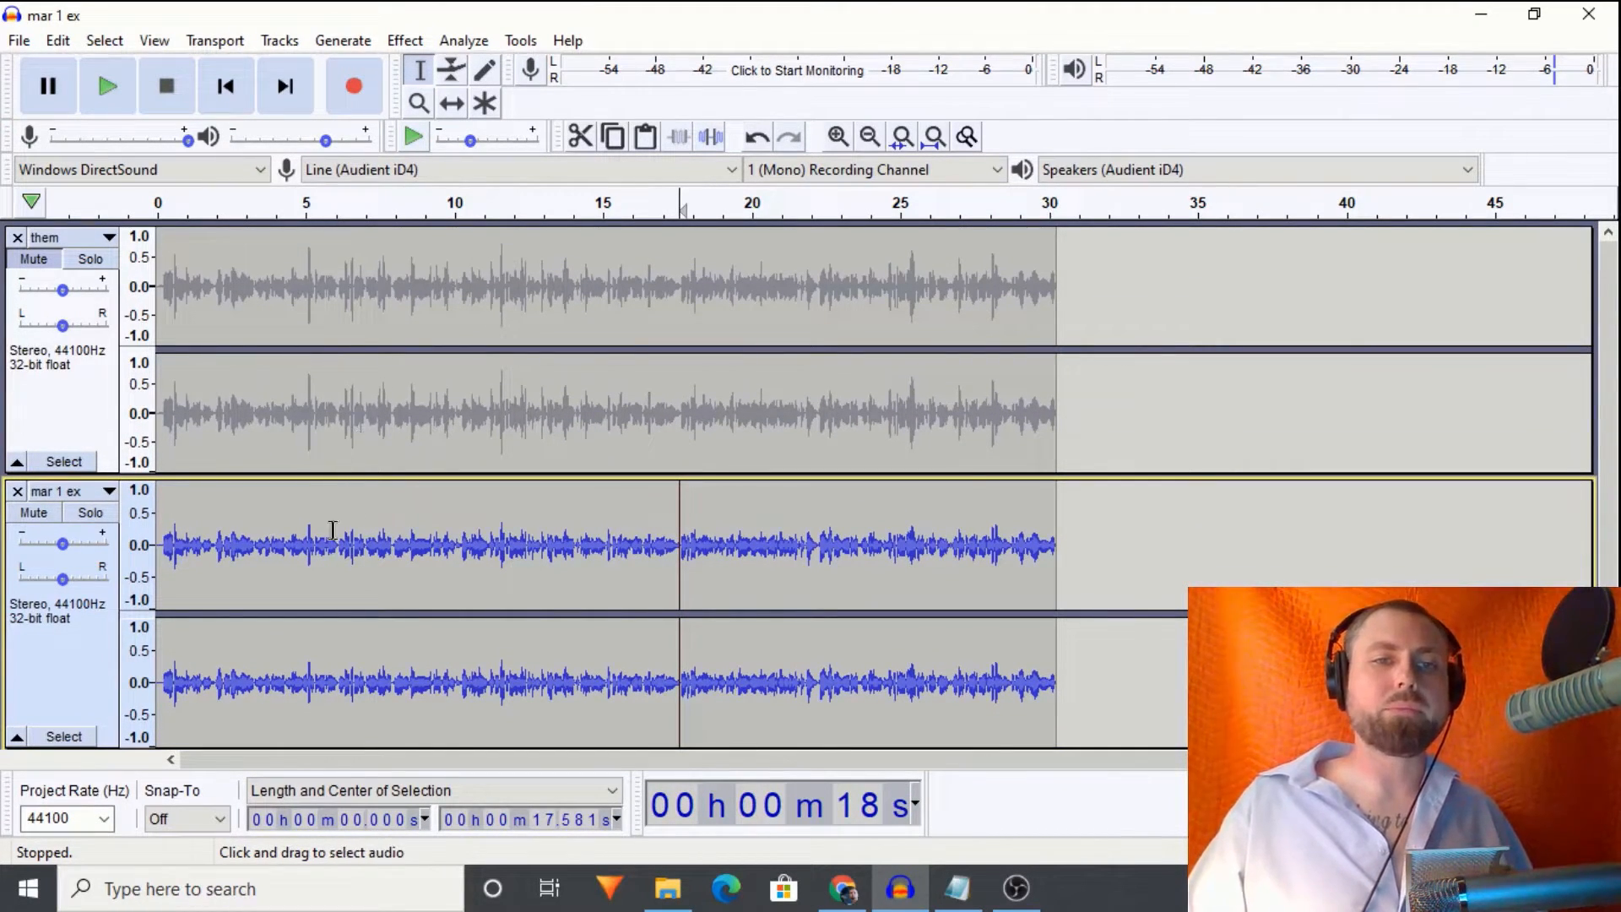
Step: Apply a saved female Filter Curve EQ user preset to the mar 1 ex track
click(403, 40)
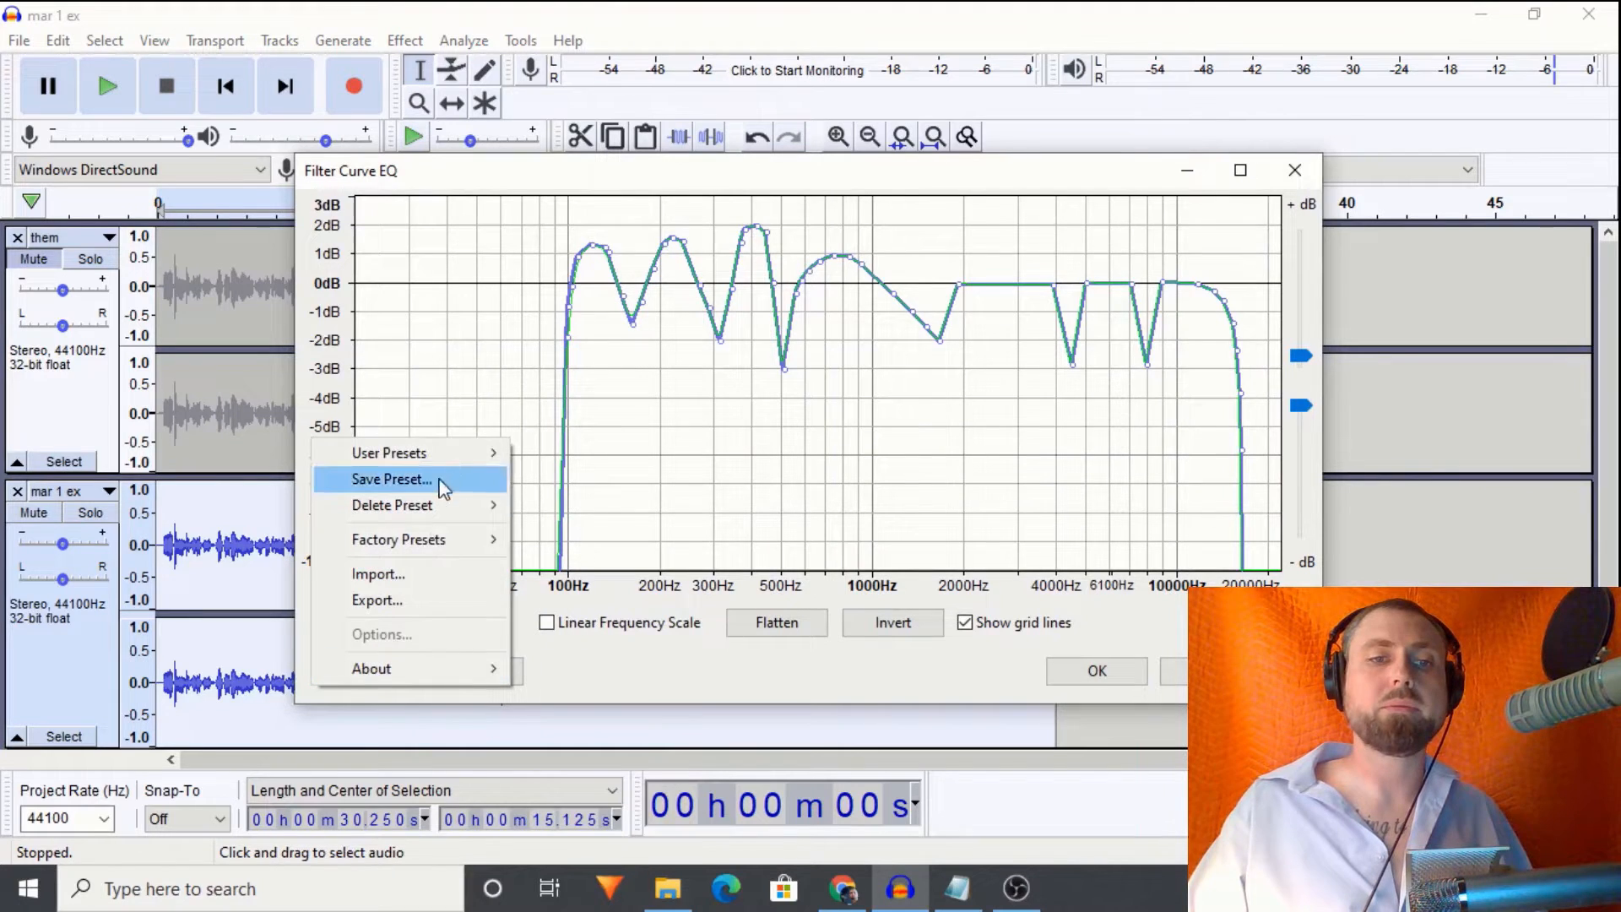
click(390, 453)
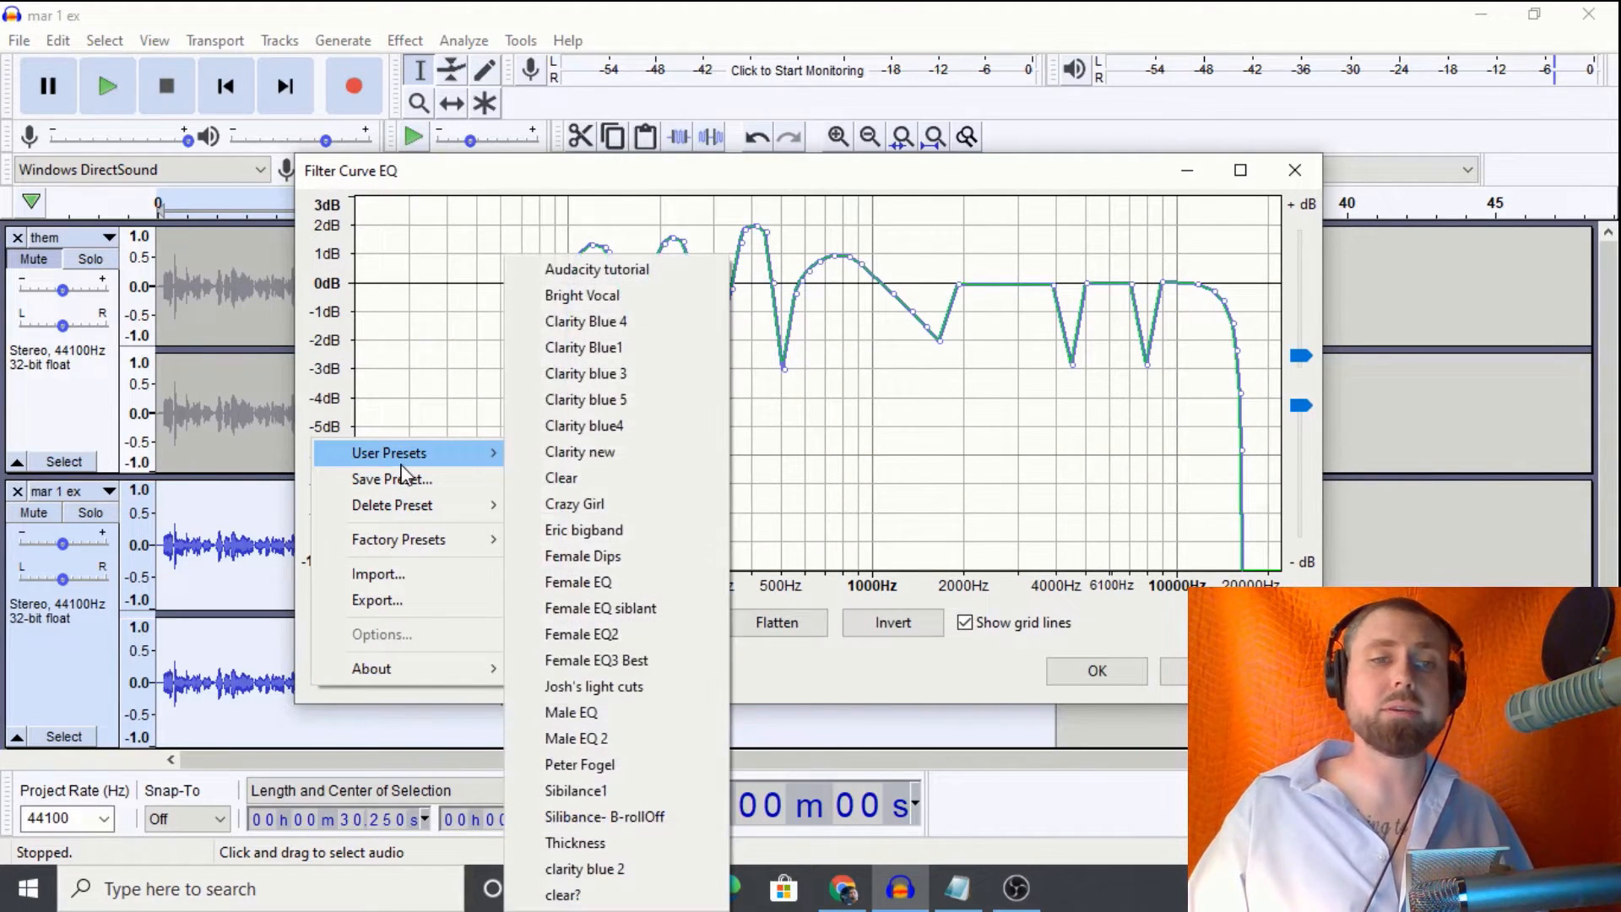
mouse_move(398, 538)
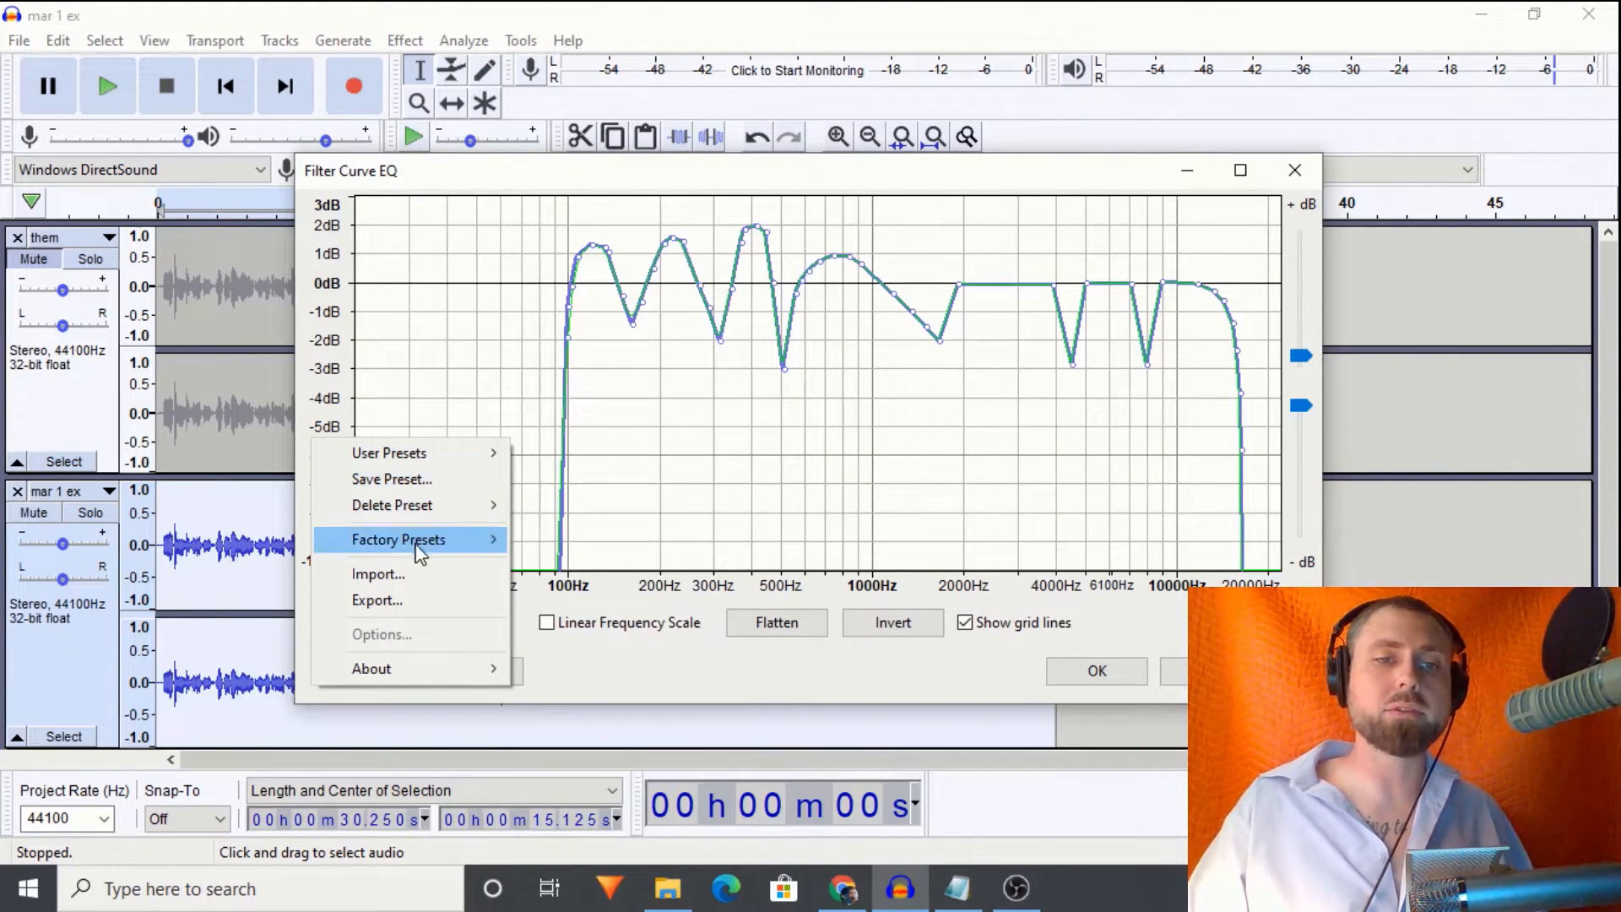
mouse_move(434, 454)
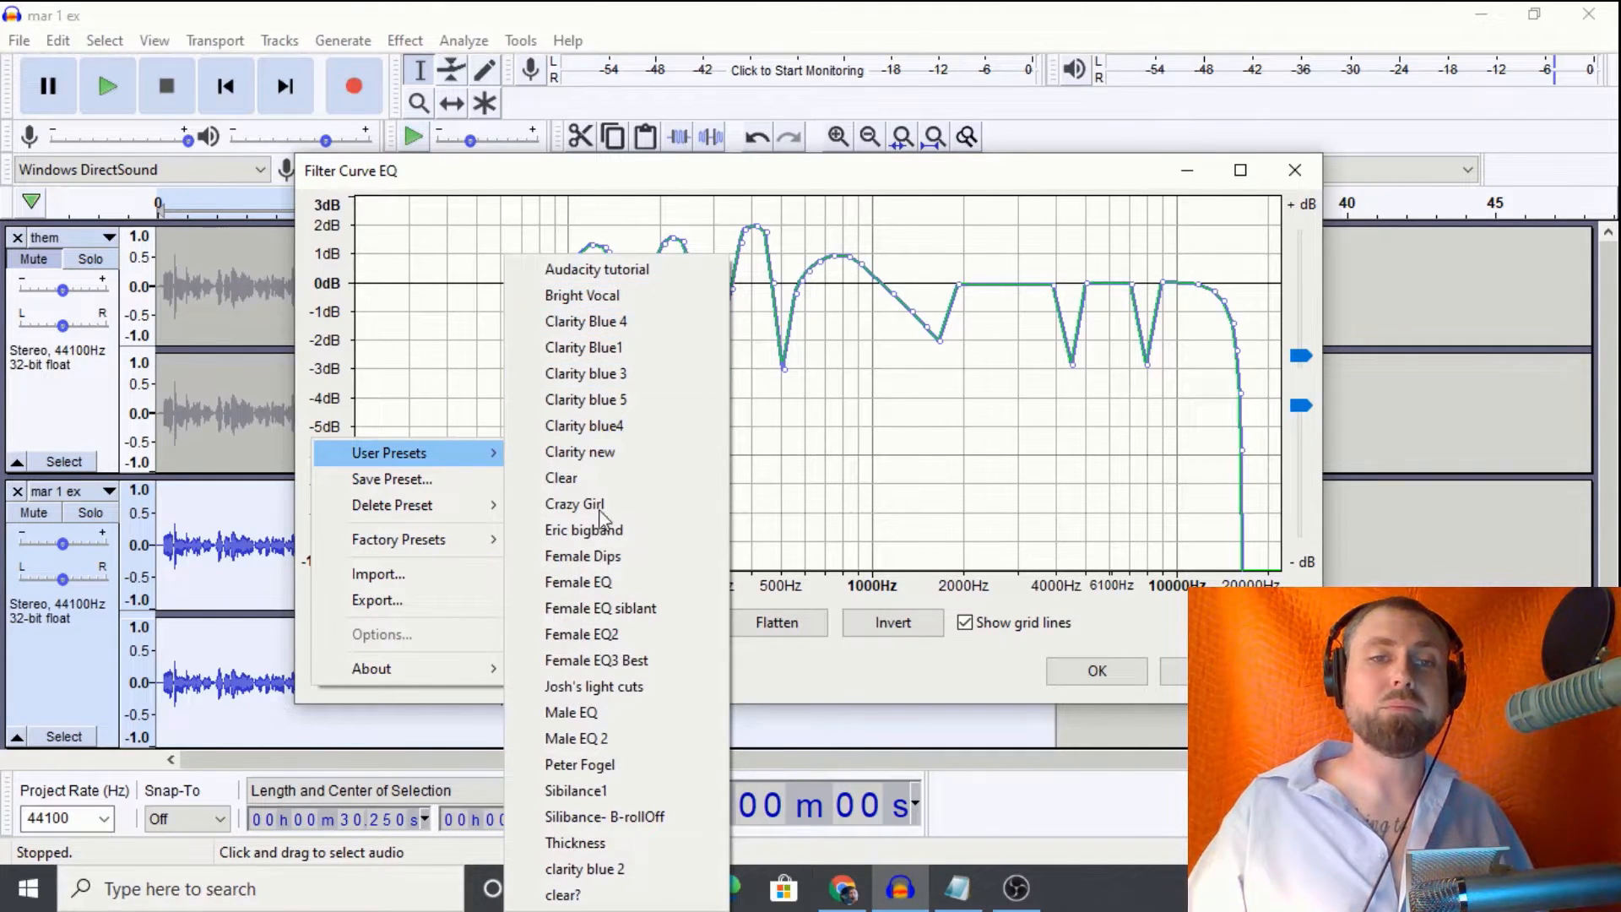
click(578, 582)
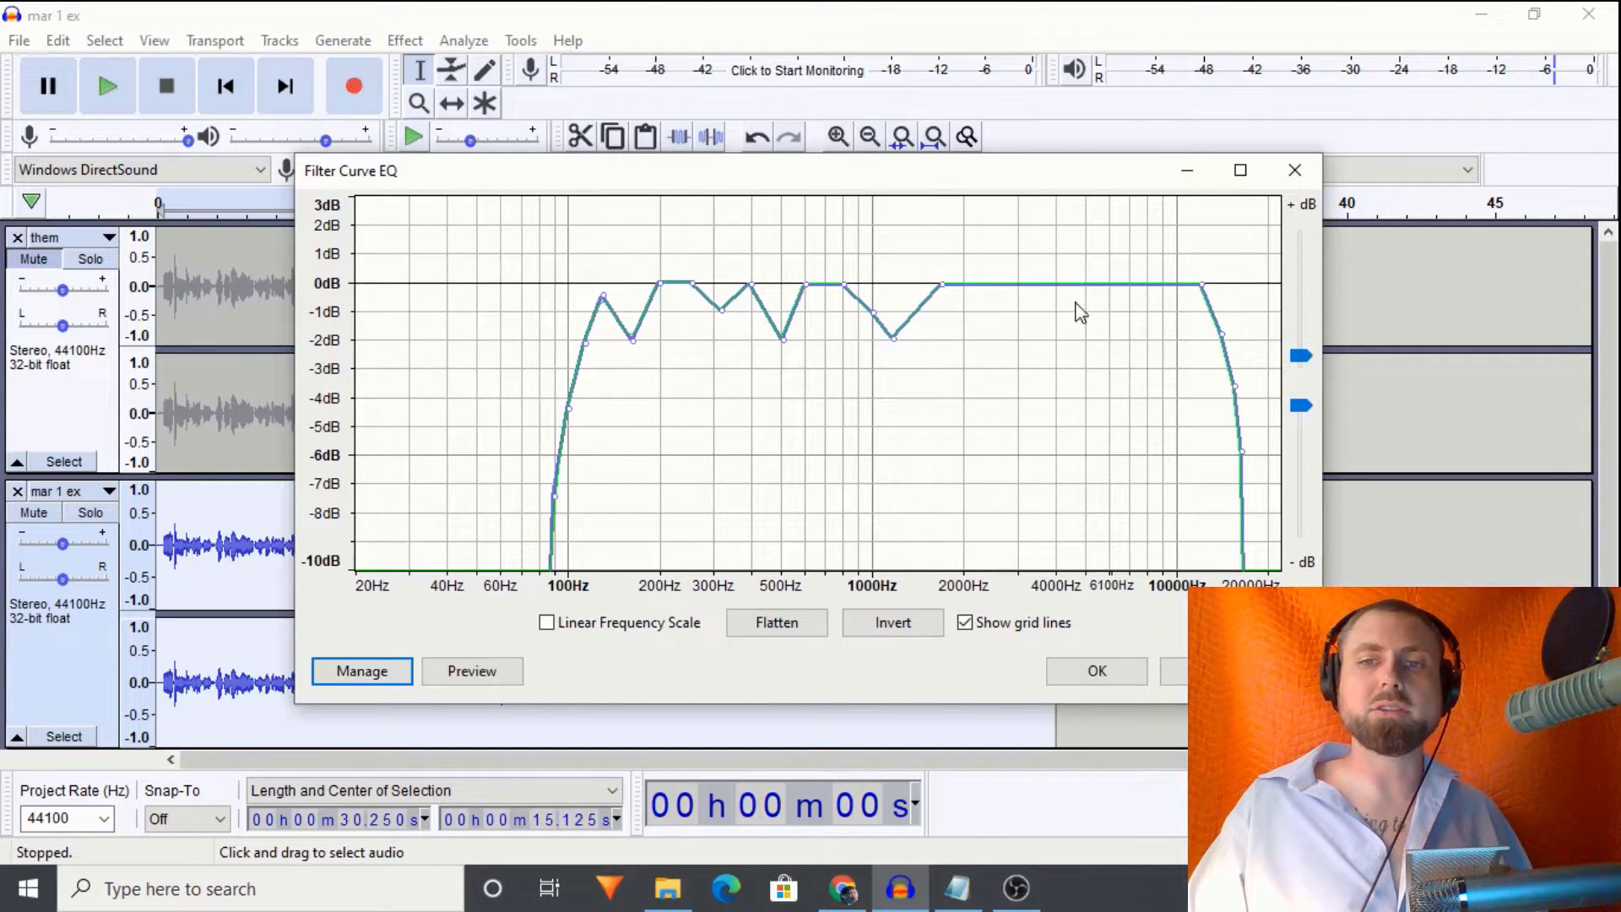
mouse_move(1066, 554)
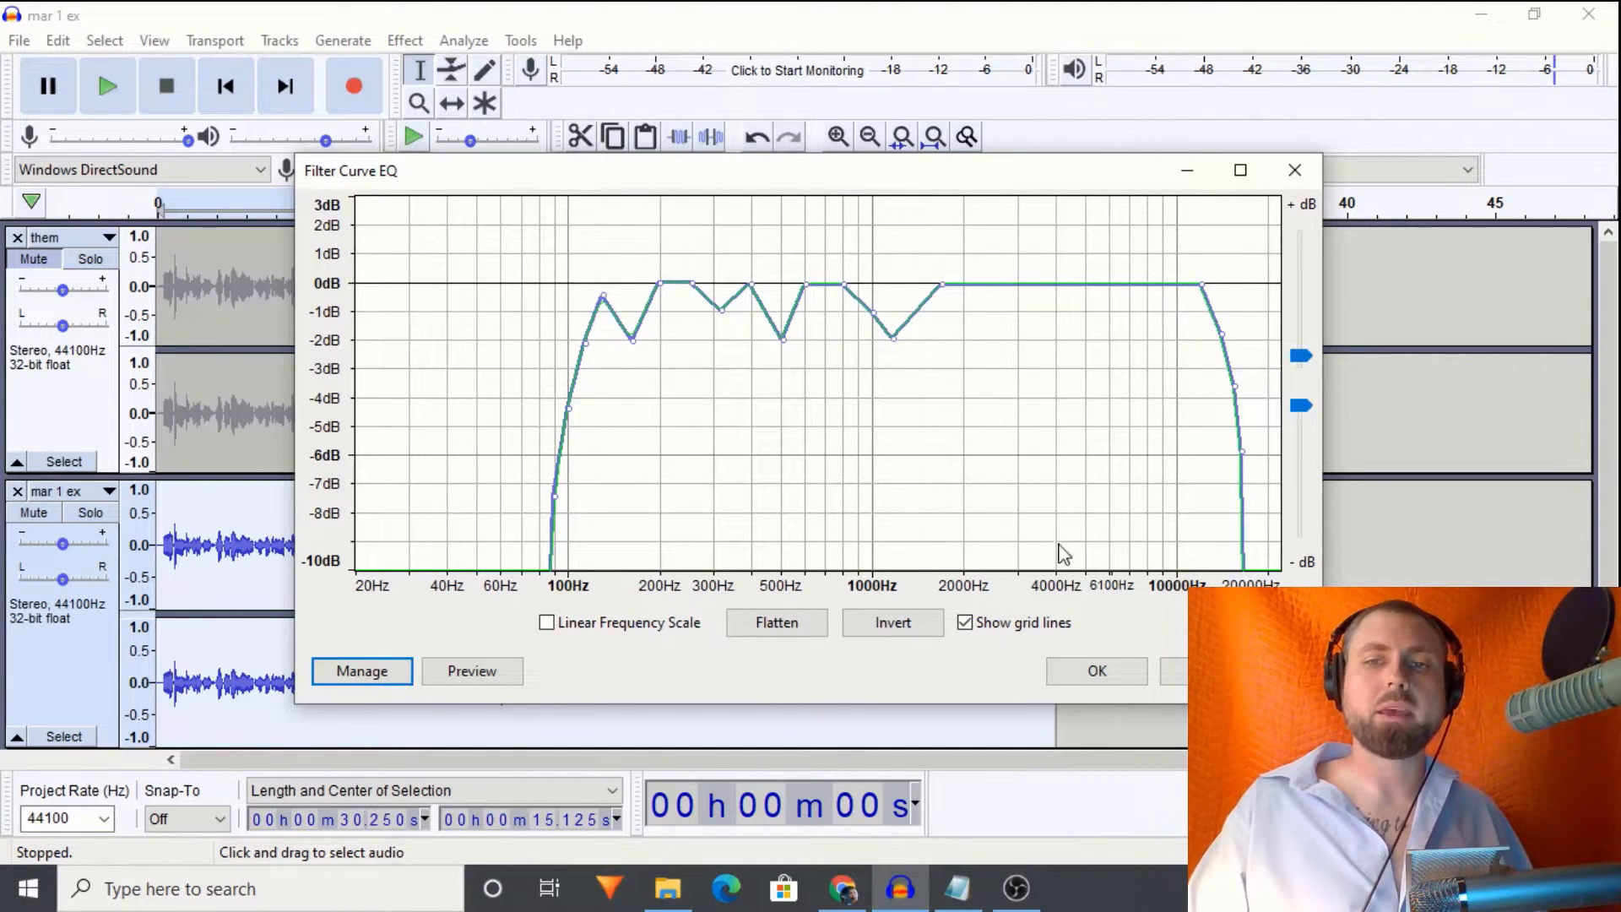
click(1096, 671)
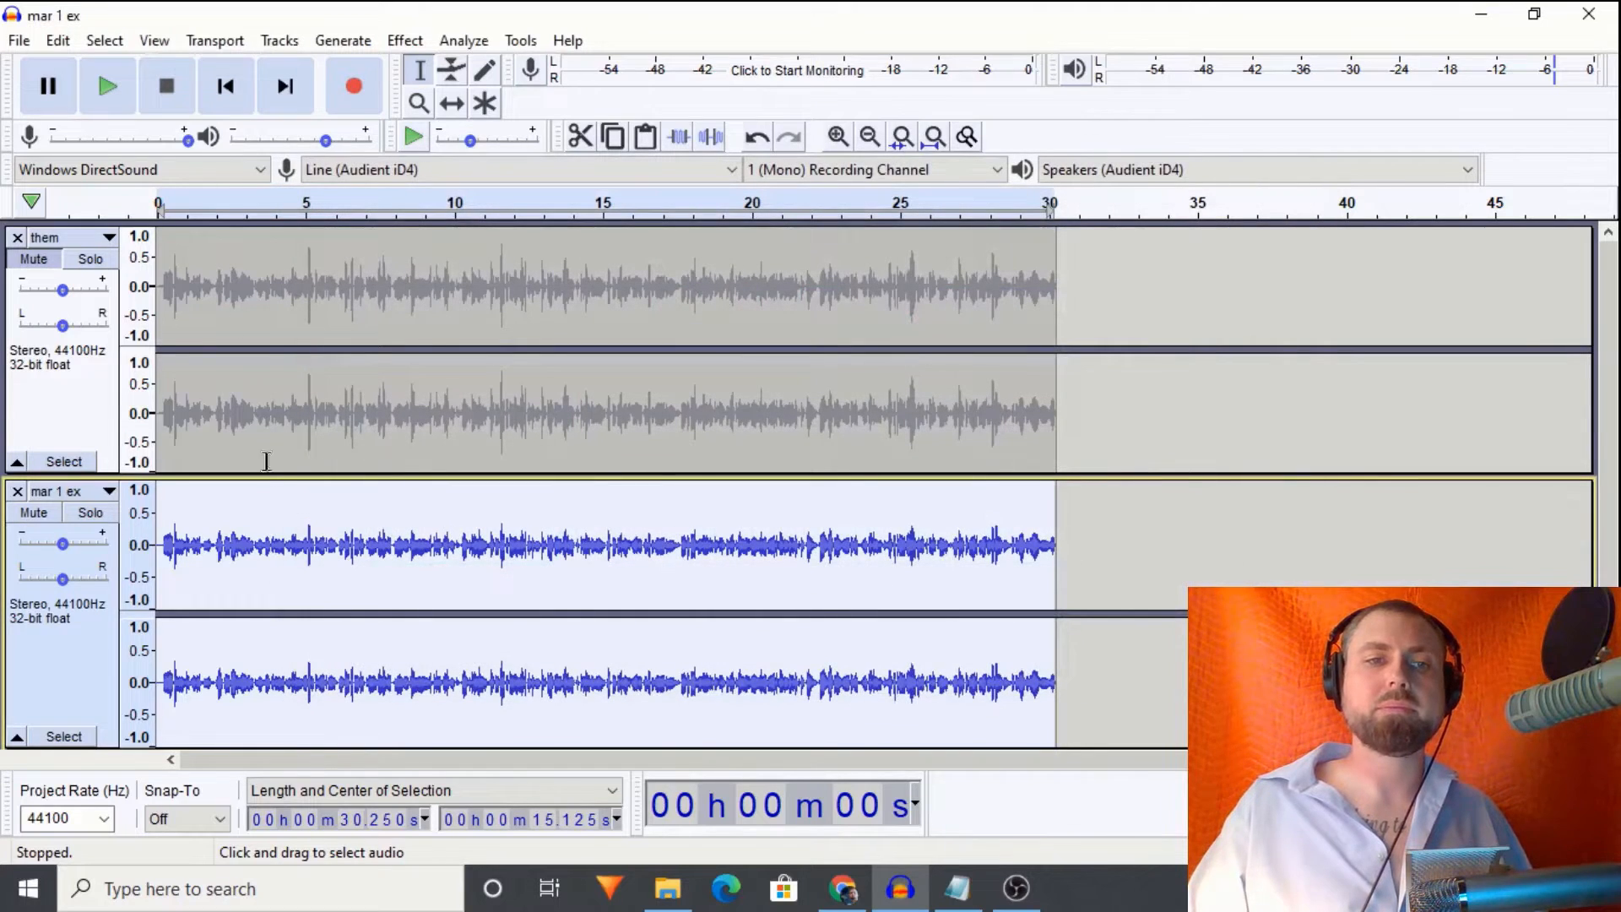
Step: Bring up the effects list to normalize the EQ'd mar 1 ex track
click(404, 41)
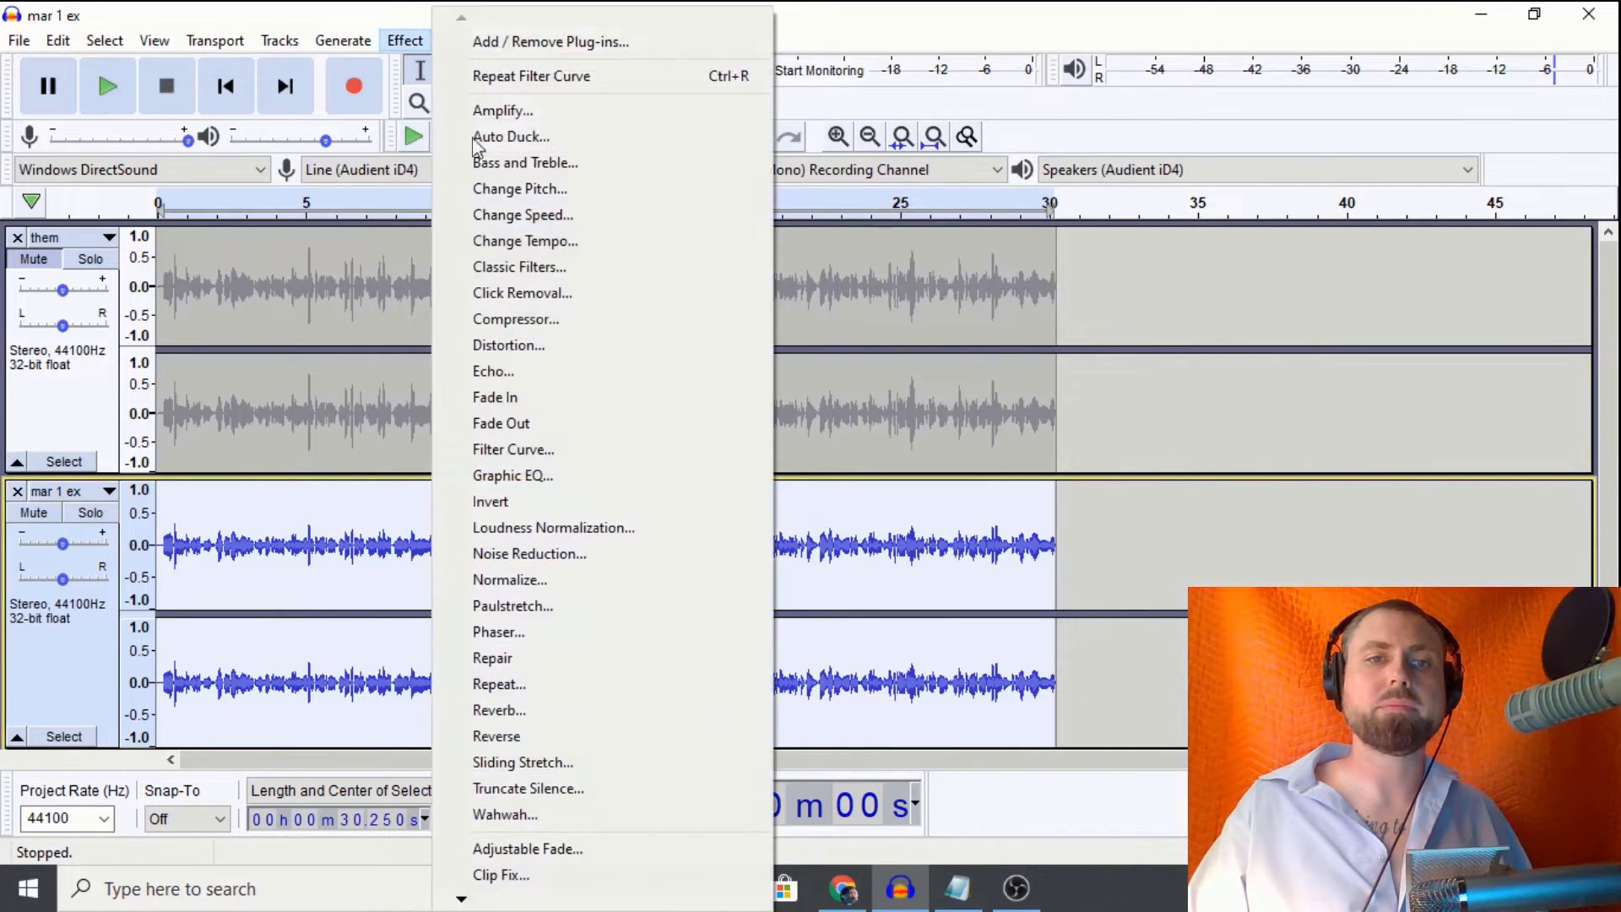
mouse_move(510, 580)
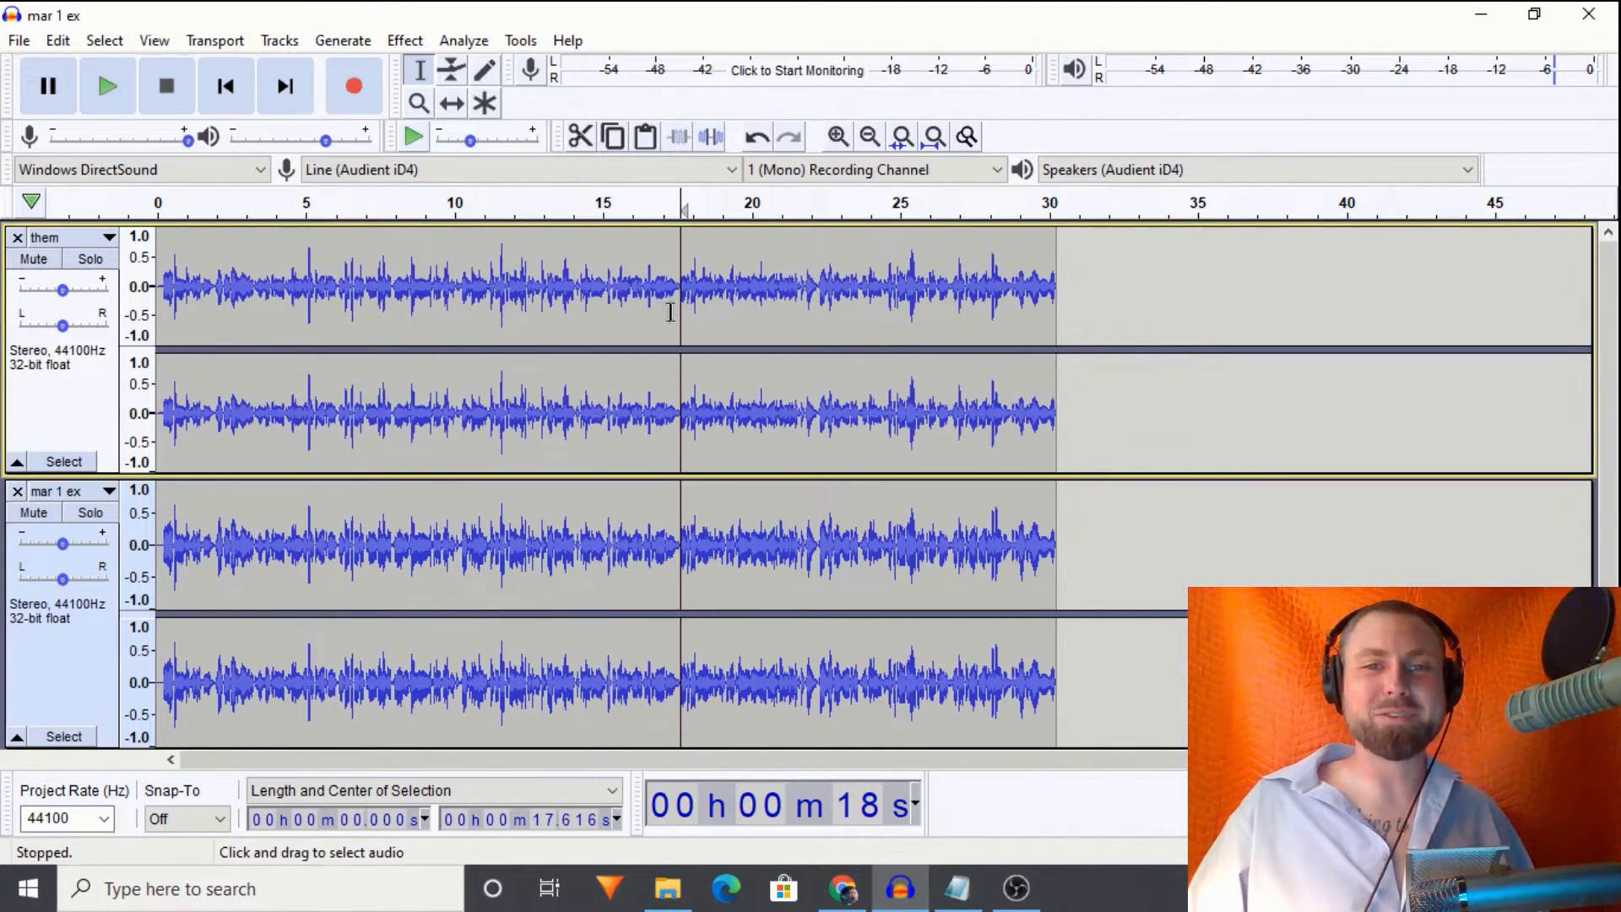
mouse_move(687, 411)
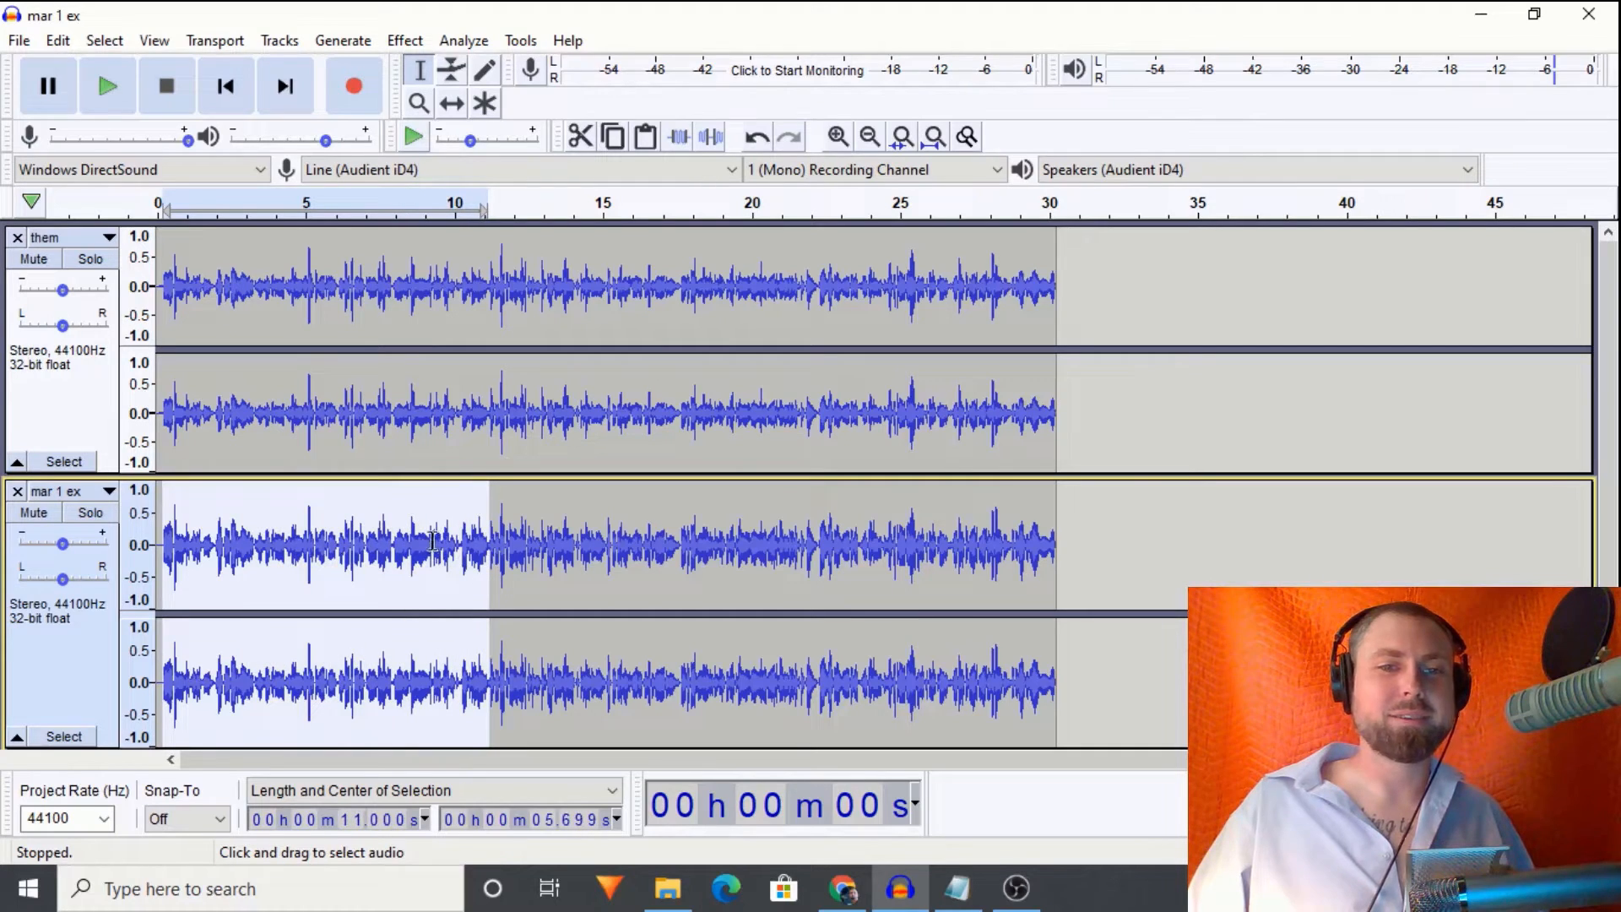
Step: Solo and play them and mar 1 ex in turn to compare the voiceovers
click(89, 258)
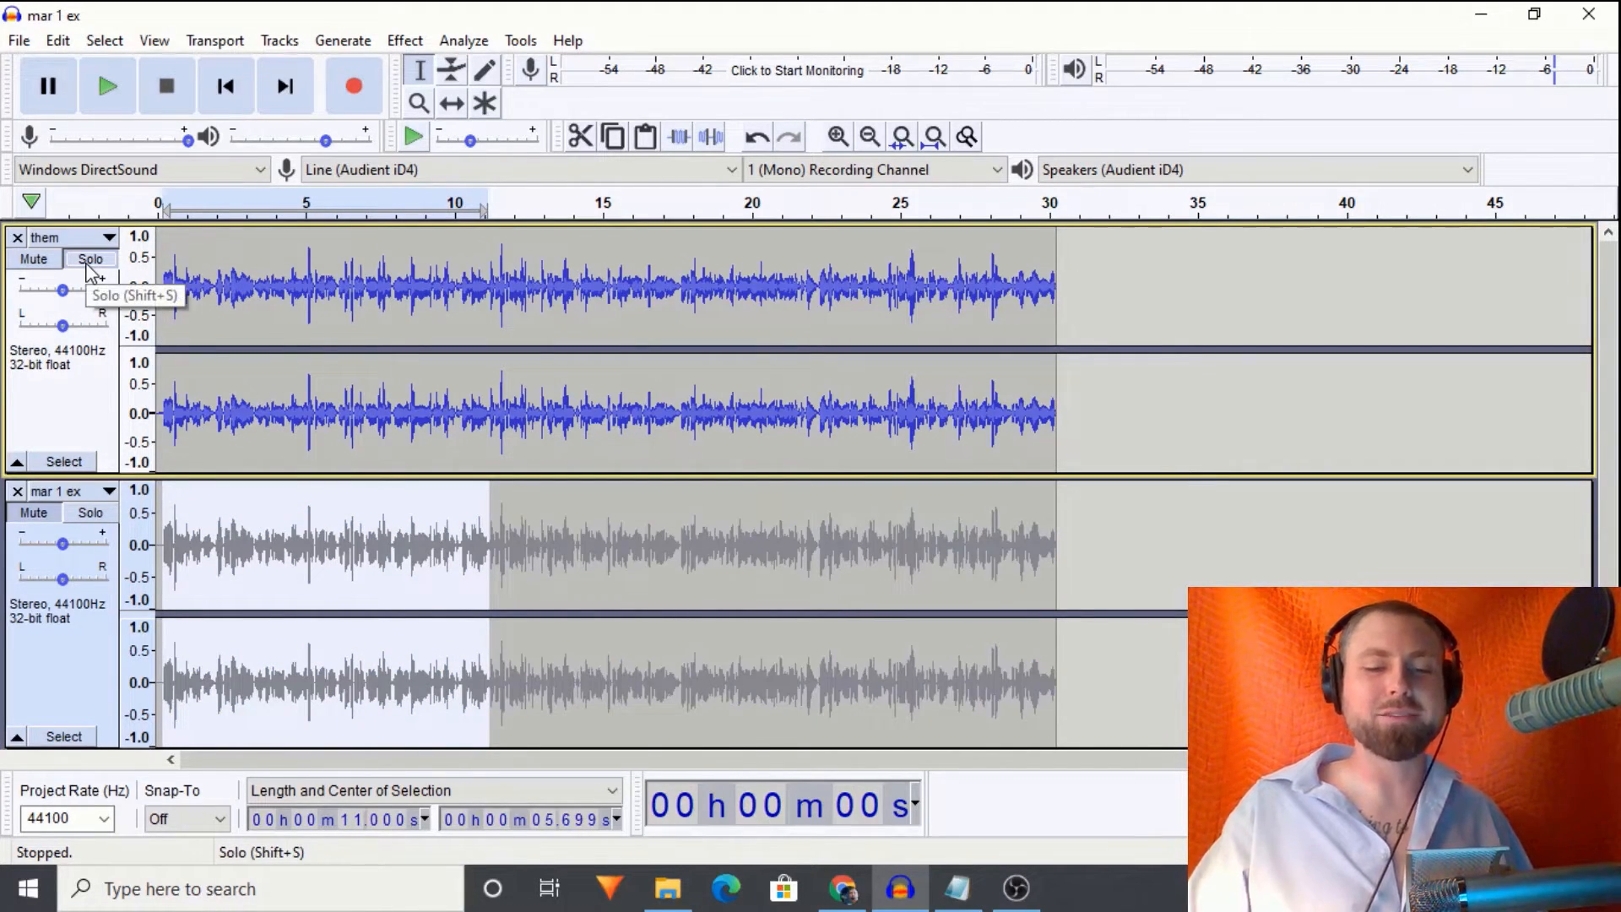
click(106, 87)
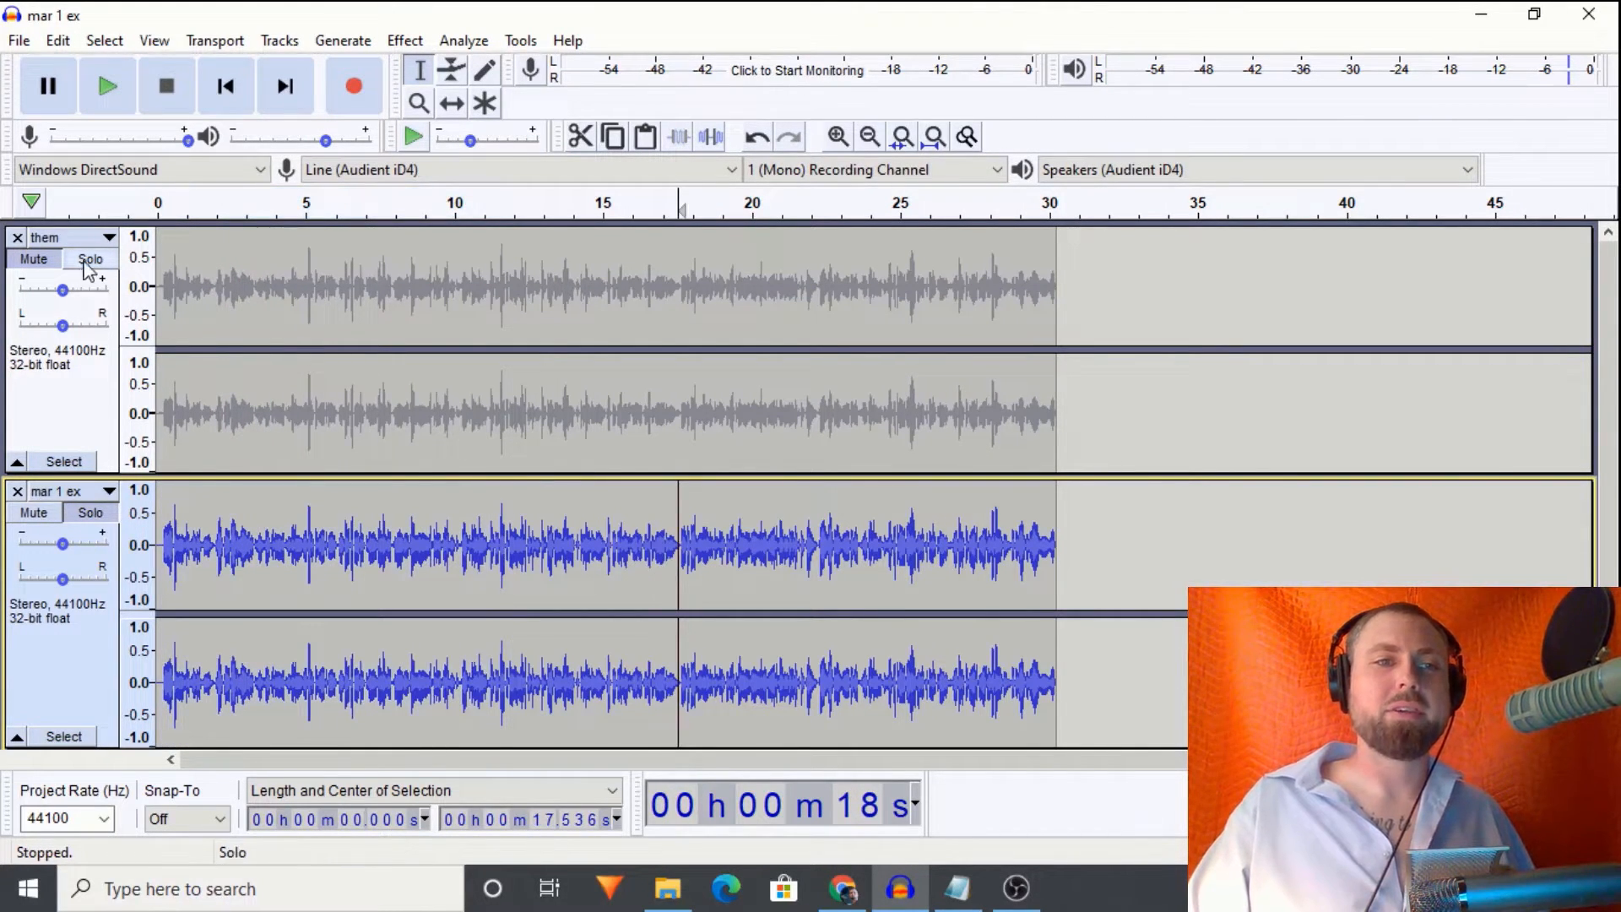
click(106, 86)
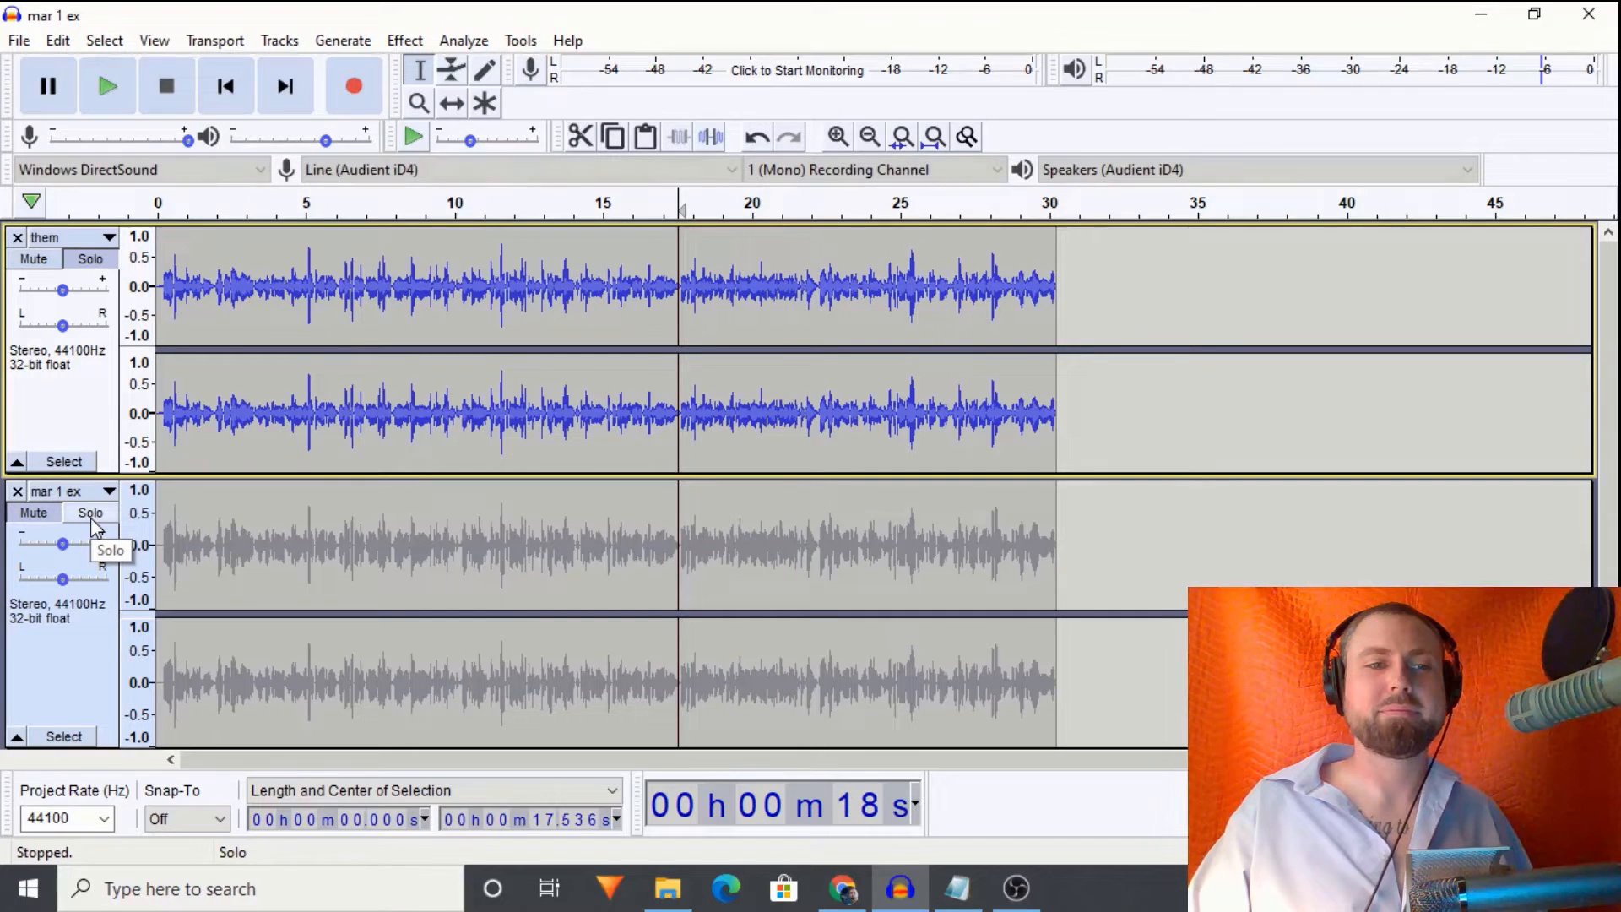
click(90, 514)
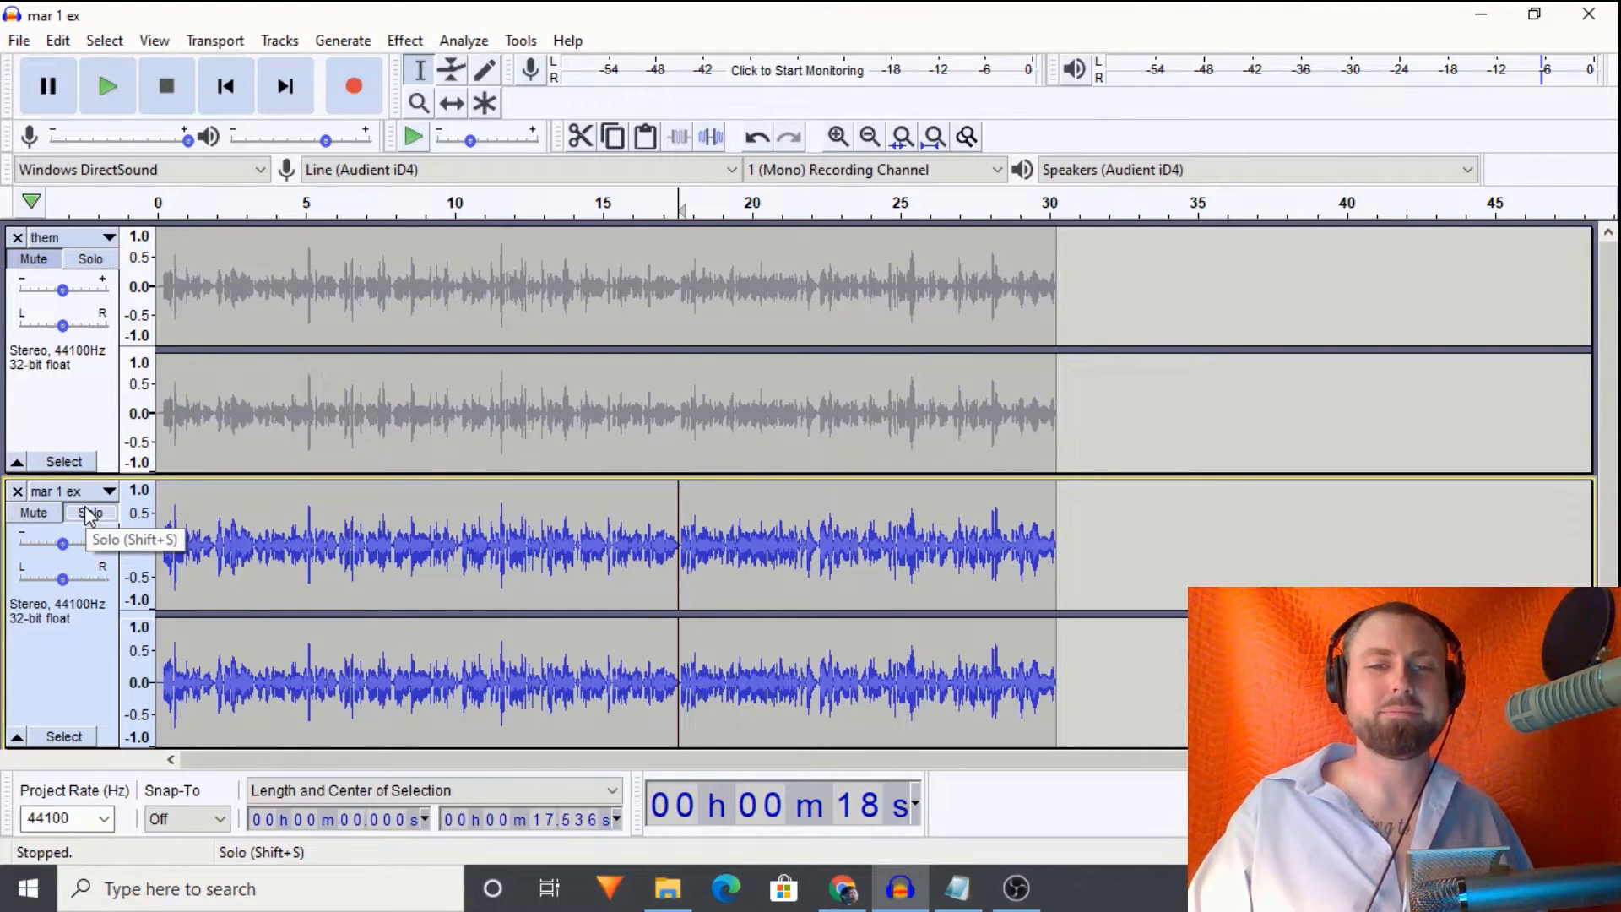
click(106, 86)
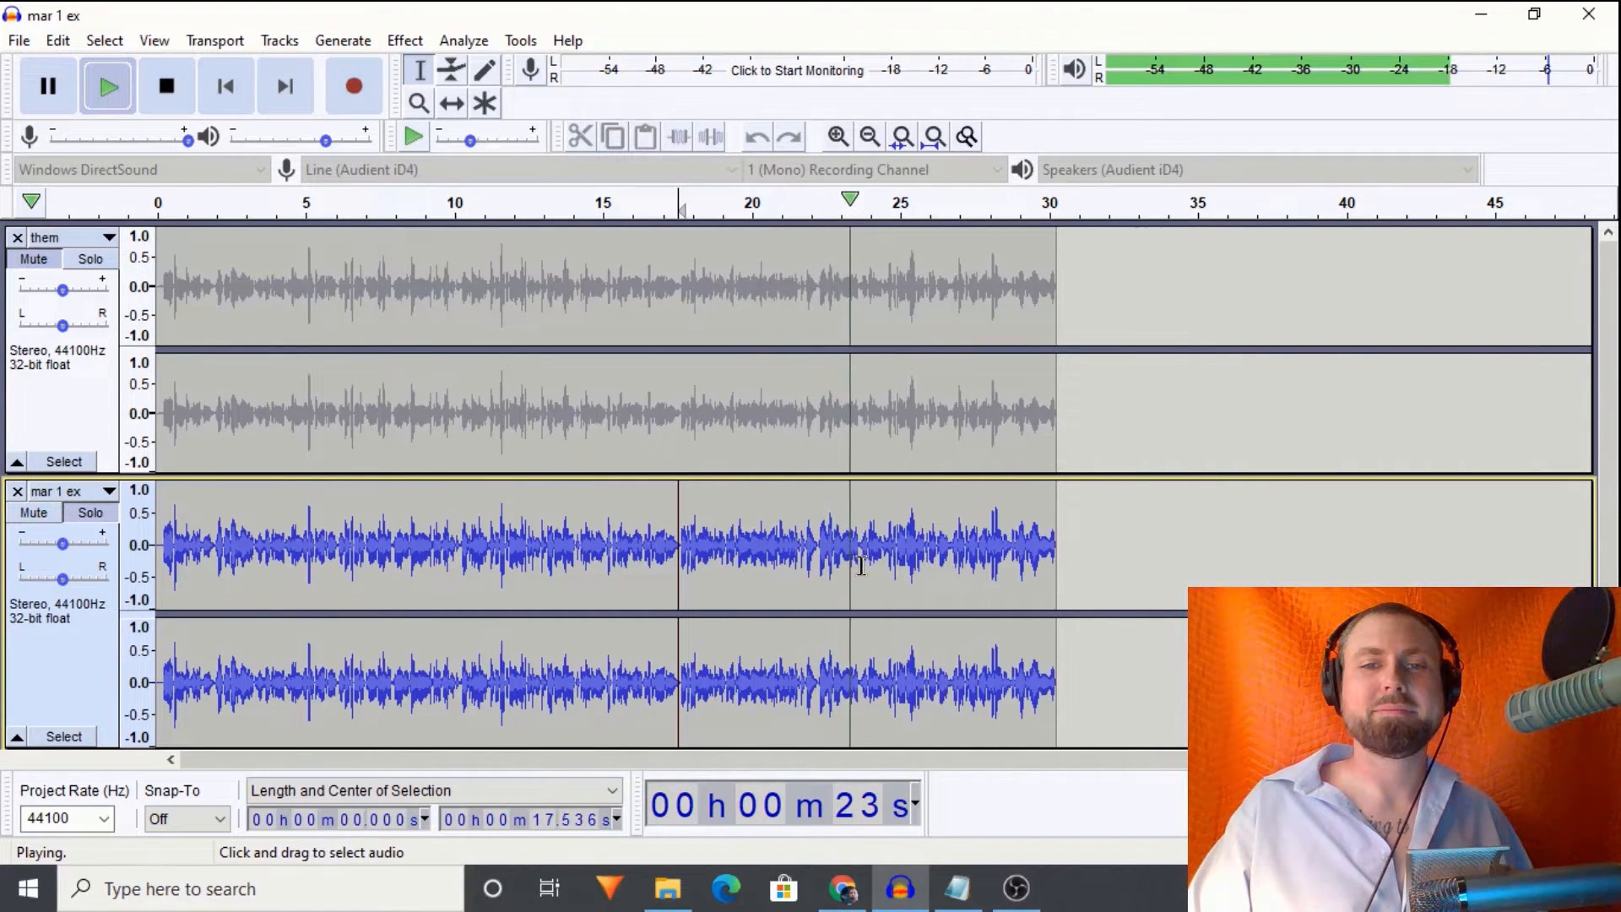
click(166, 86)
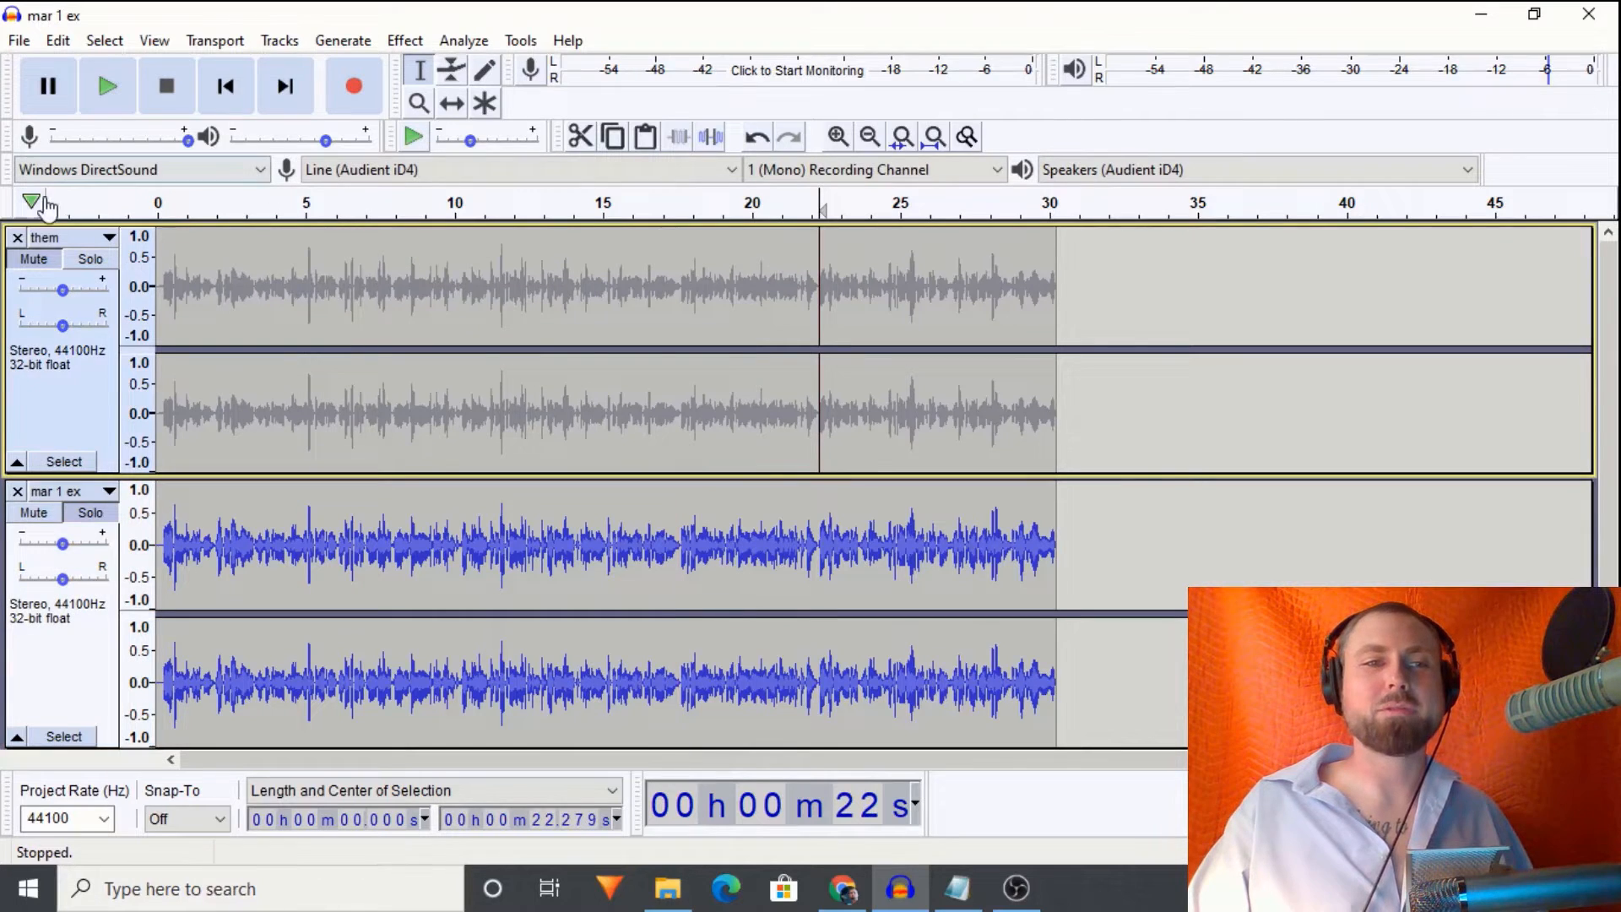
Step: Compare once more ending with mar 1 ex soloed, then undo its earlier processing
click(89, 258)
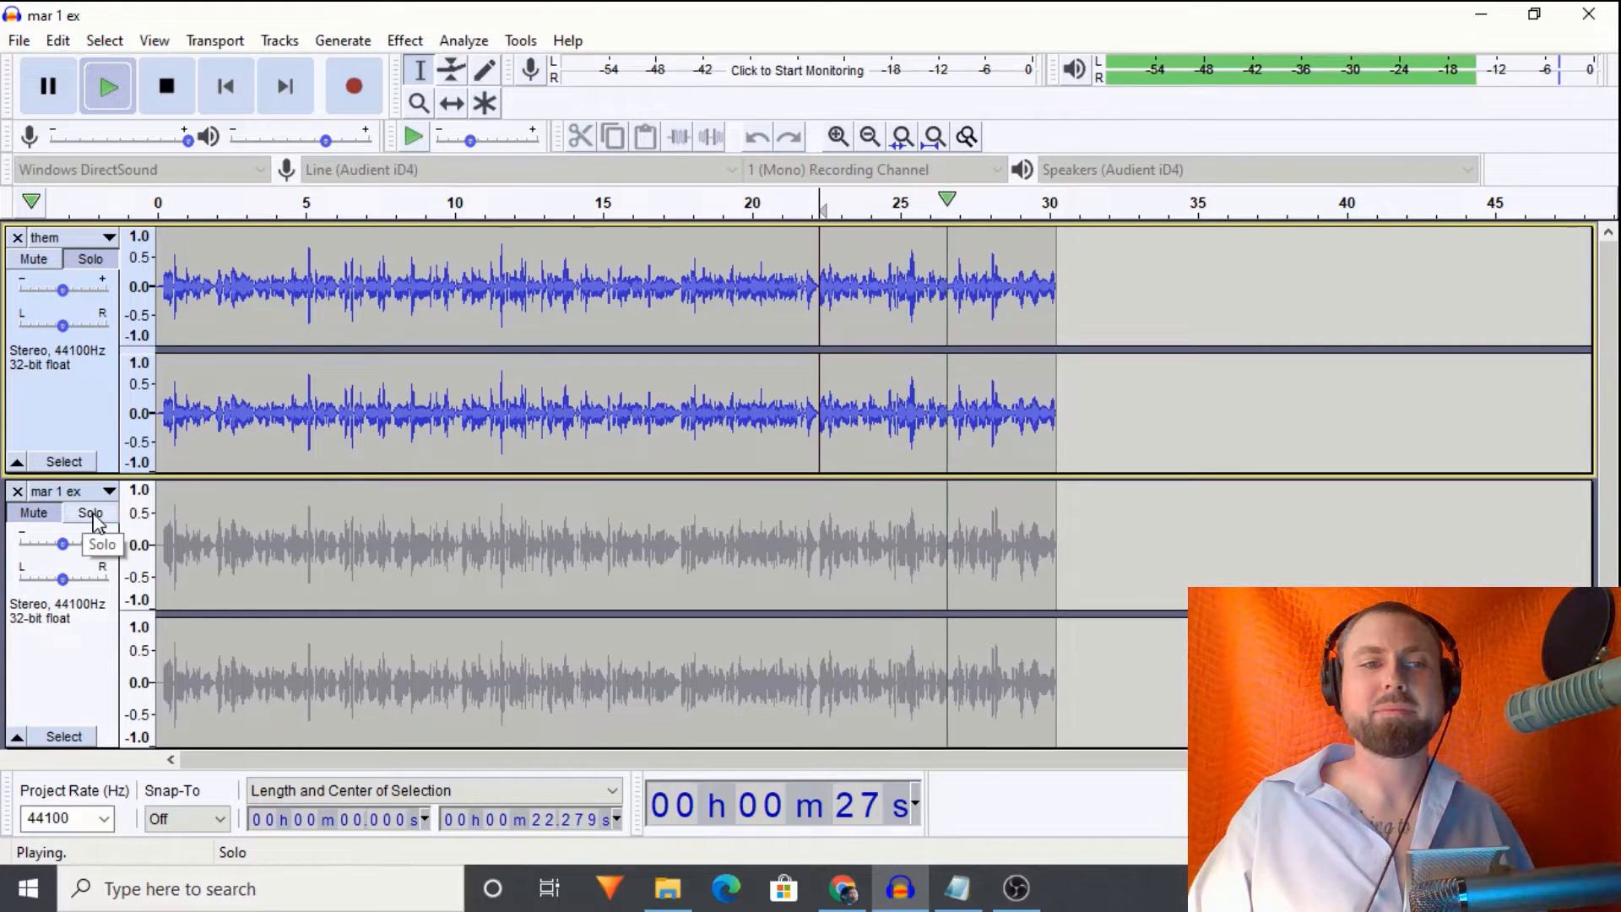
click(89, 514)
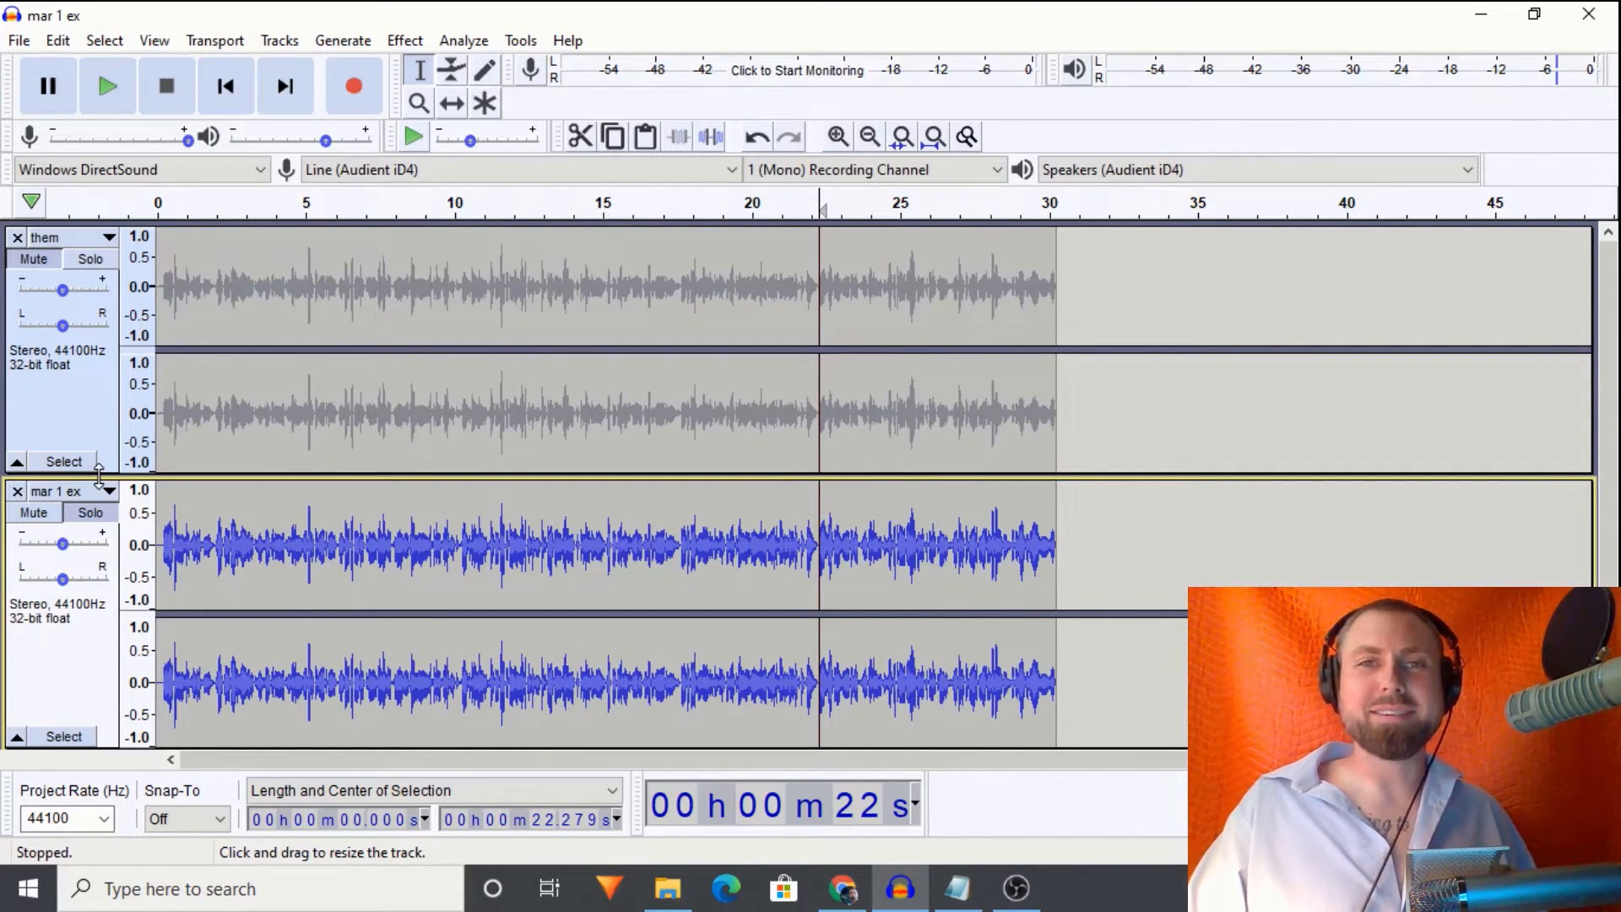
mouse_move(166, 608)
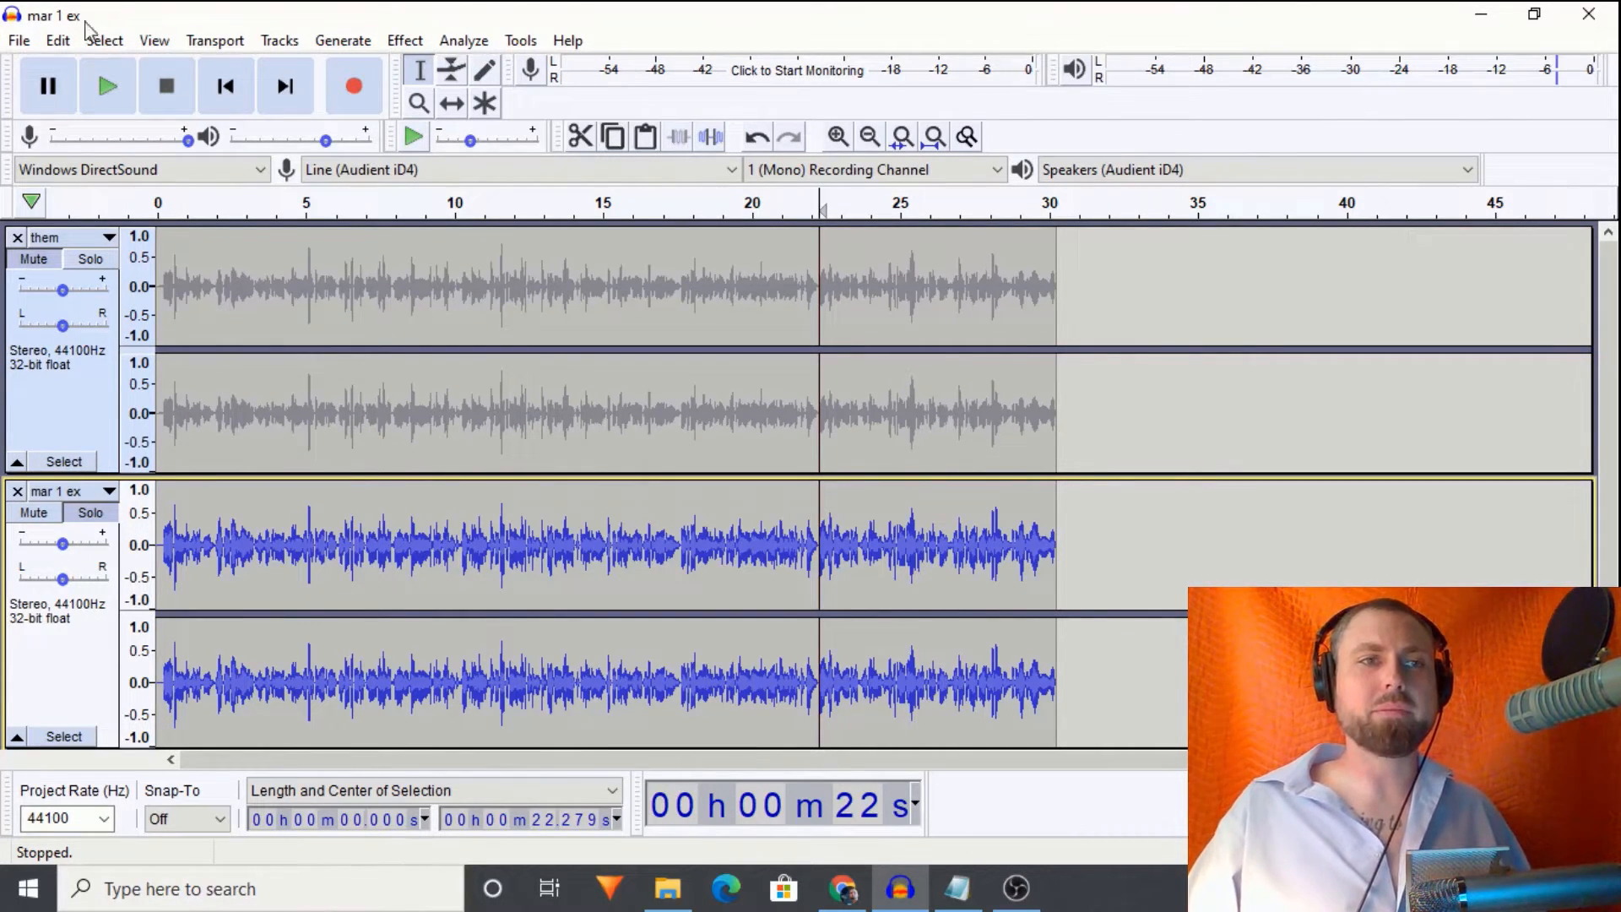
click(58, 41)
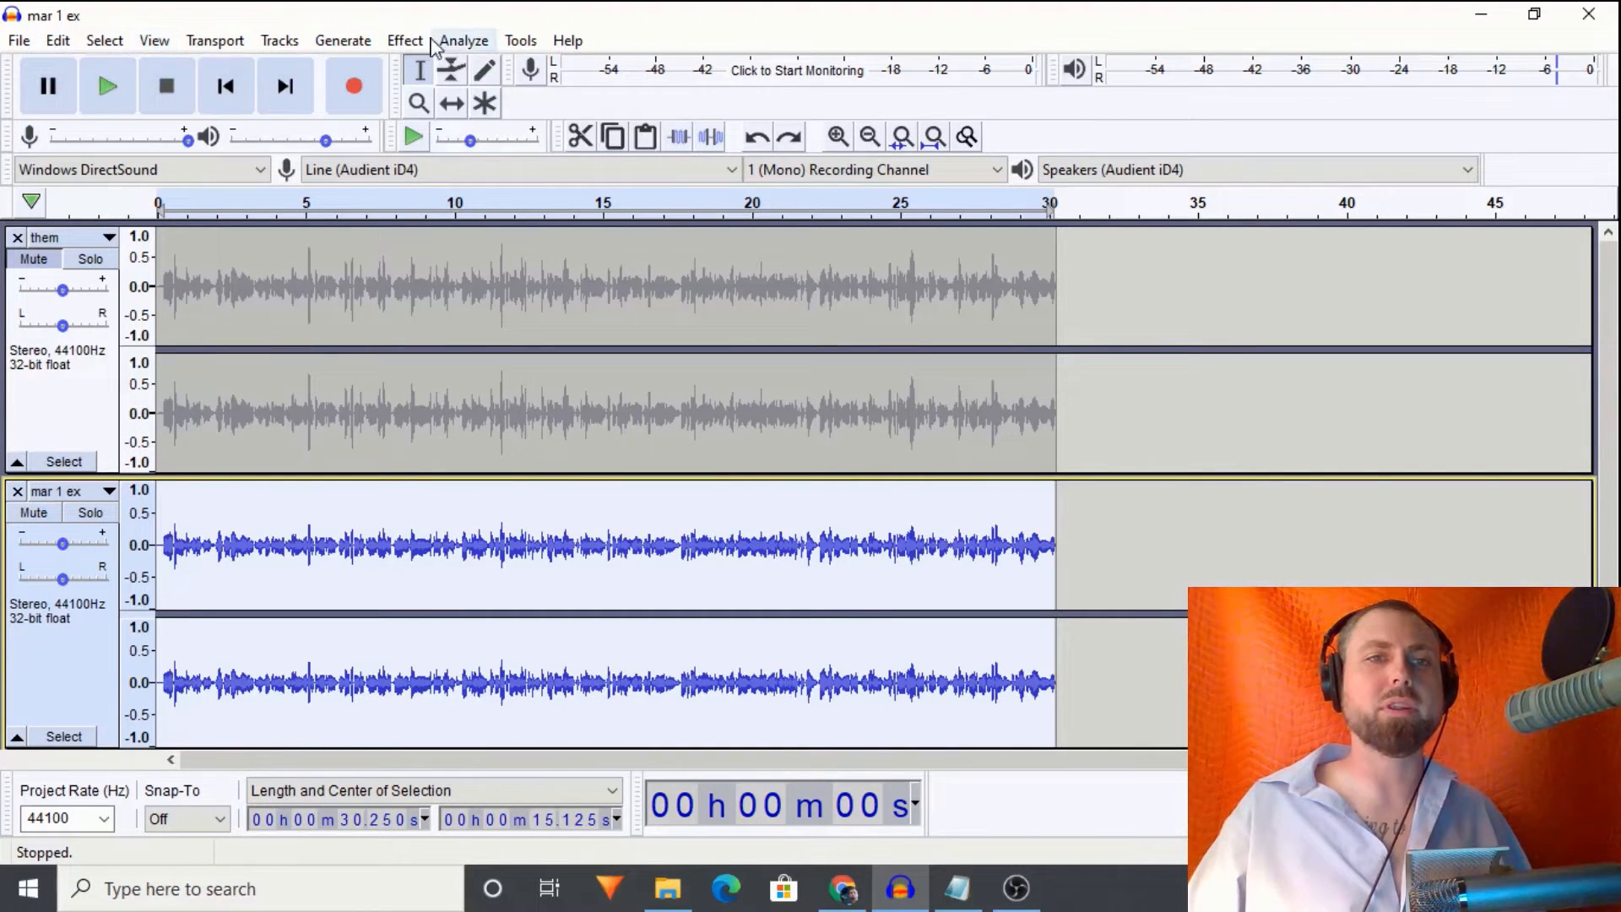
Step: Re-EQ the mar 1 ex track with a different saved Filter Curve preset
click(403, 41)
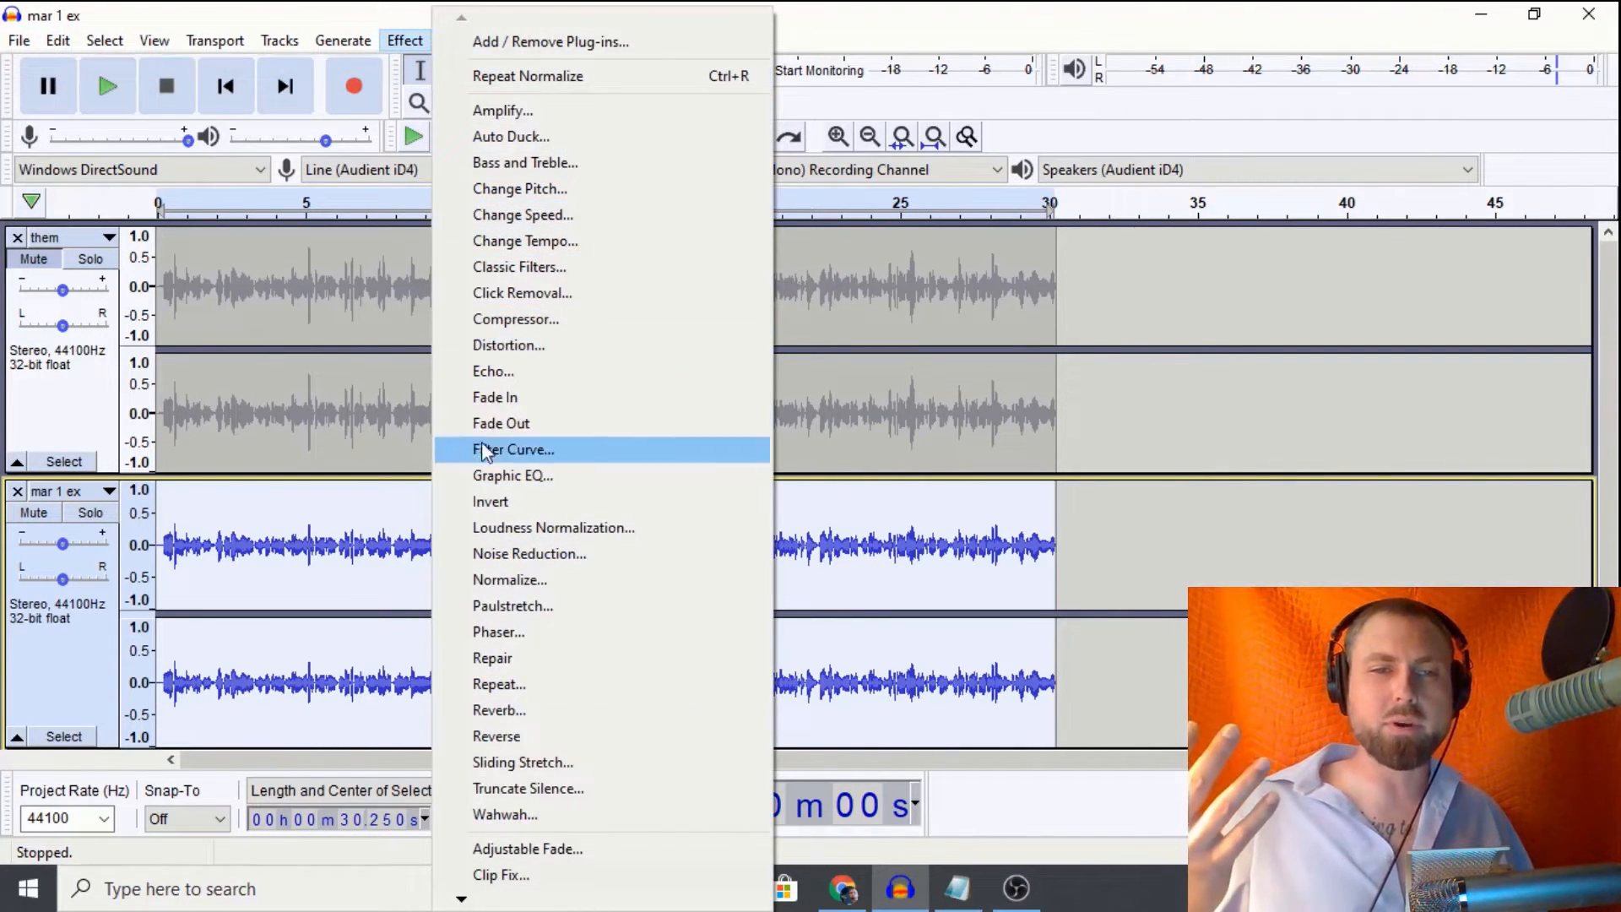
click(514, 449)
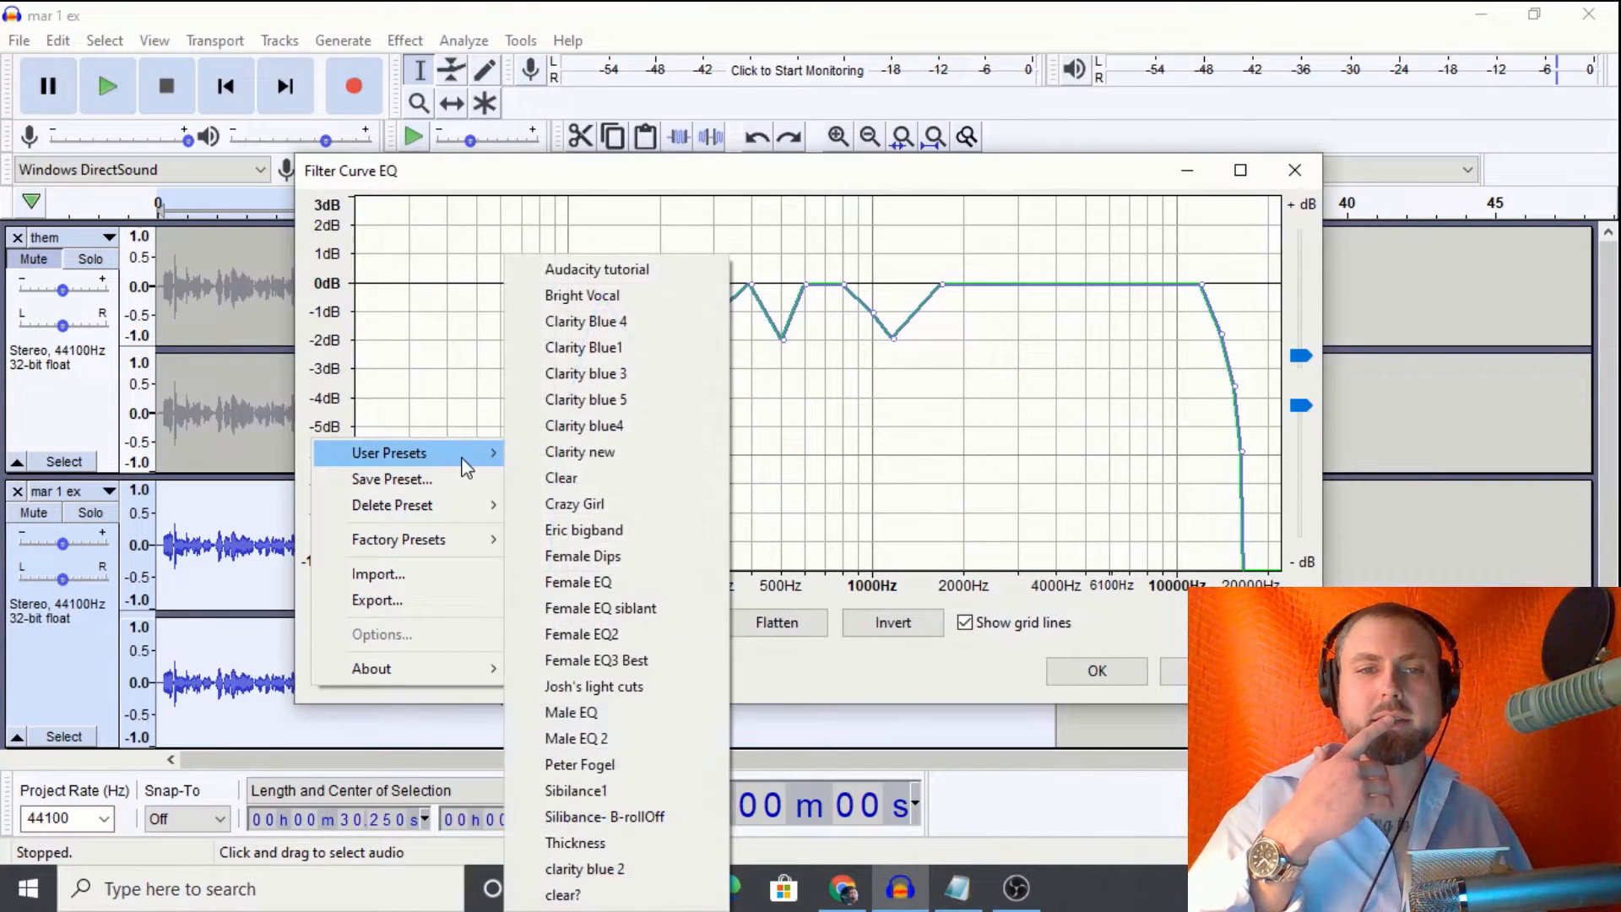
click(596, 660)
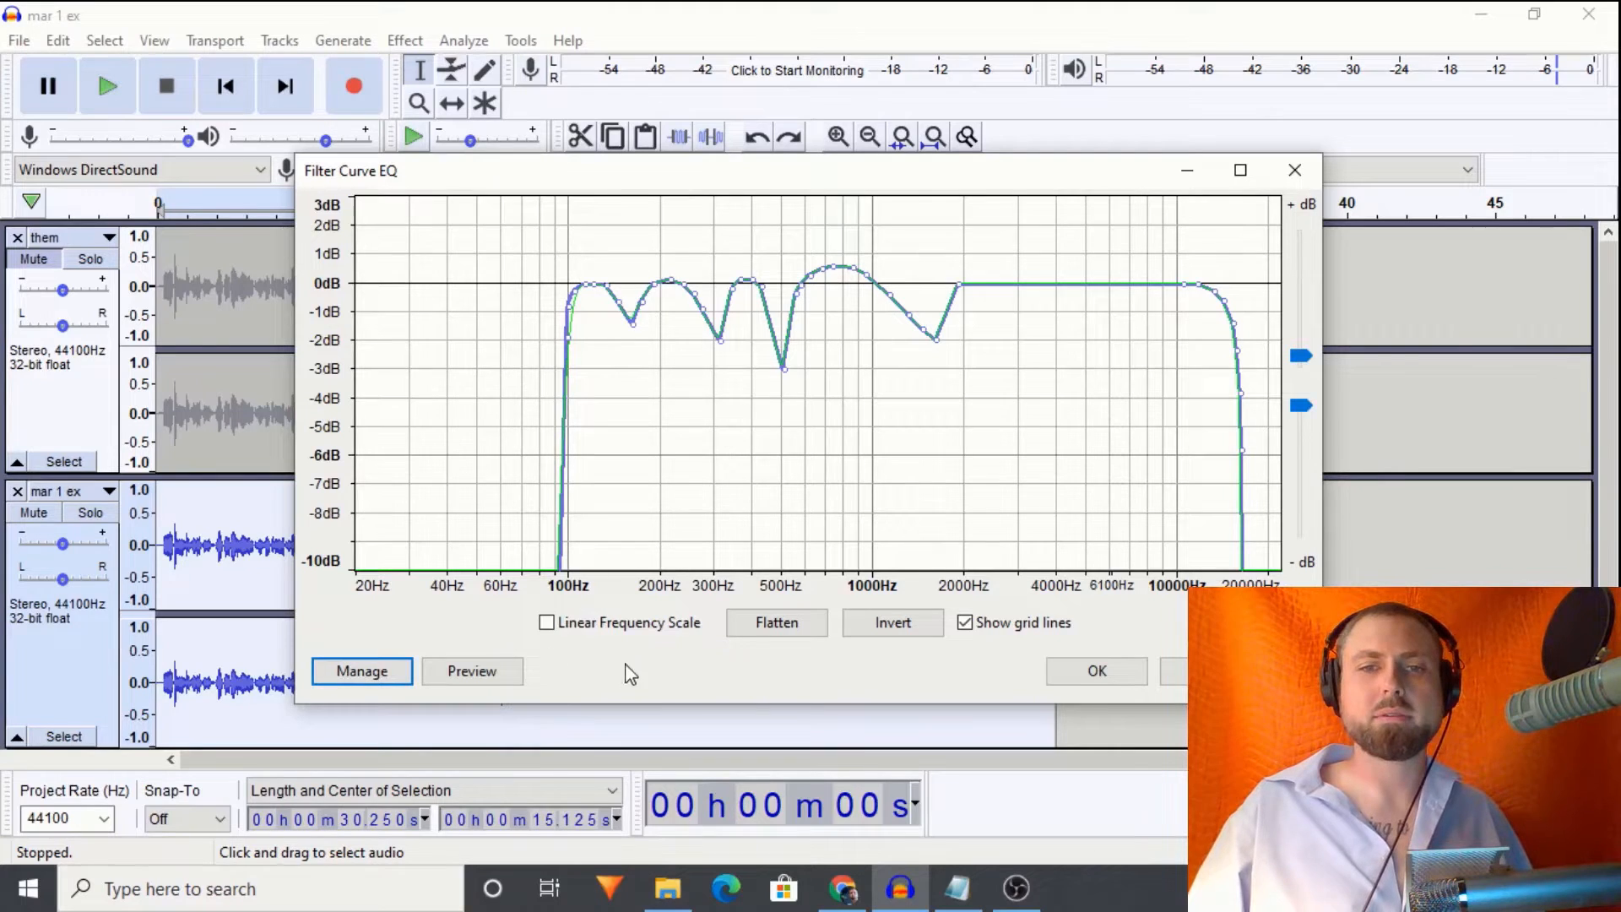
click(1094, 670)
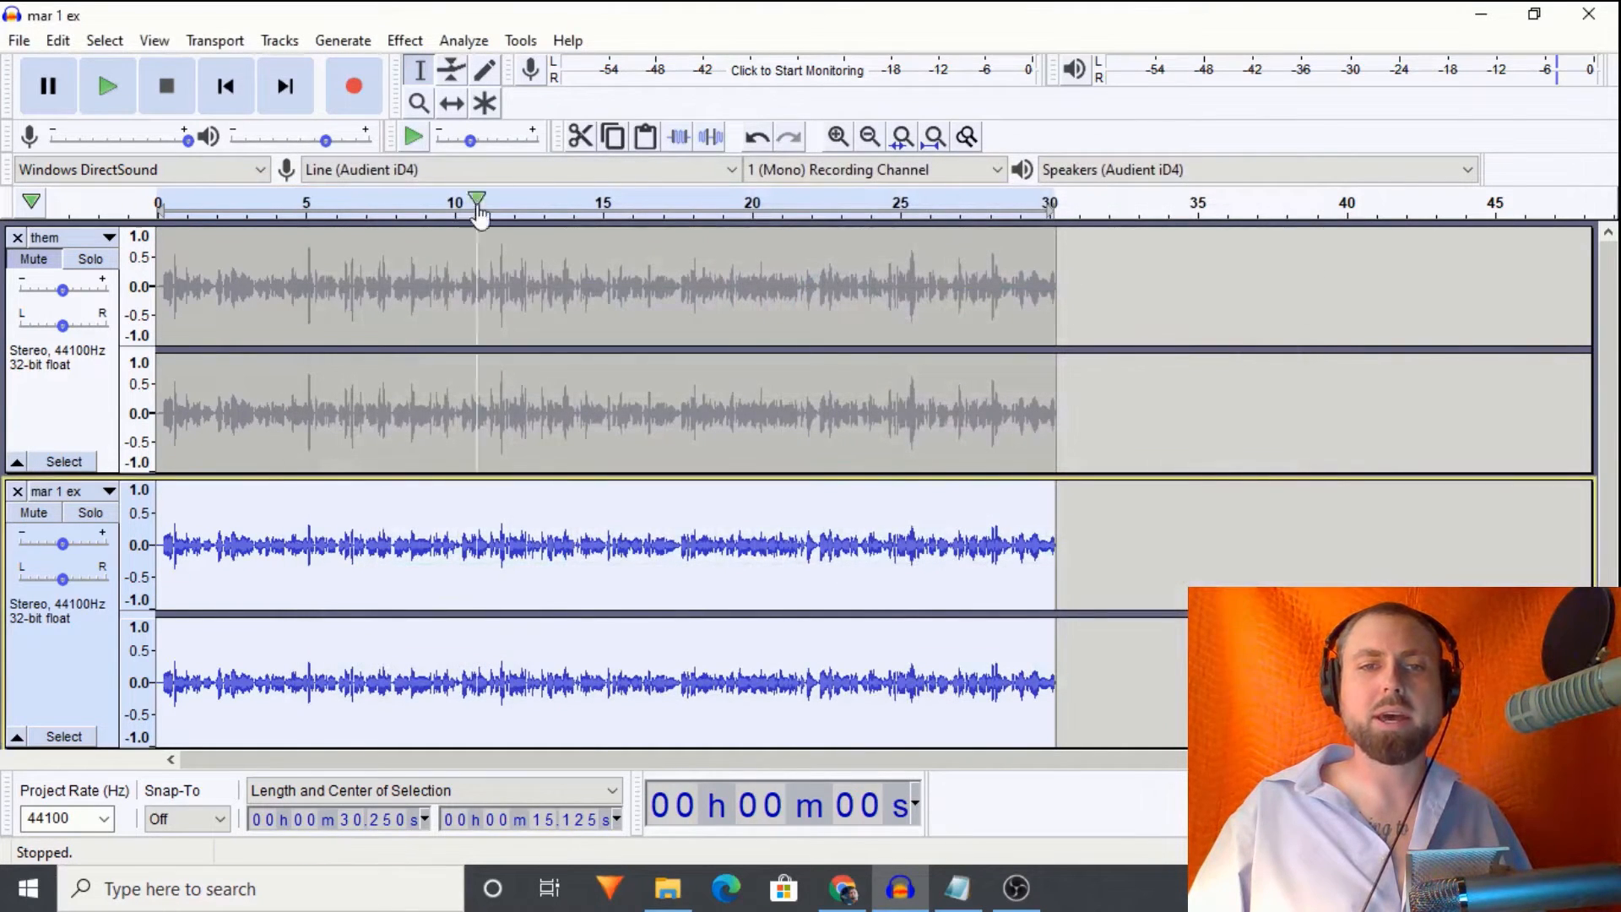
Step: Normalize the mar 1 ex track to a -3 dB peak
click(403, 41)
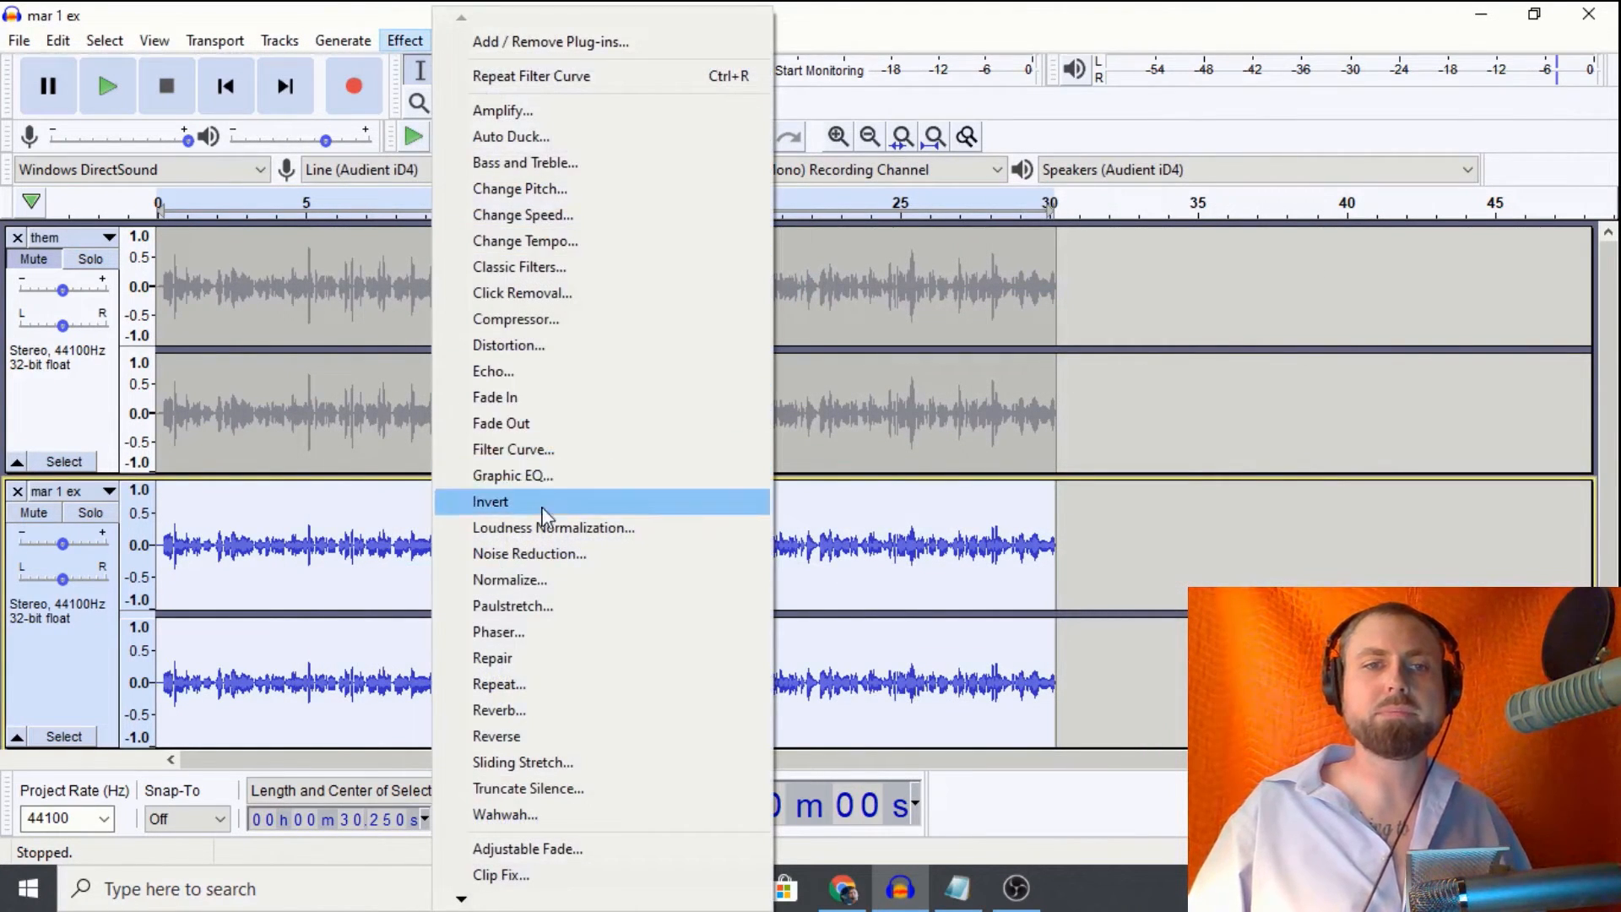
click(509, 579)
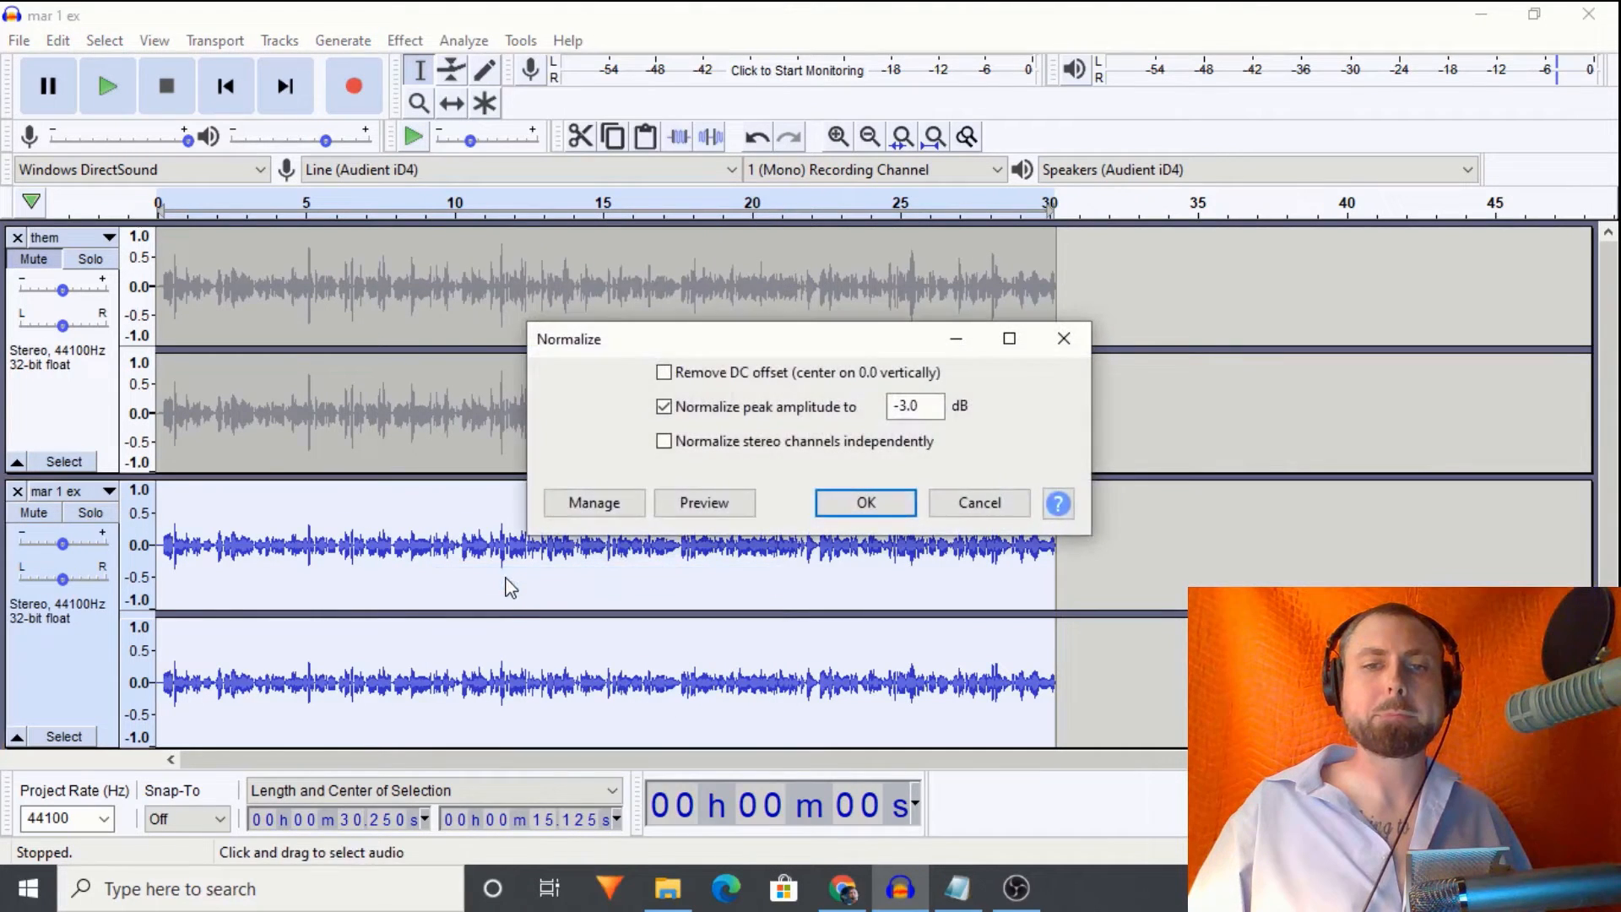
click(865, 503)
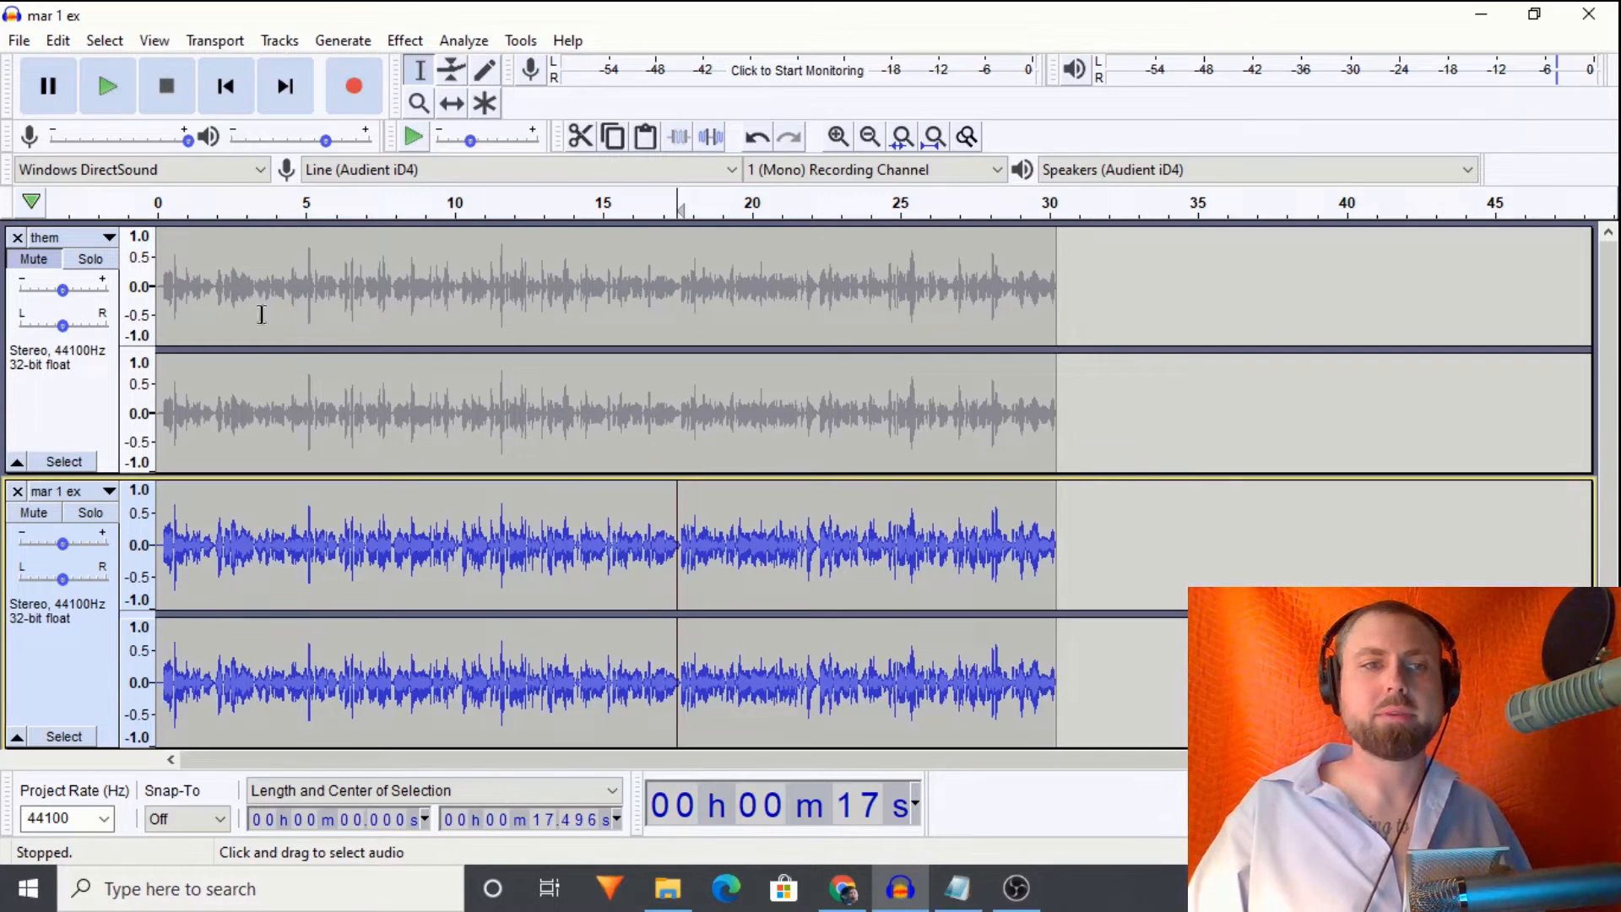
Step: Audition the mar 1 ex track soloed, reverting it to its quieter unprocessed waveform
click(106, 86)
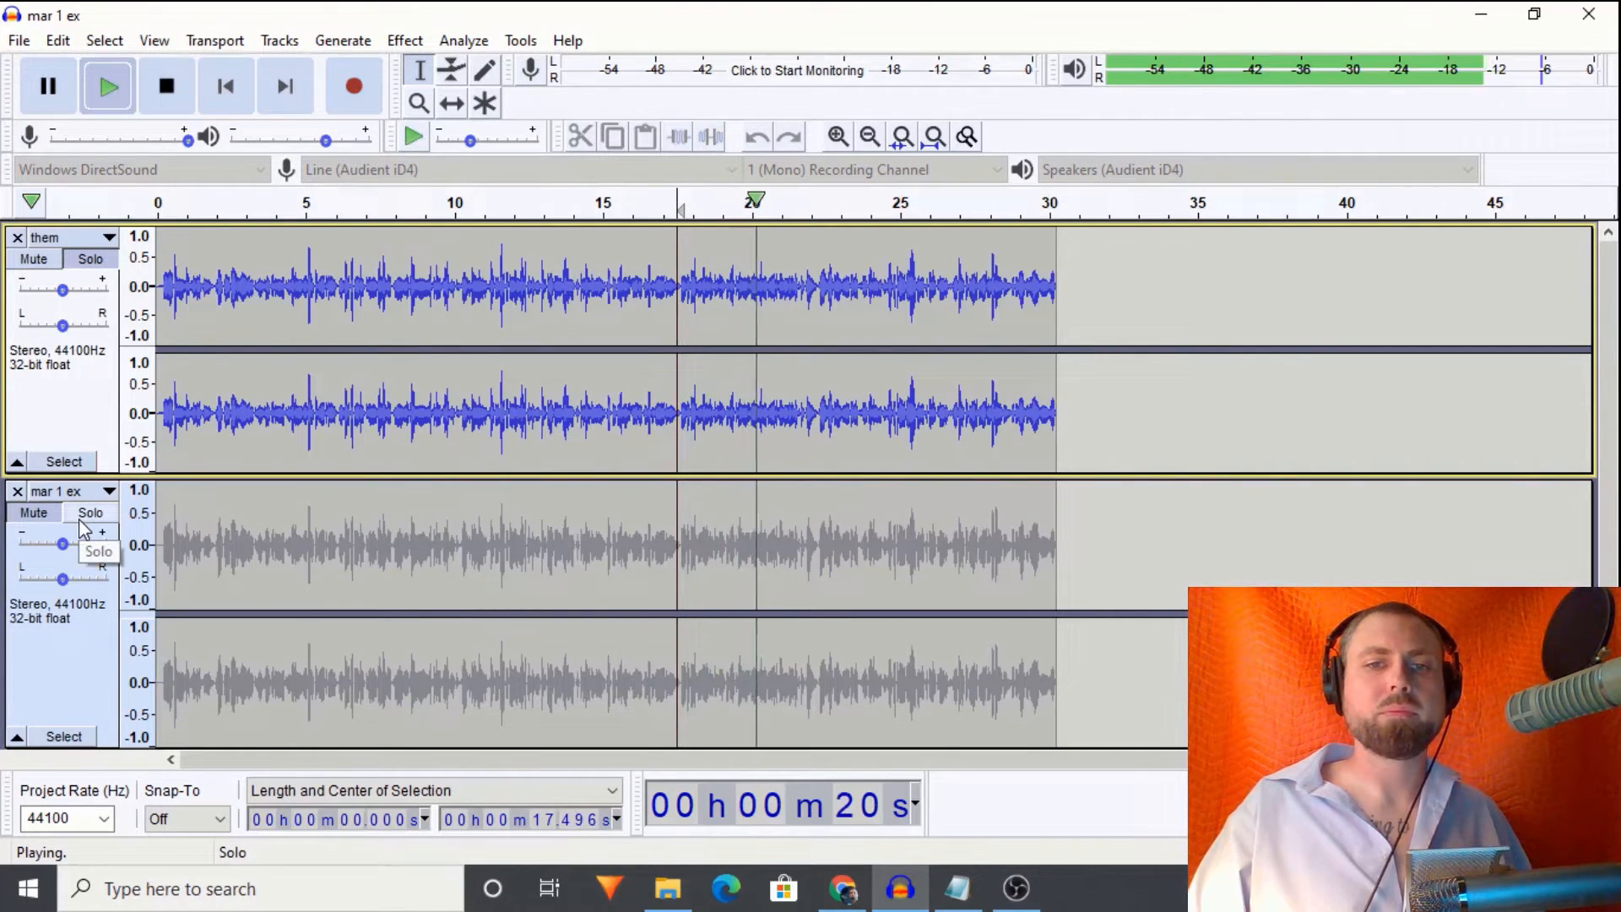
click(90, 513)
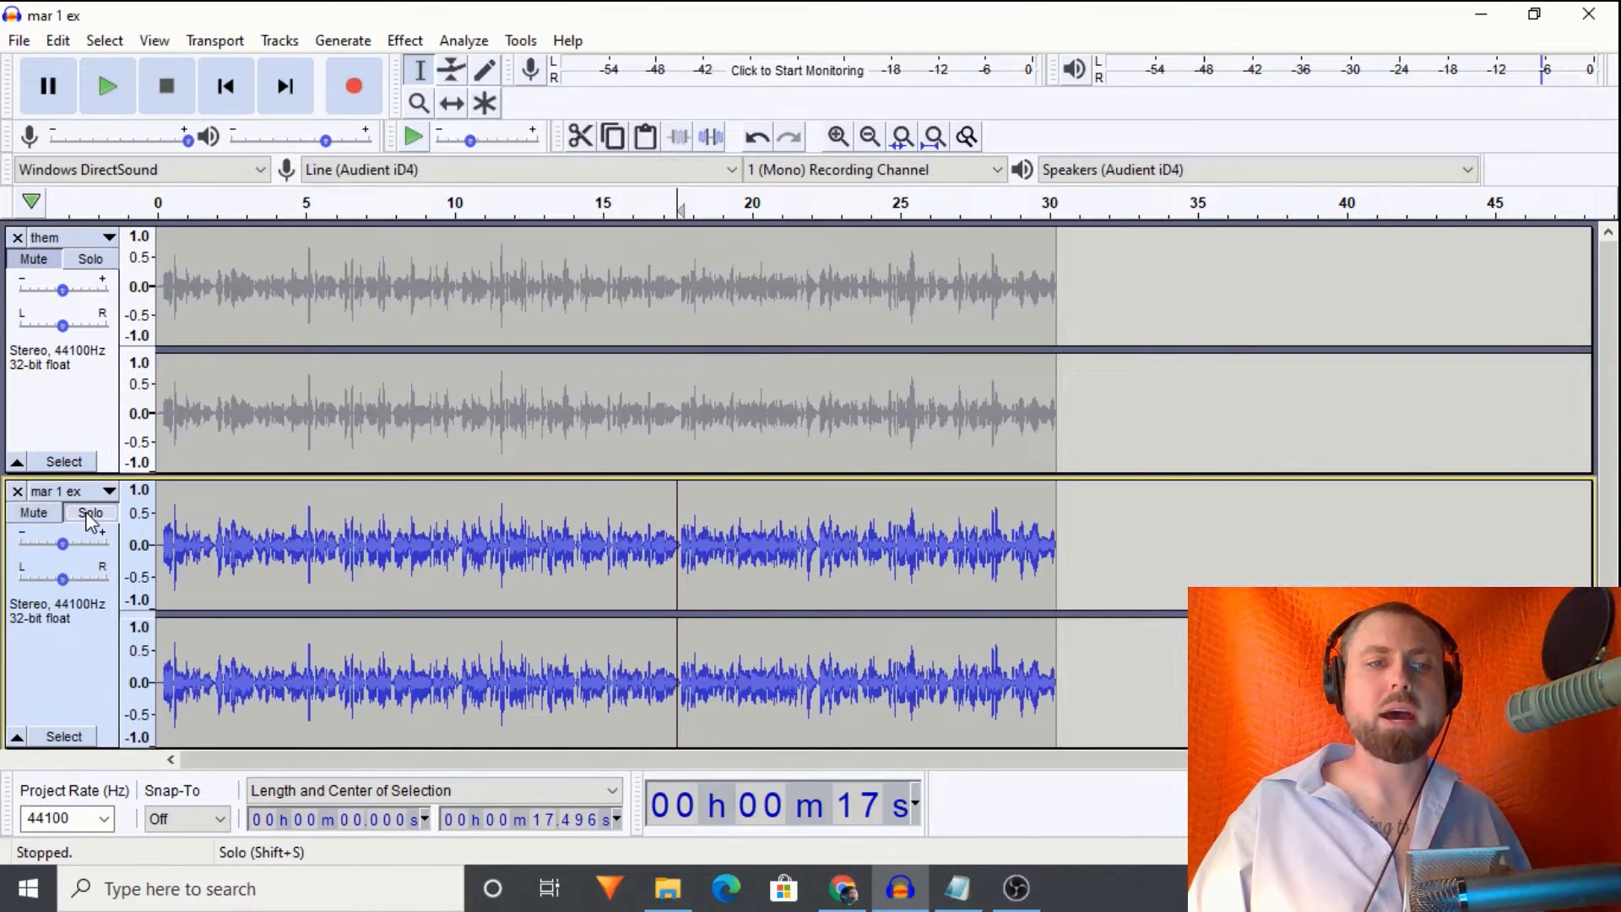
click(108, 86)
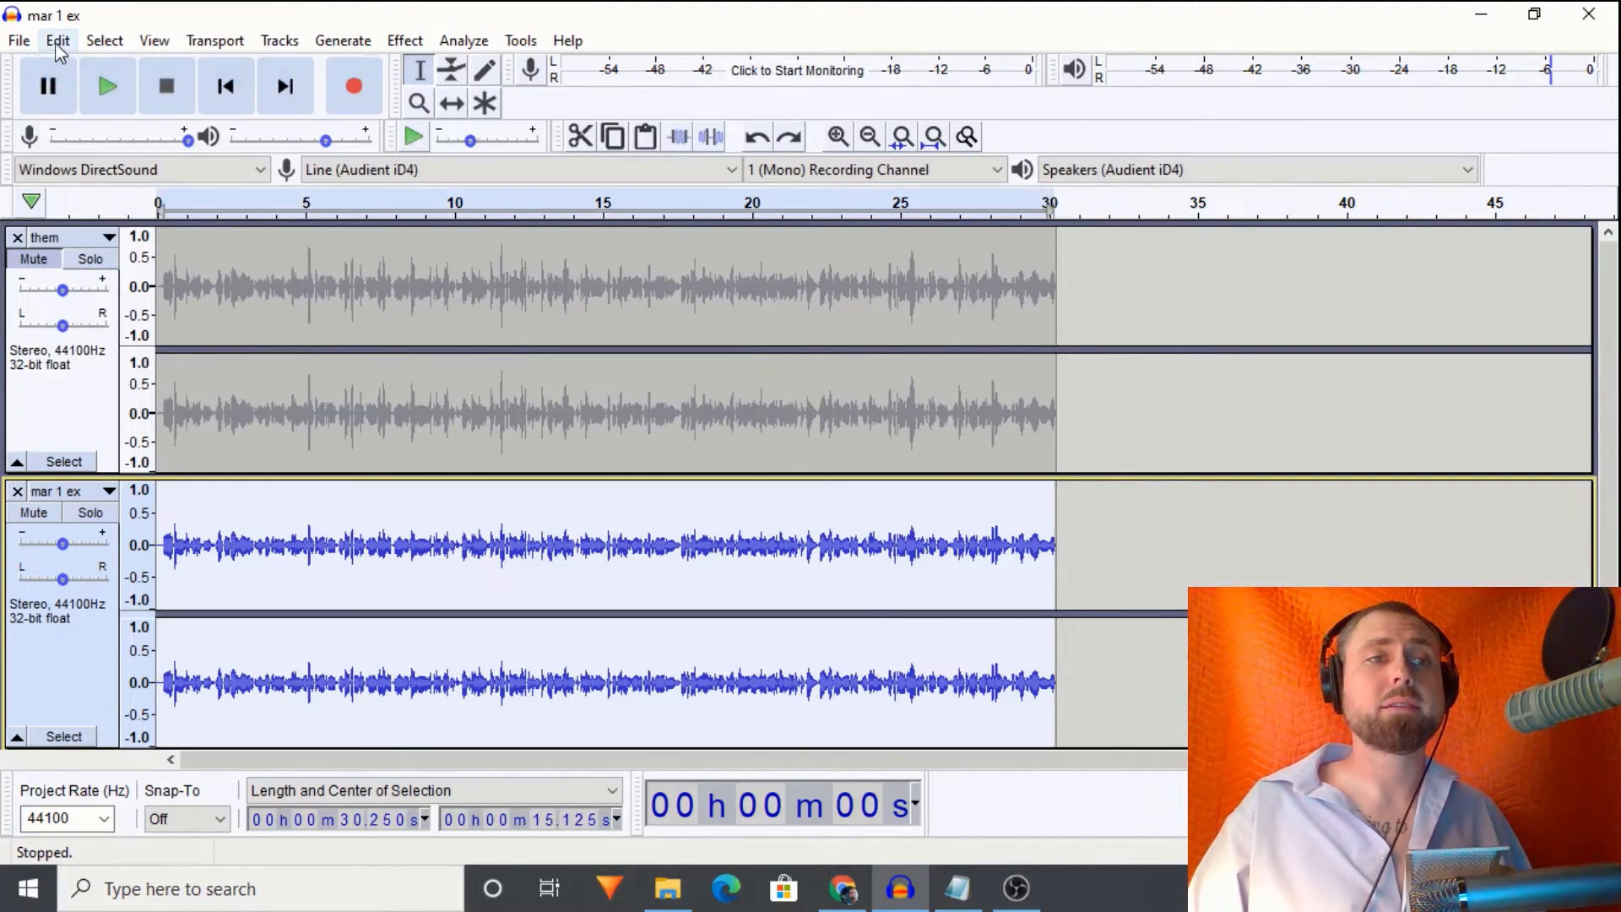
Step: Undo, then apply the Female EQ siblant Filter Curve preset to mar 1 ex and head to Normalize
click(58, 40)
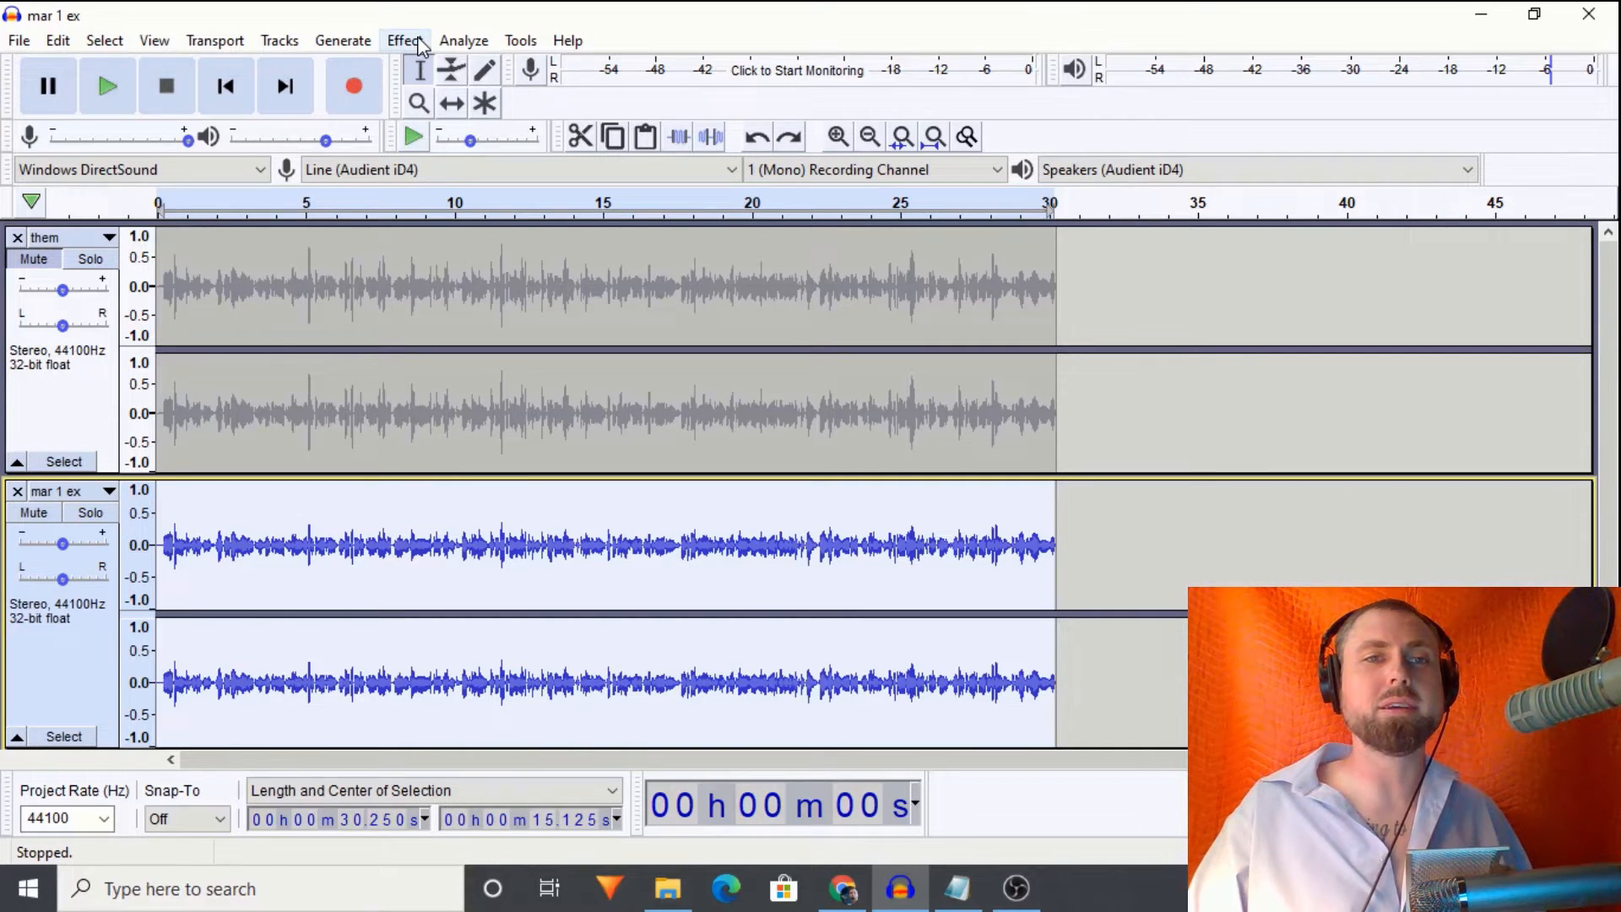
click(404, 40)
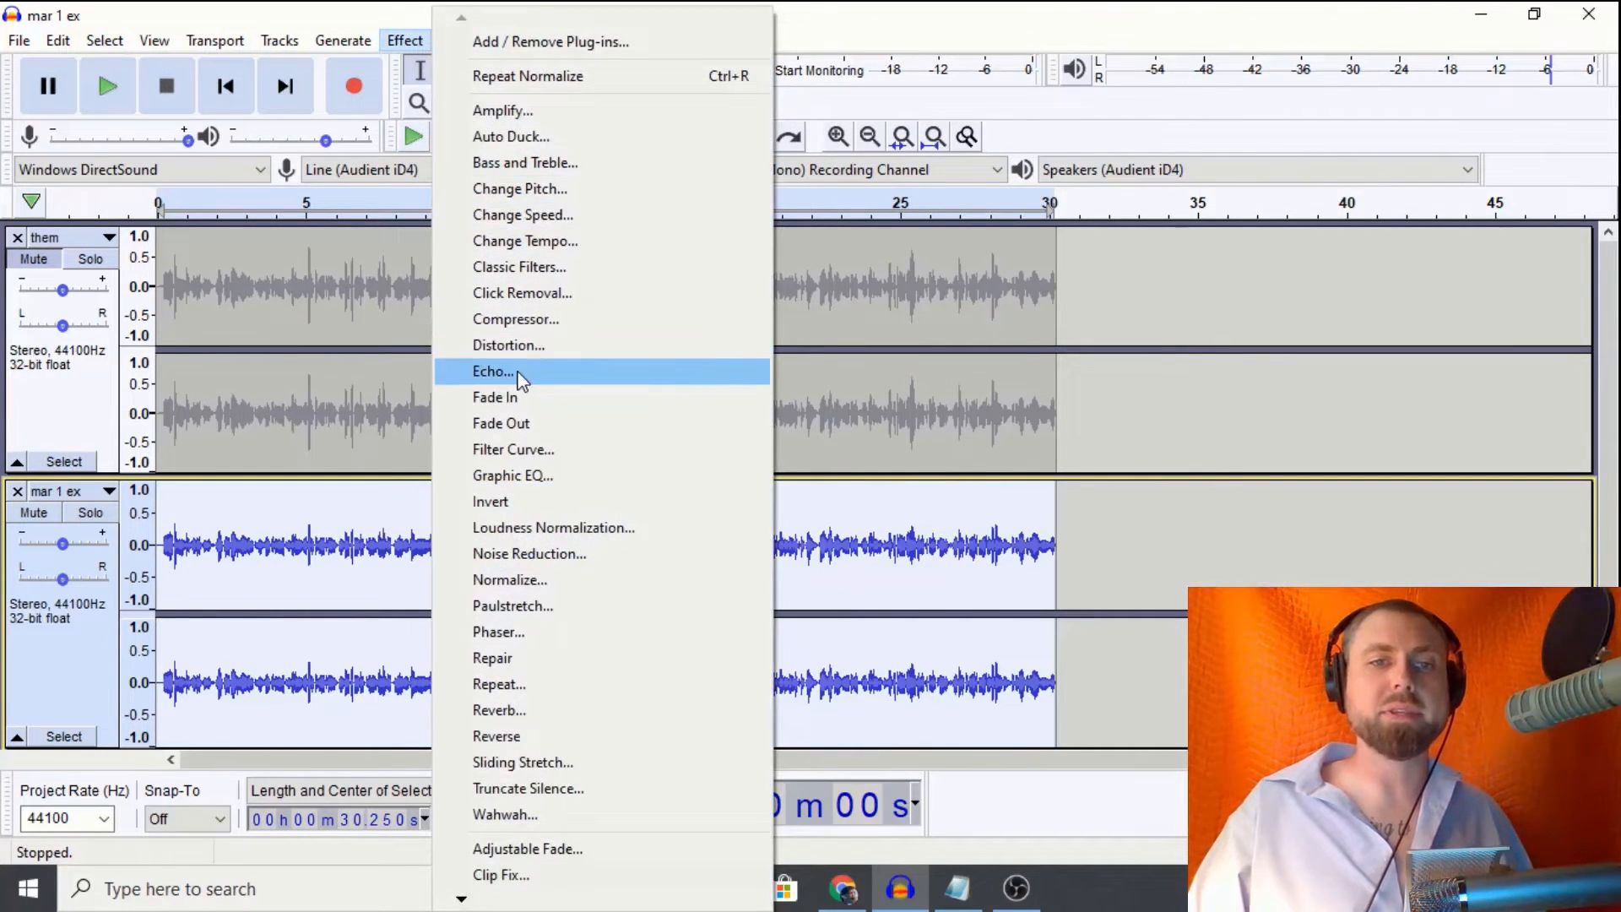
click(514, 449)
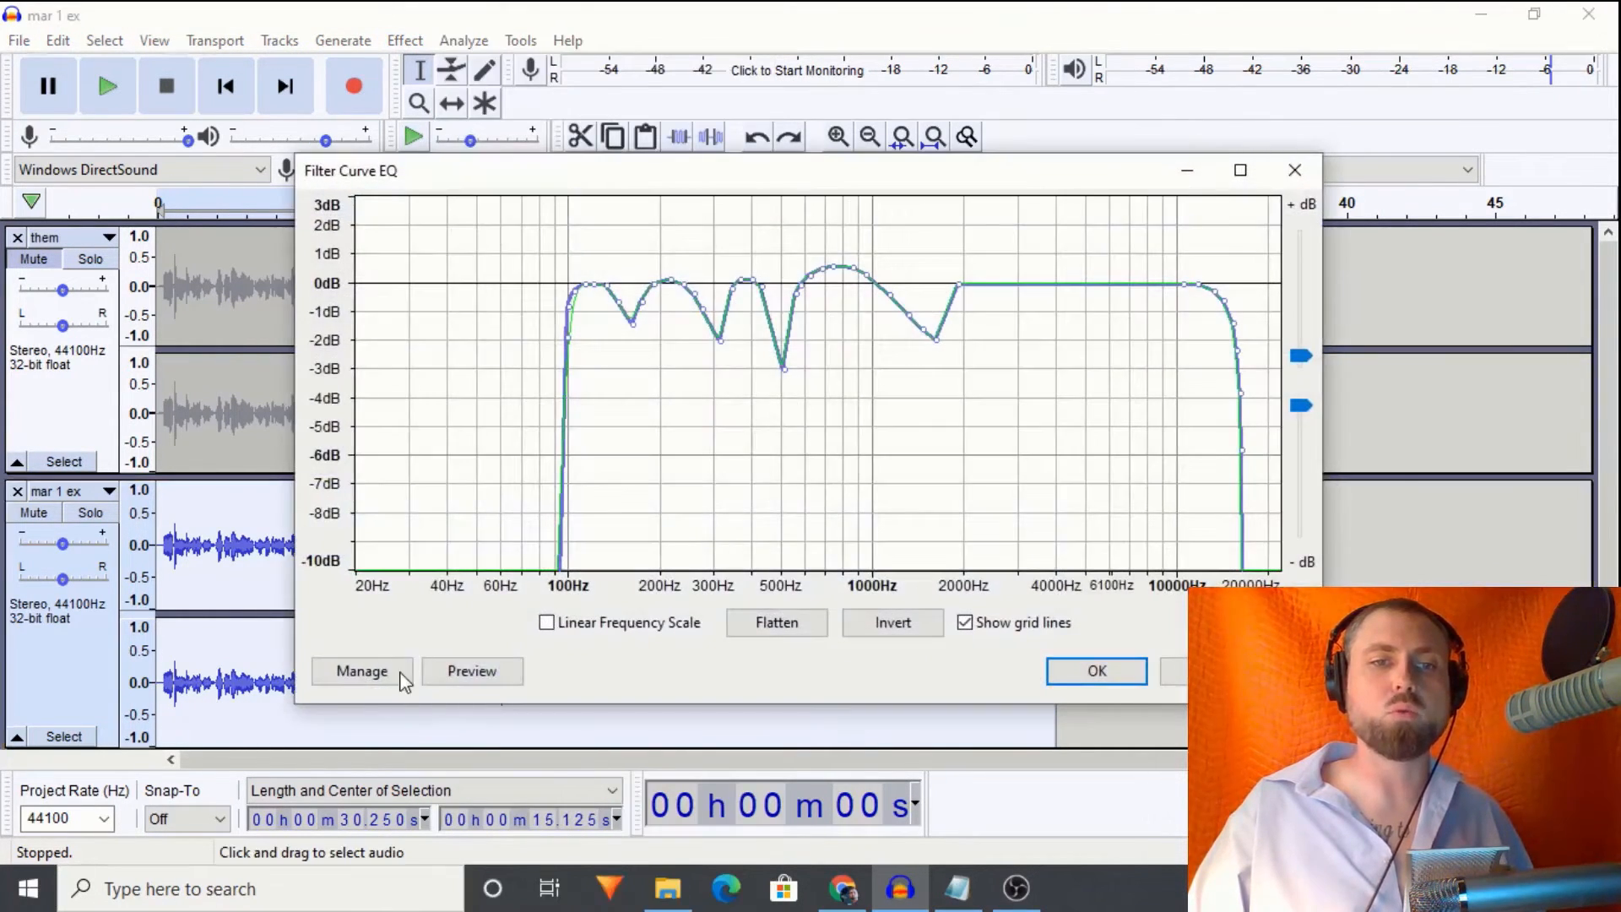
click(361, 670)
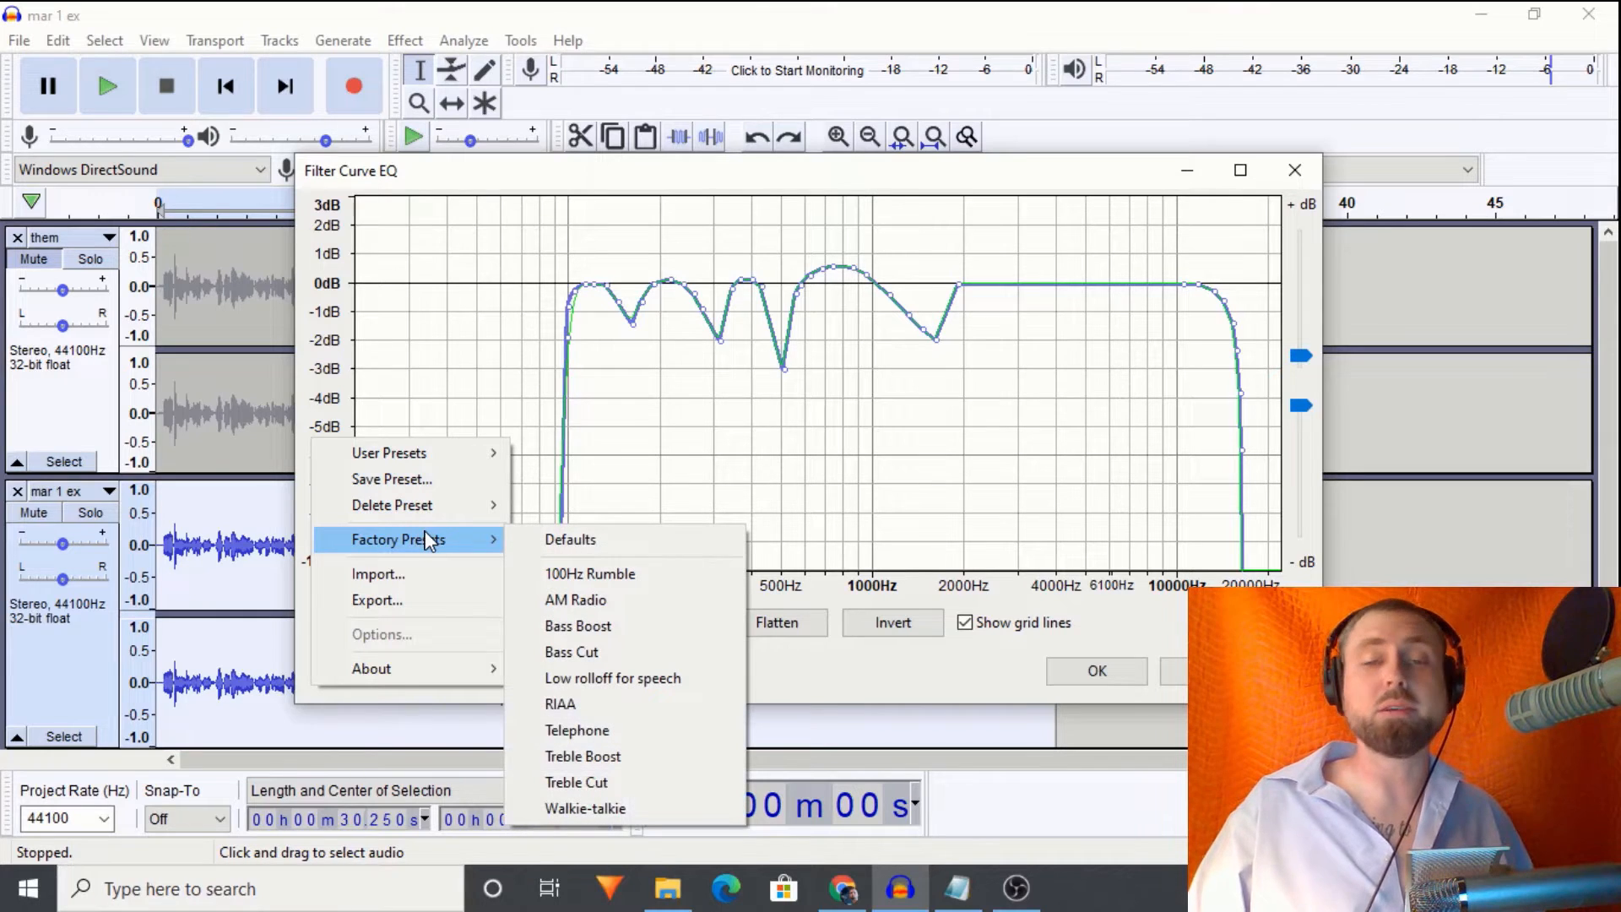
mouse_move(413, 452)
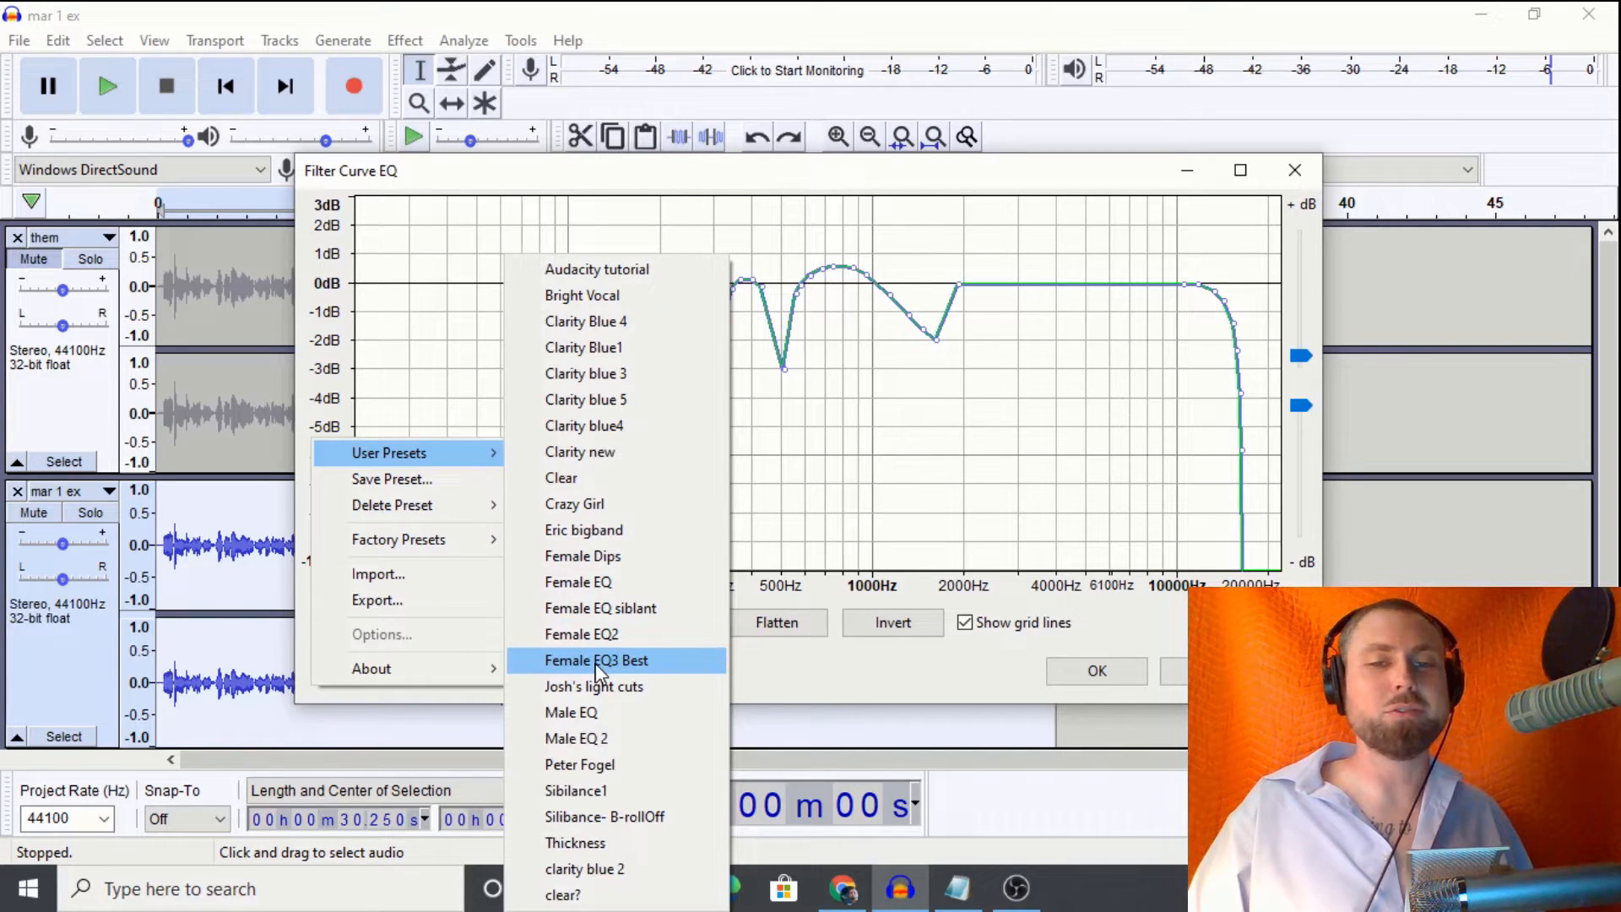
mouse_move(599, 608)
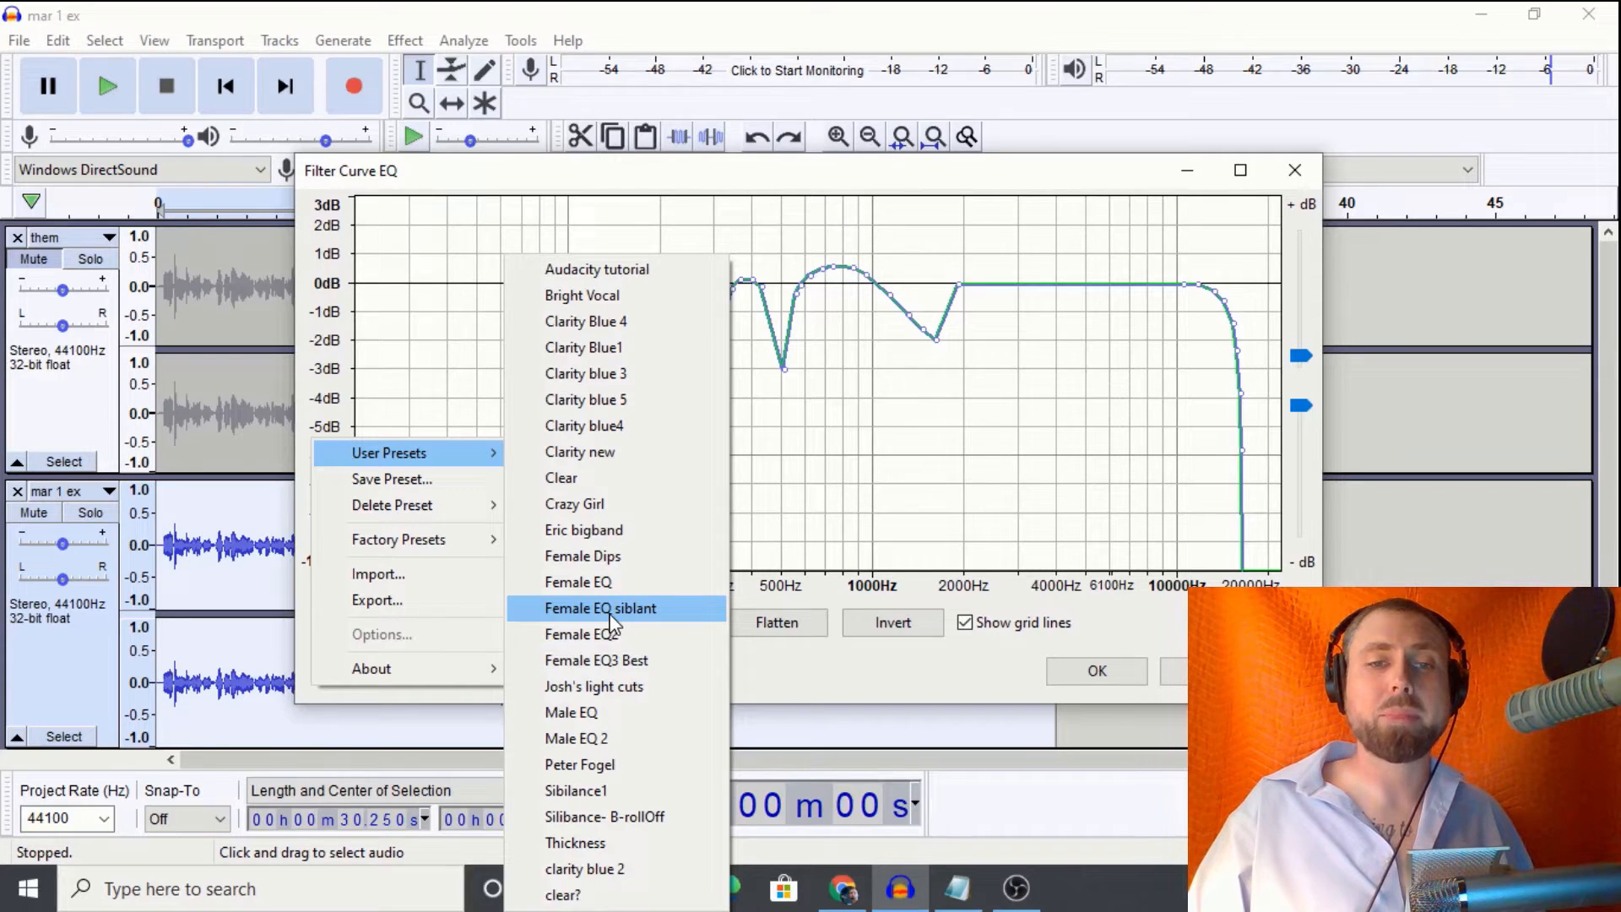
click(601, 608)
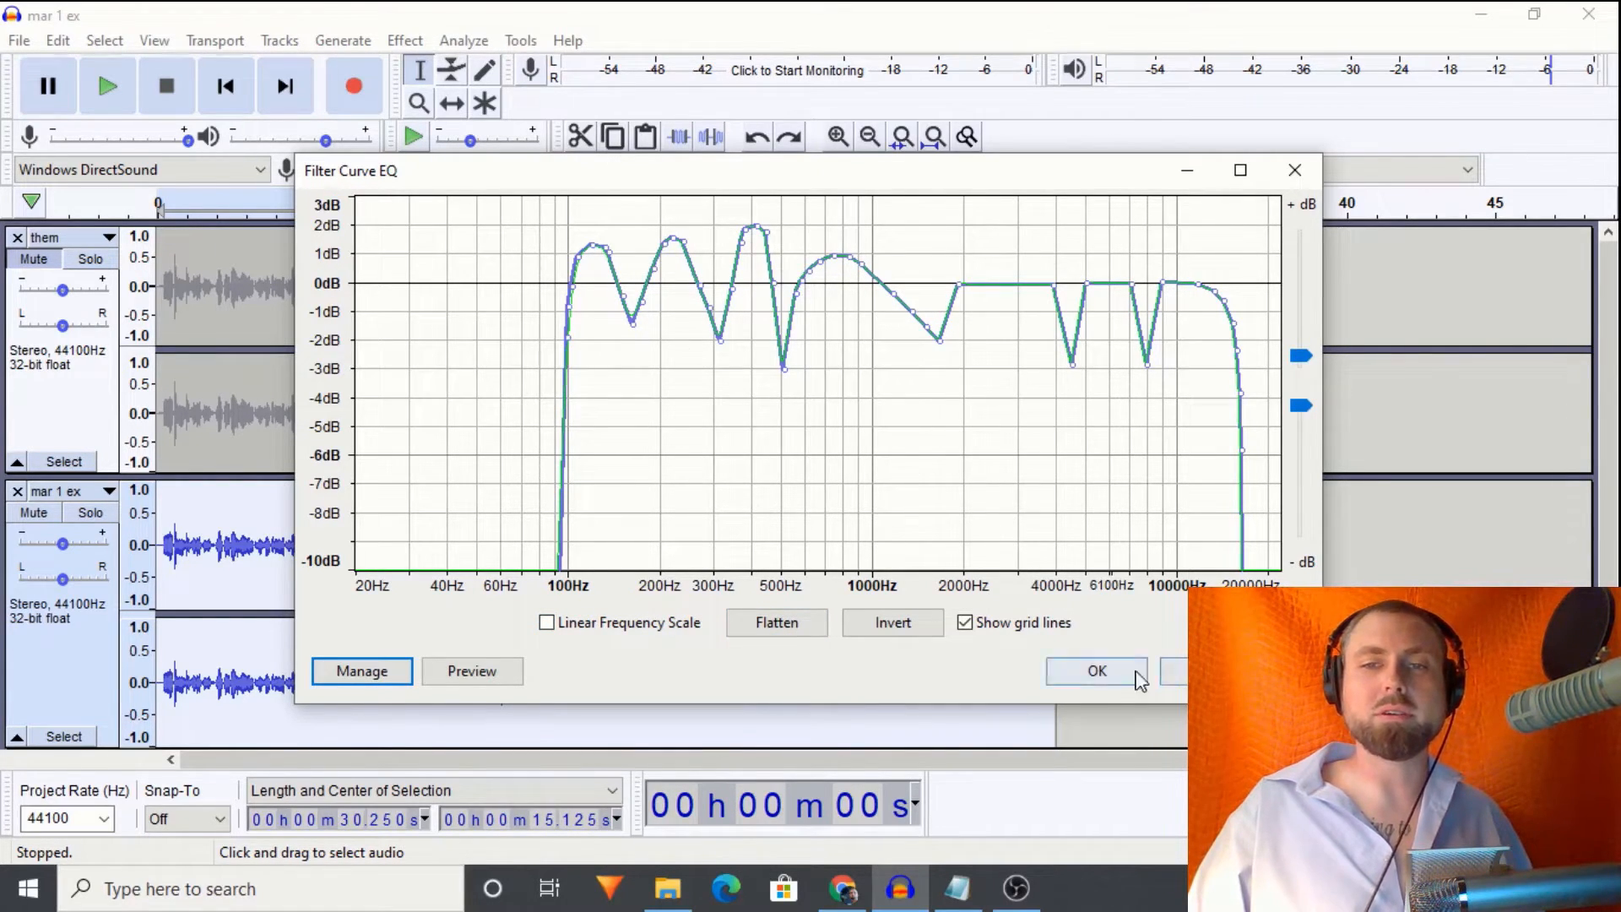
click(1096, 670)
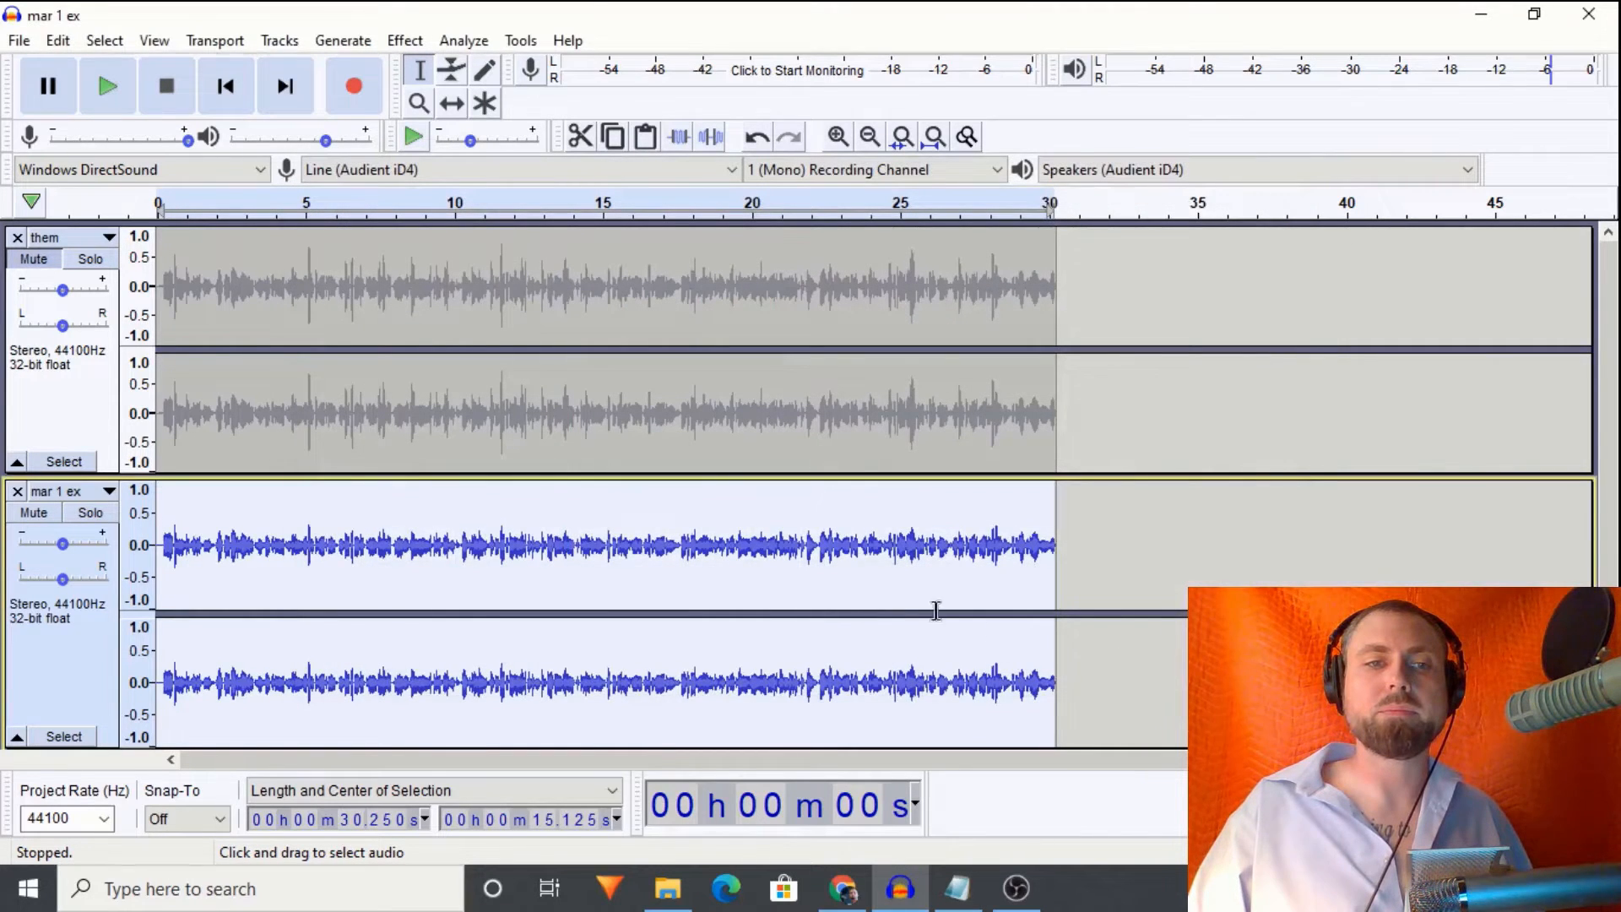
click(404, 40)
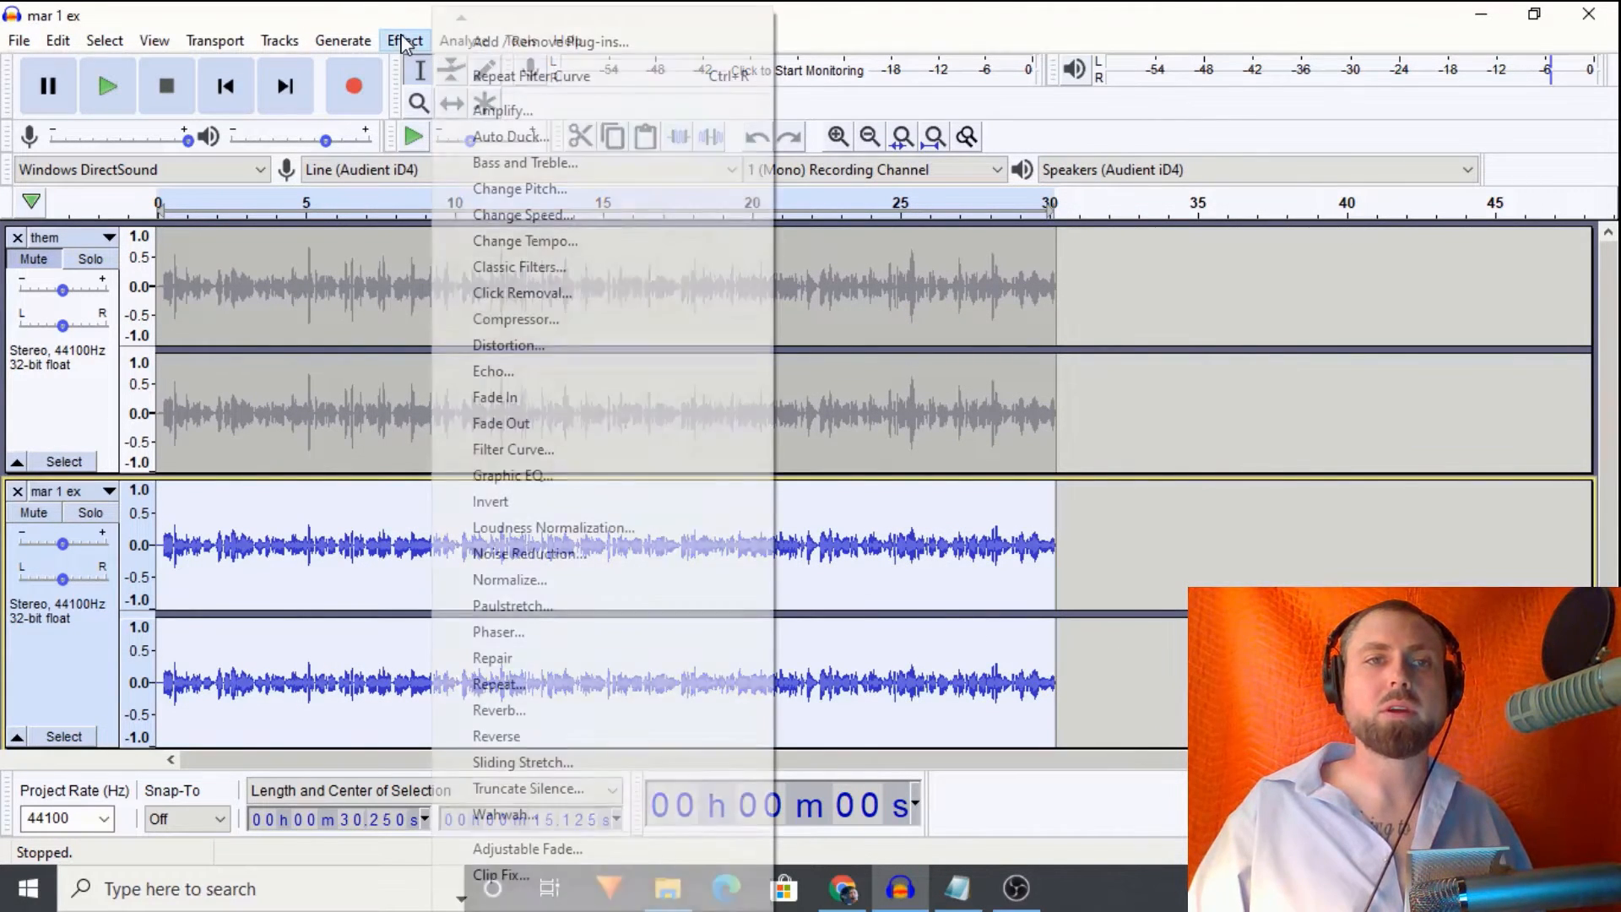
mouse_move(554, 527)
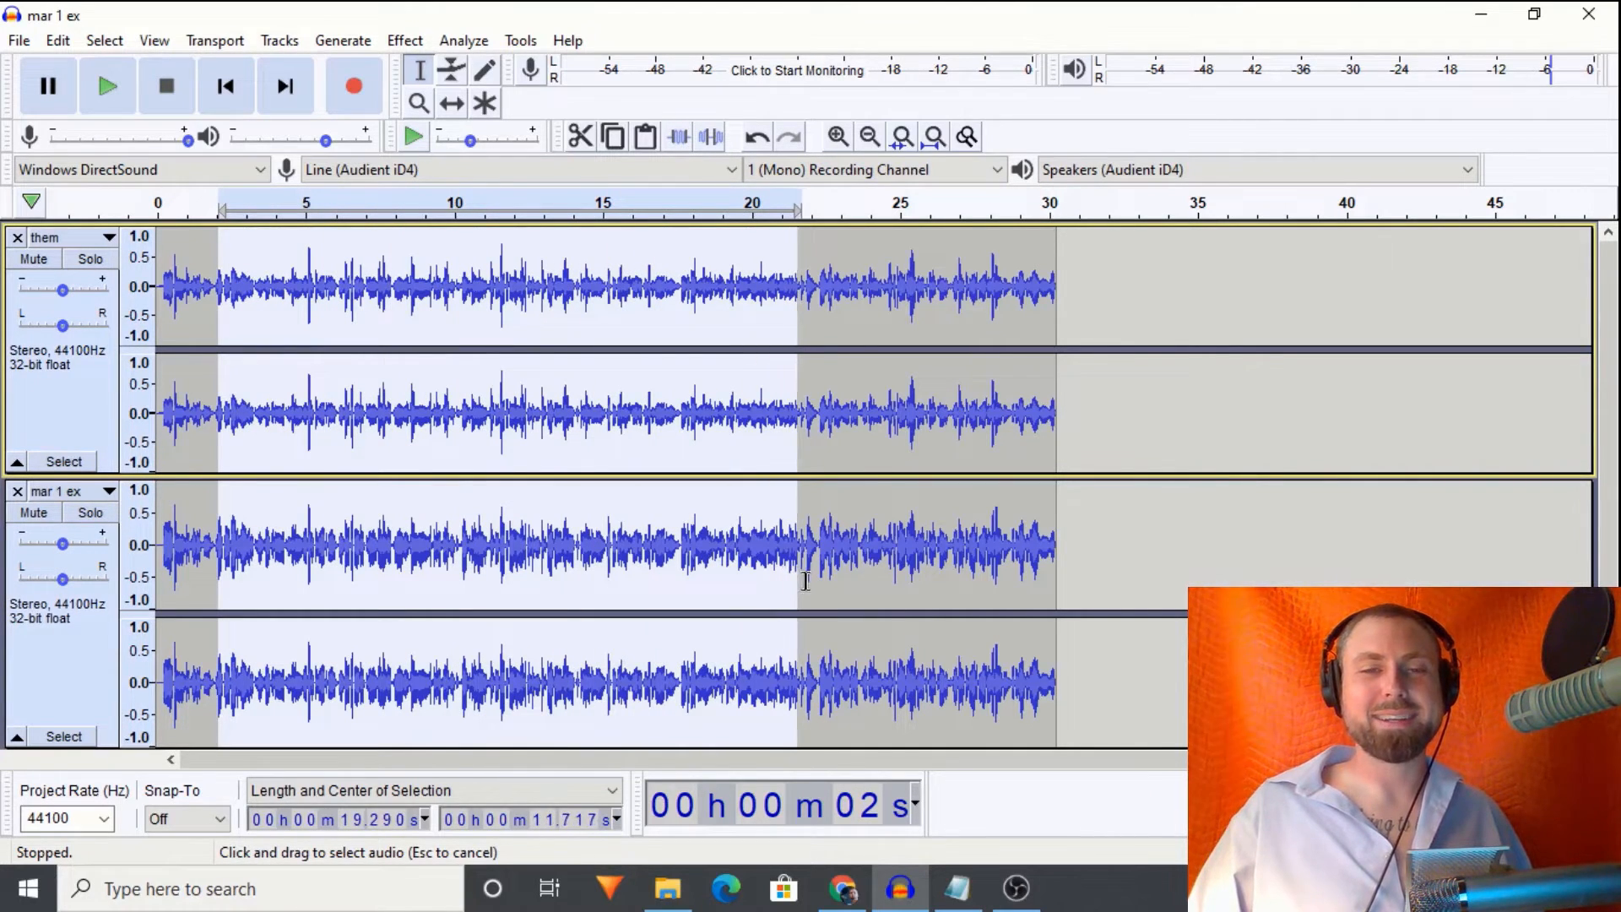
Step: Play the soloed them track, then hear mar 1 ex alone and stop
click(185, 311)
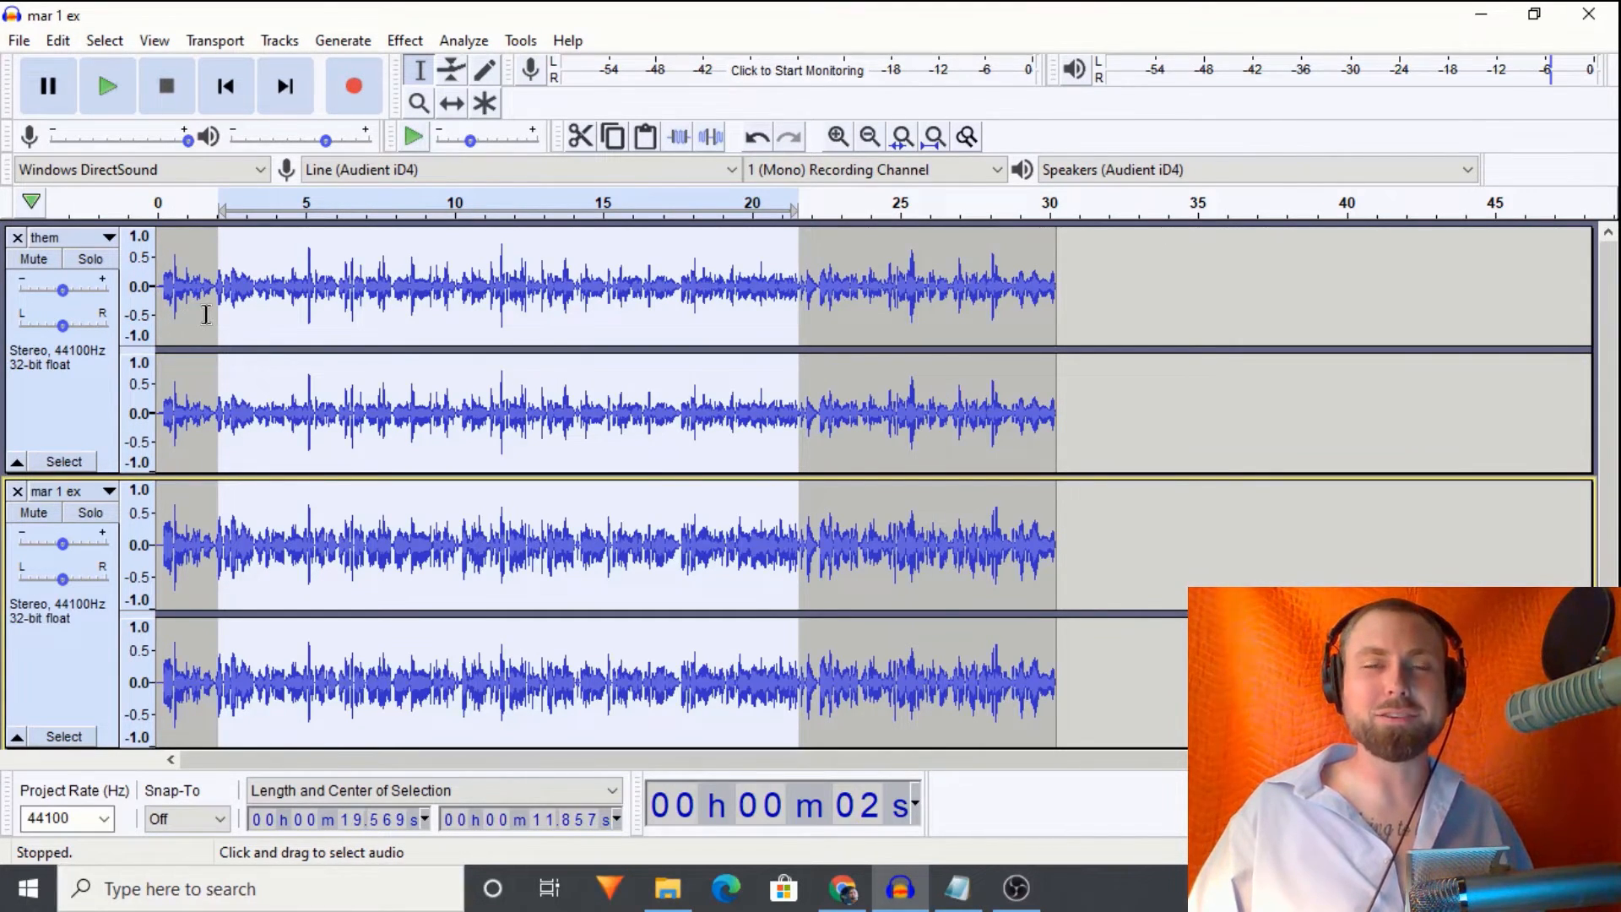
mouse_move(223, 326)
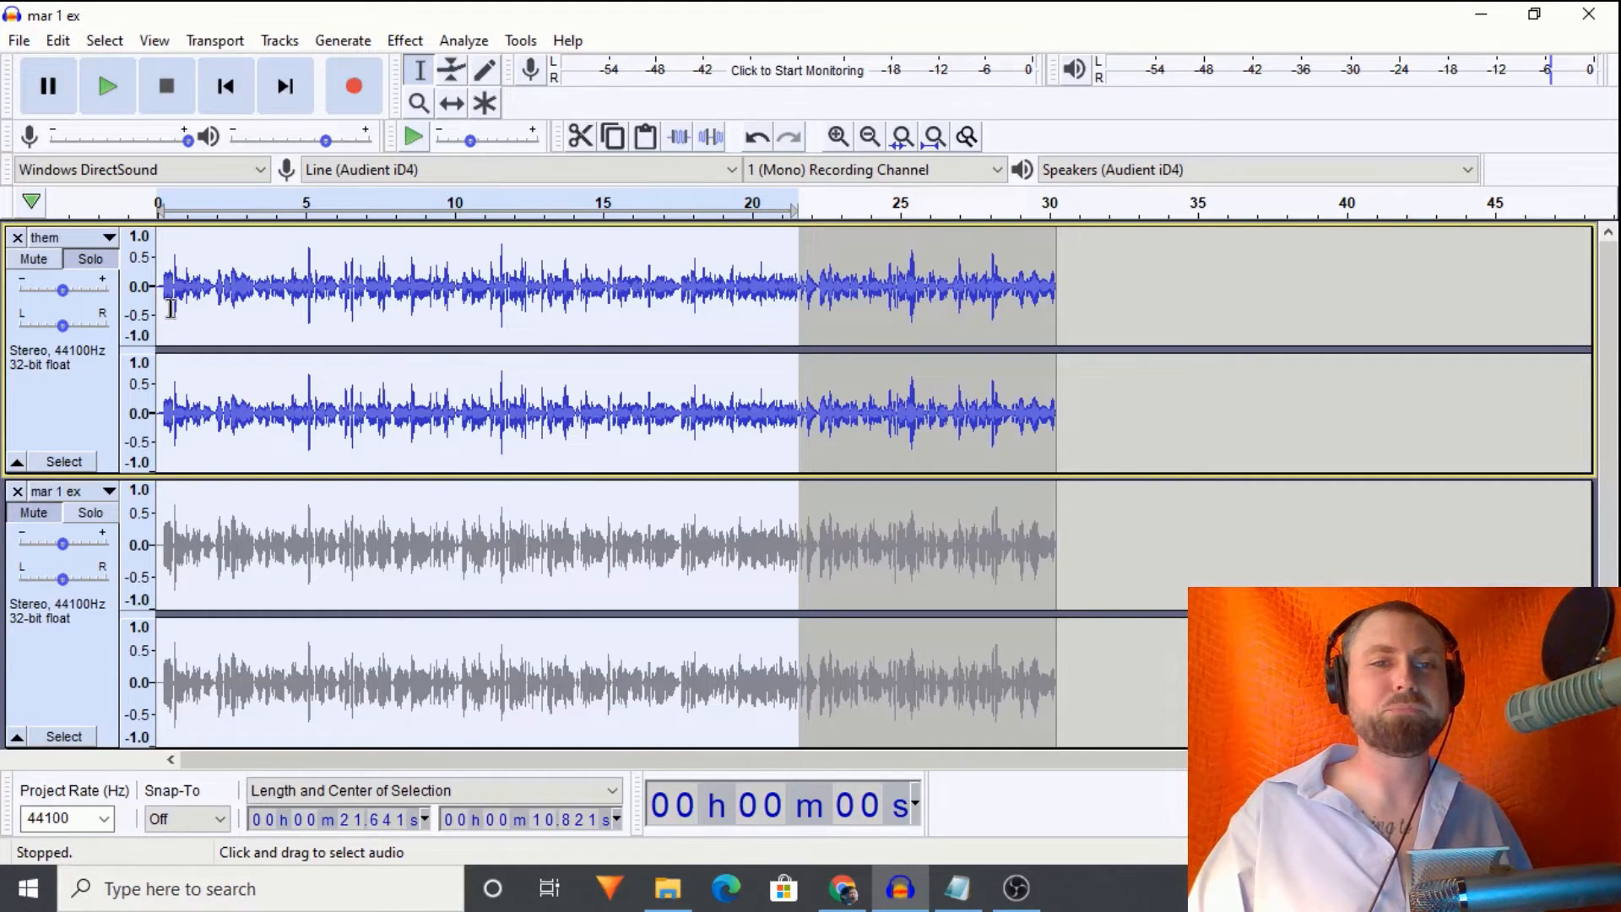
click(106, 86)
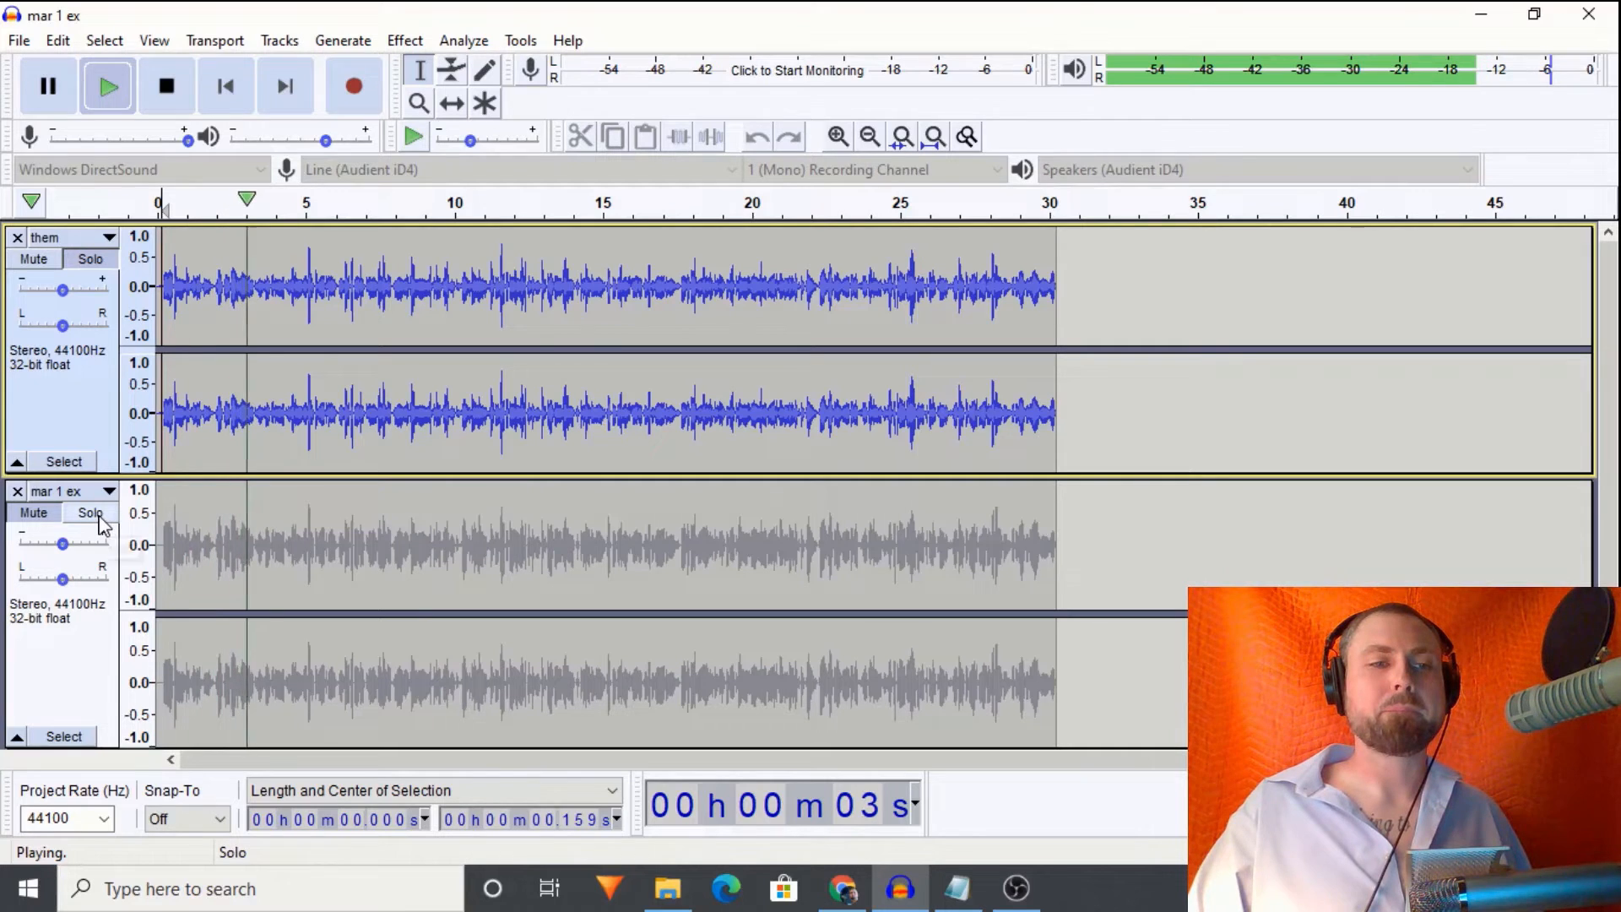
click(166, 86)
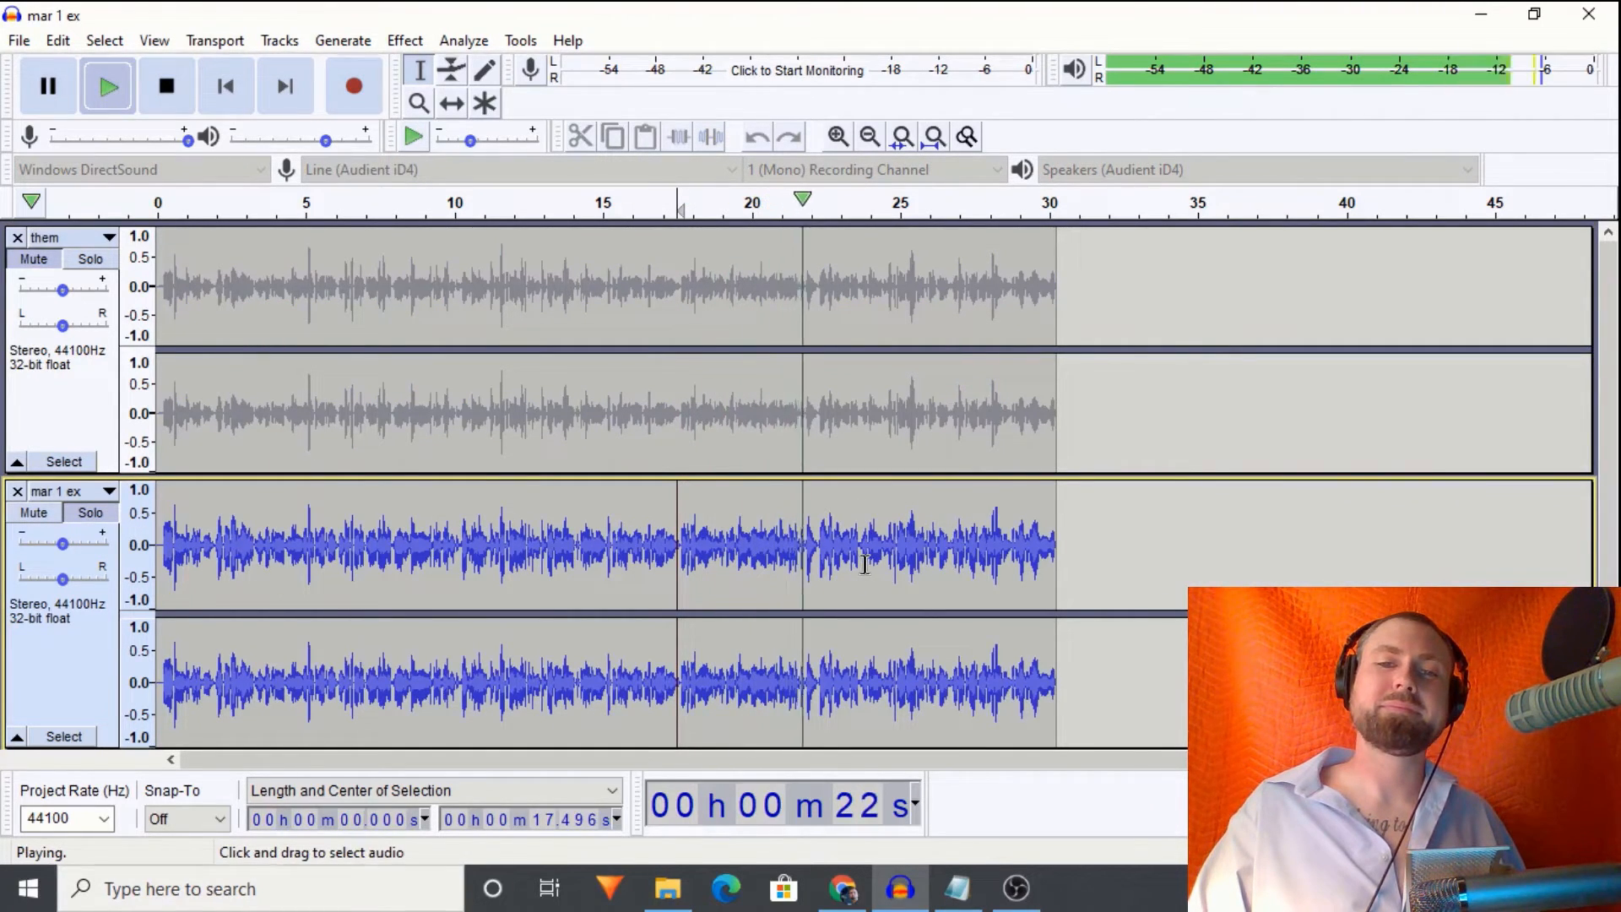
click(90, 259)
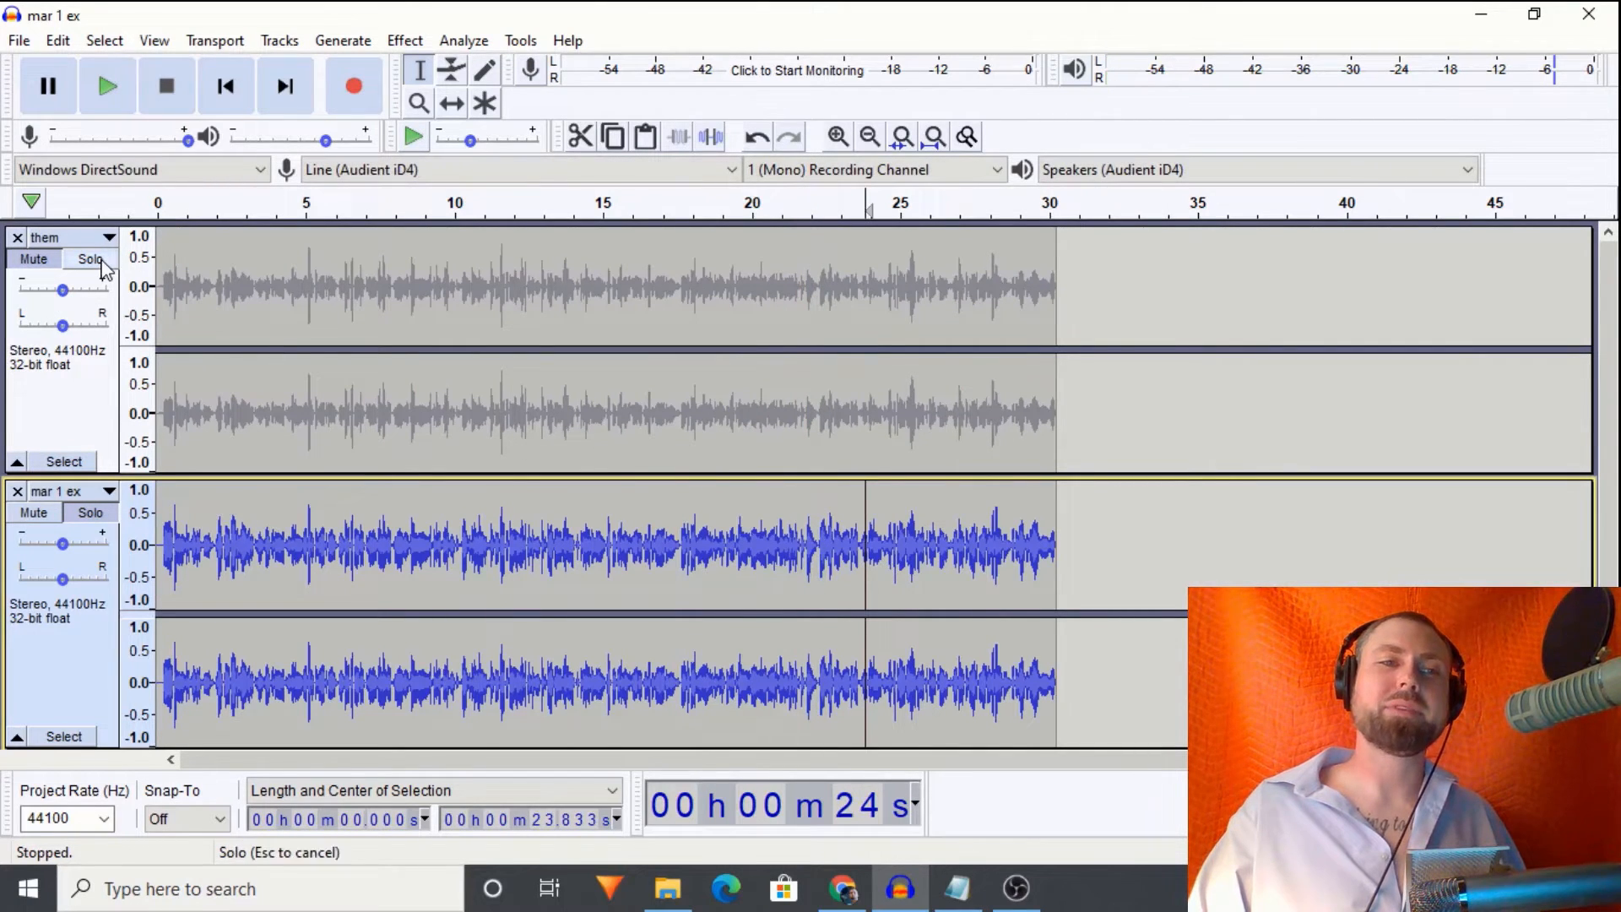
Step: Solo them again, switch back to mar 1 ex soloed, play it and stop
click(90, 258)
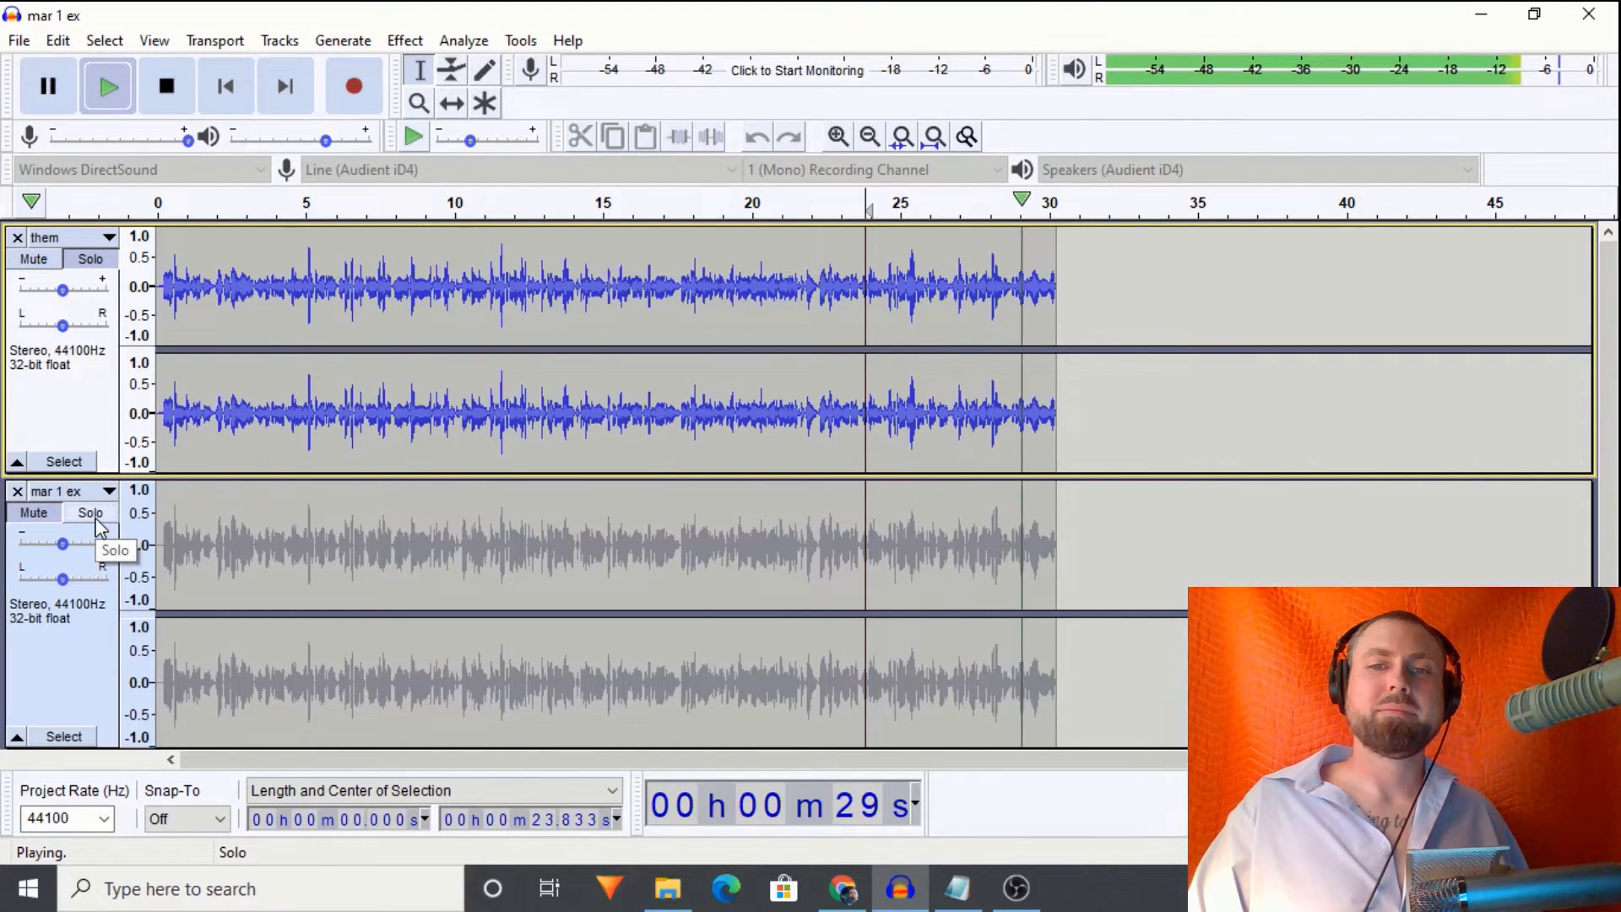
click(90, 513)
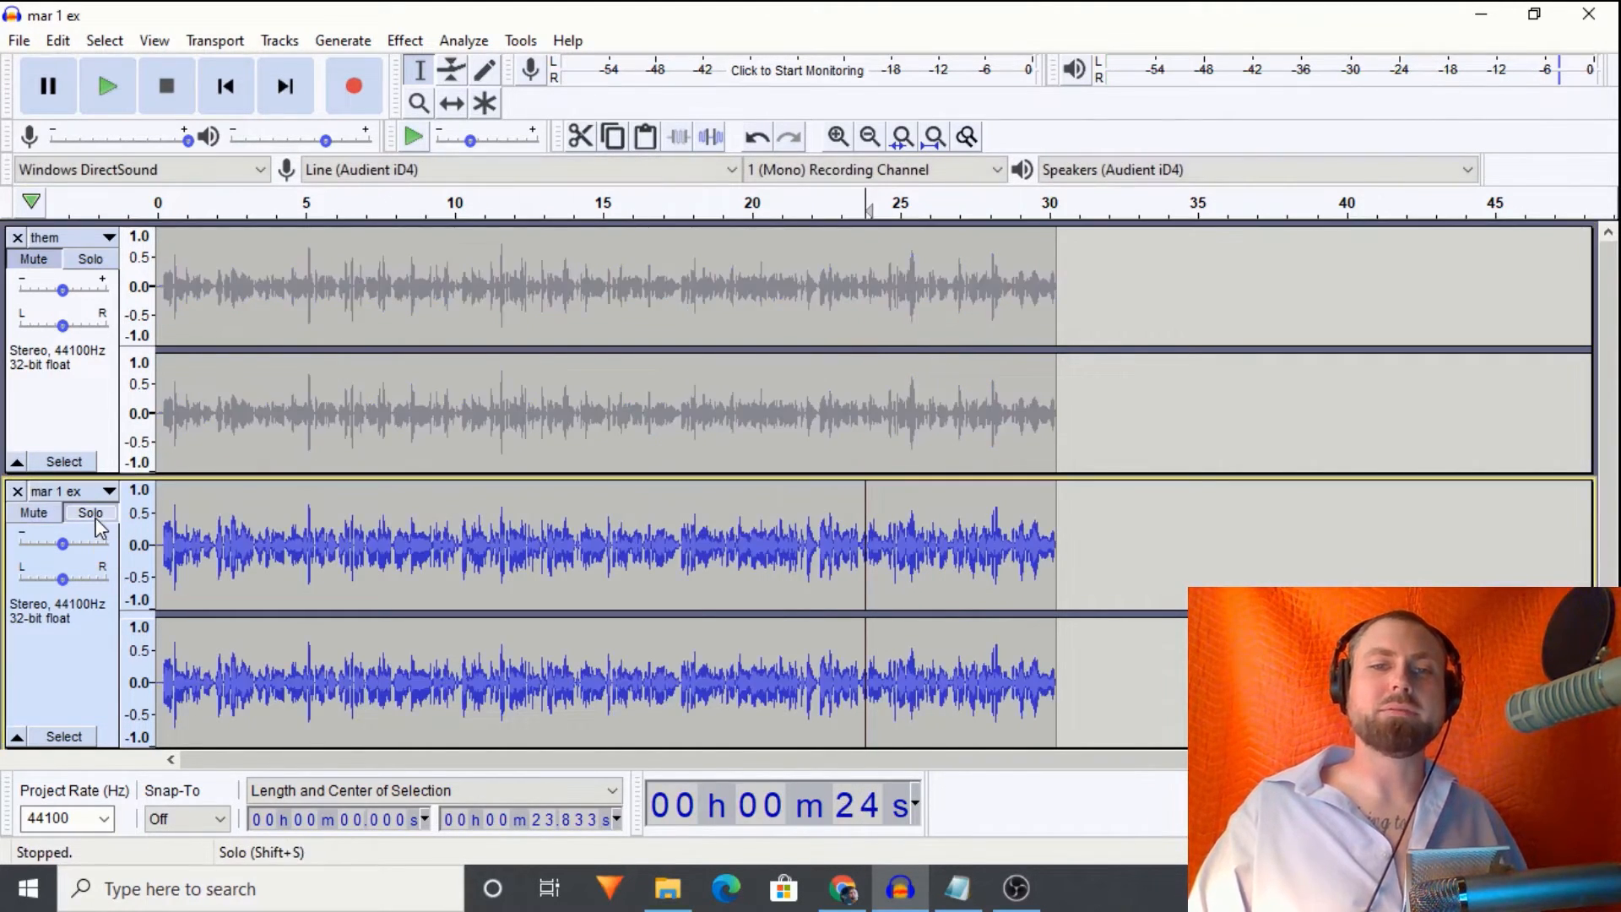
click(108, 86)
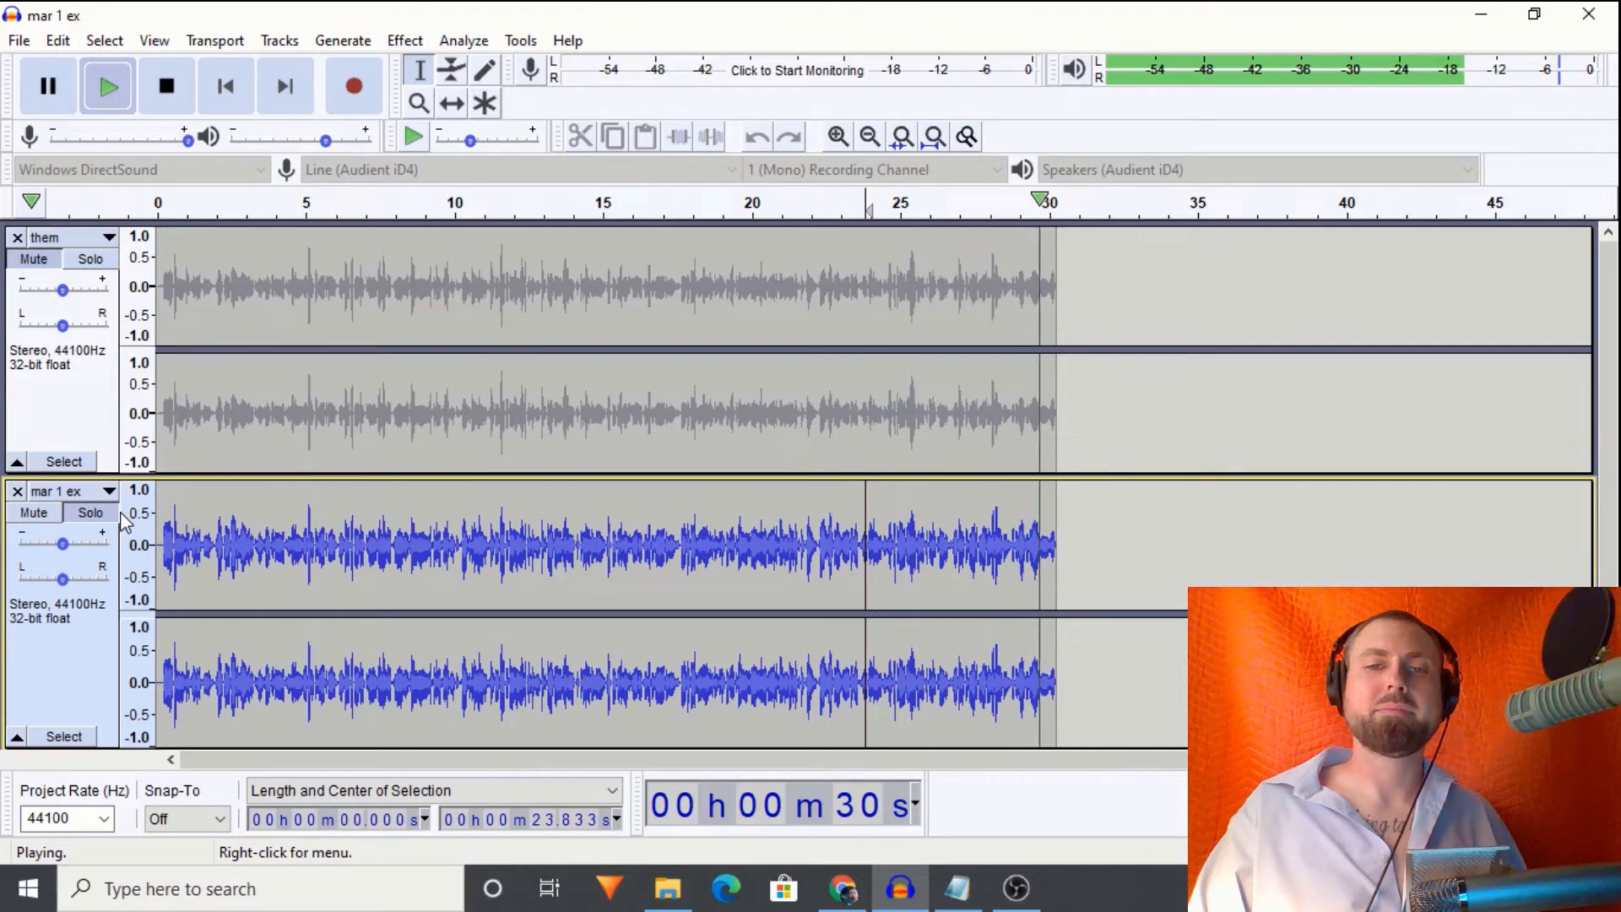
click(166, 86)
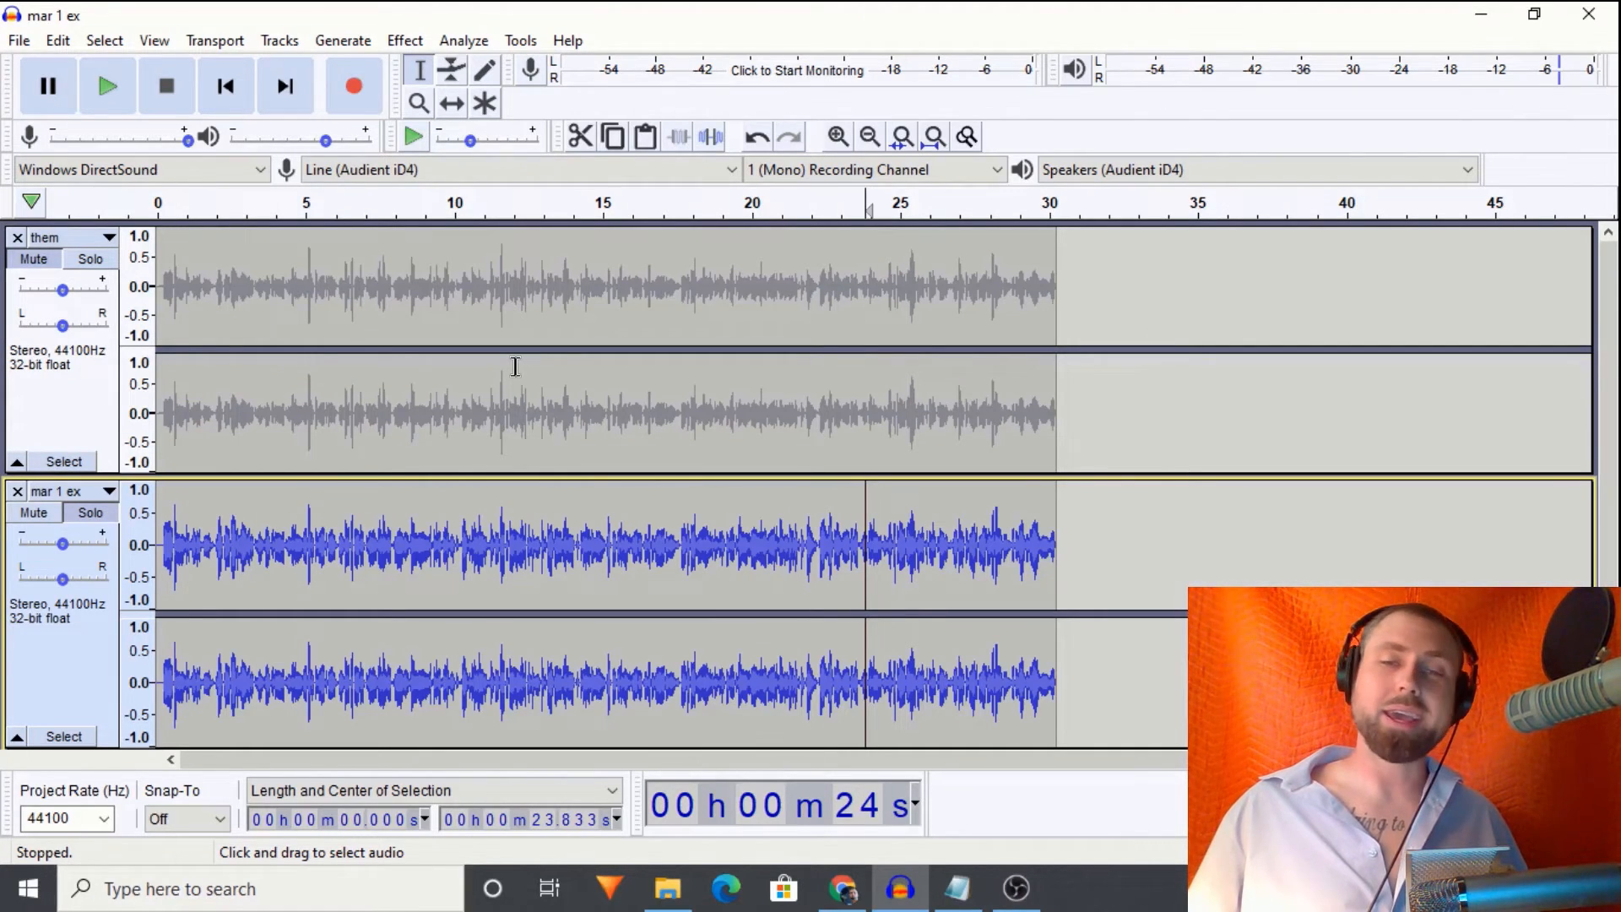
click(404, 40)
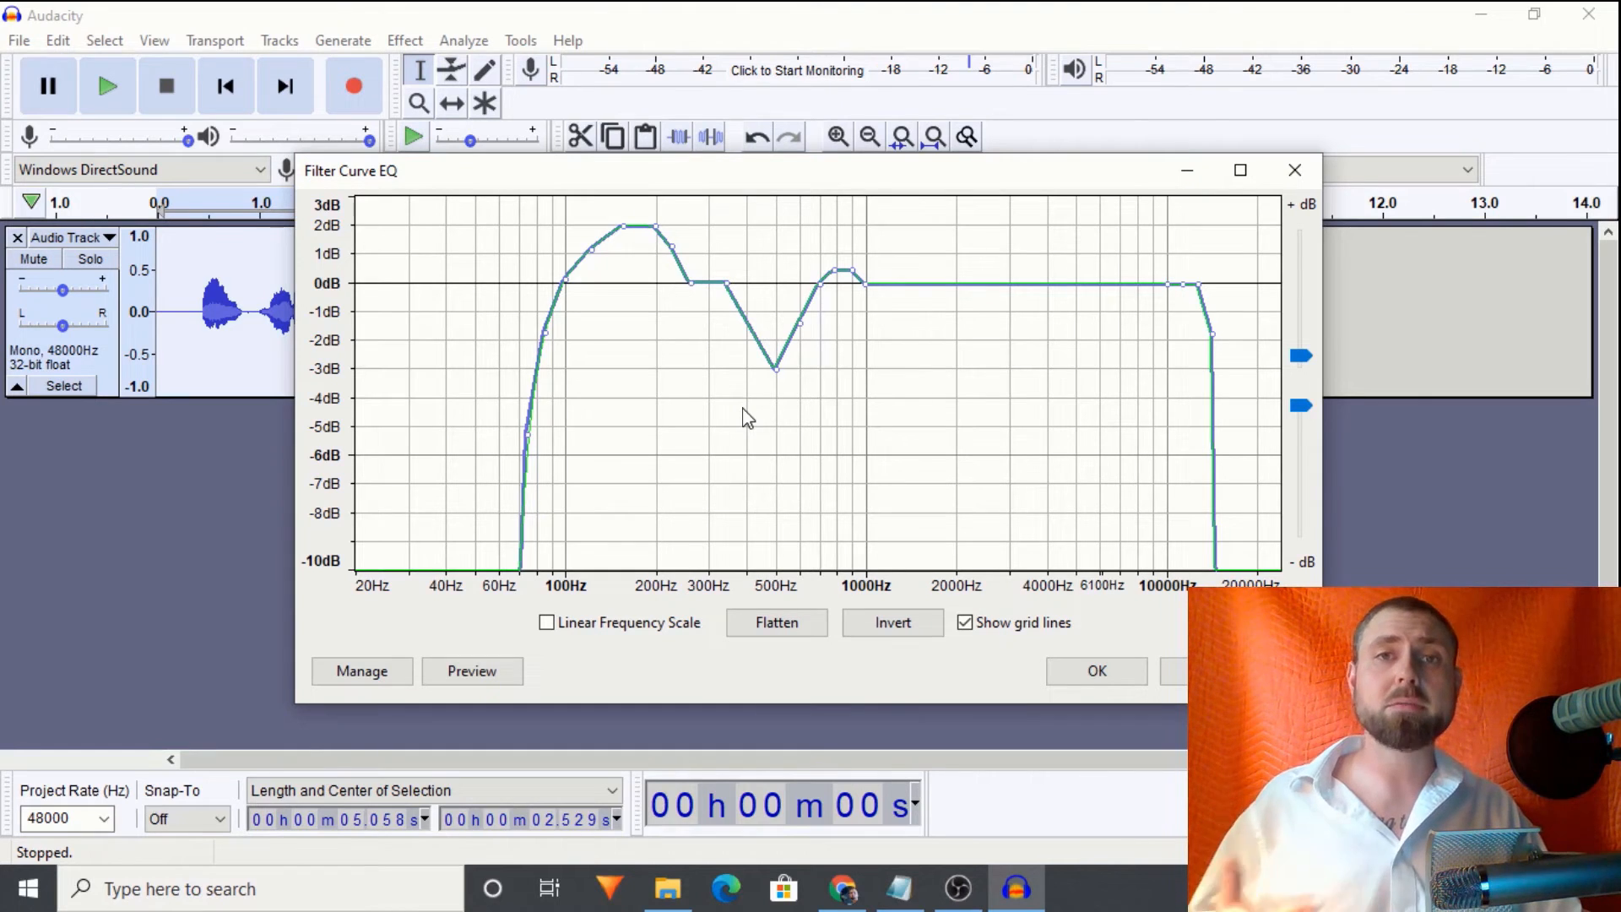
mouse_move(589, 302)
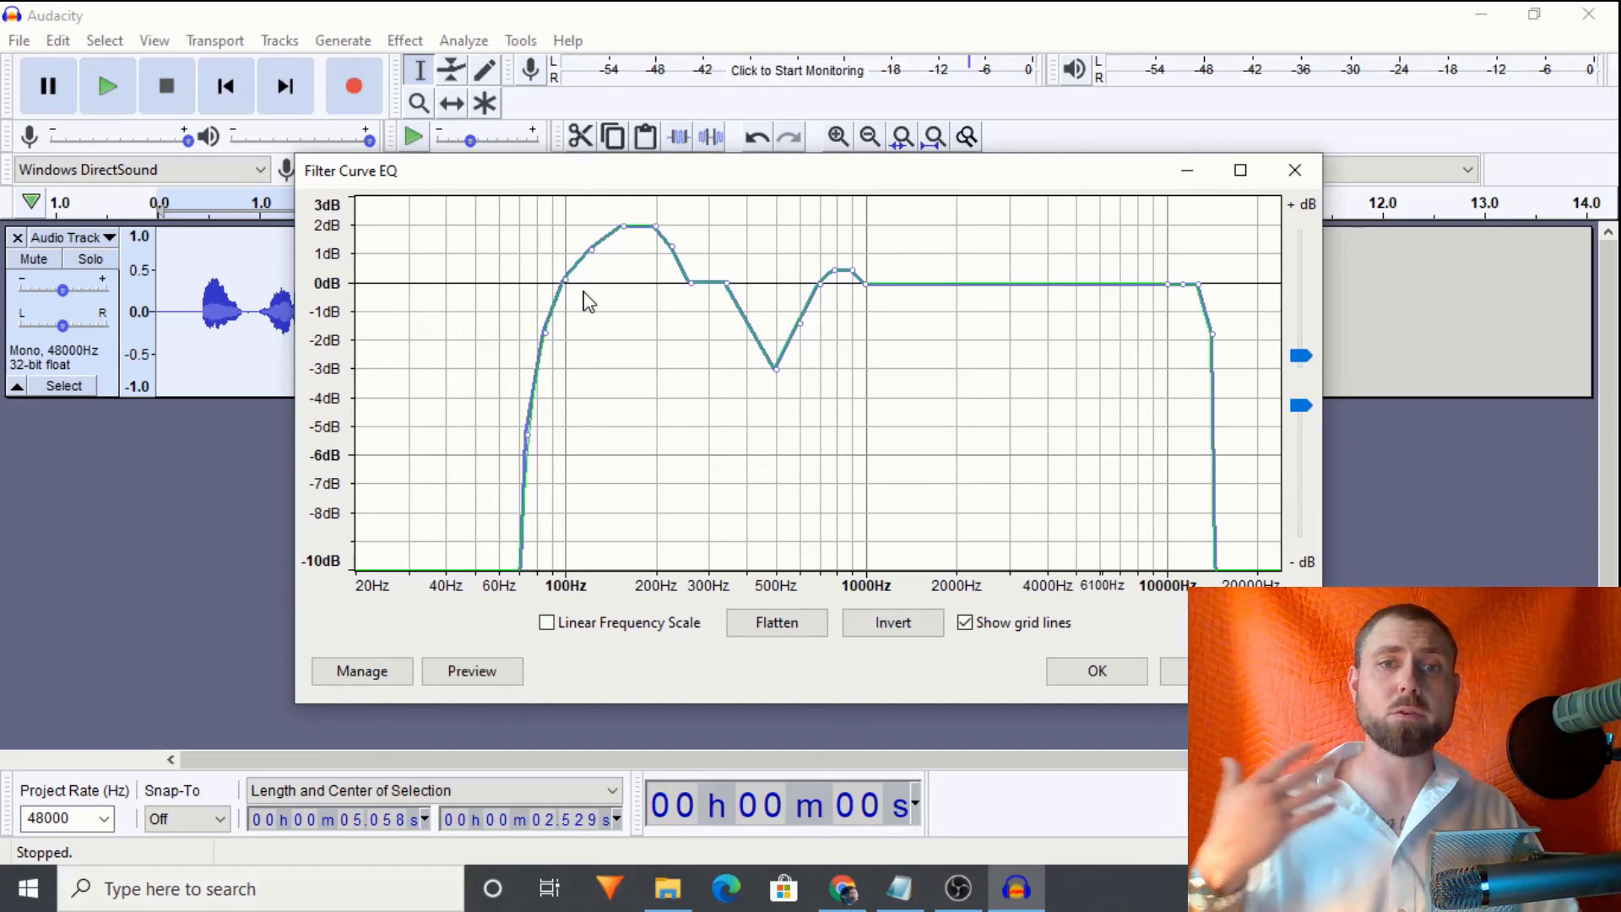
mouse_move(652, 229)
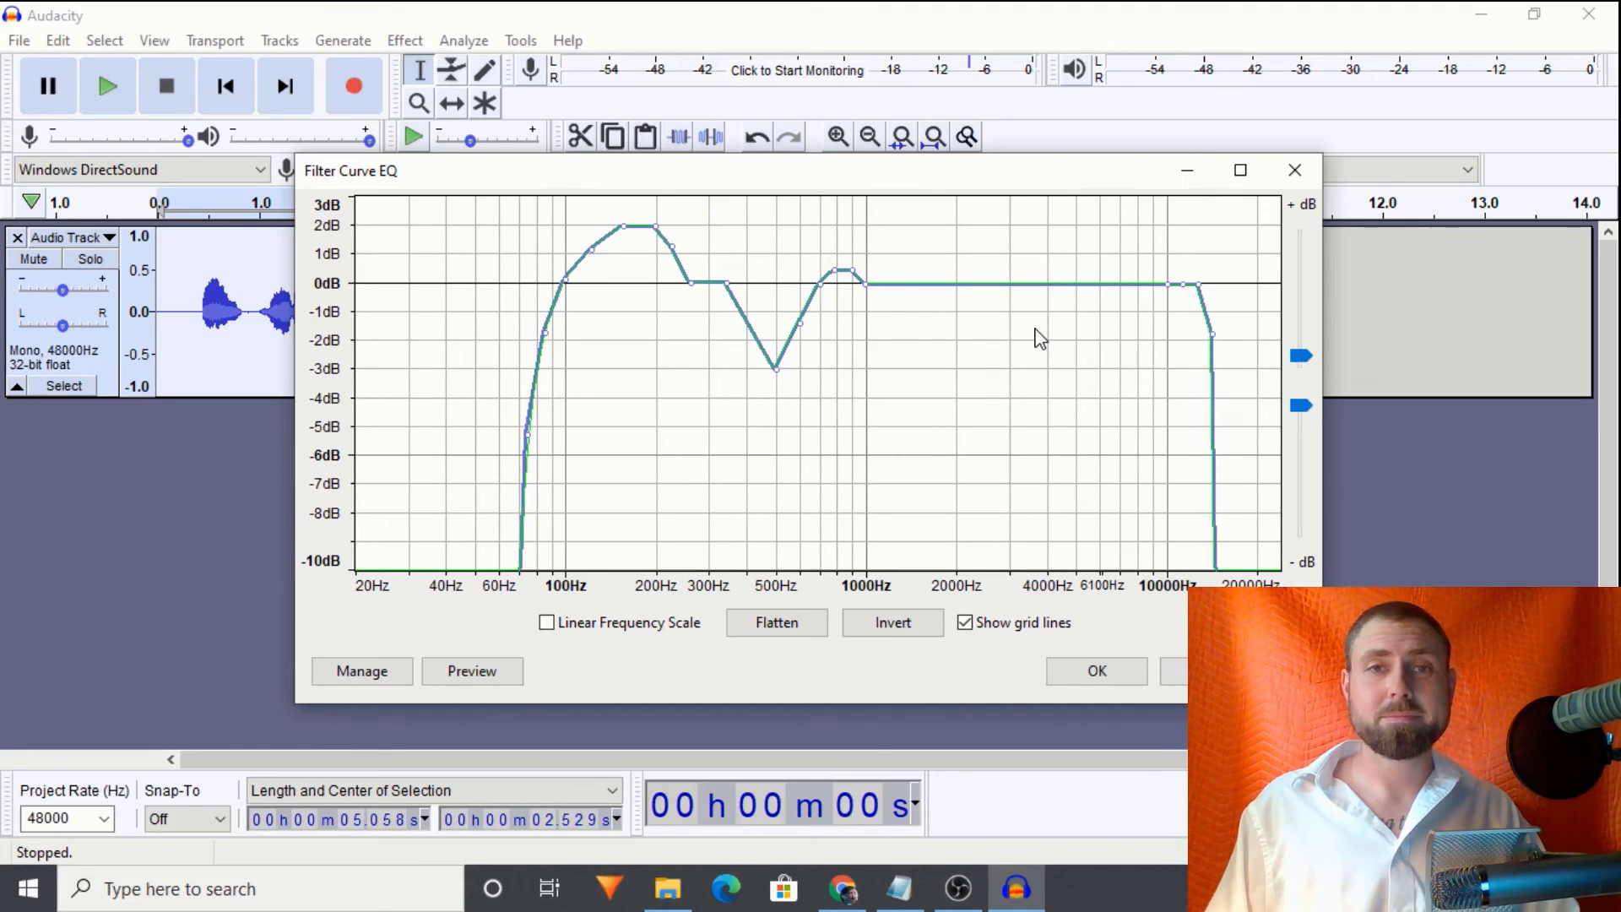
mouse_move(1030, 340)
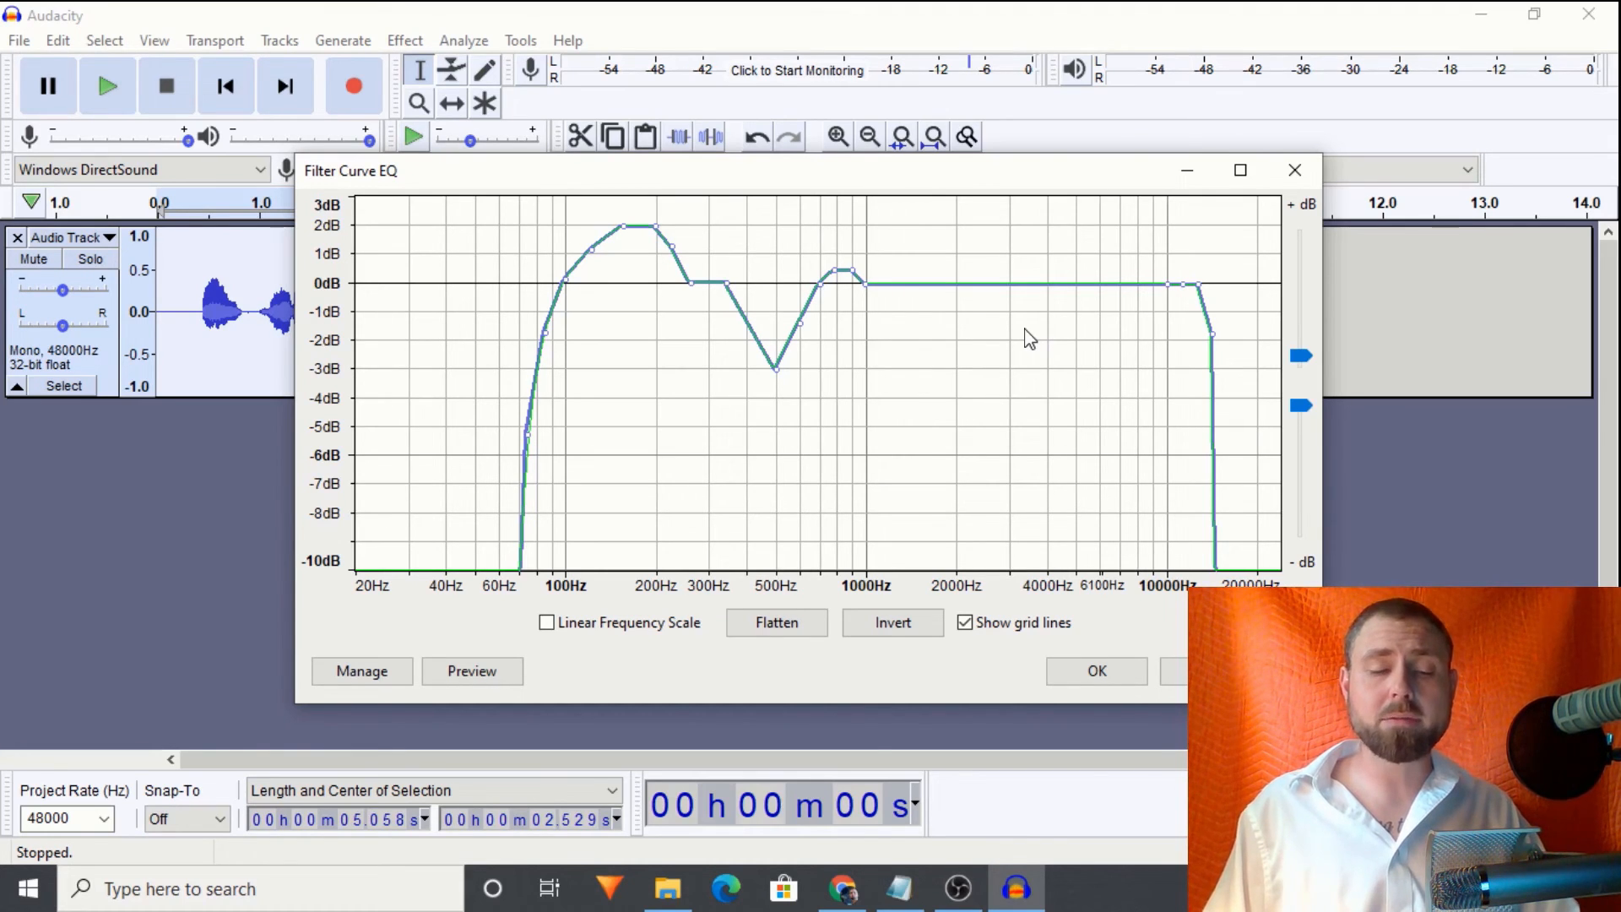
mouse_move(550, 263)
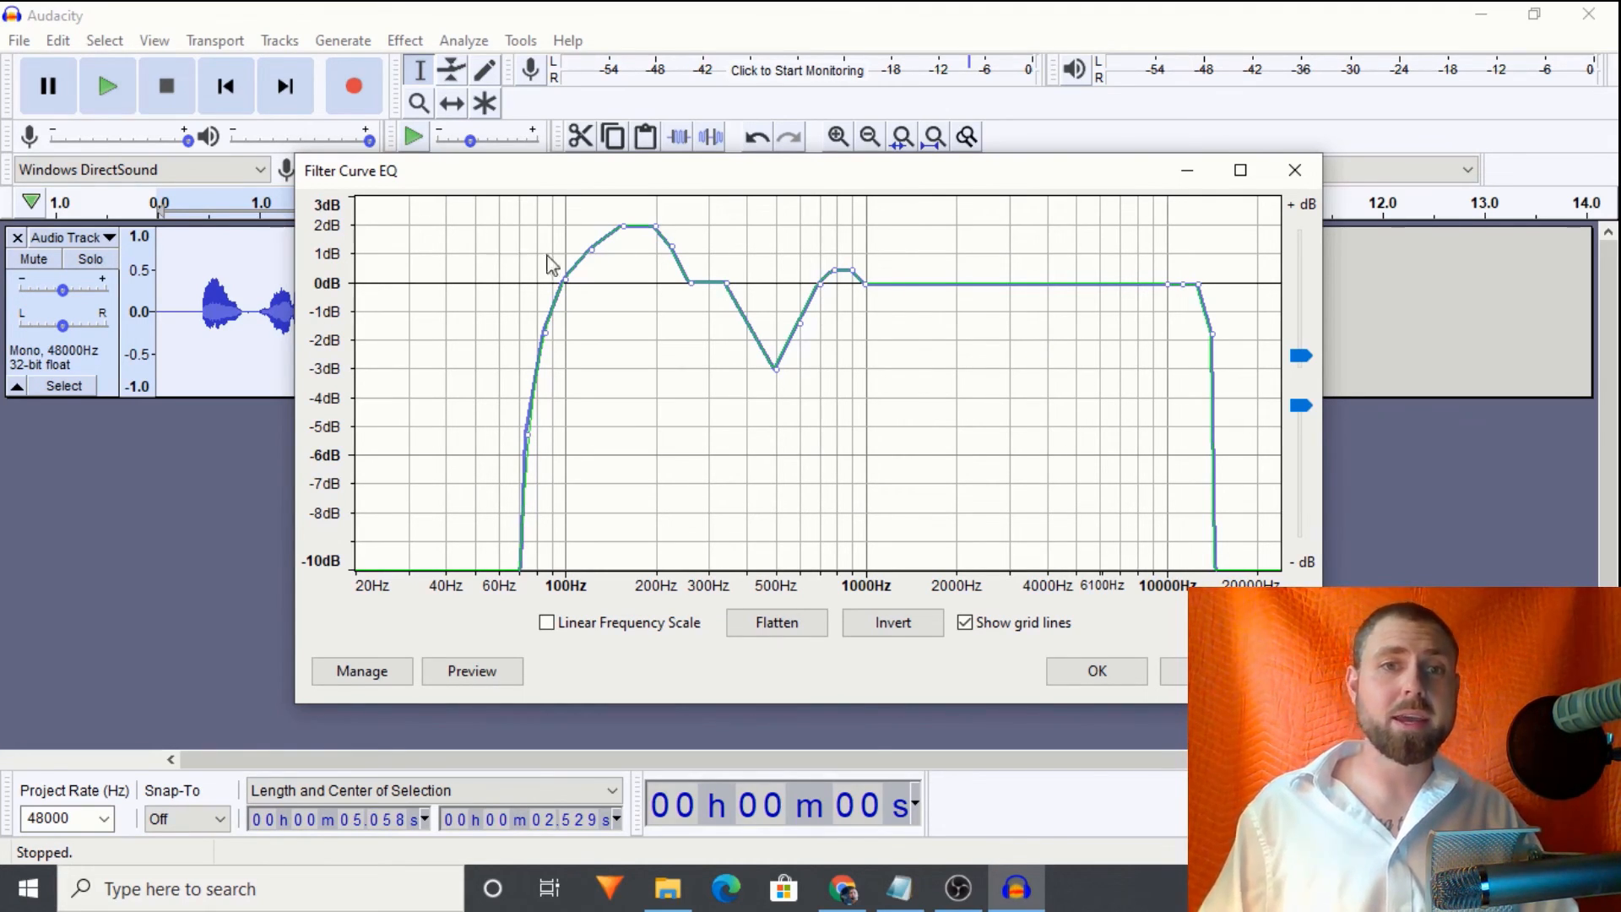